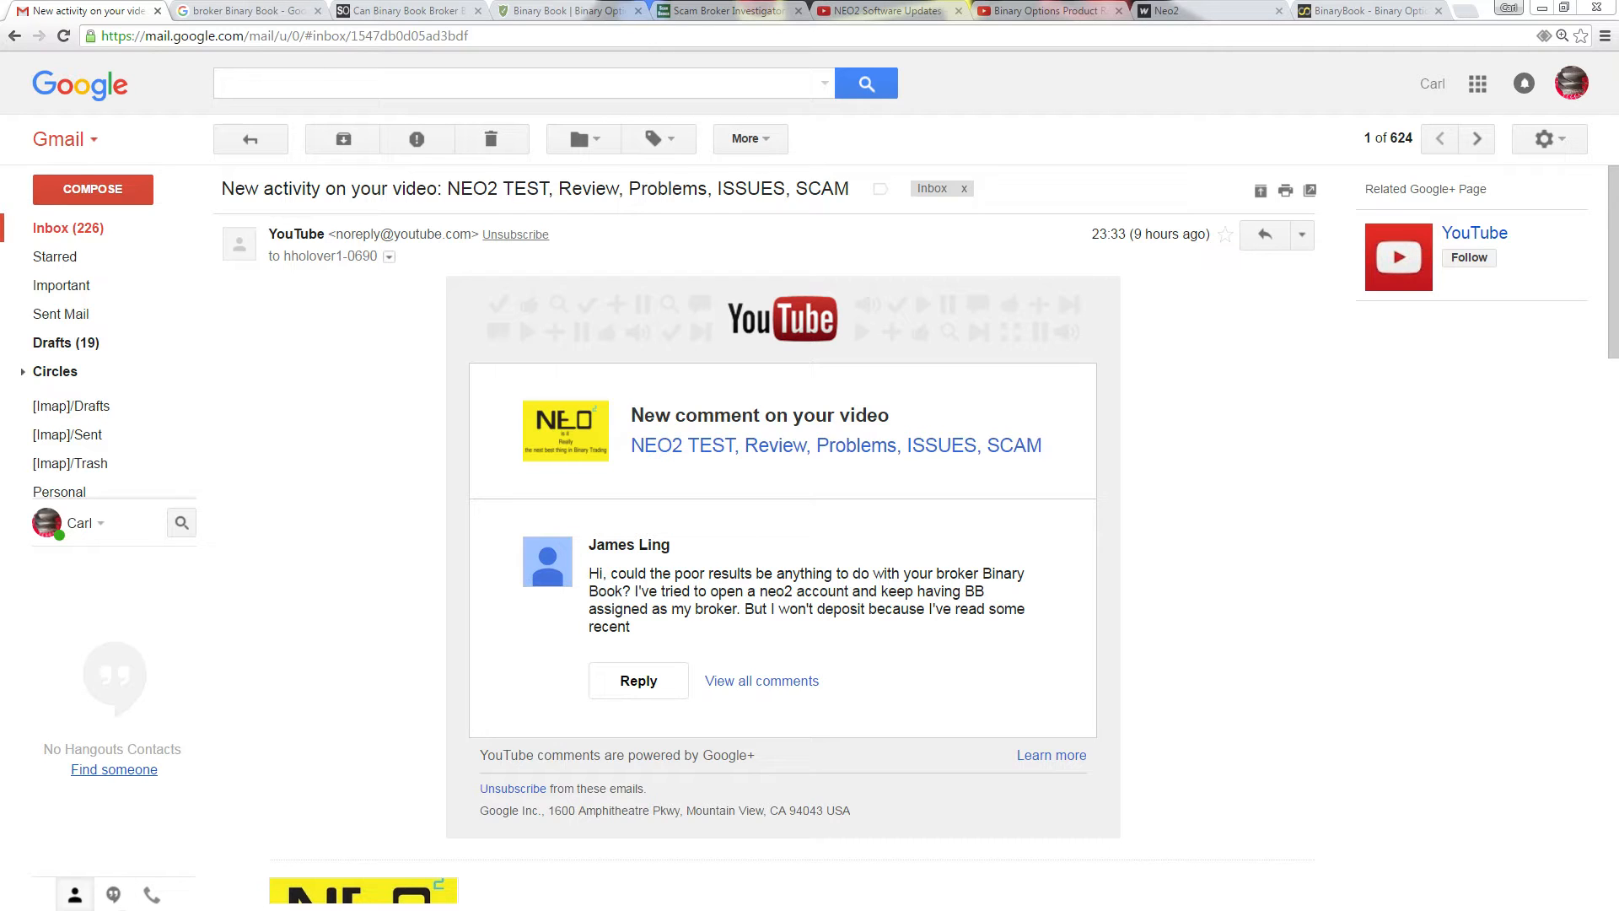
mouse_move(216, 844)
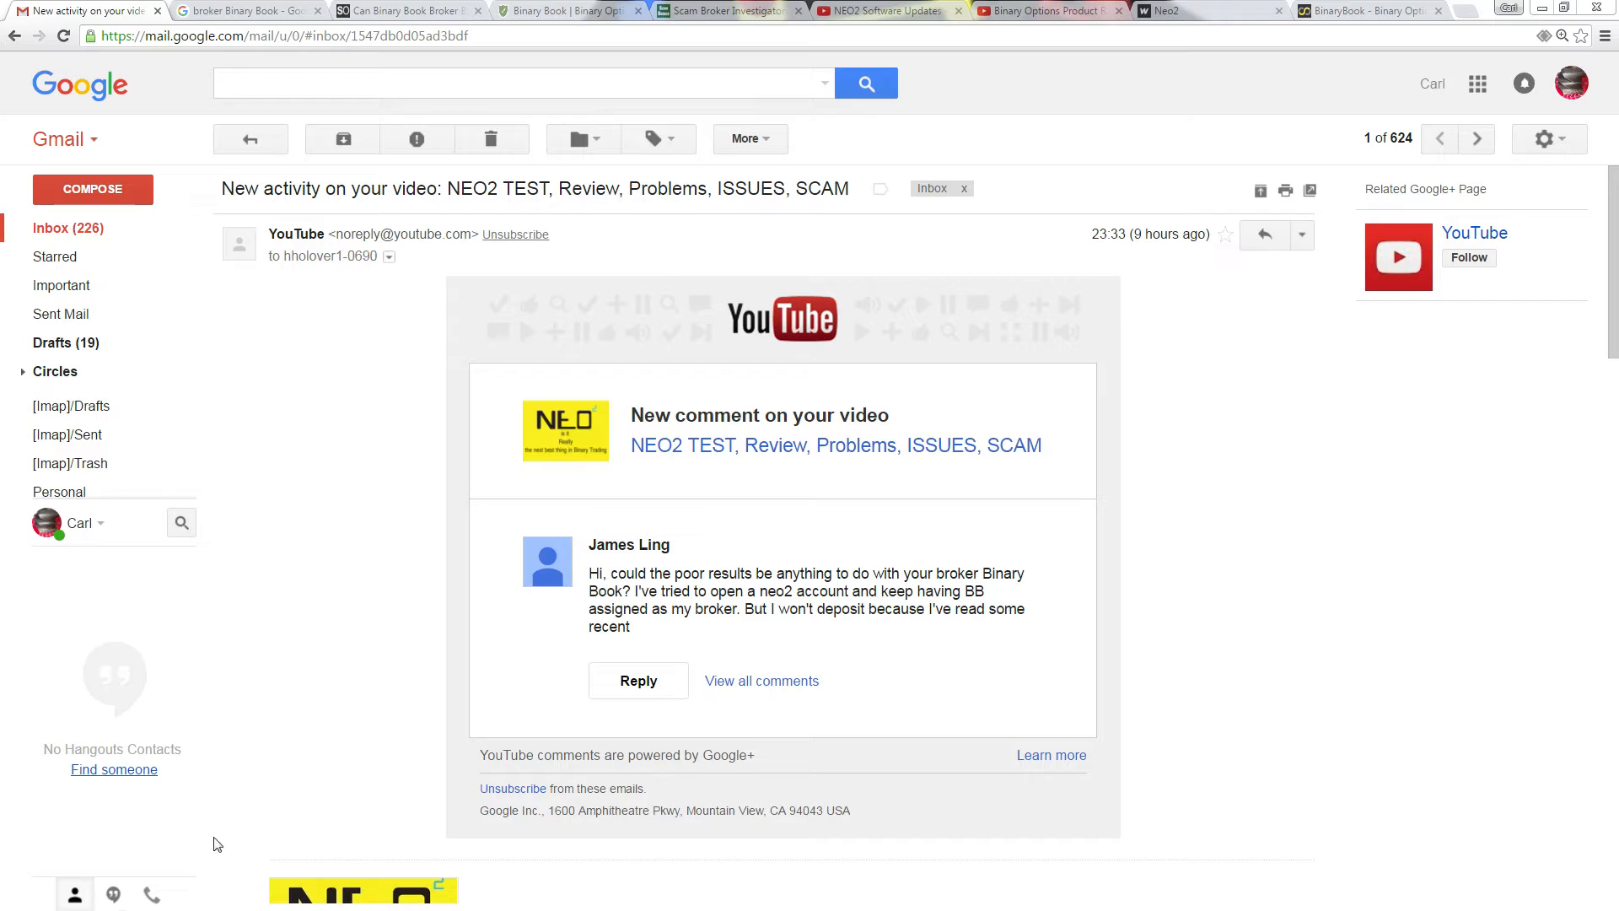
mouse_move(1186, 591)
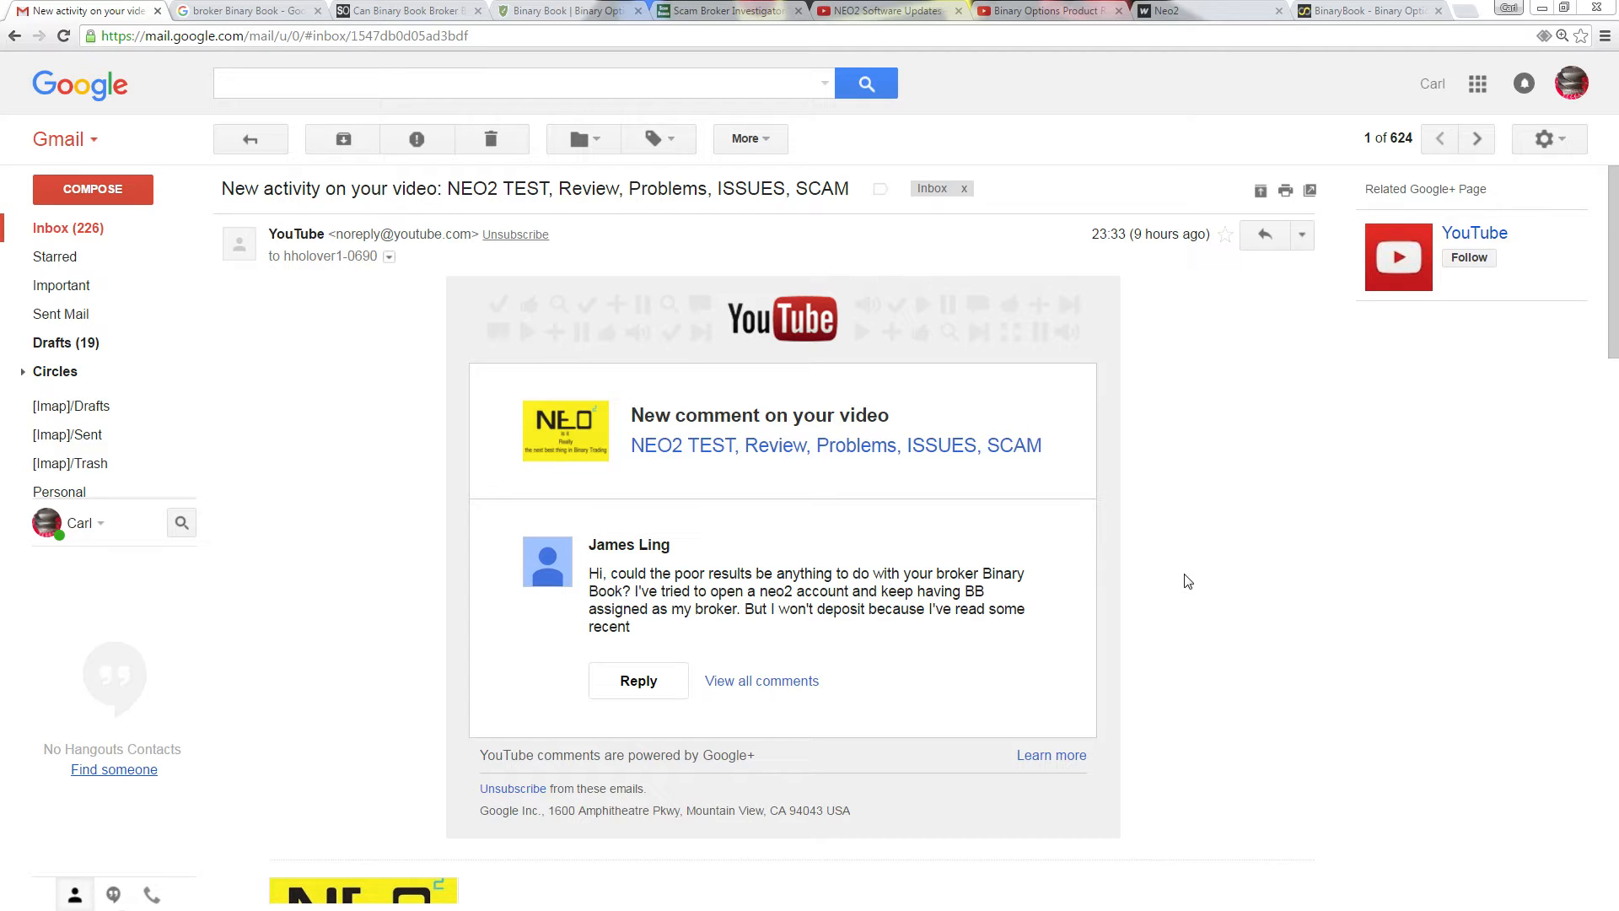
mouse_move(926, 574)
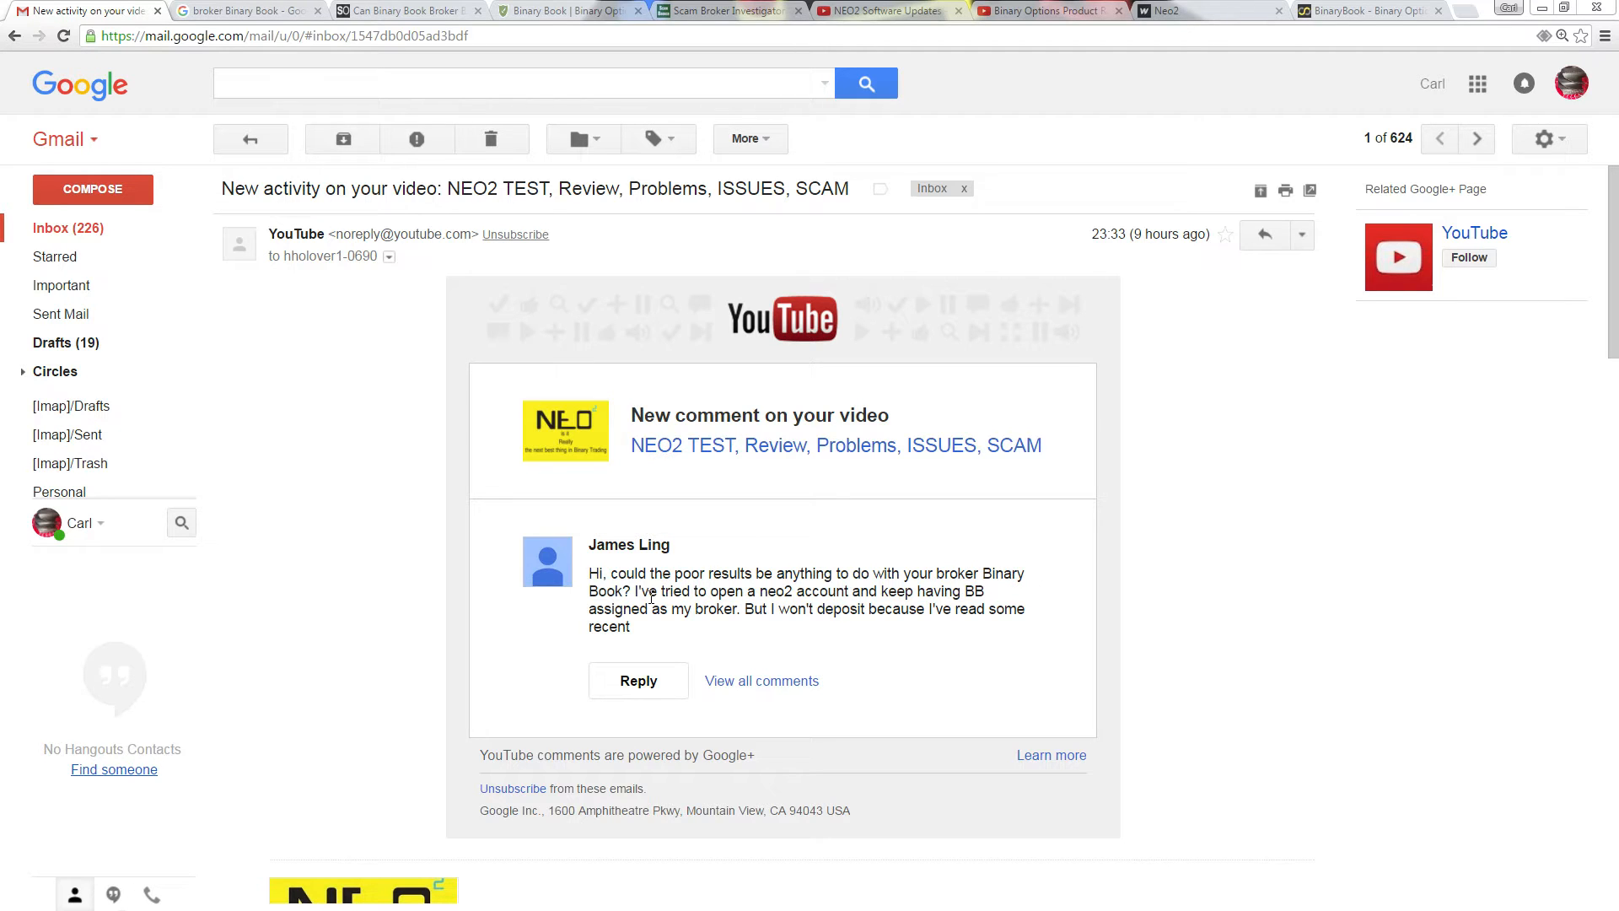
mouse_move(563, 287)
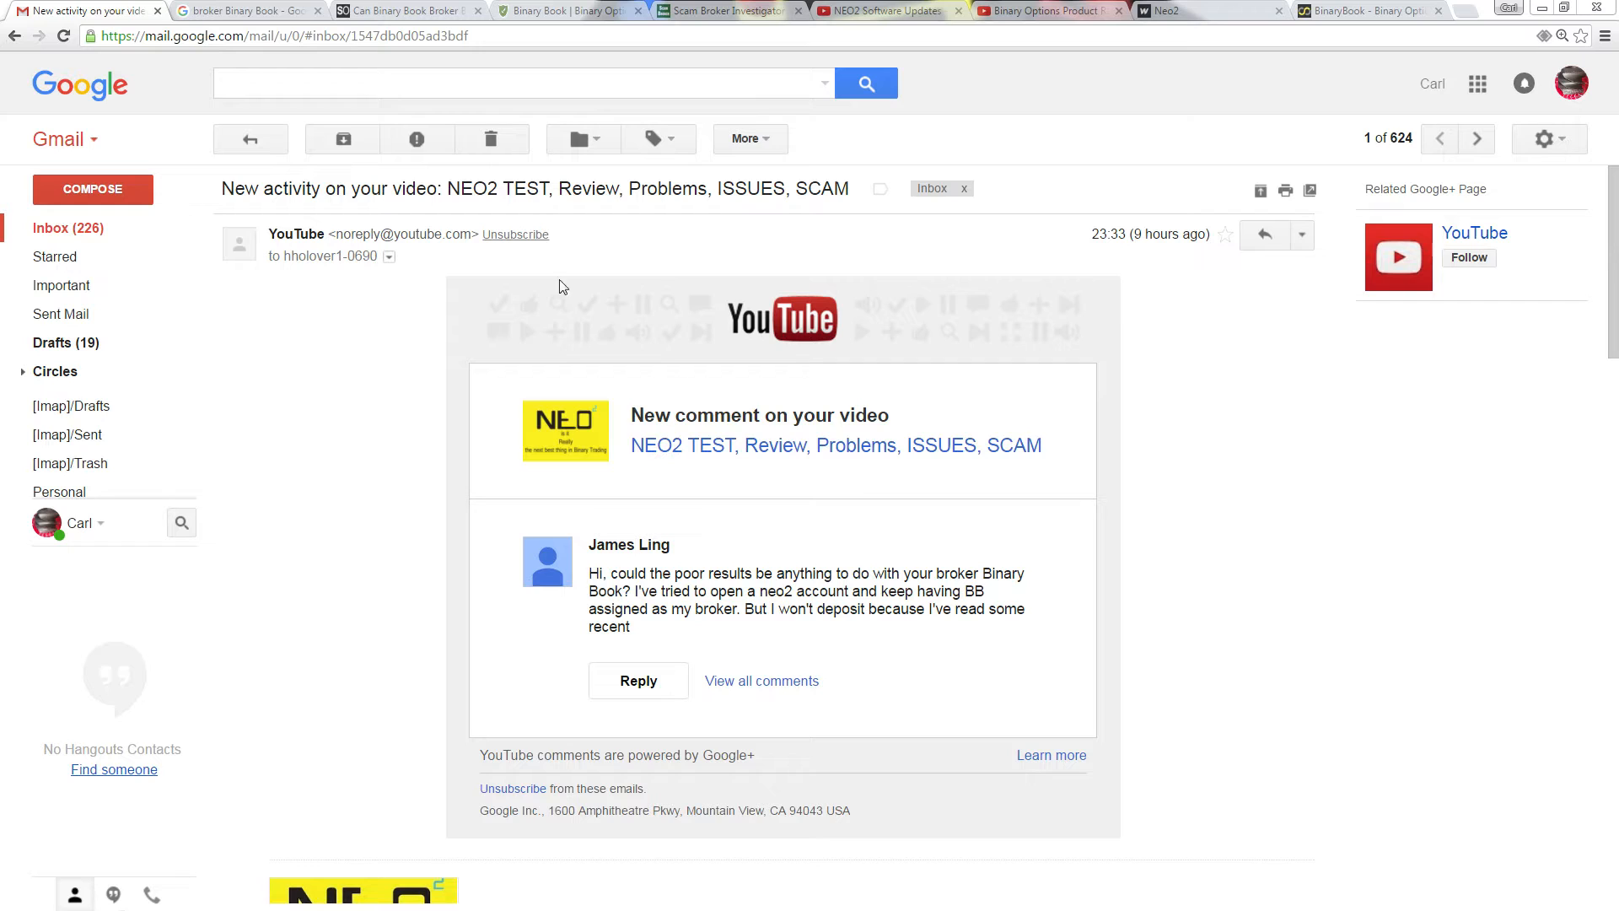
mouse_move(547, 66)
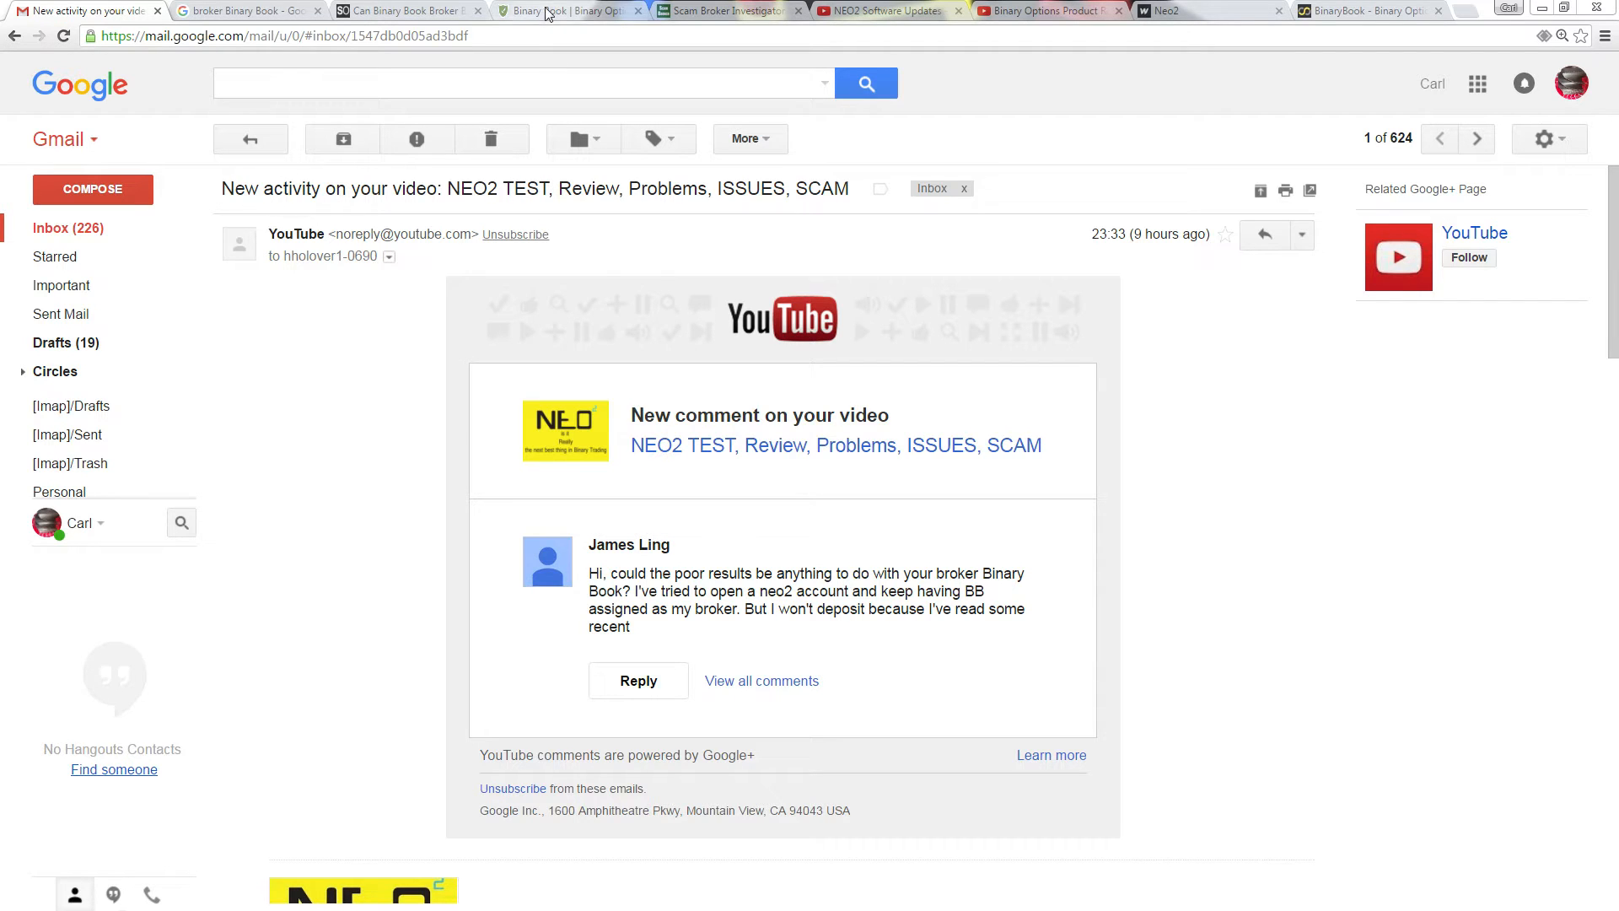
mouse_move(571, 10)
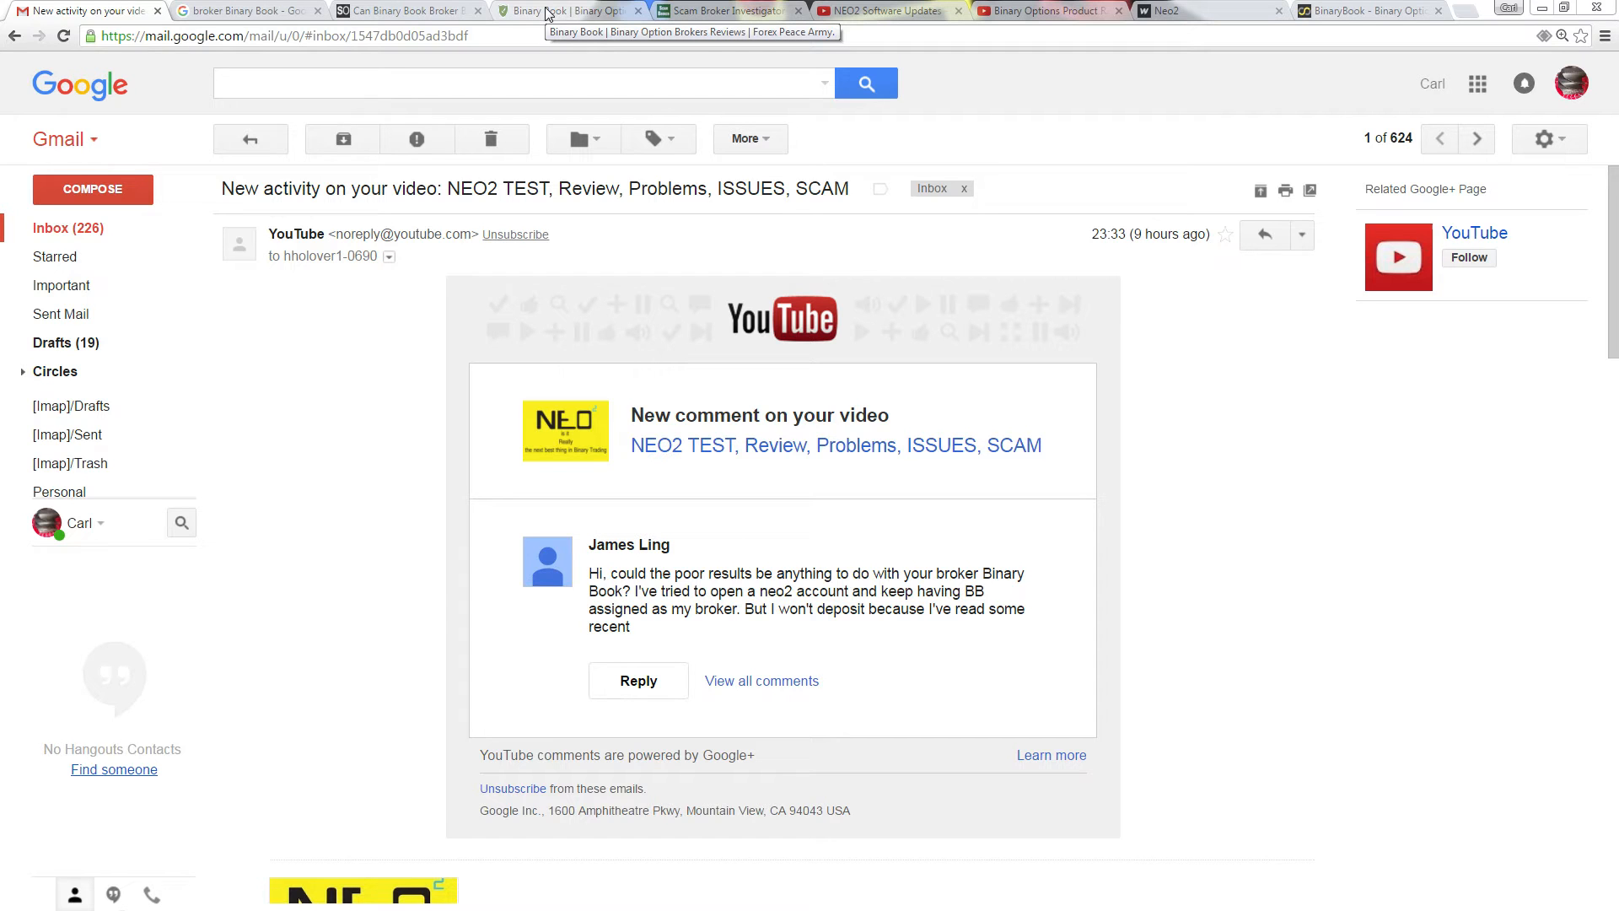
Bring up the ScamBroker Binary Book review, dismiss its advertising pop-up and read down into it
left_click(572, 10)
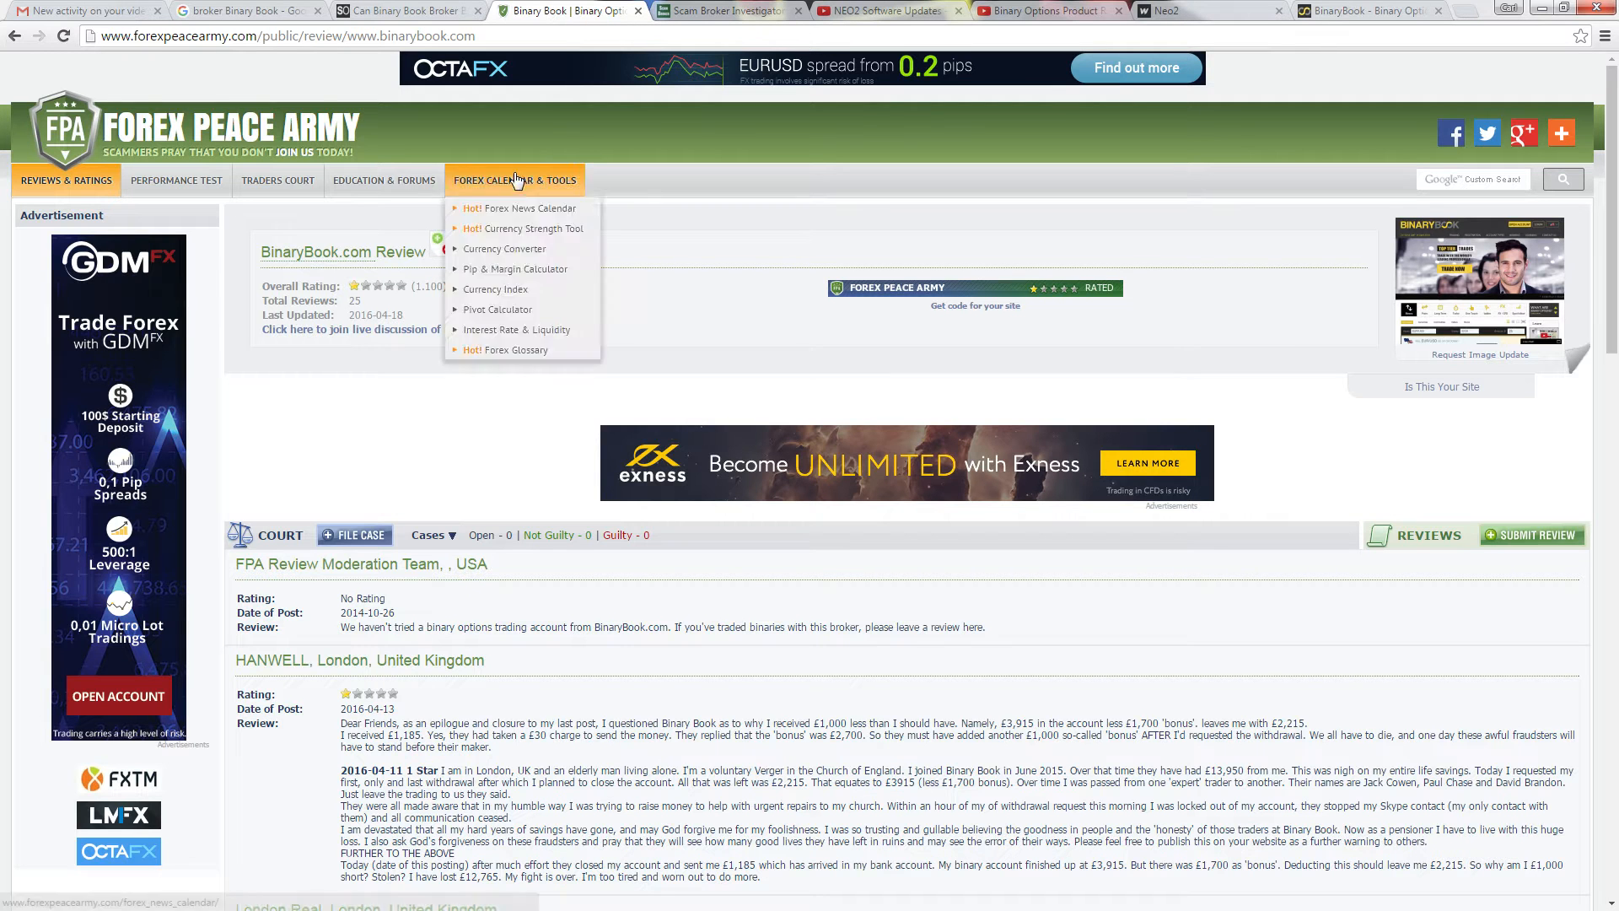
left_click(729, 11)
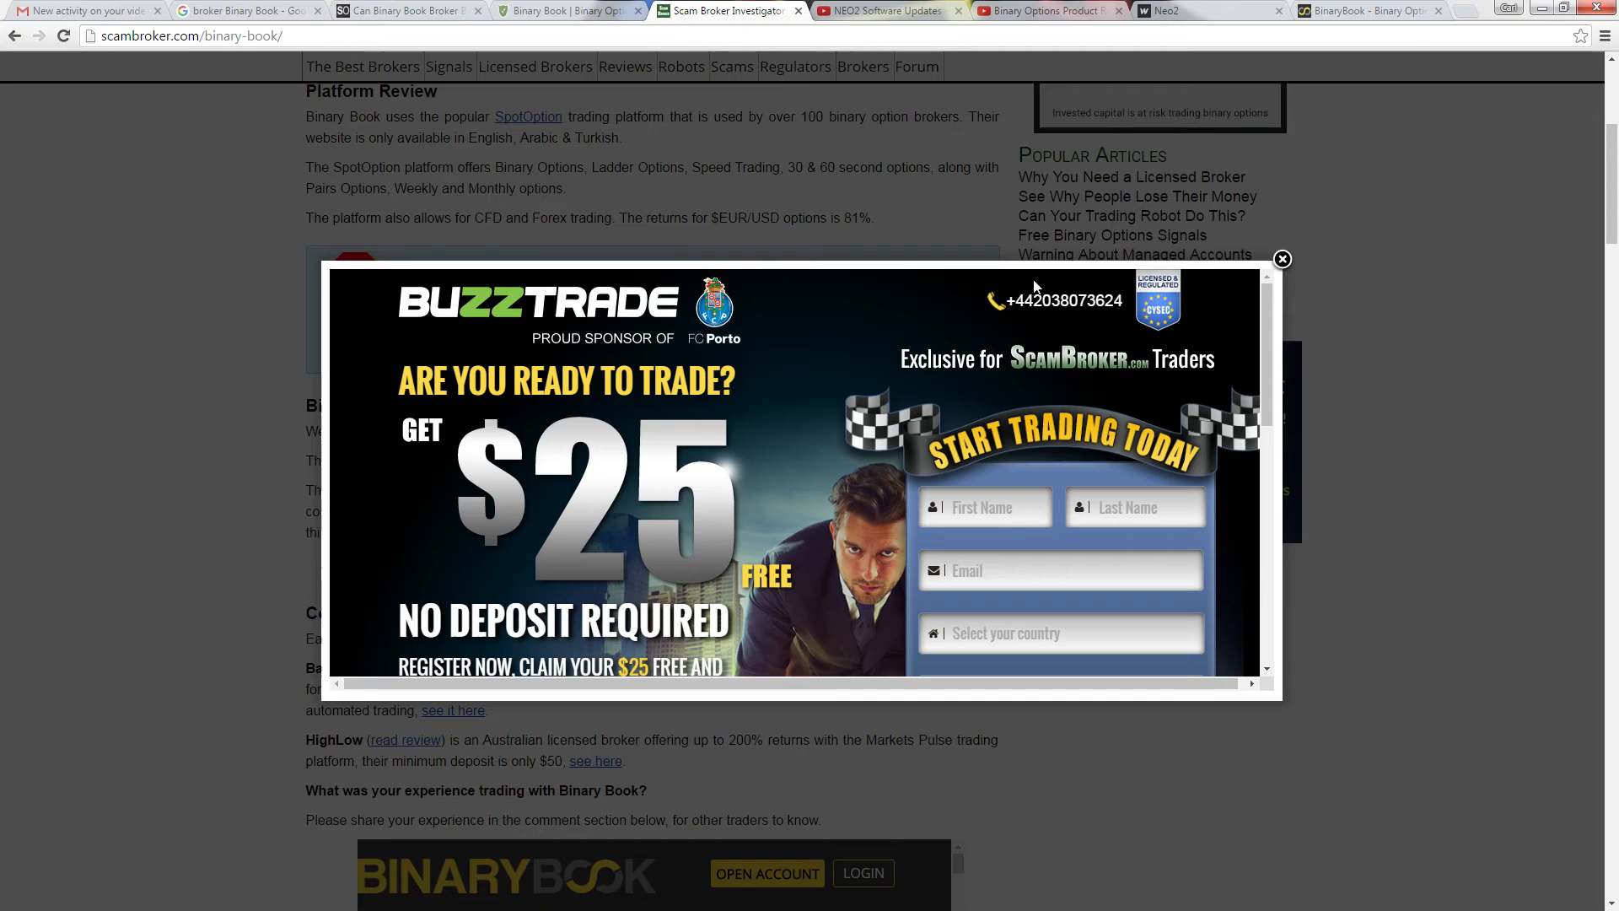
left_click(1282, 260)
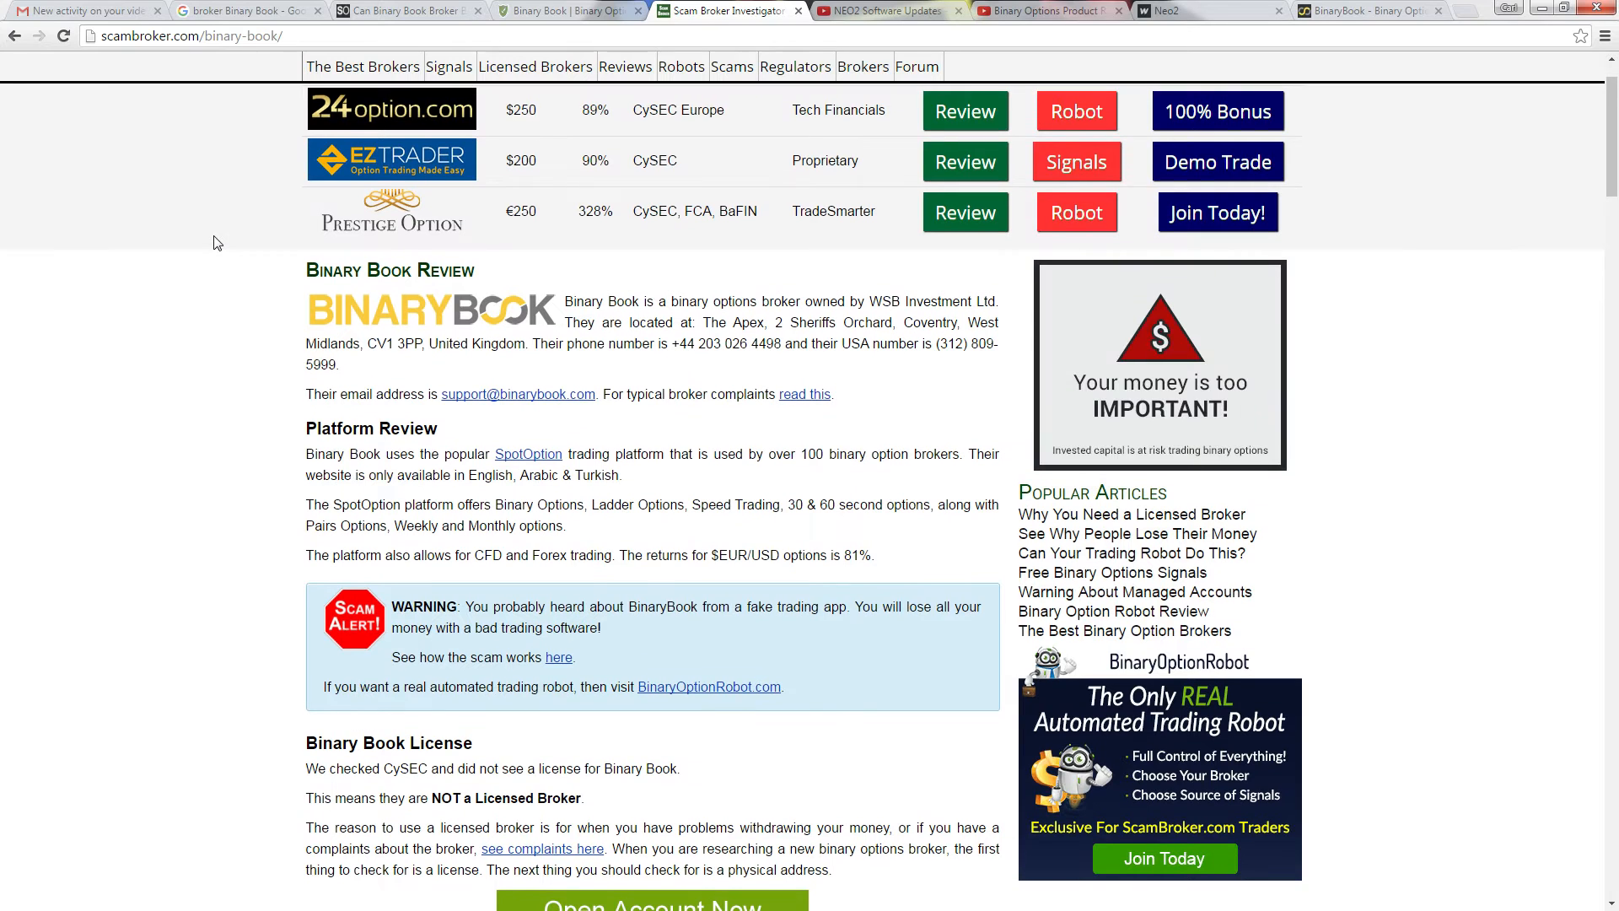
scroll("down", 3)
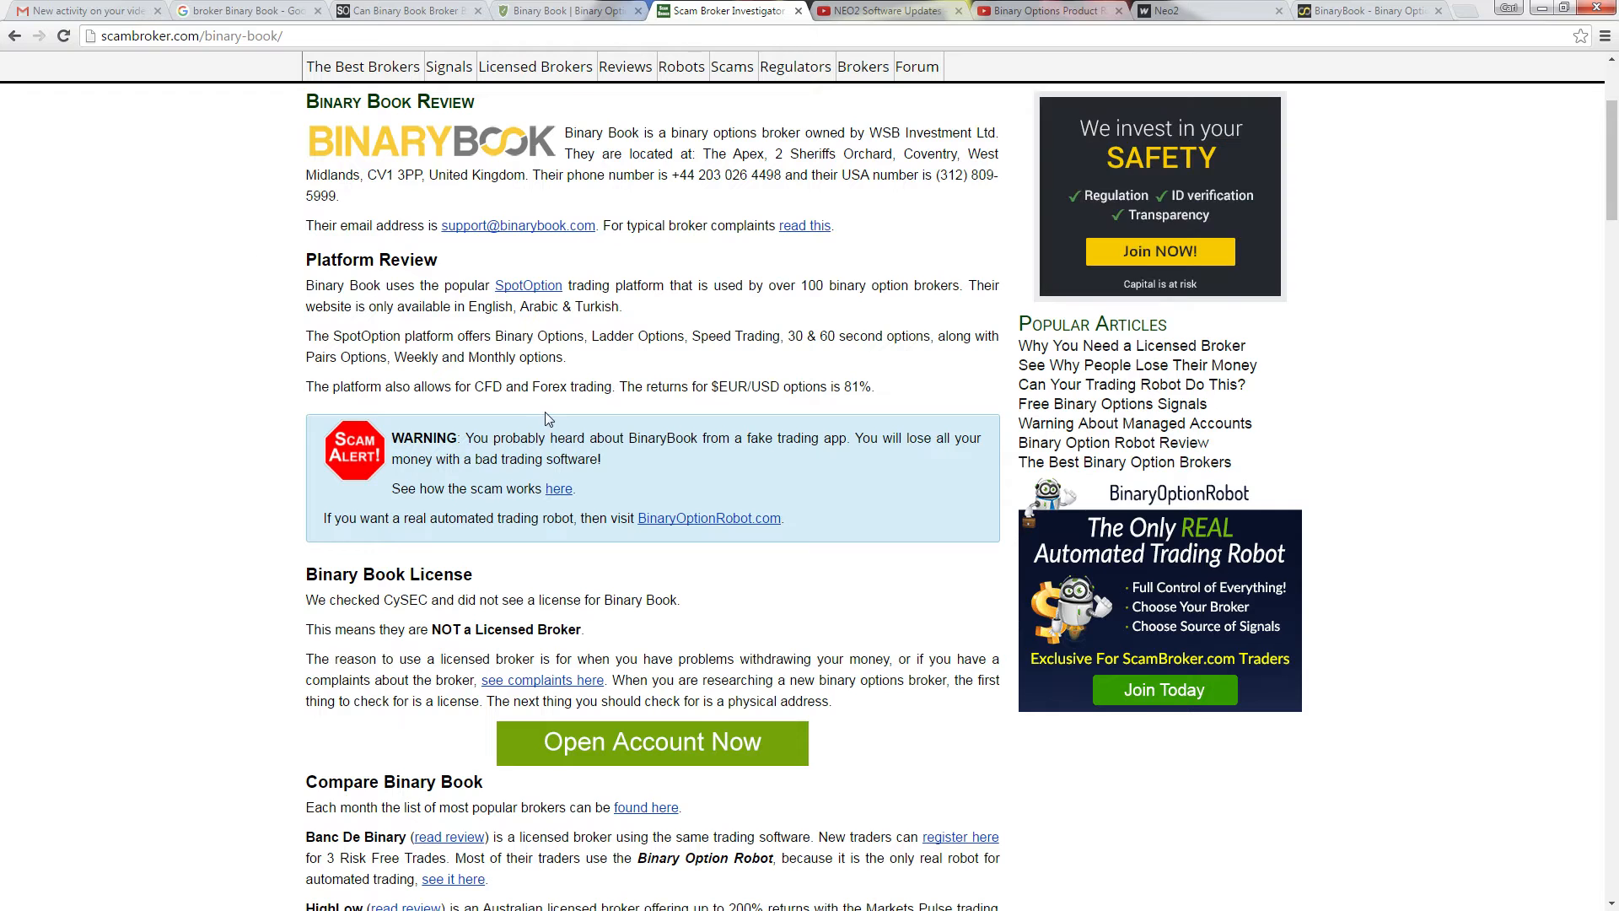
mouse_move(506, 376)
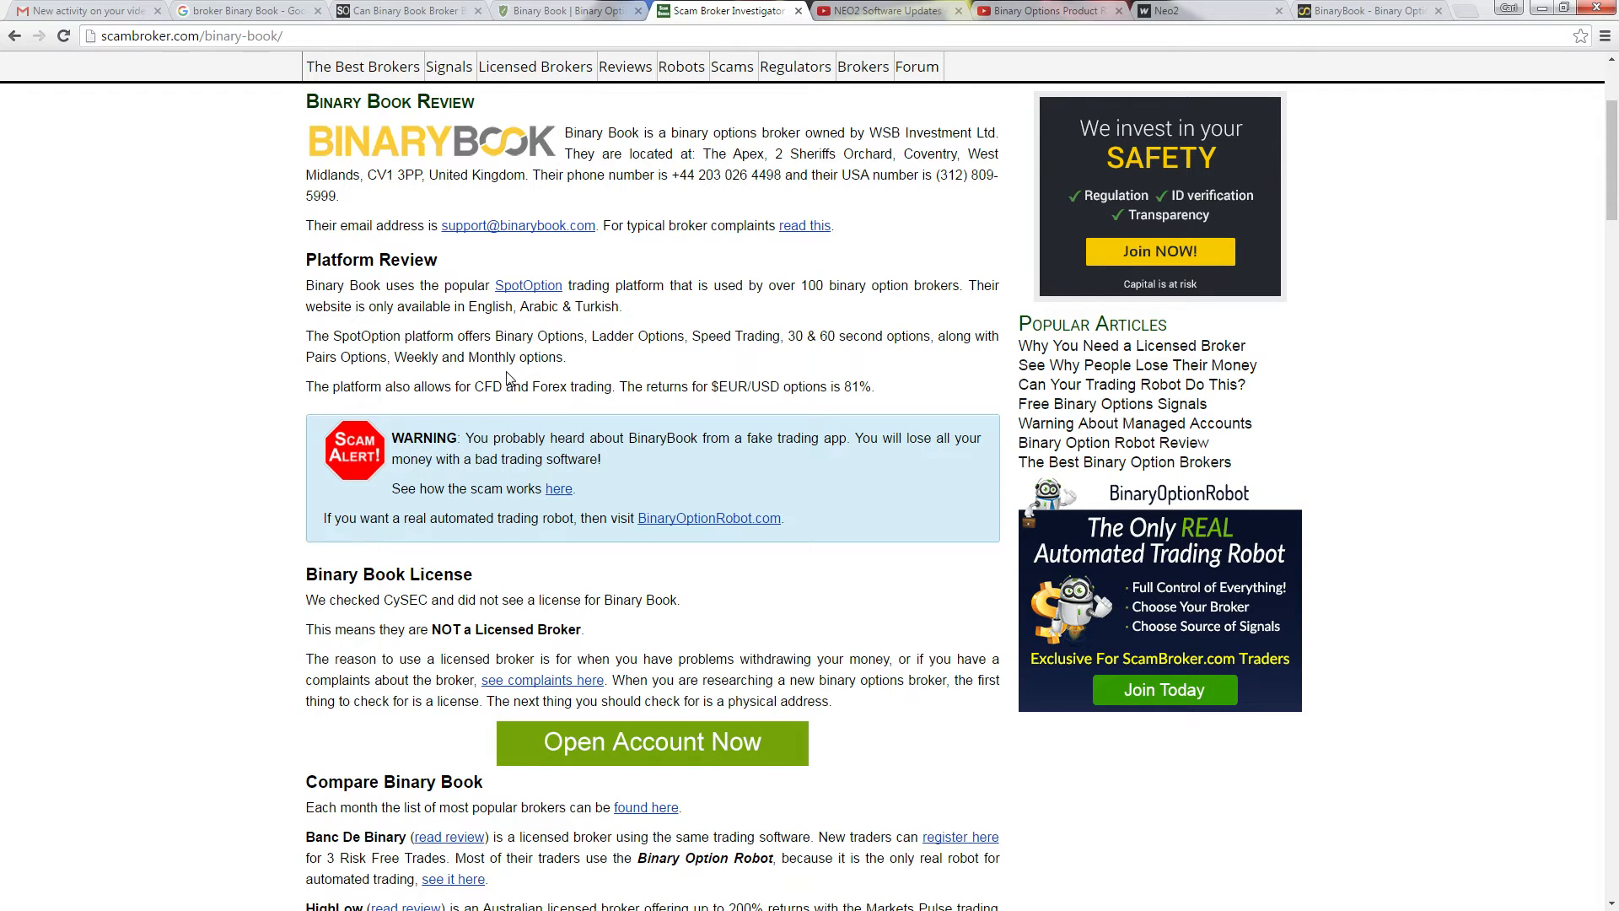
scroll("down", 3)
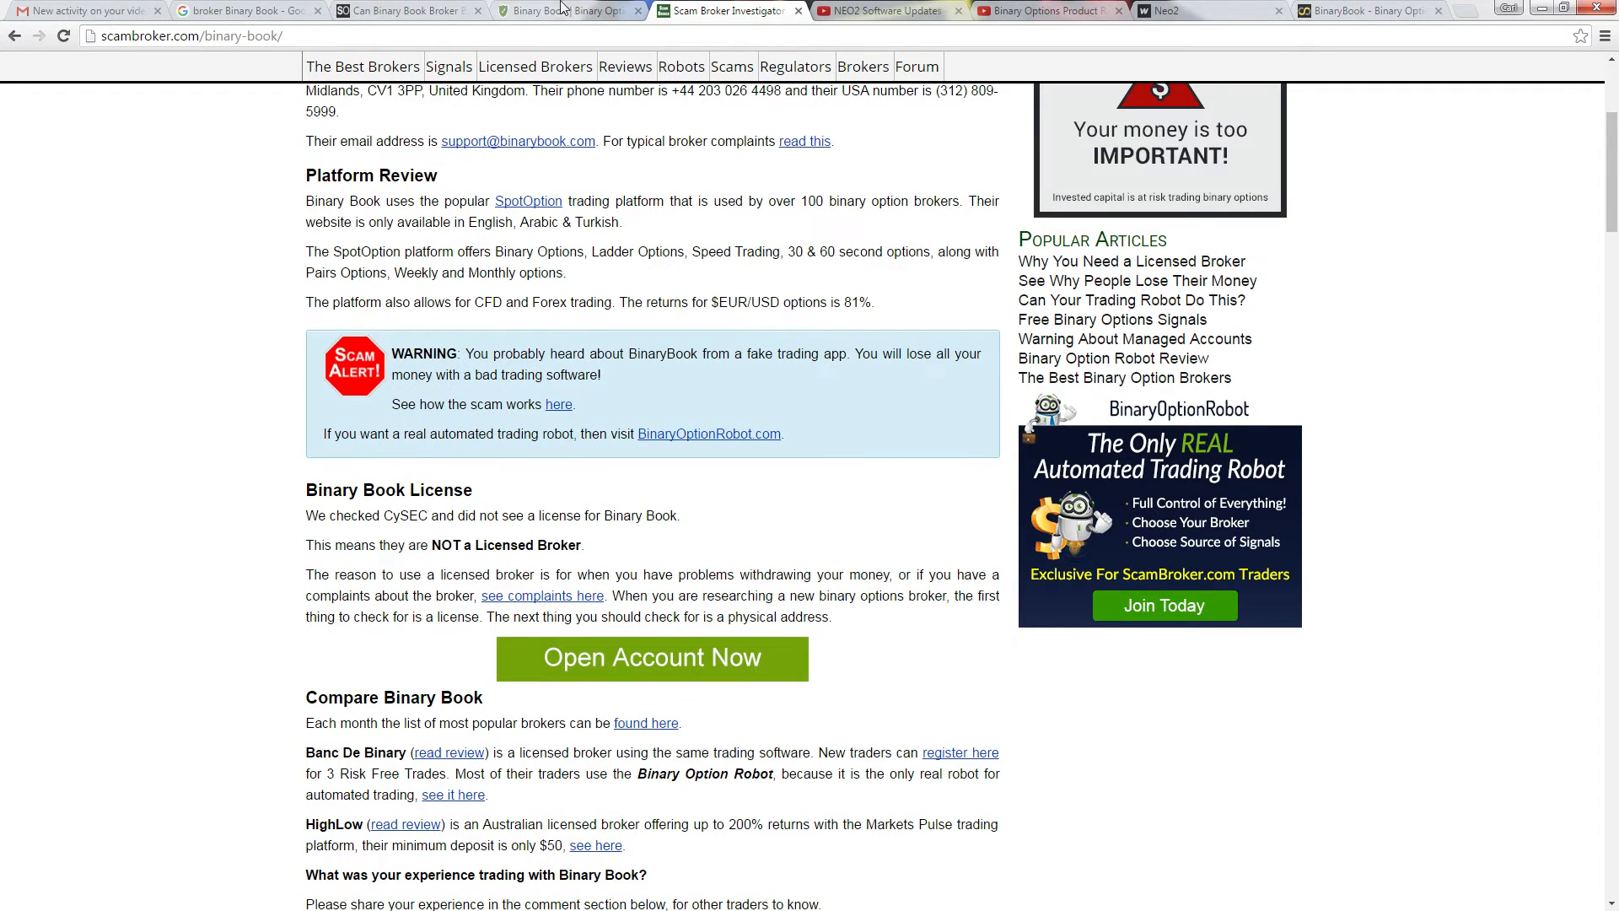
Glance back at the Forex Peace Army reviews, then read the ScamBroker review's user comments
left_click(569, 10)
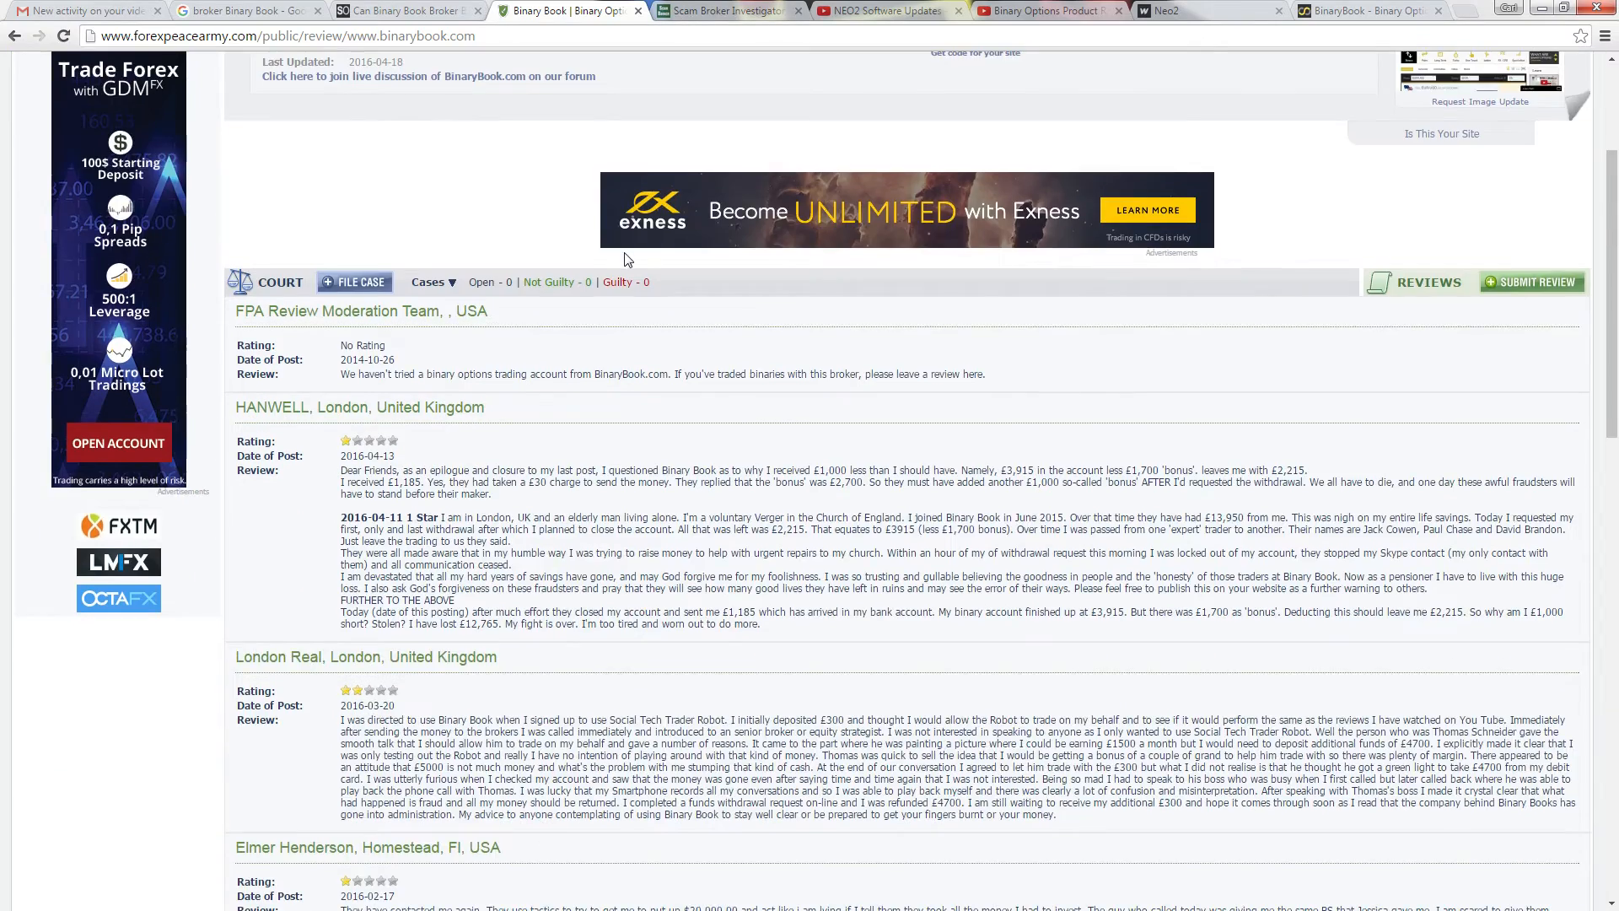
scroll("up", 3)
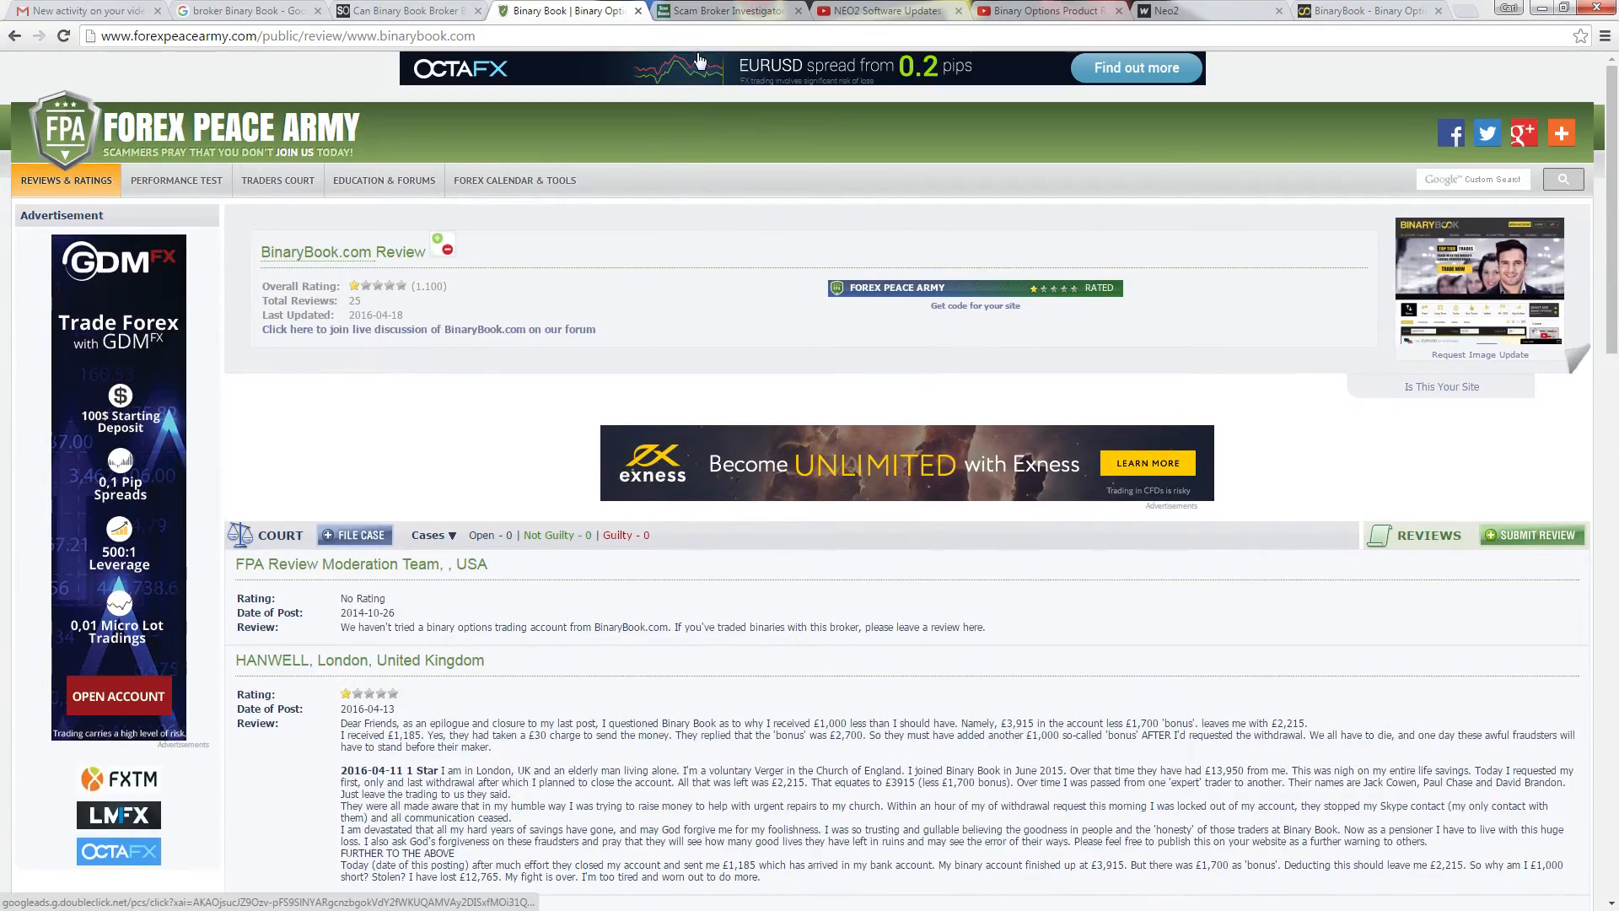
left_click(724, 10)
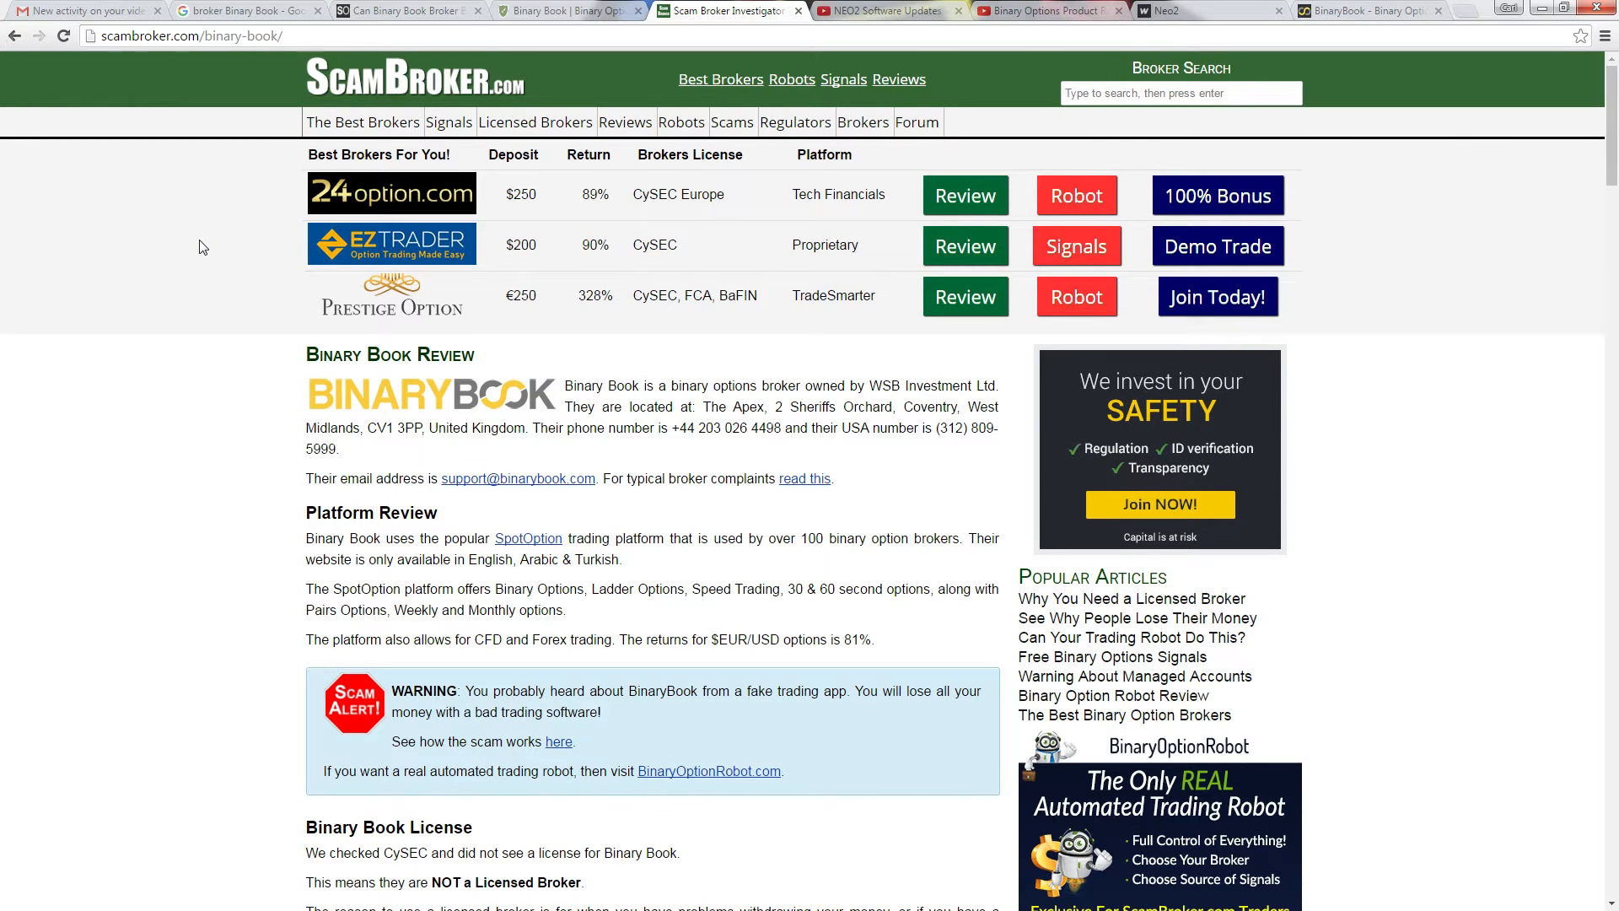
scroll("down", 3)
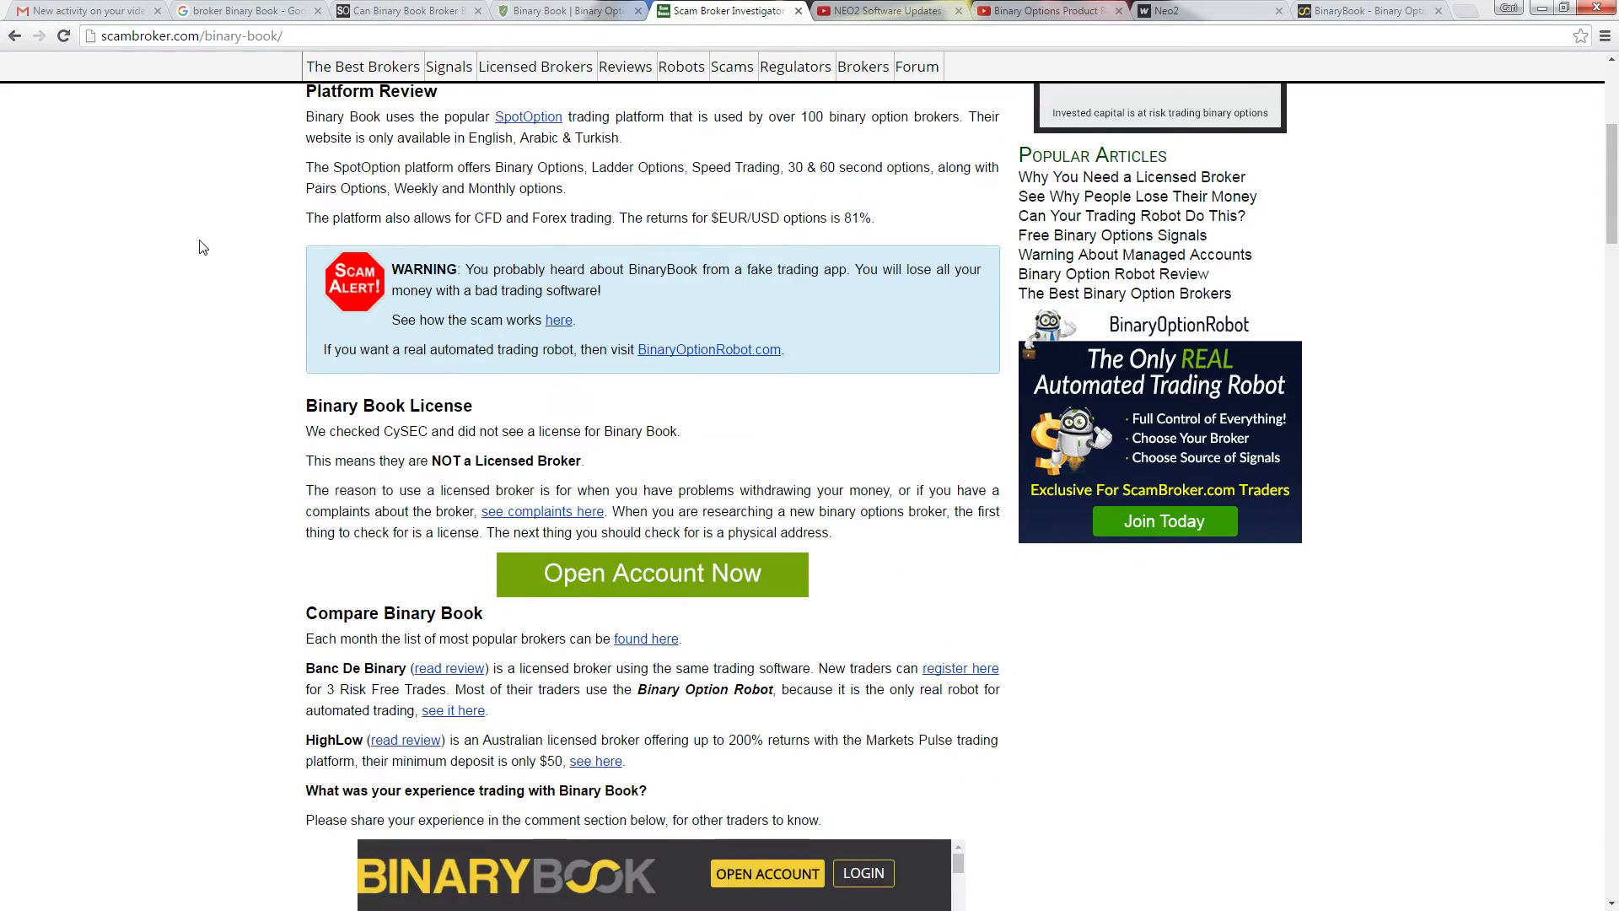
scroll("down", 3)
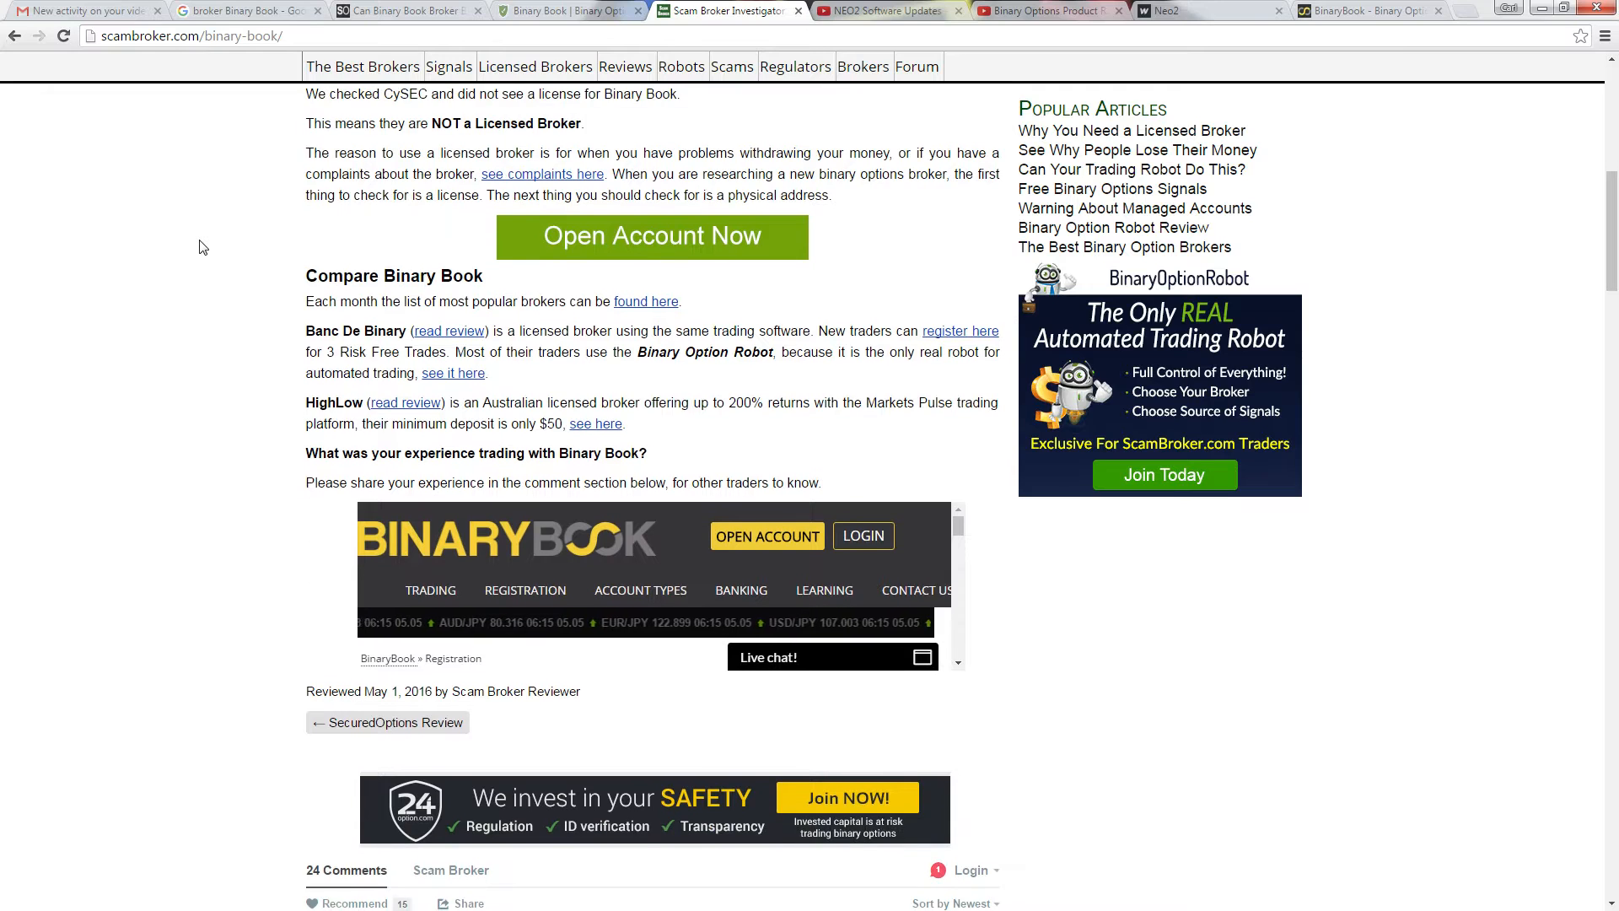
scroll("down", 3)
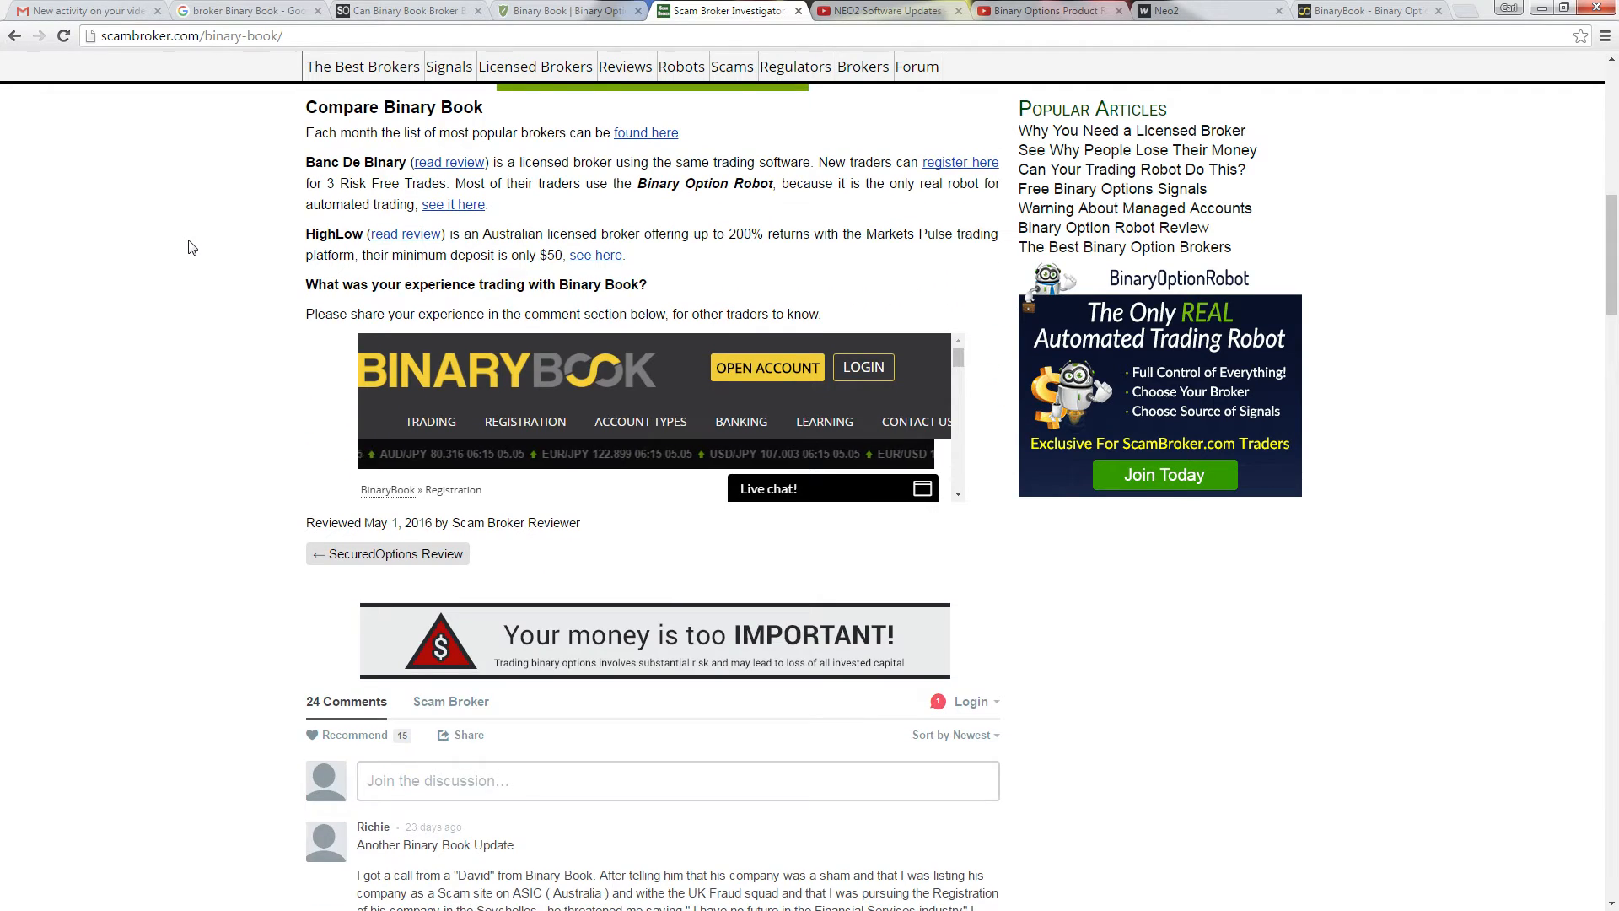
scroll("down", 3)
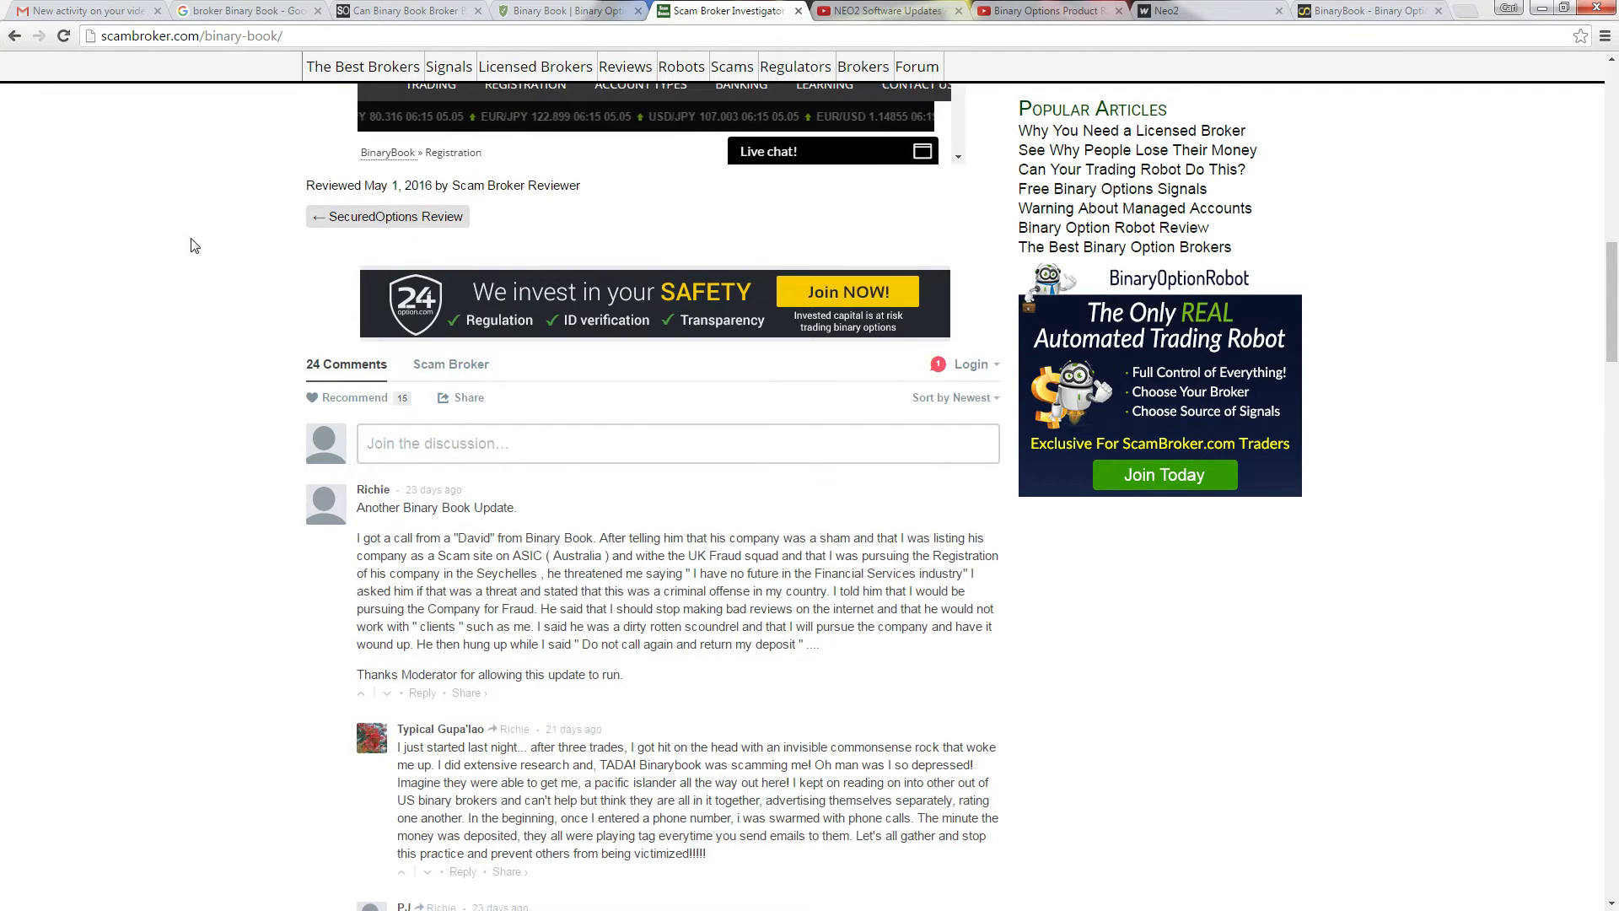
scroll("up", 3)
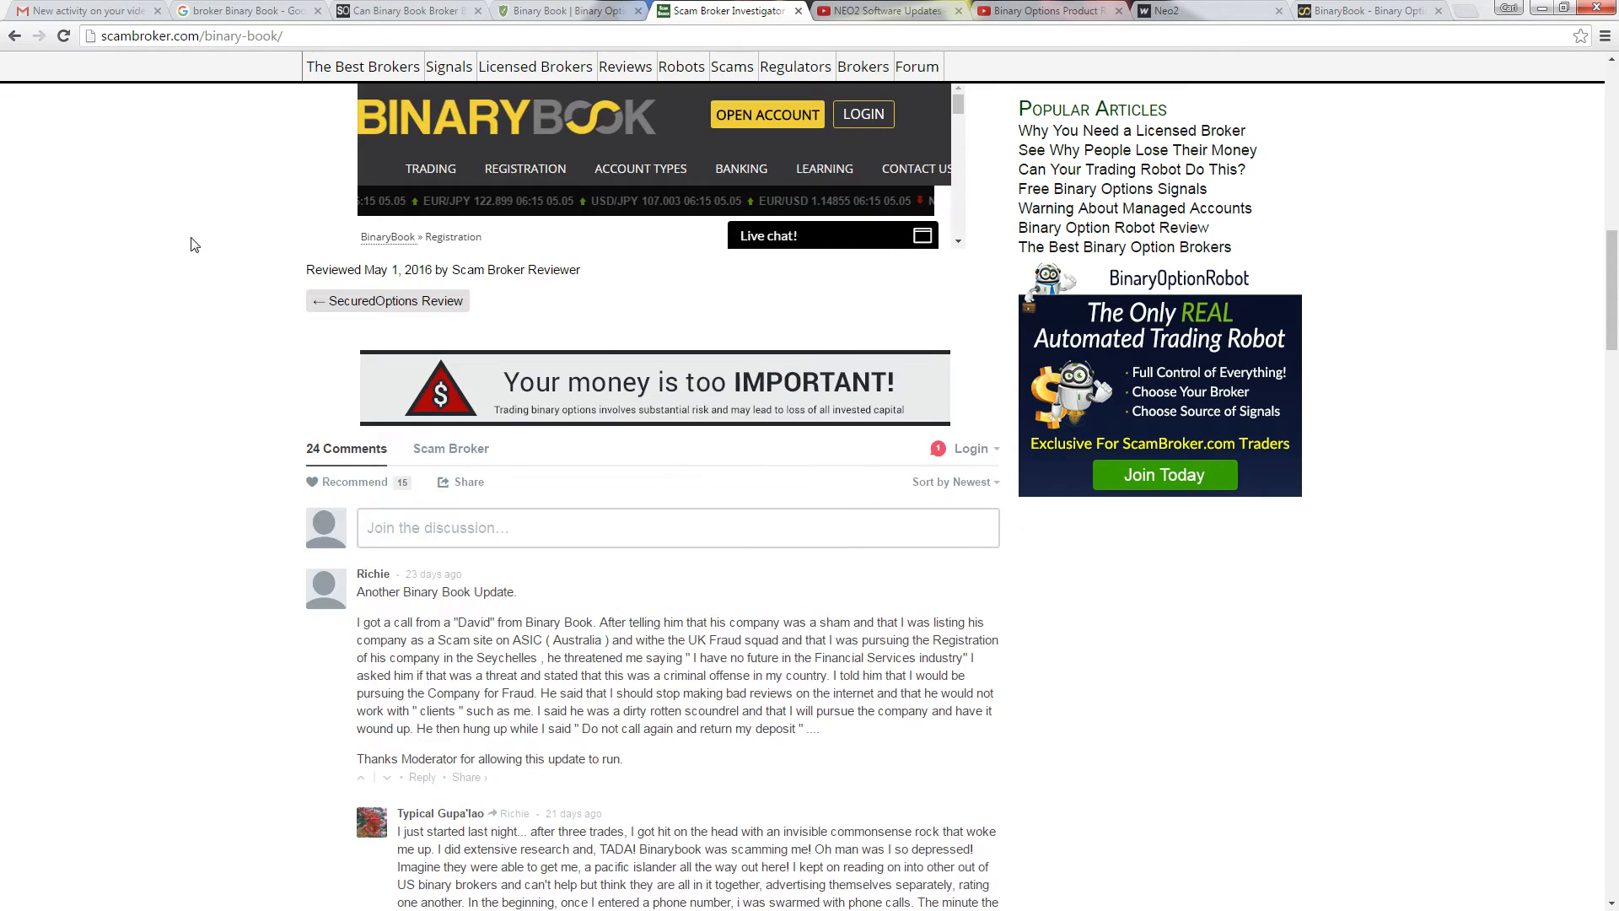
scroll("up", 3)
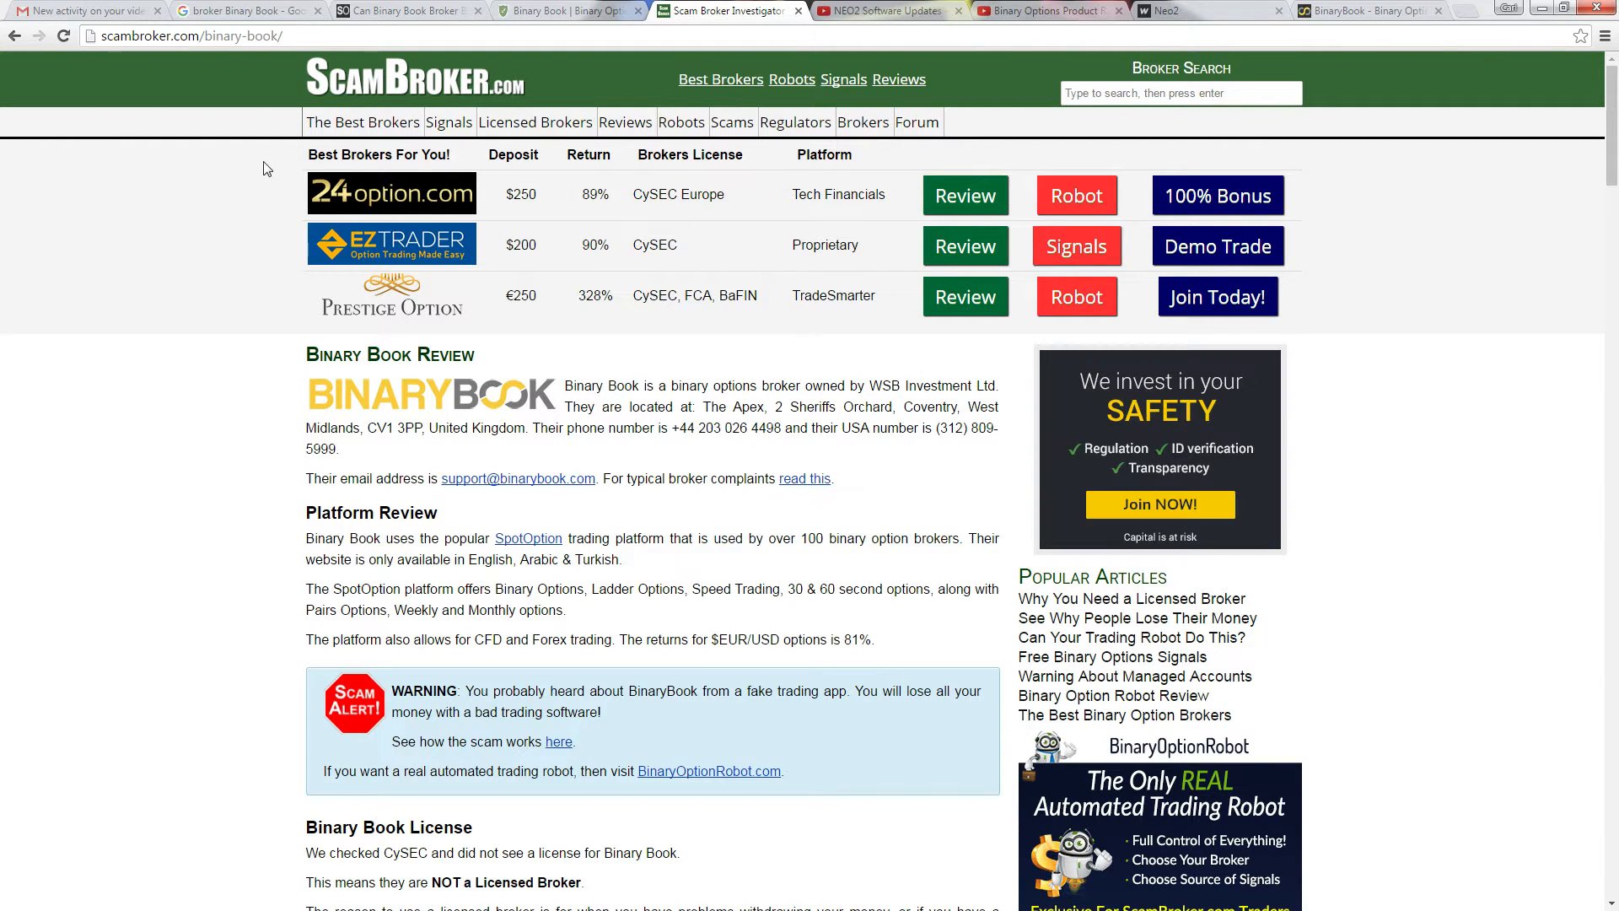
mouse_move(185, 167)
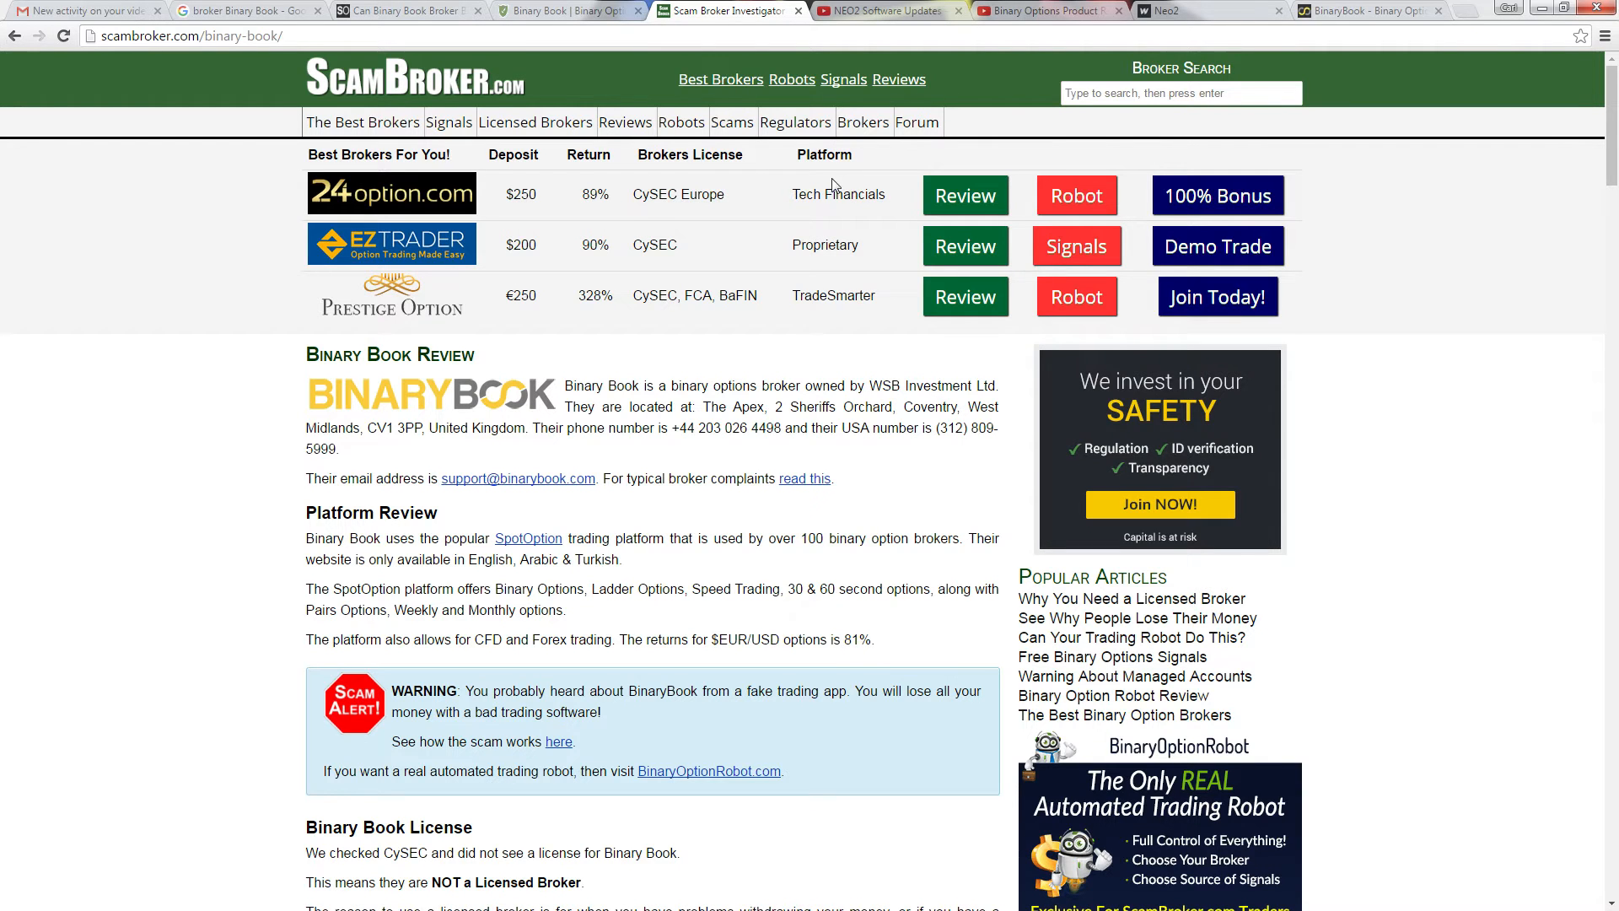
Bring the Binary Options Product Review YouTube channel page to the front
left_click(1047, 11)
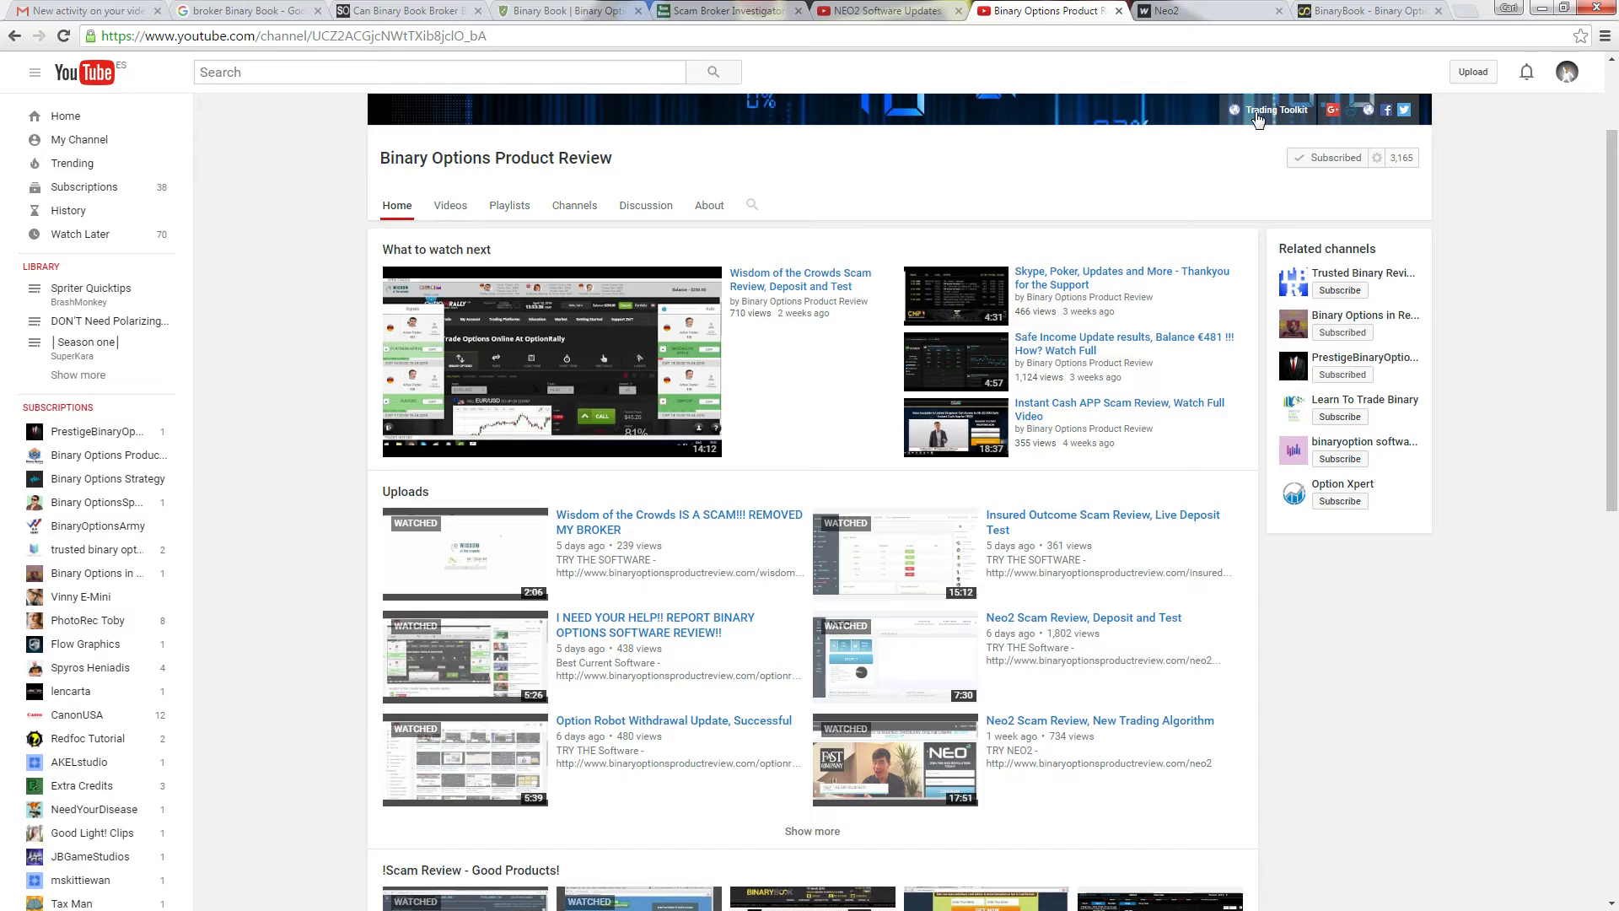
Bring the 'NEO2 Software Updates - More Flexibility and ITMs!' video to the front
left_click(883, 10)
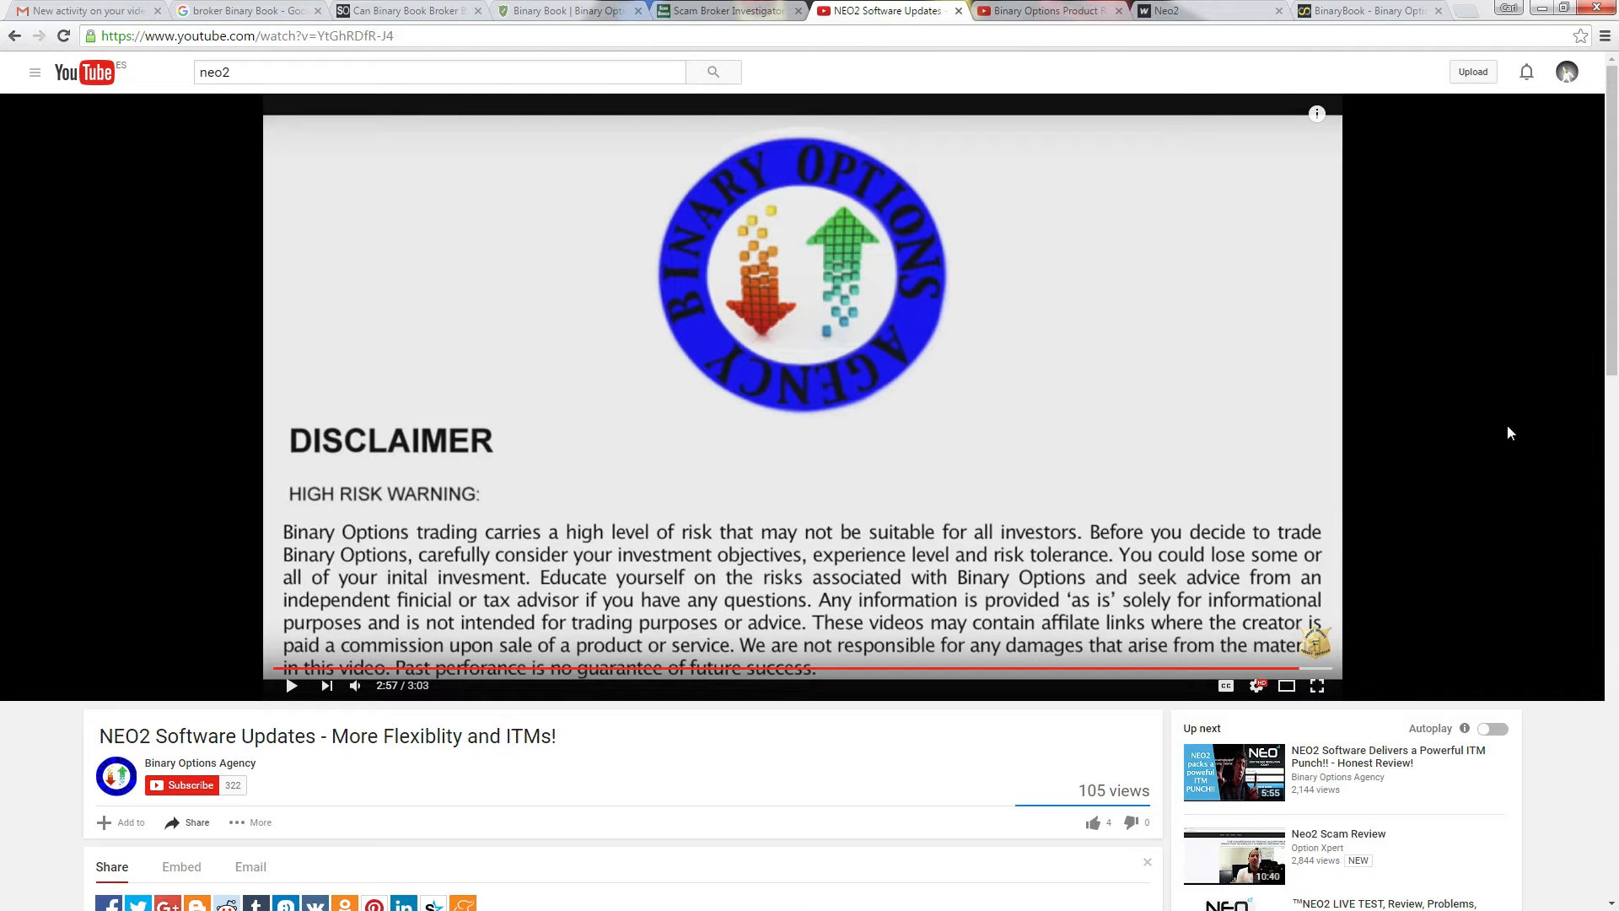
mouse_move(1444, 426)
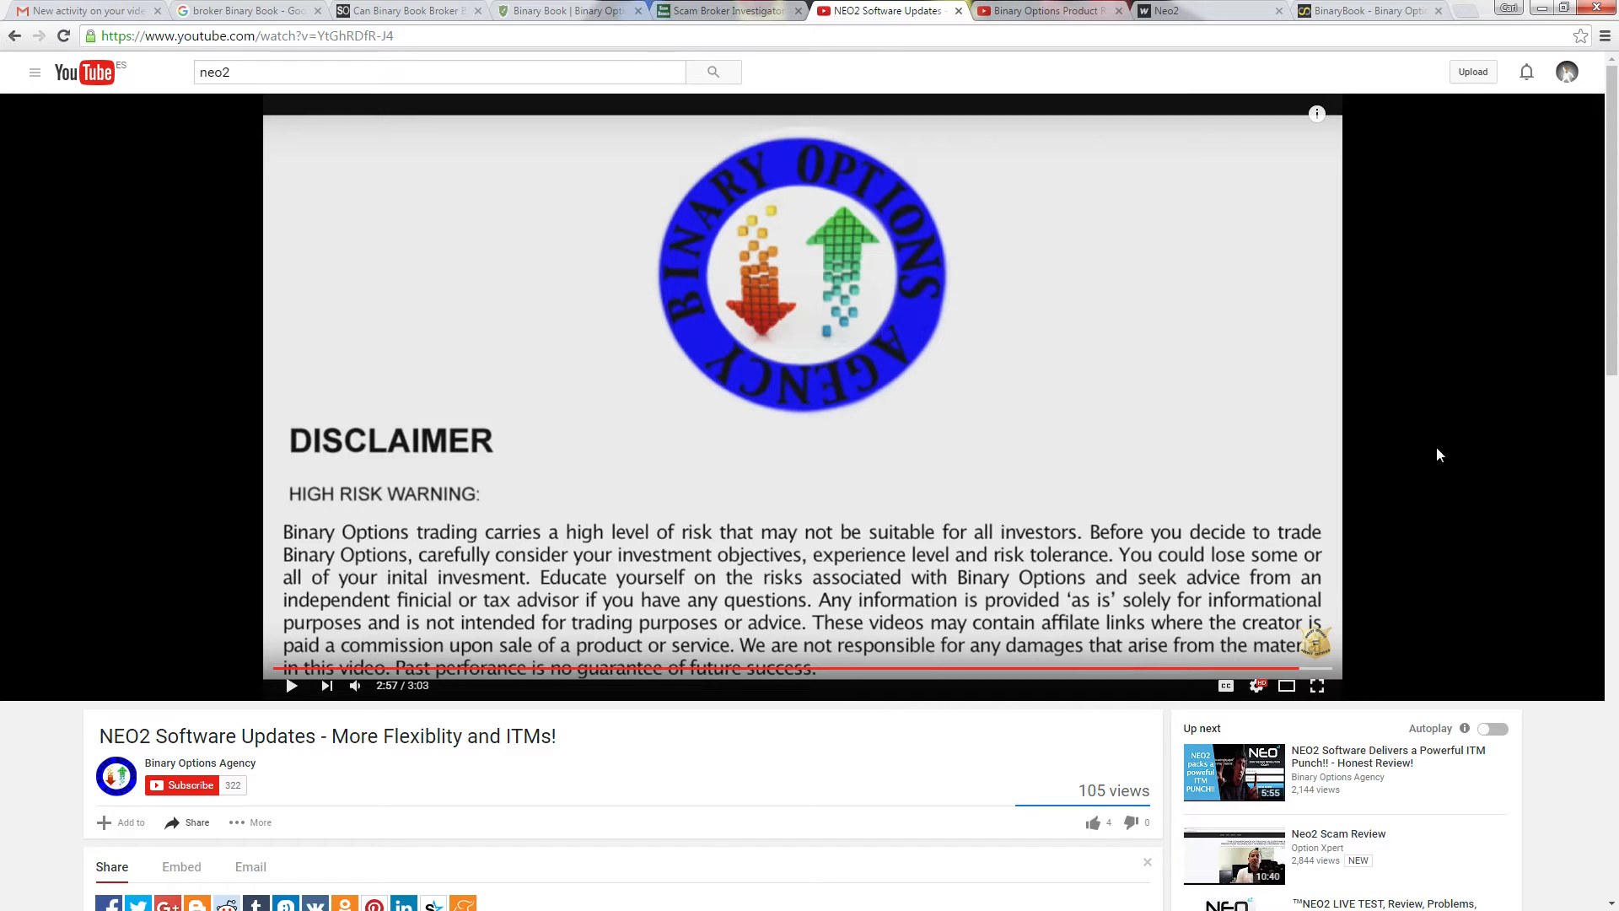
mouse_move(931, 579)
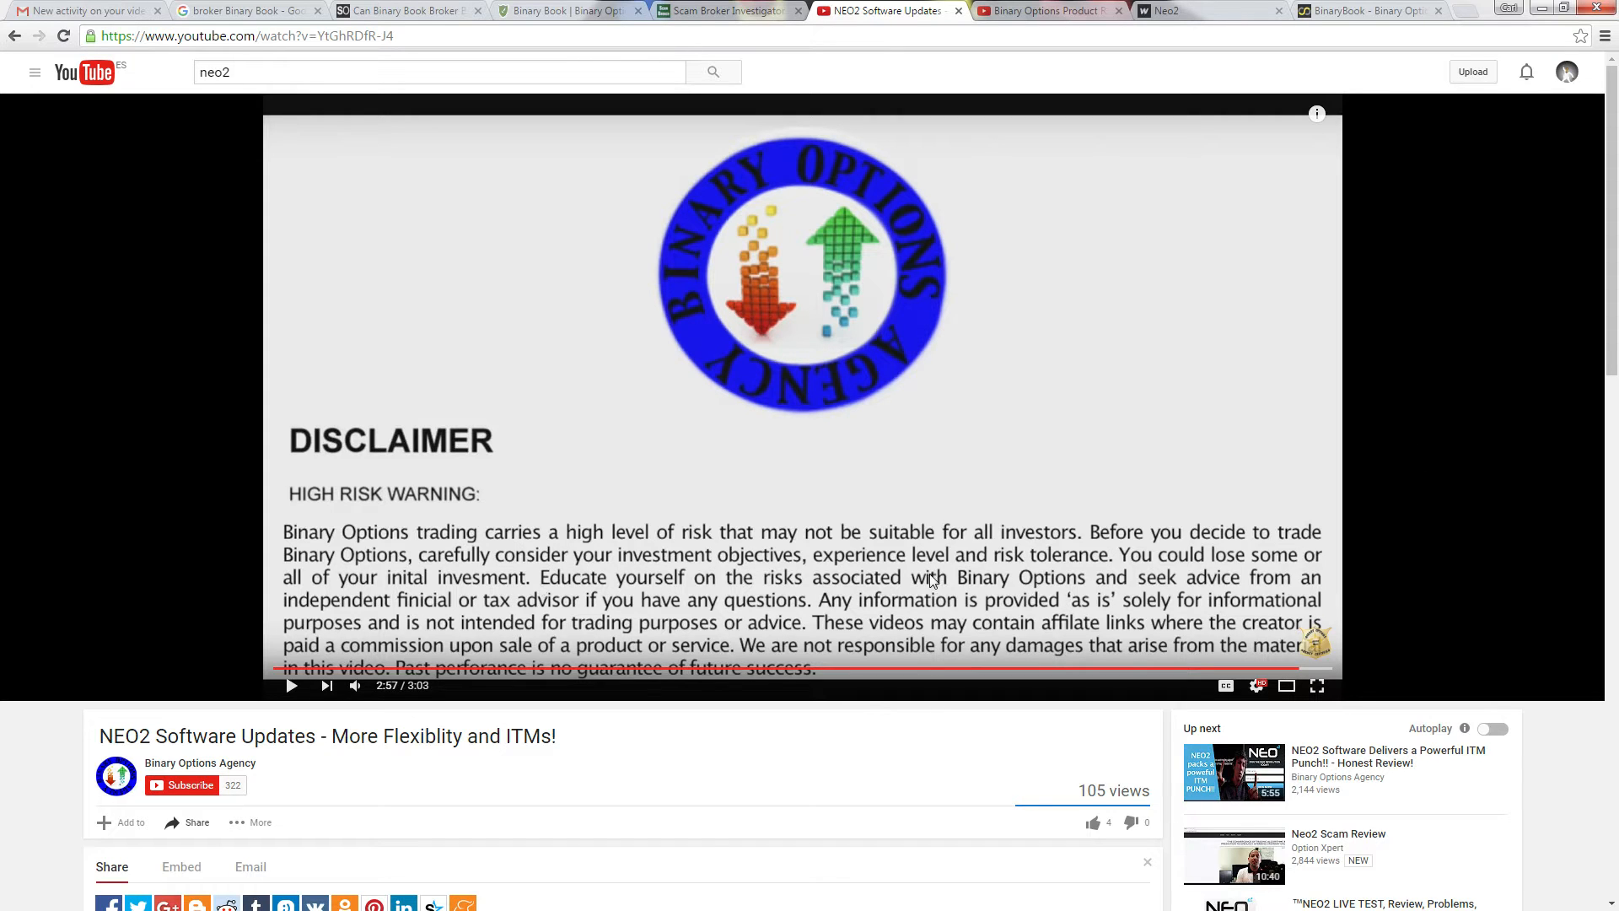
mouse_move(904, 680)
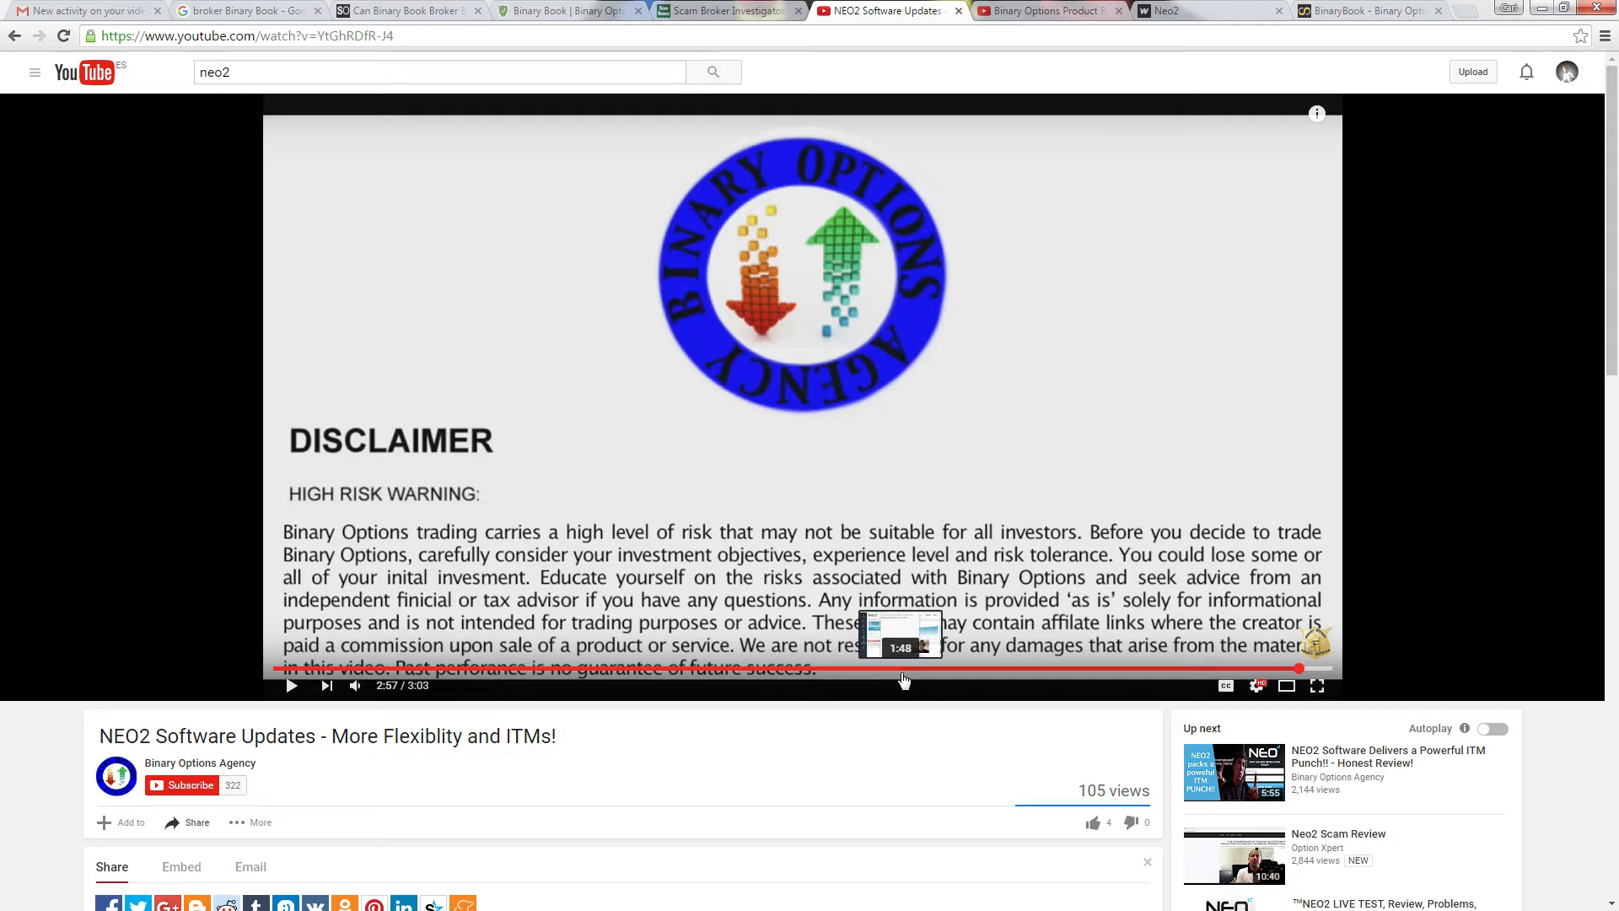
mouse_move(890, 678)
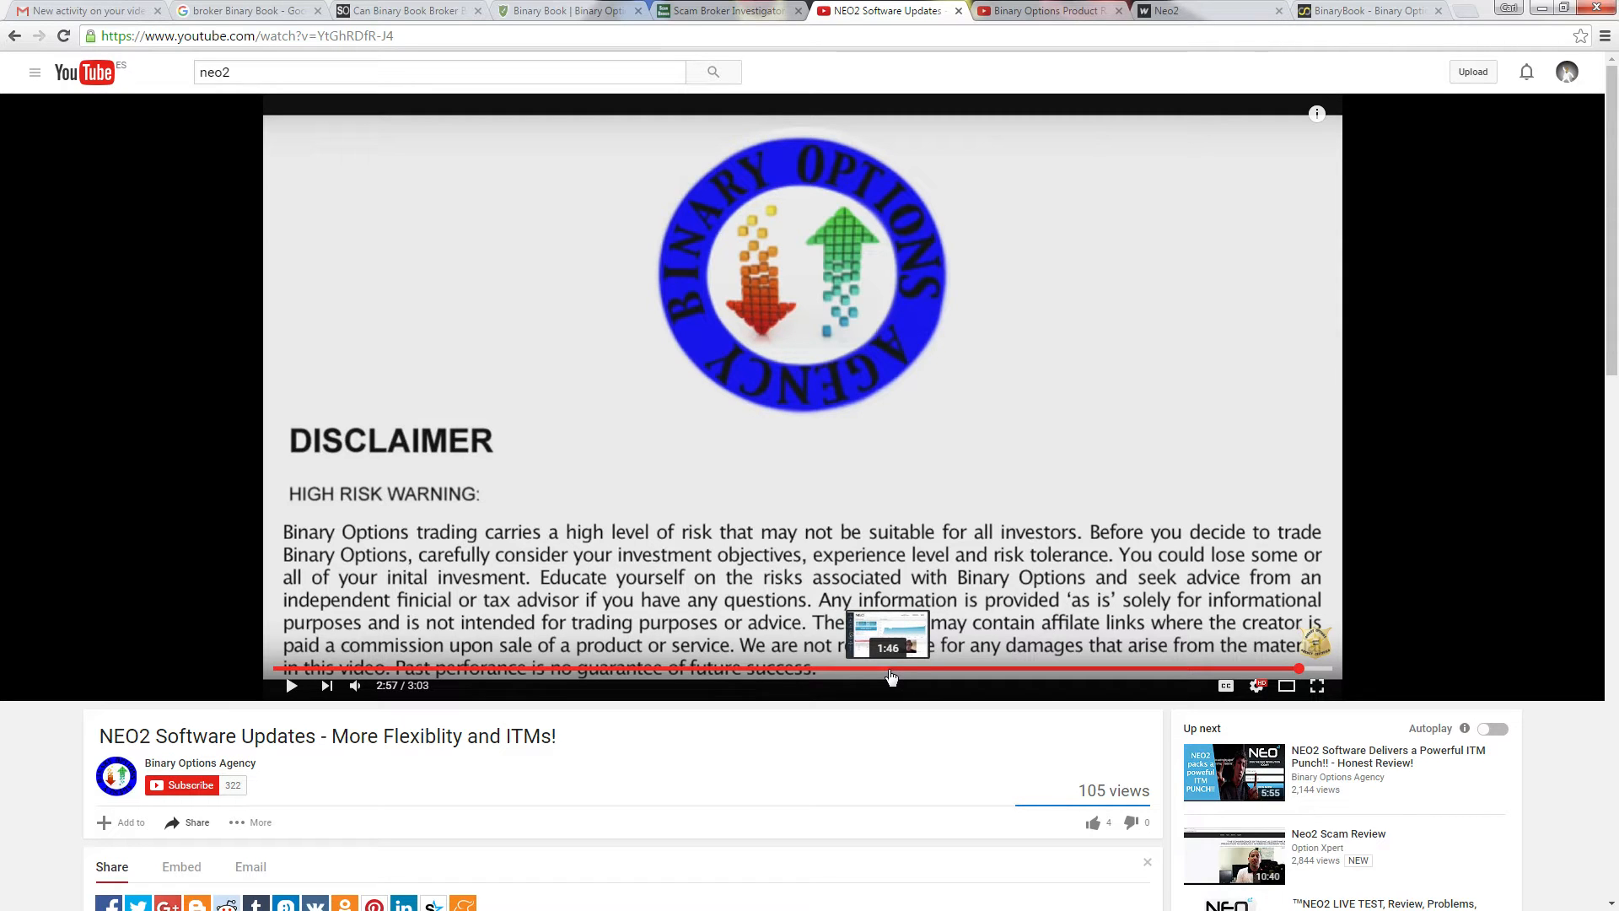
mouse_move(848, 675)
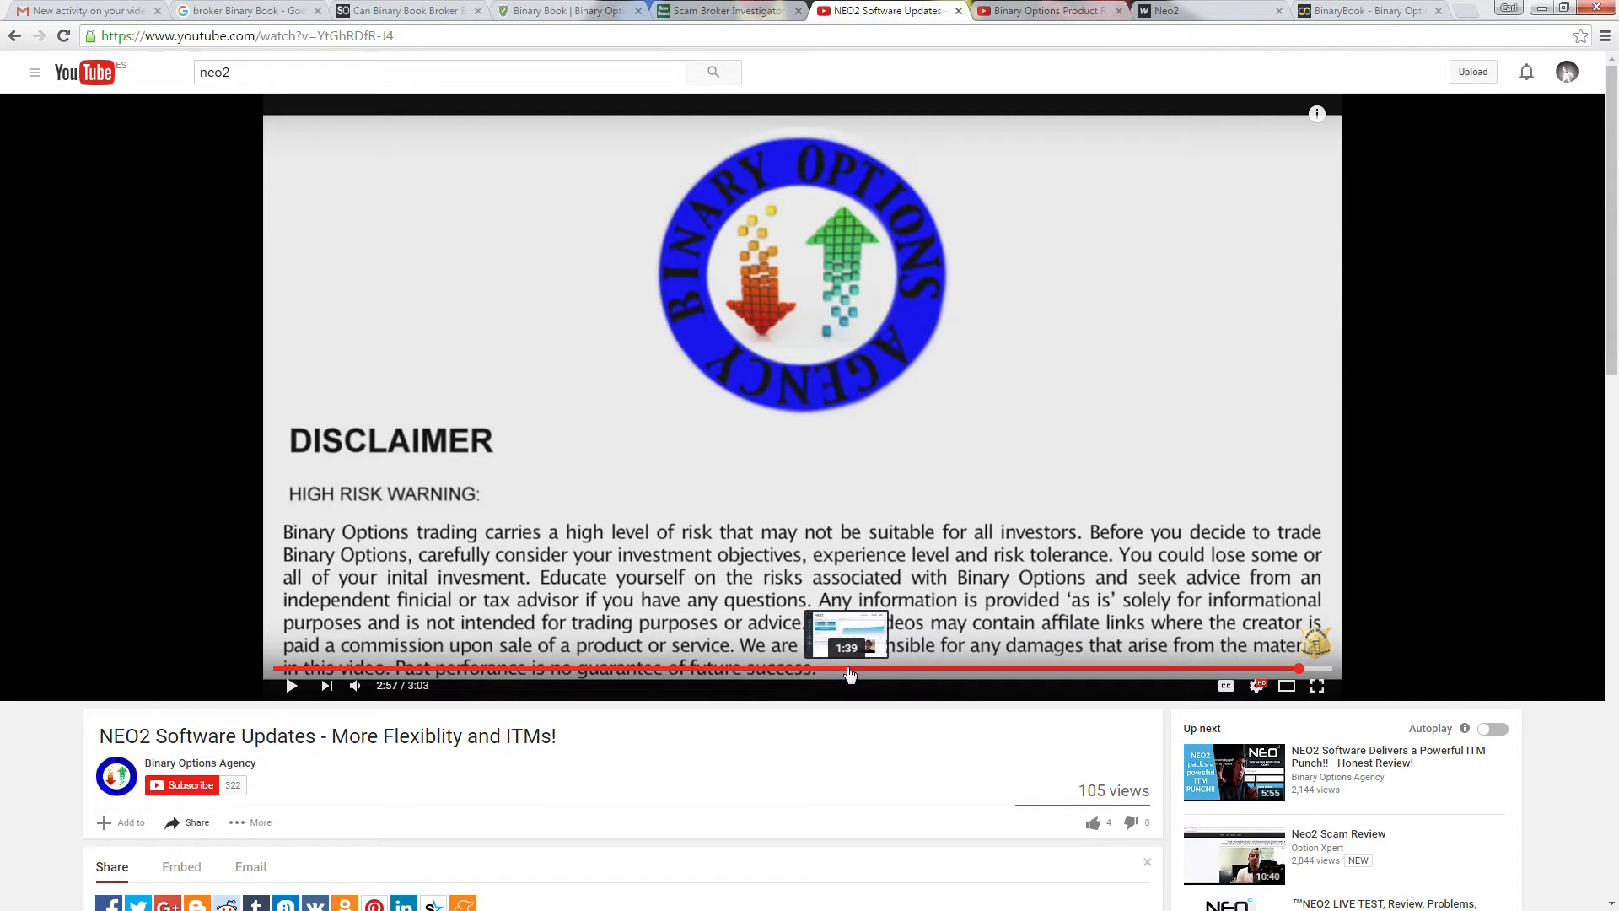
Rewind the NEO2 video to about 1:39, play it and pause on the Beta Testing Phase notice
left_click(847, 669)
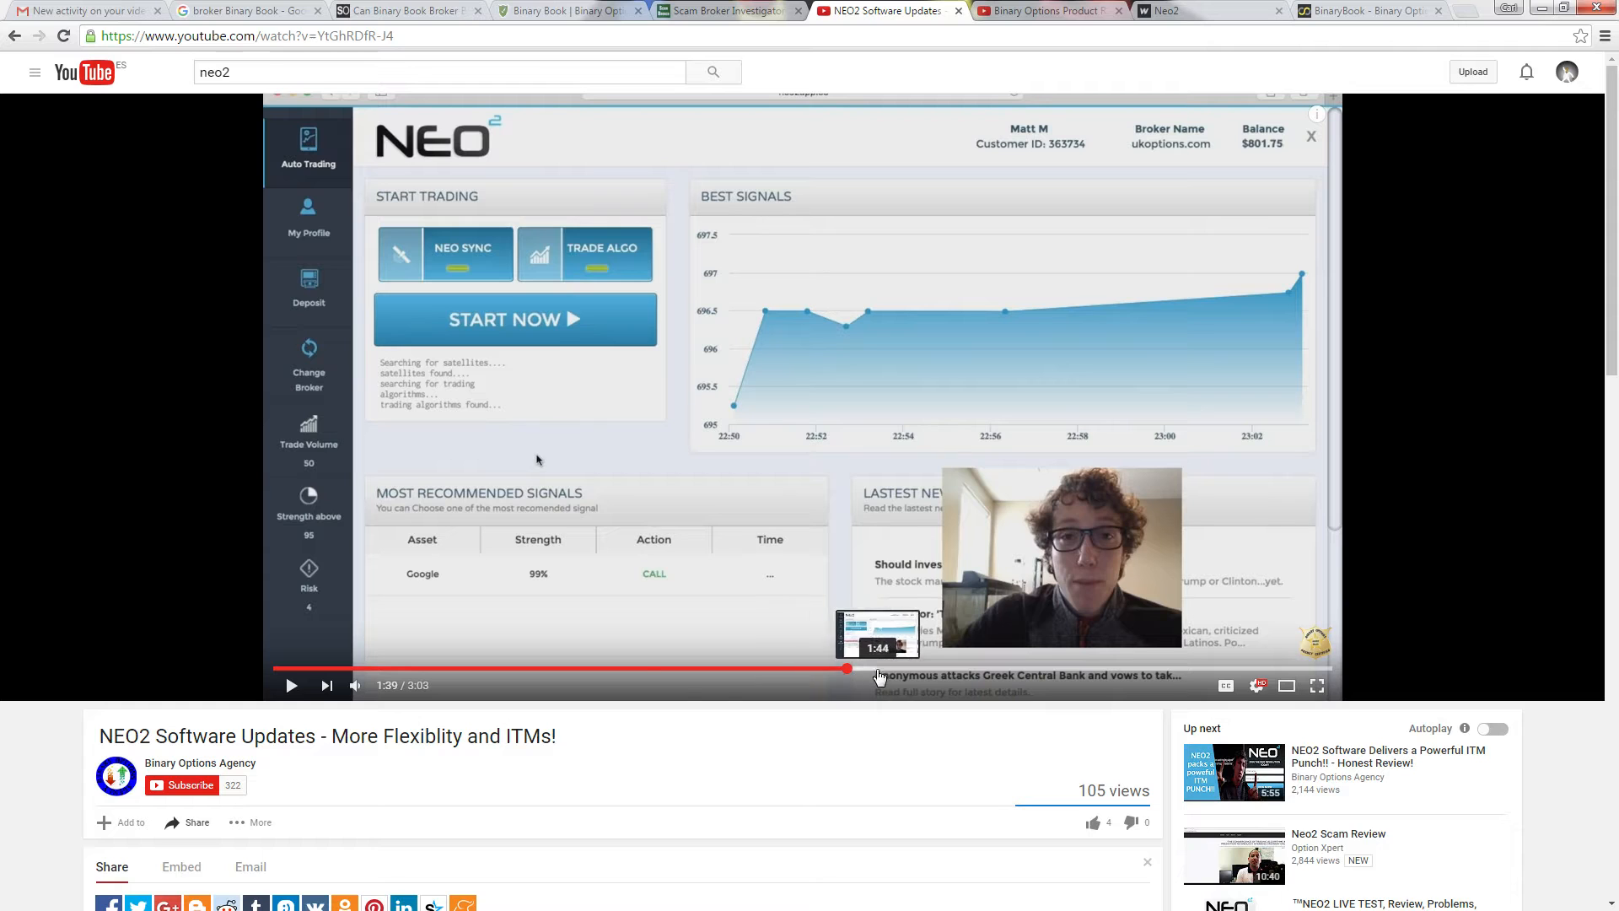
mouse_move(287, 684)
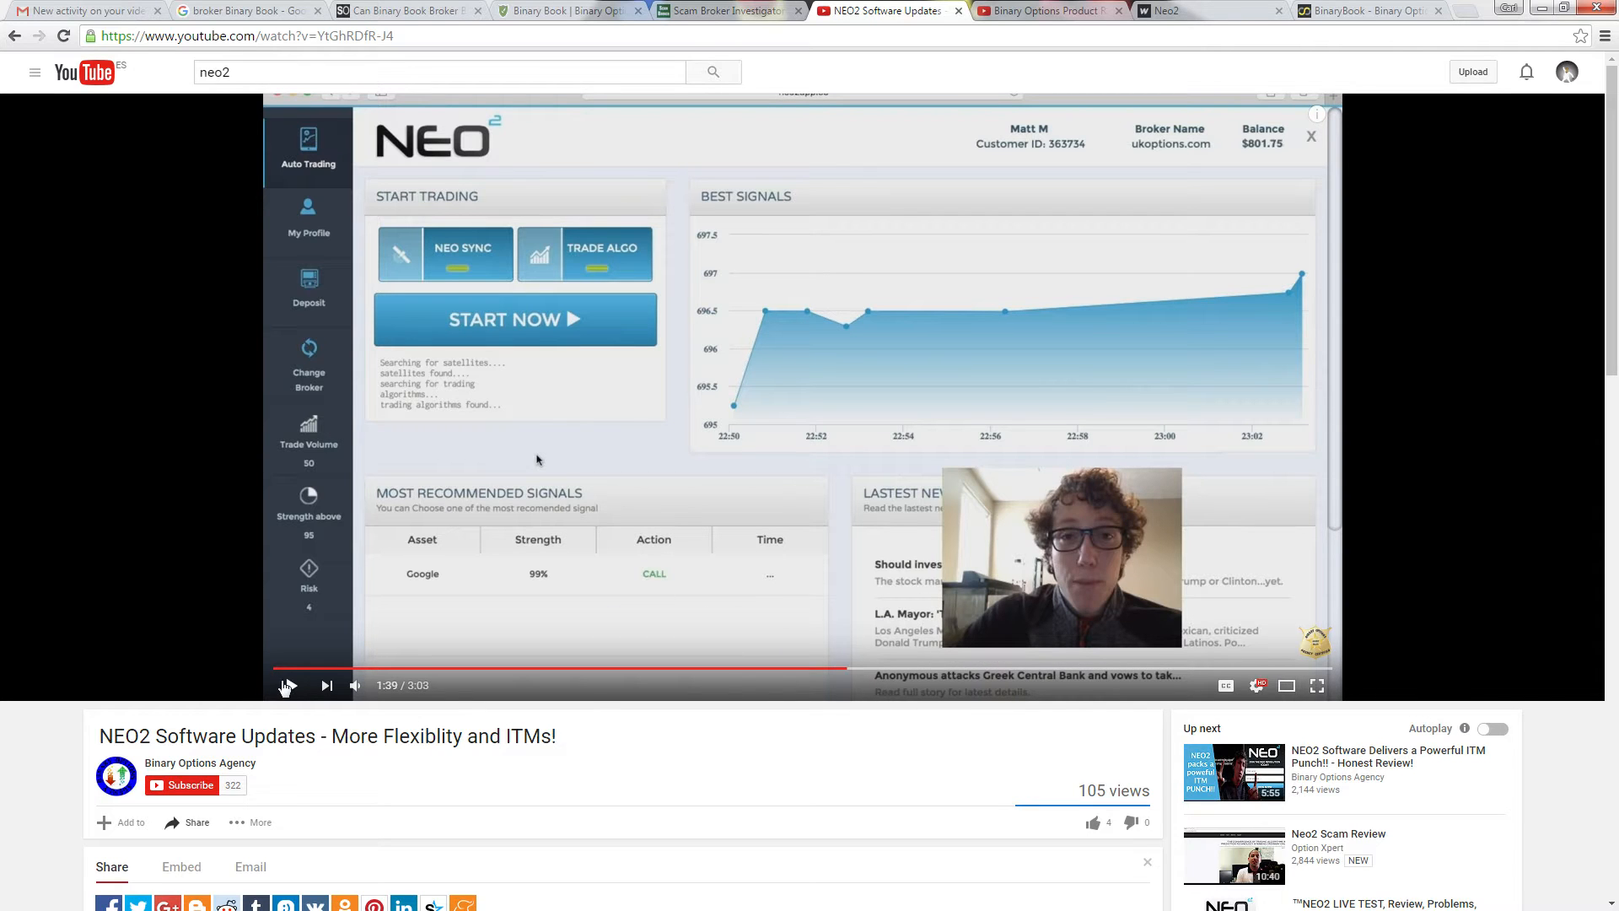
left_click(292, 685)
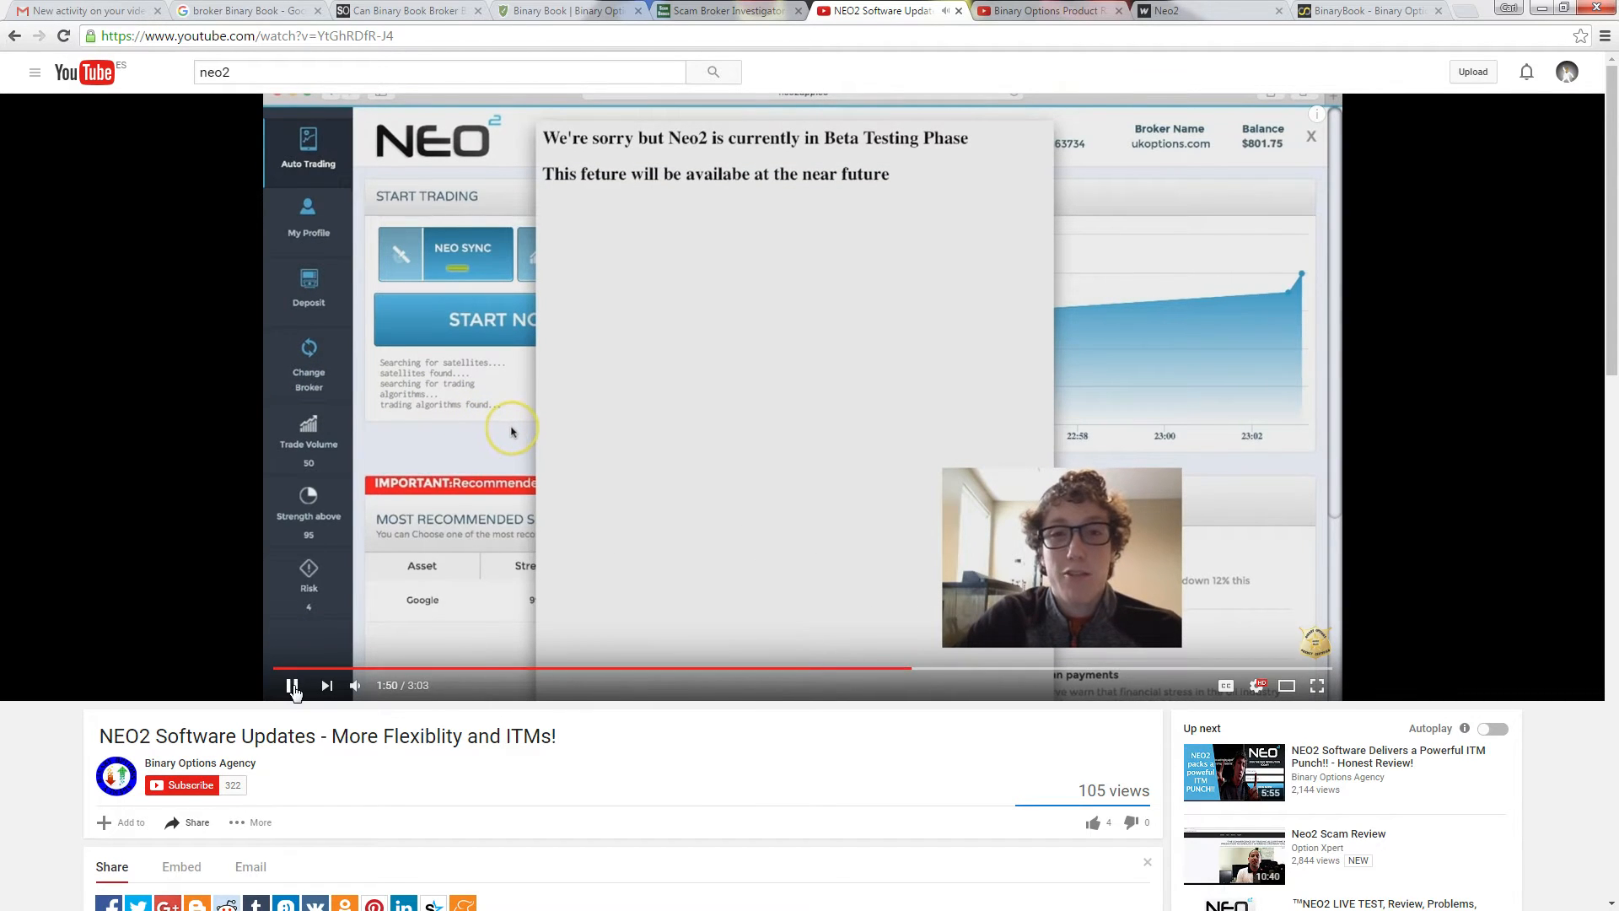
left_click(293, 685)
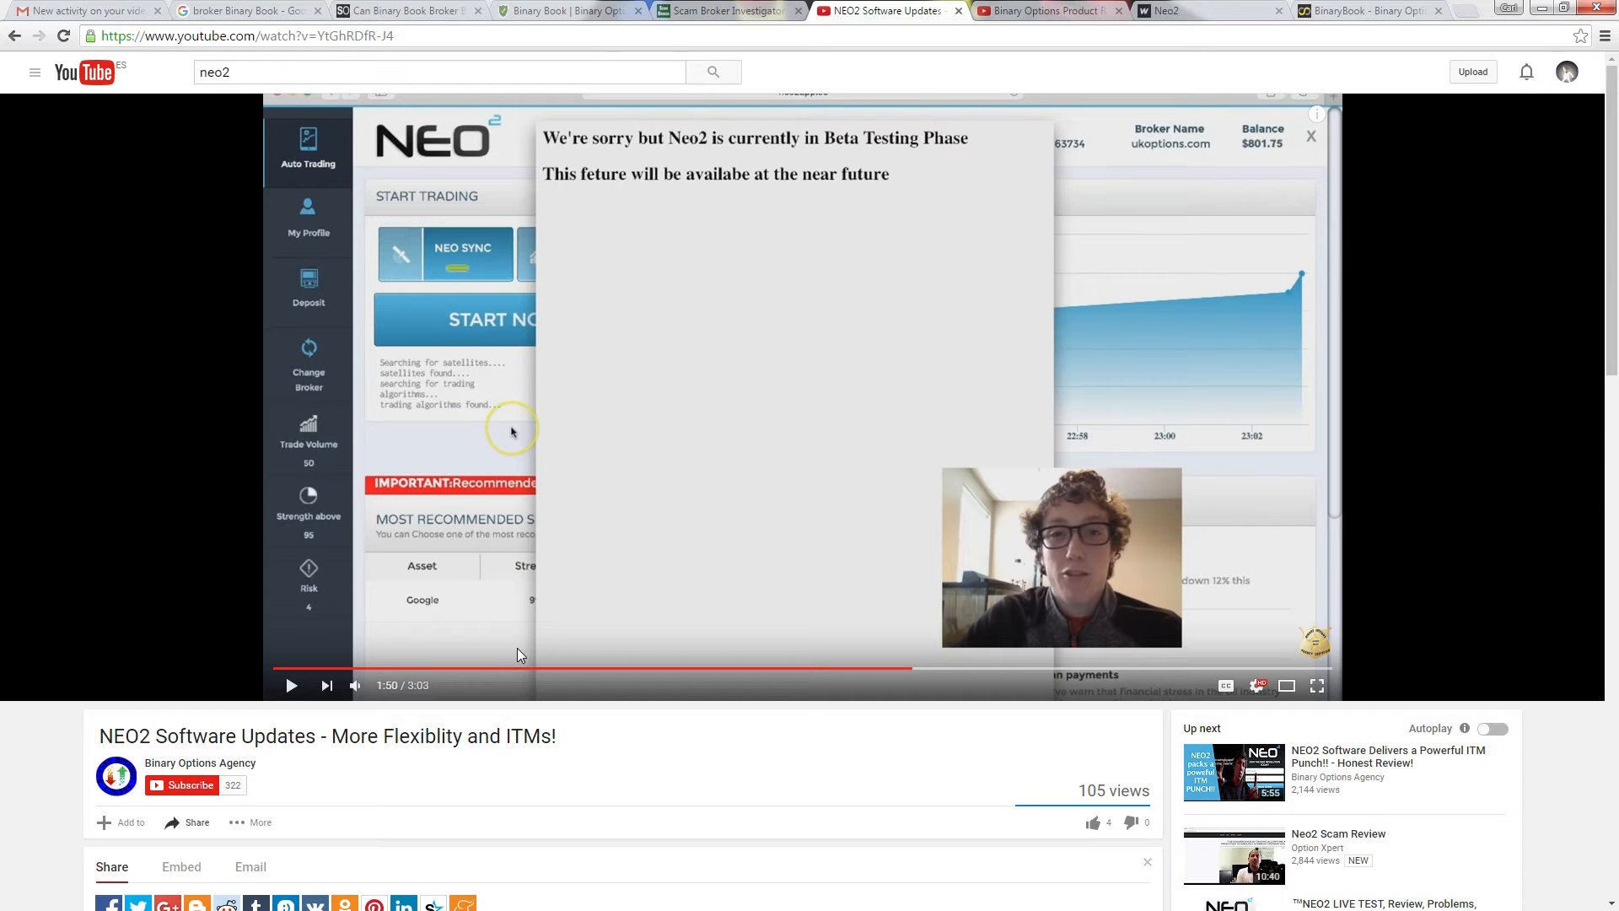
mouse_move(636, 673)
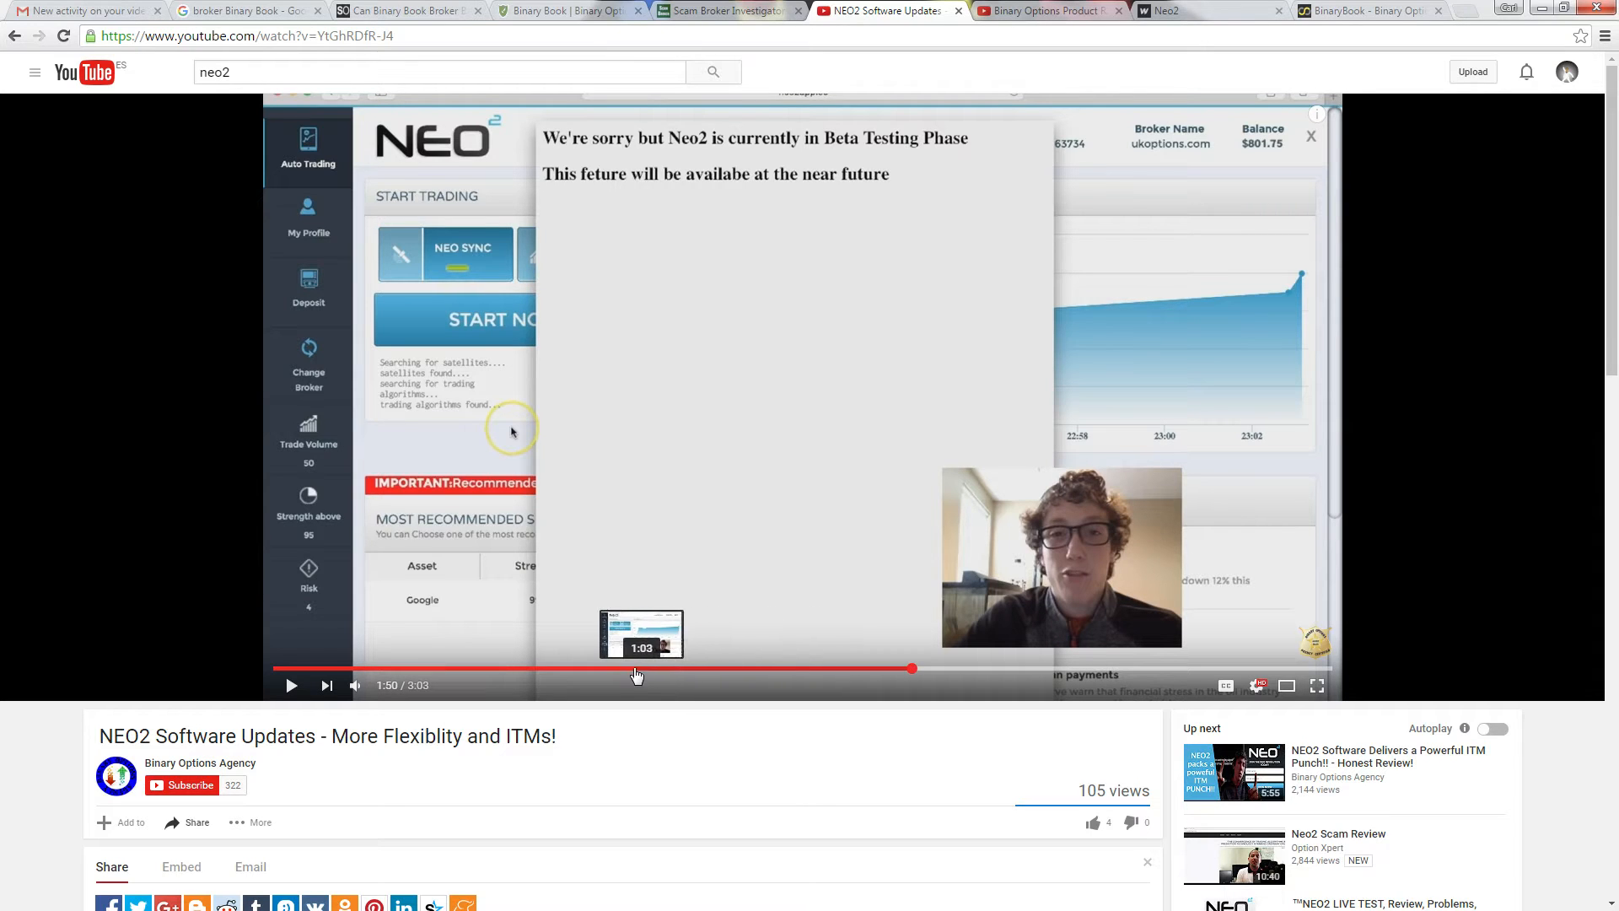
mouse_move(876, 668)
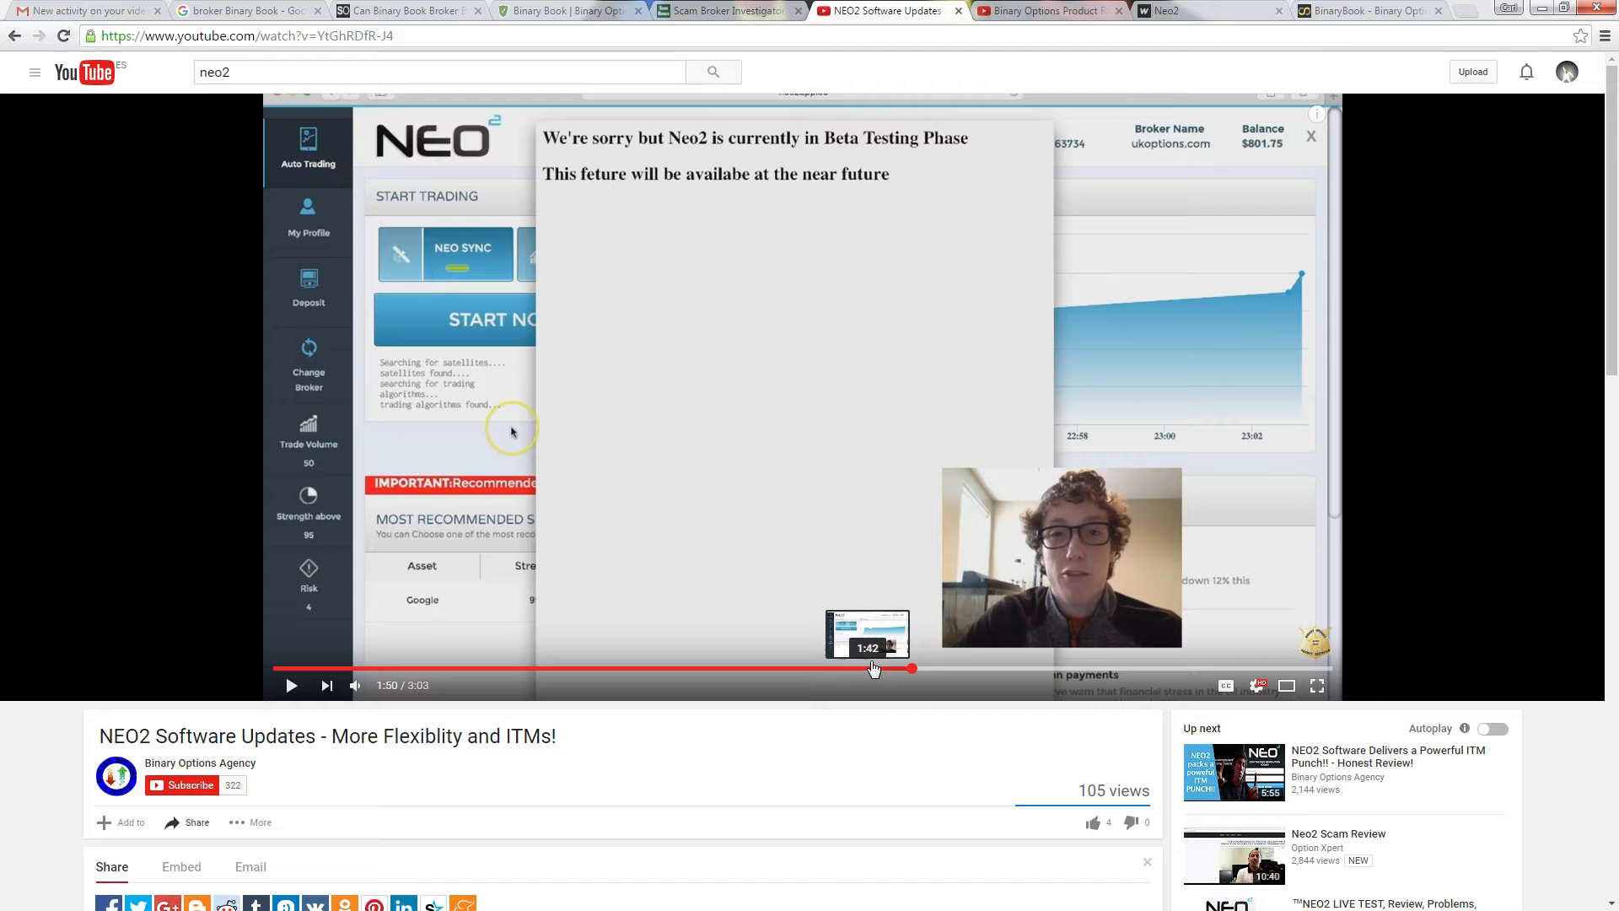
mouse_move(1082, 678)
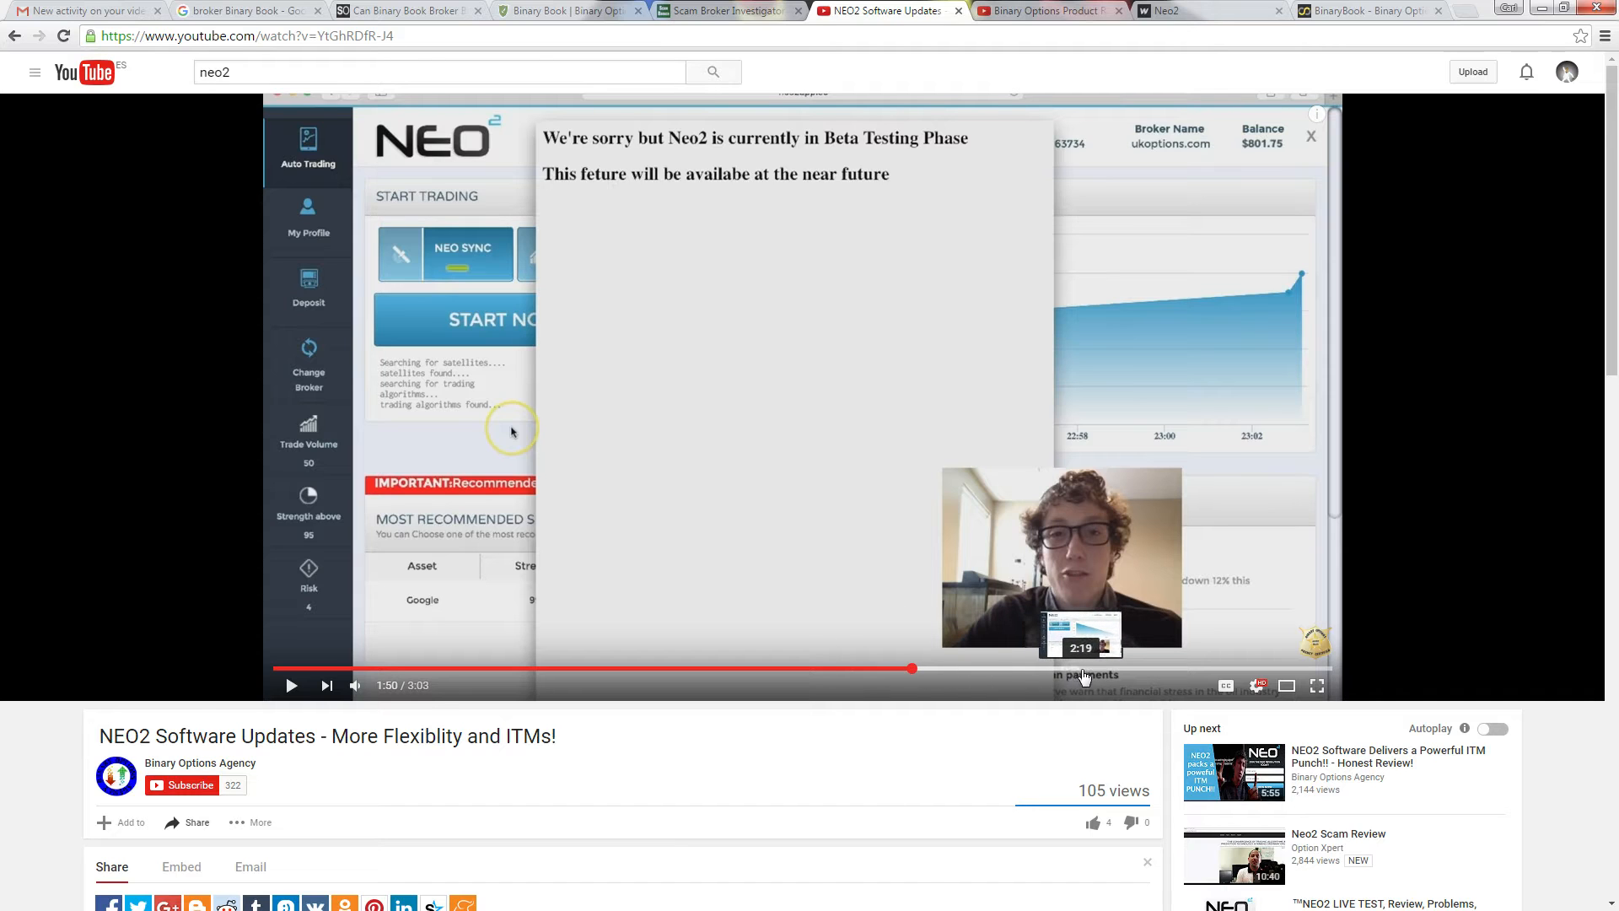
mouse_move(670, 676)
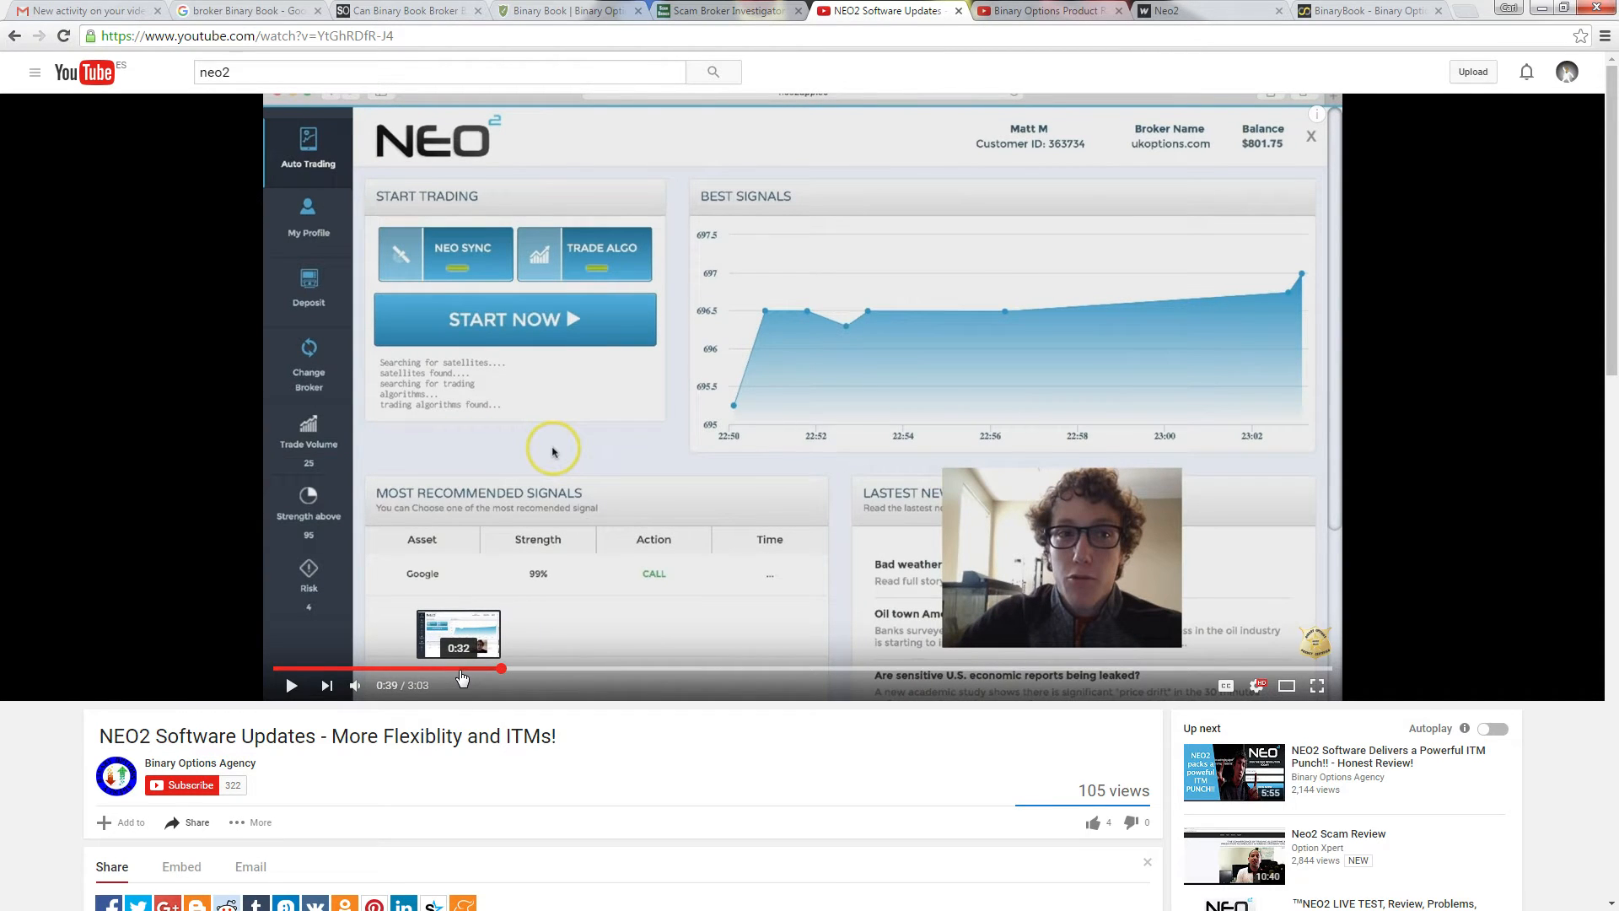
Seek the NEO2 video to the beta testing notice, play on and pause at 2:22 on the Nasdaq signal
left_click(739, 670)
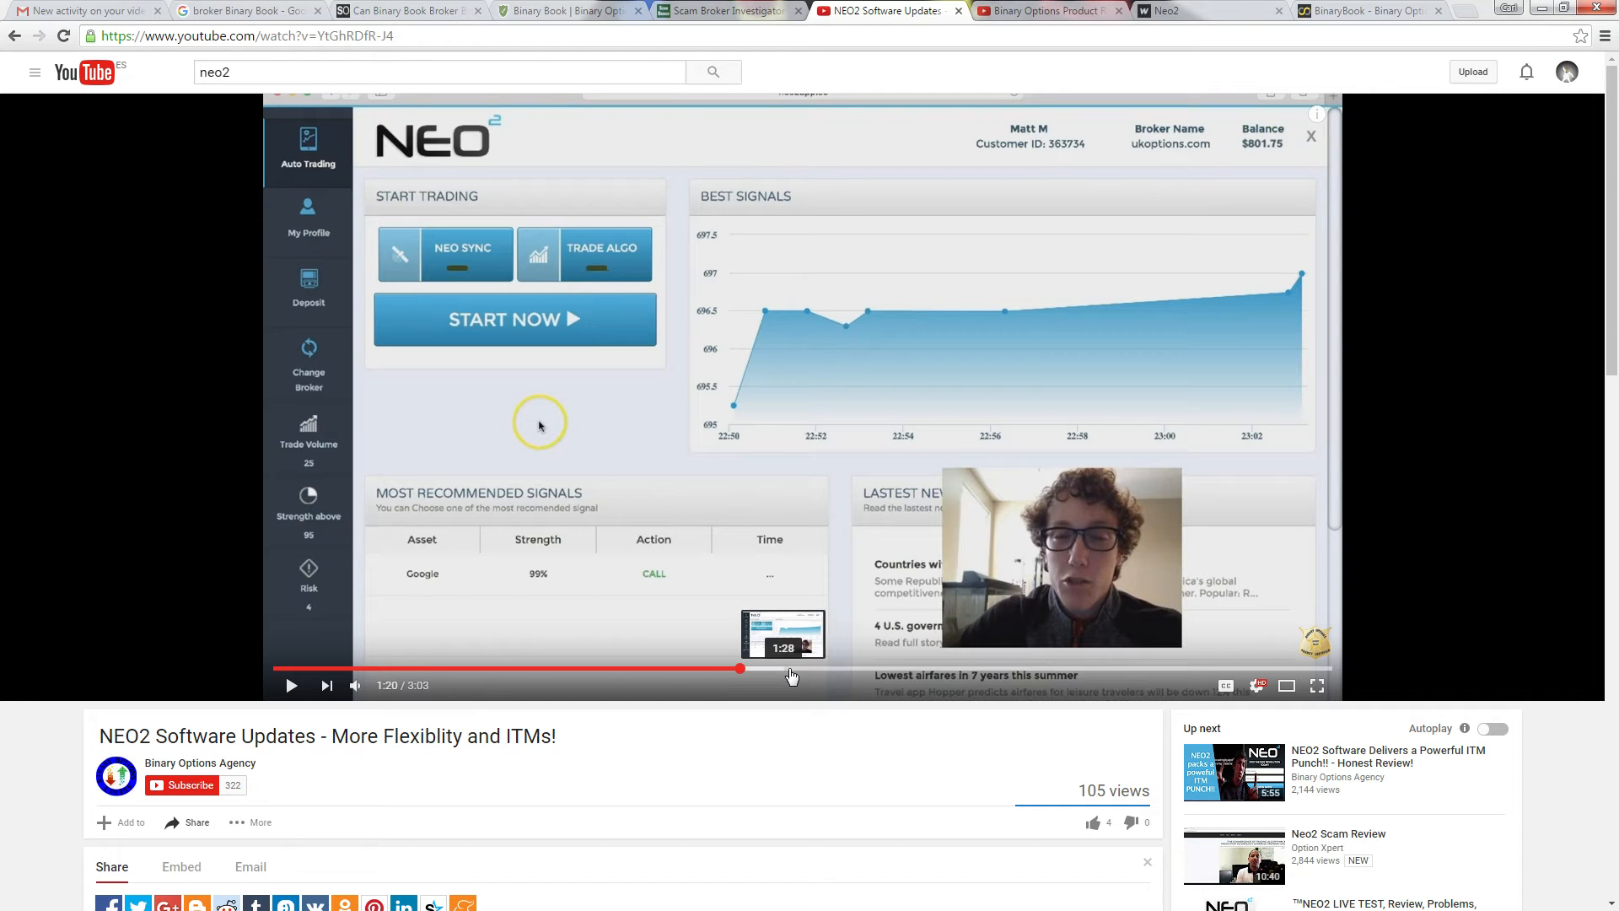
left_click(885, 669)
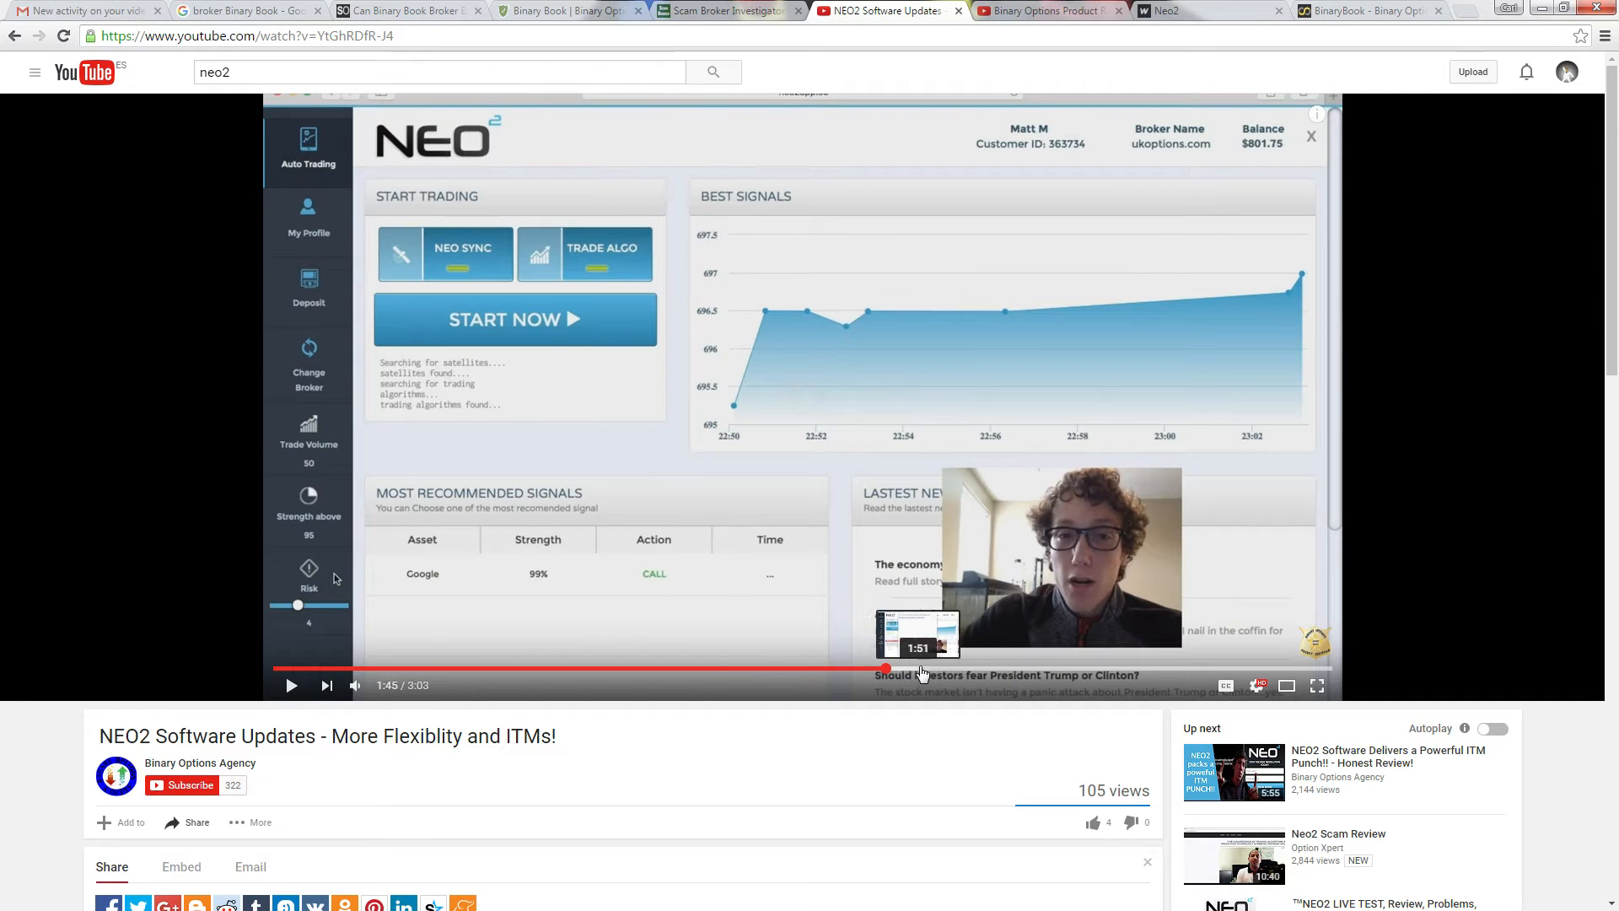
left_click(992, 670)
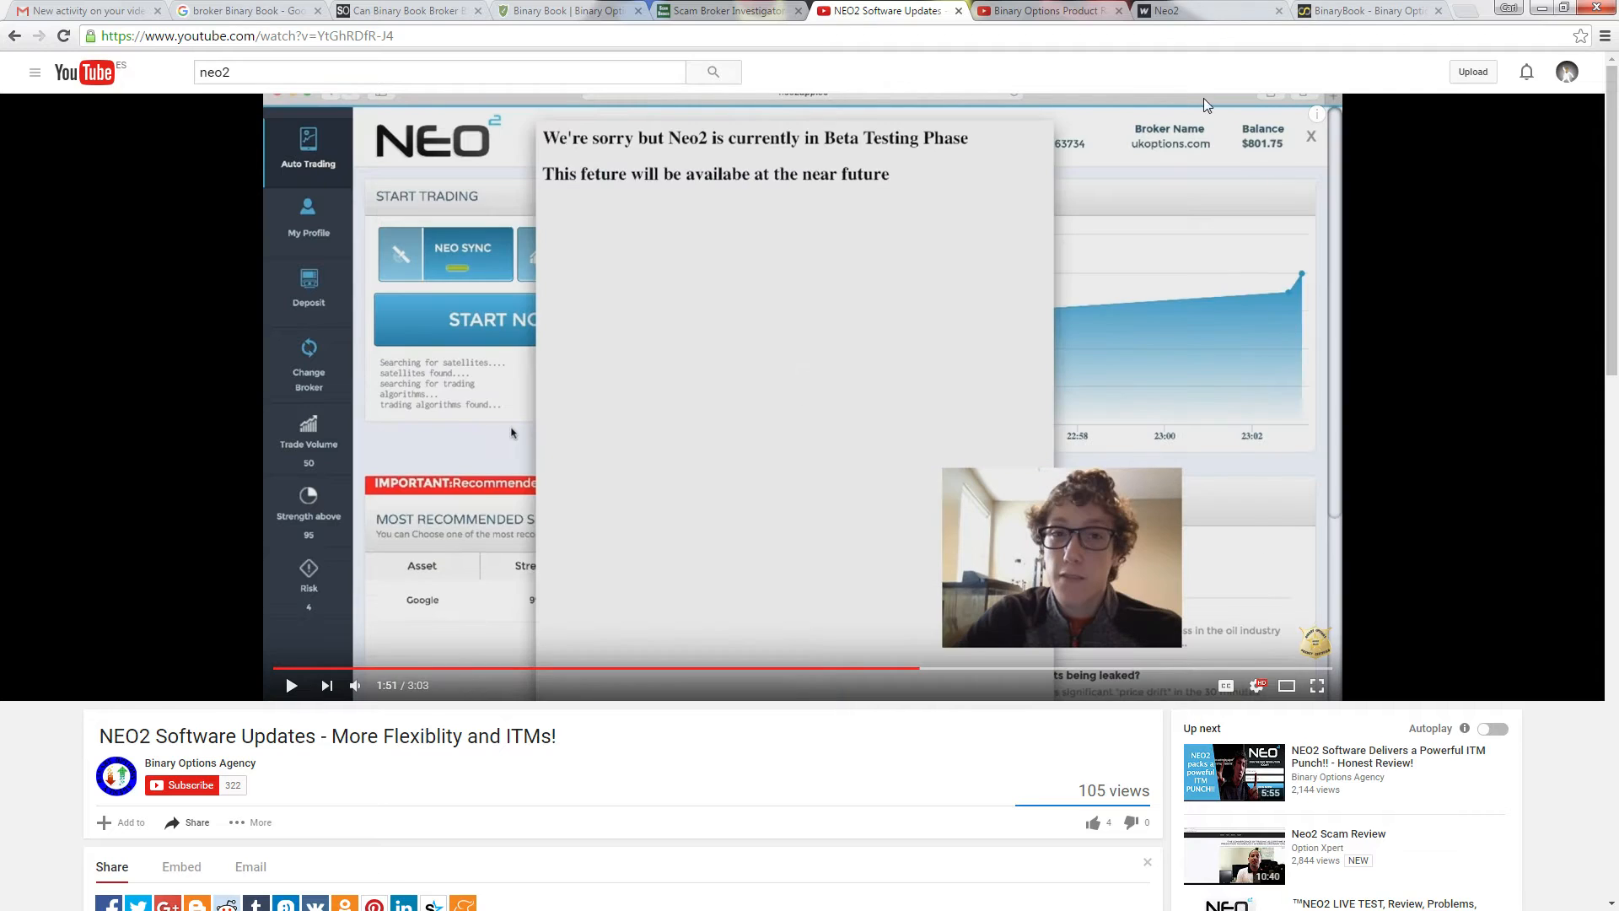
mouse_move(764, 275)
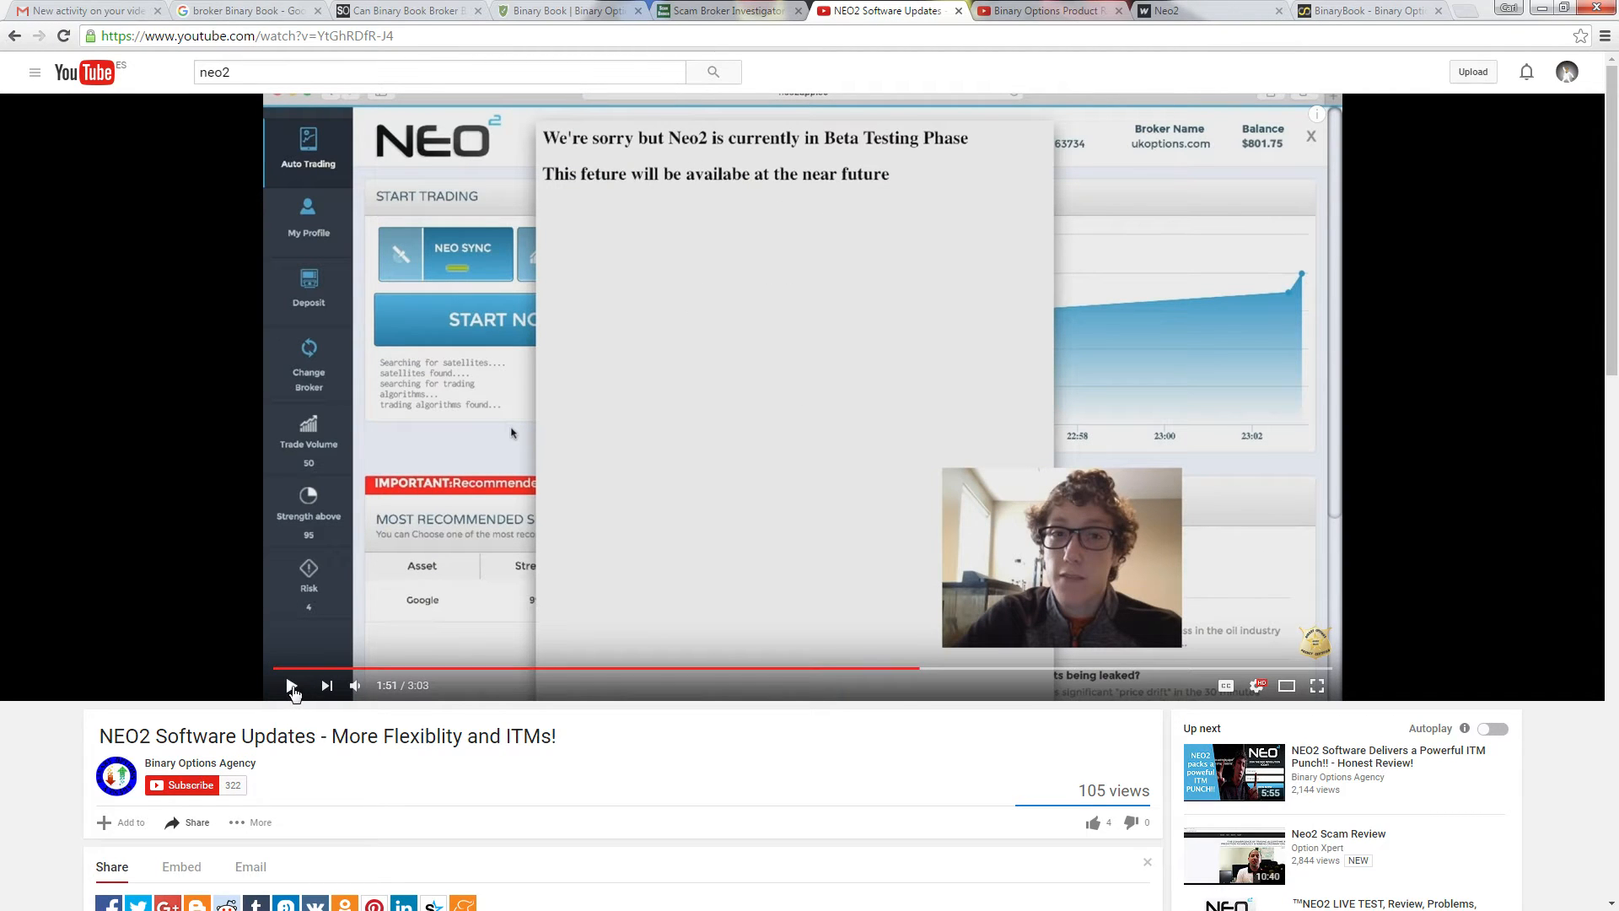
left_click(292, 685)
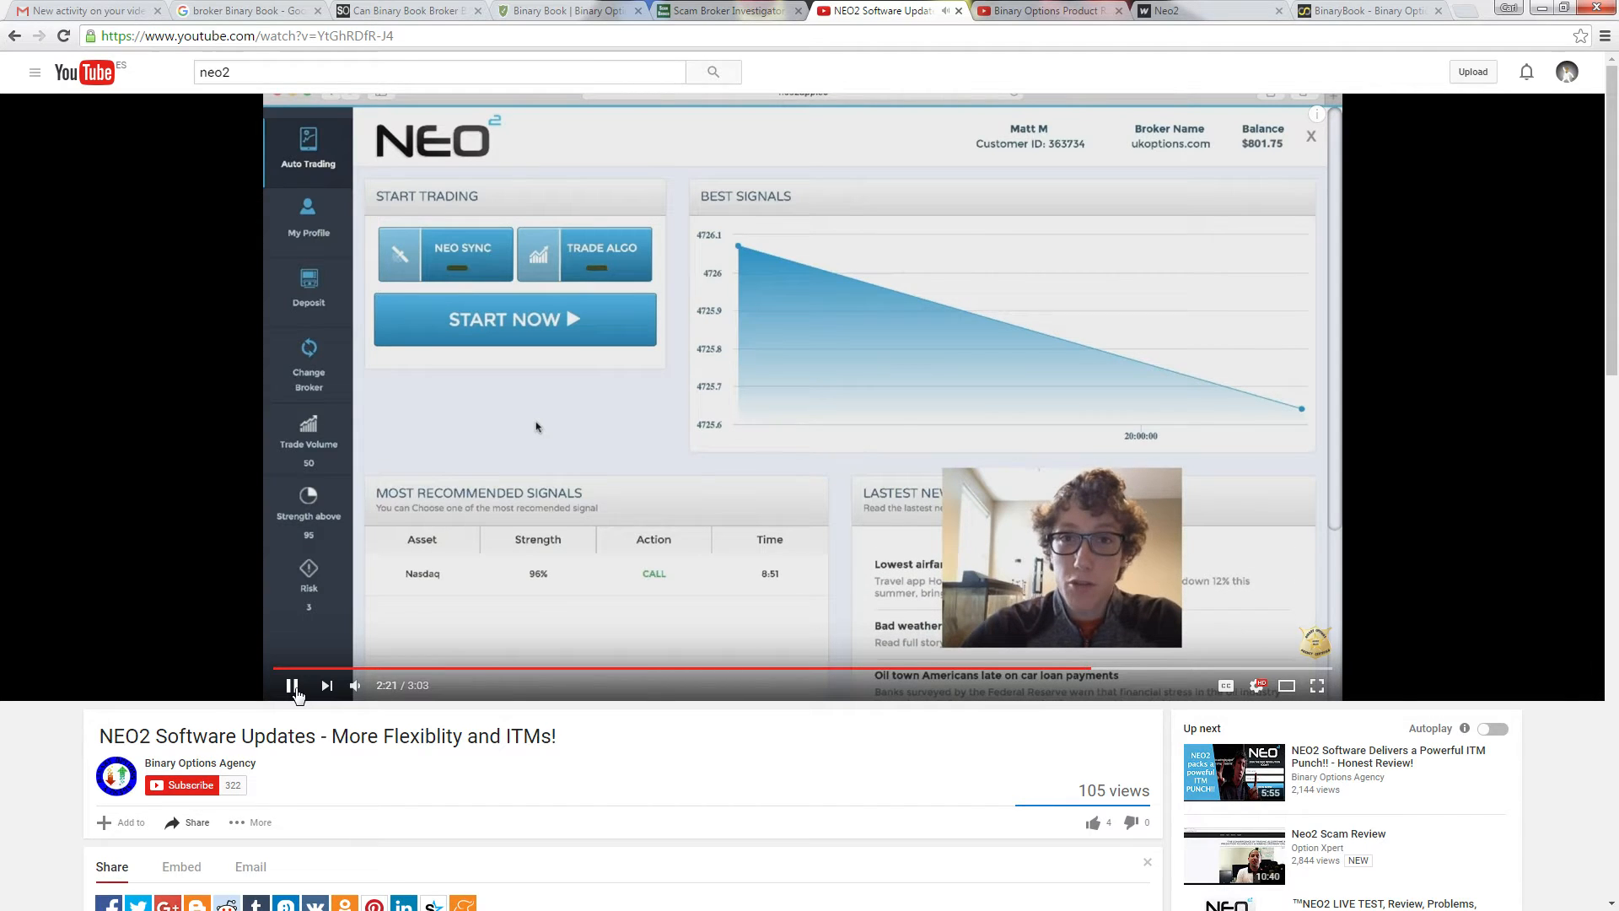
left_click(292, 685)
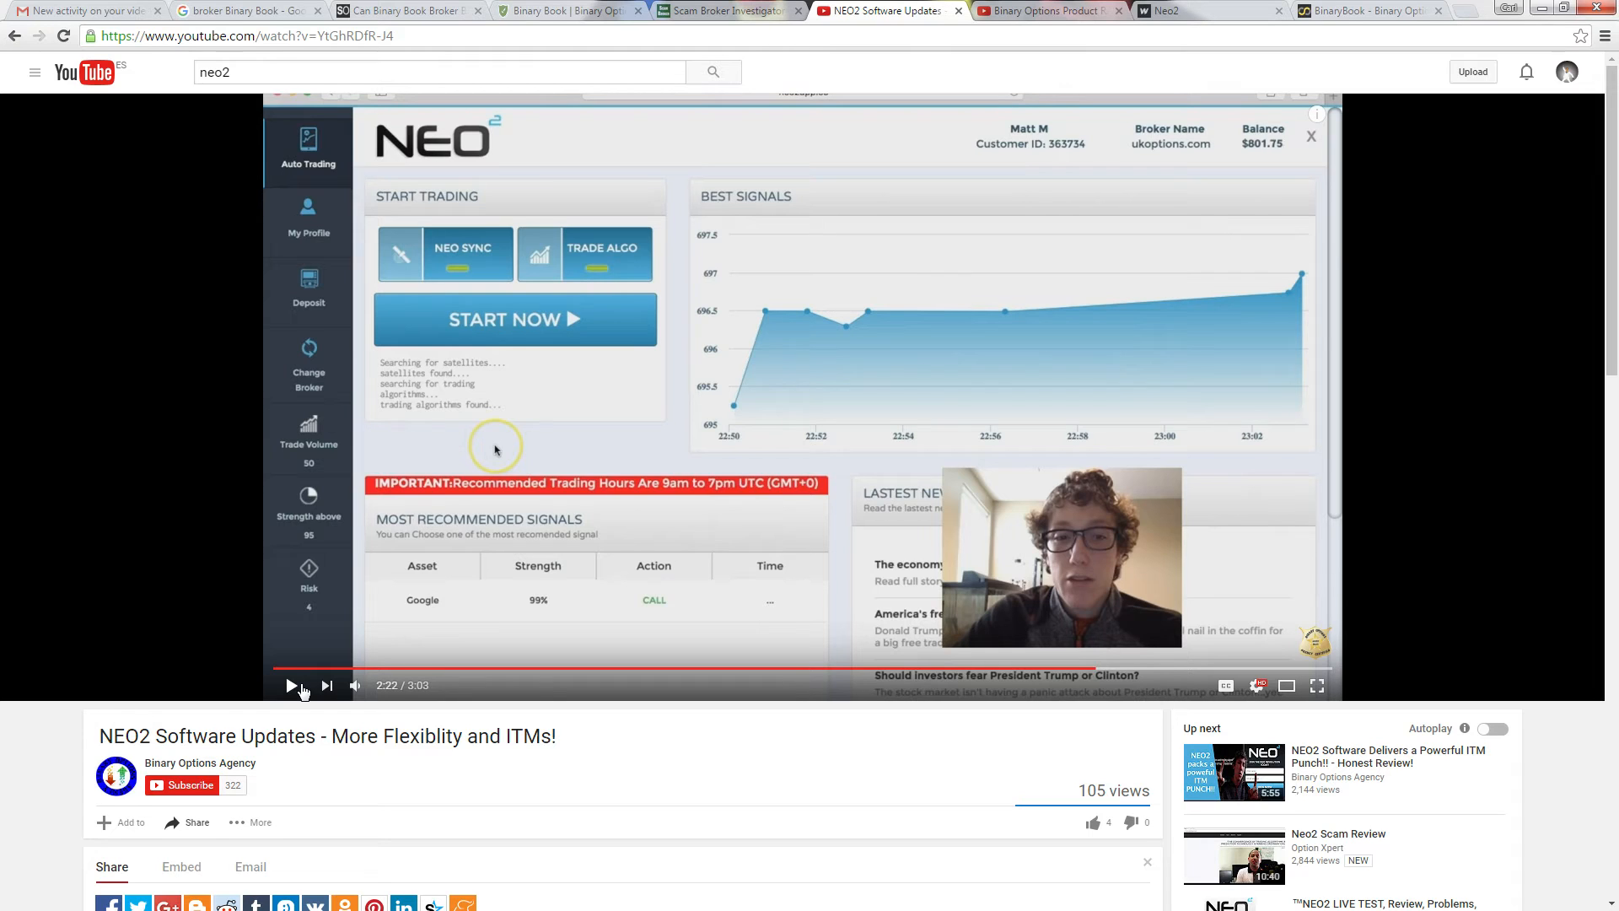
mouse_move(433, 656)
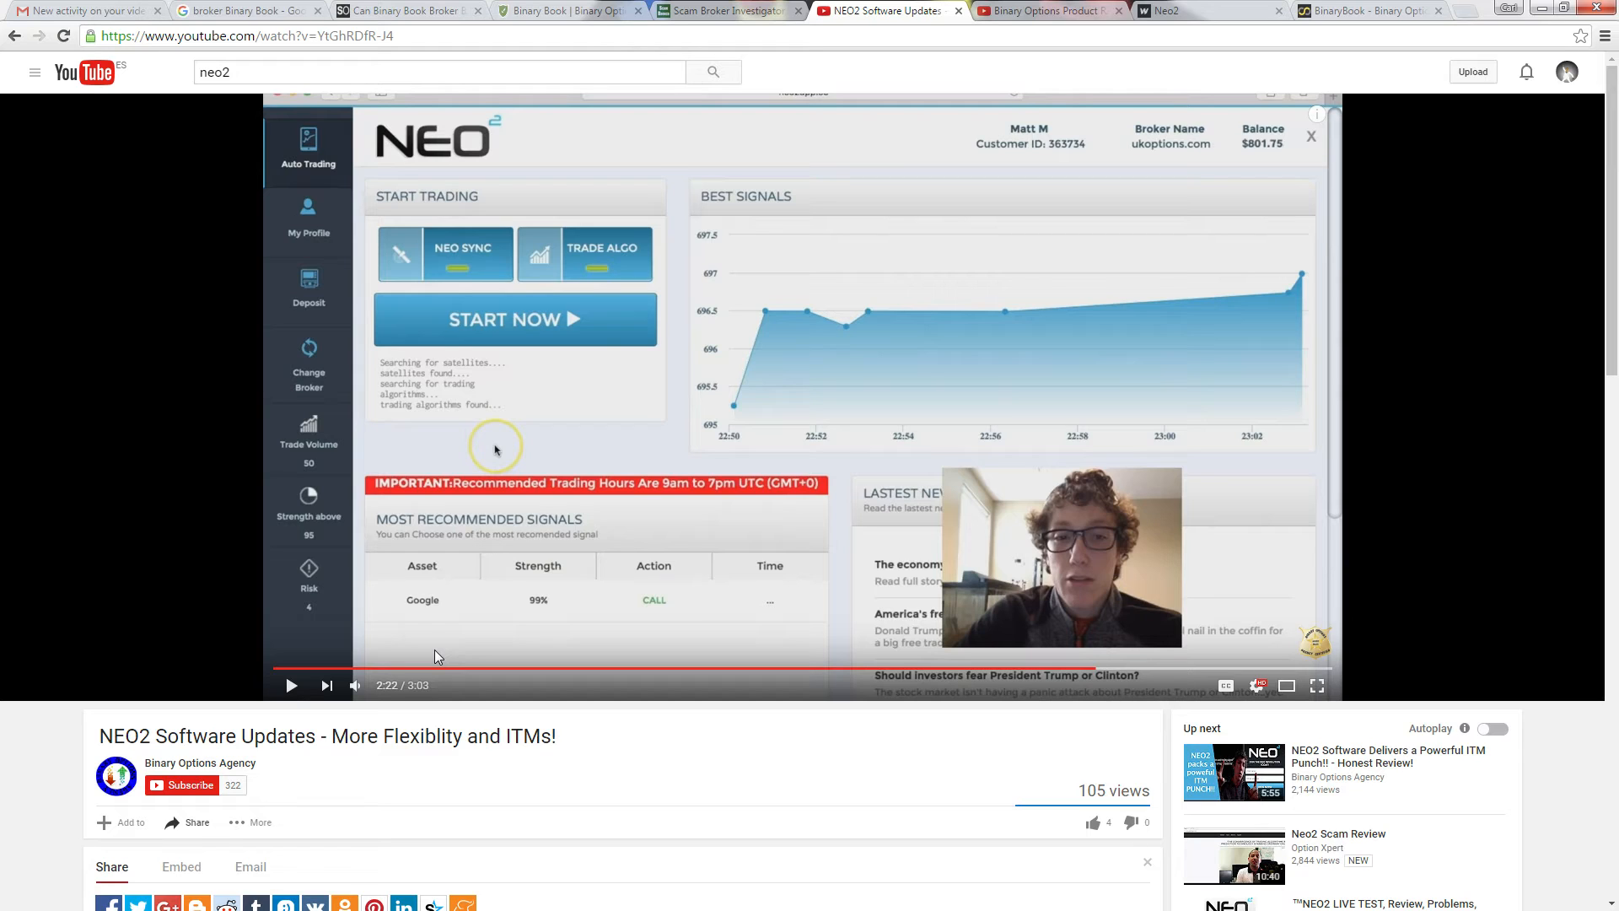
mouse_move(439, 624)
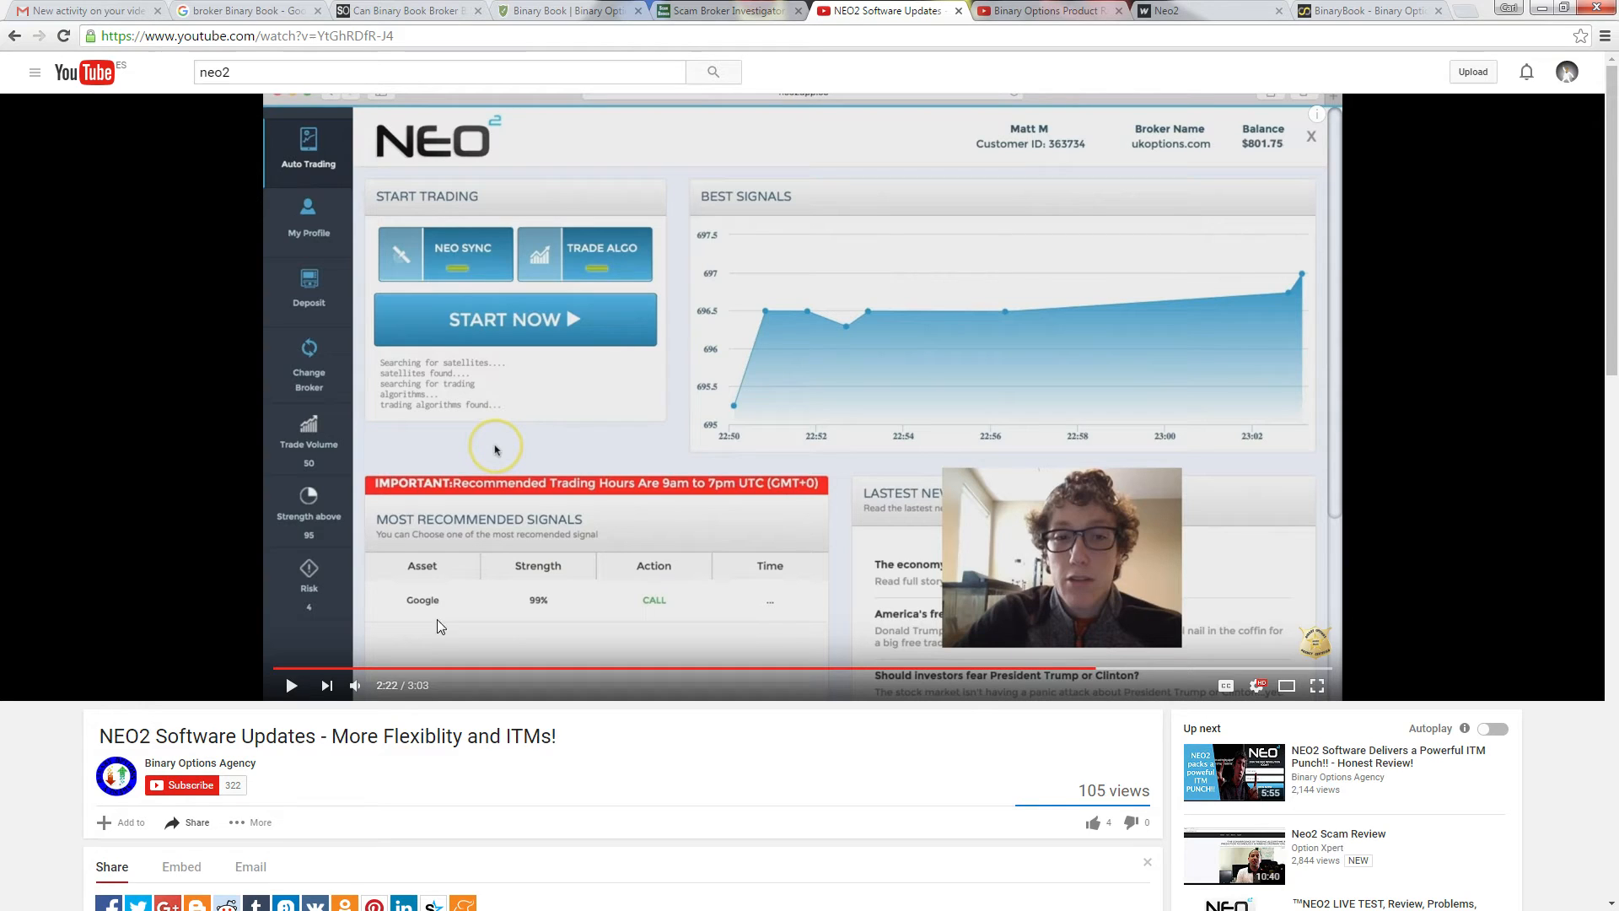
mouse_move(822, 557)
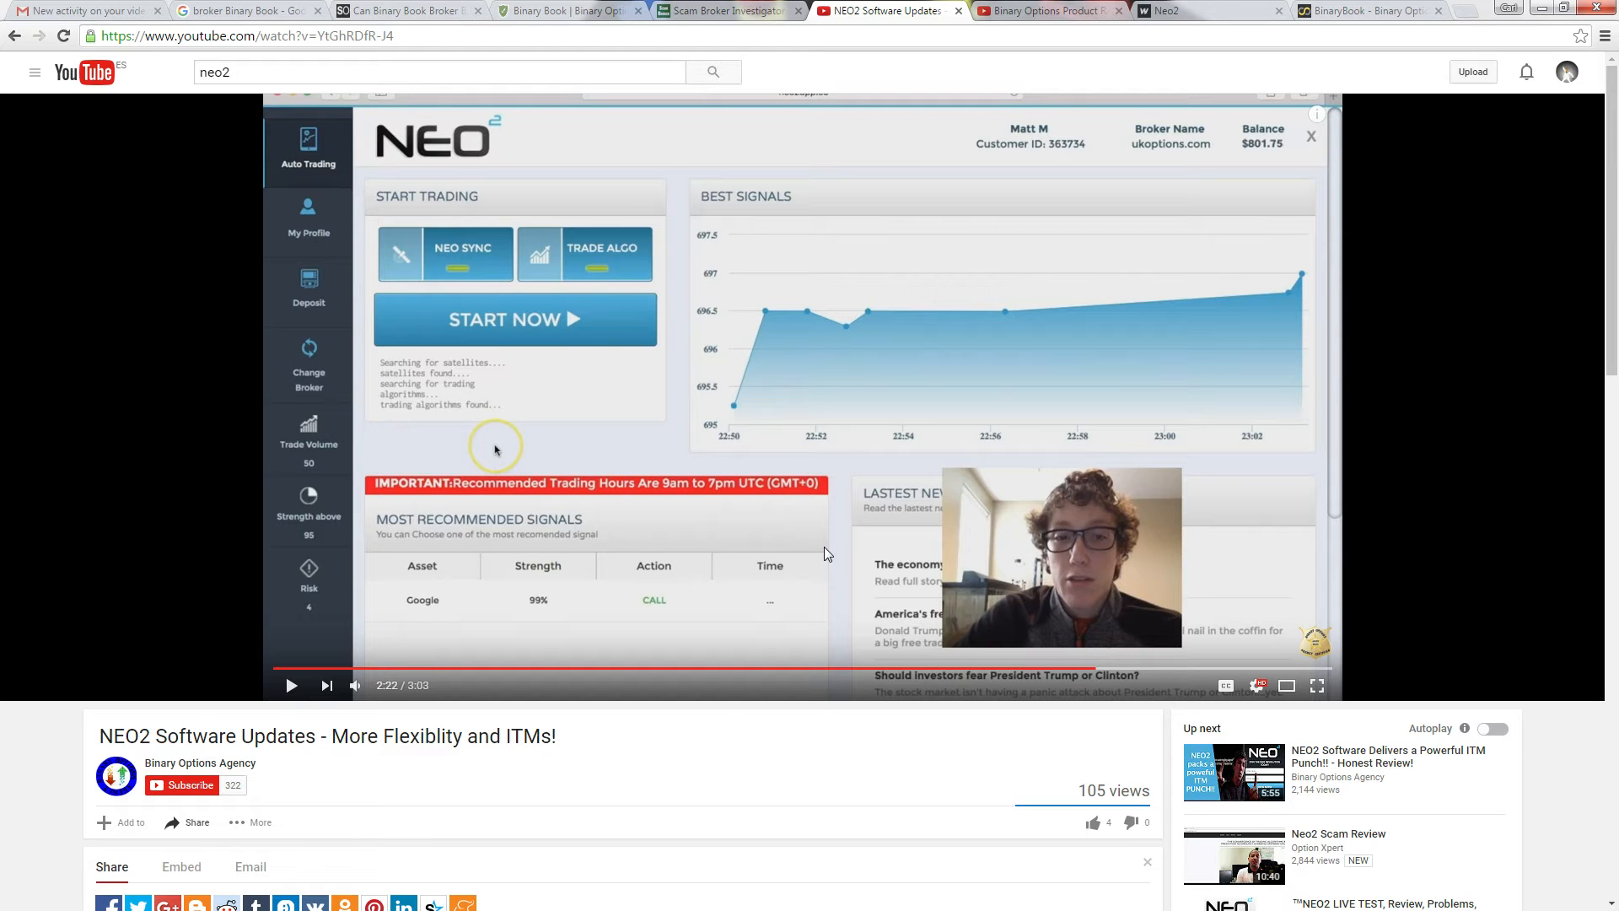
Scroll through the description and comments below the NEO2 video and back up
scroll("down", 3)
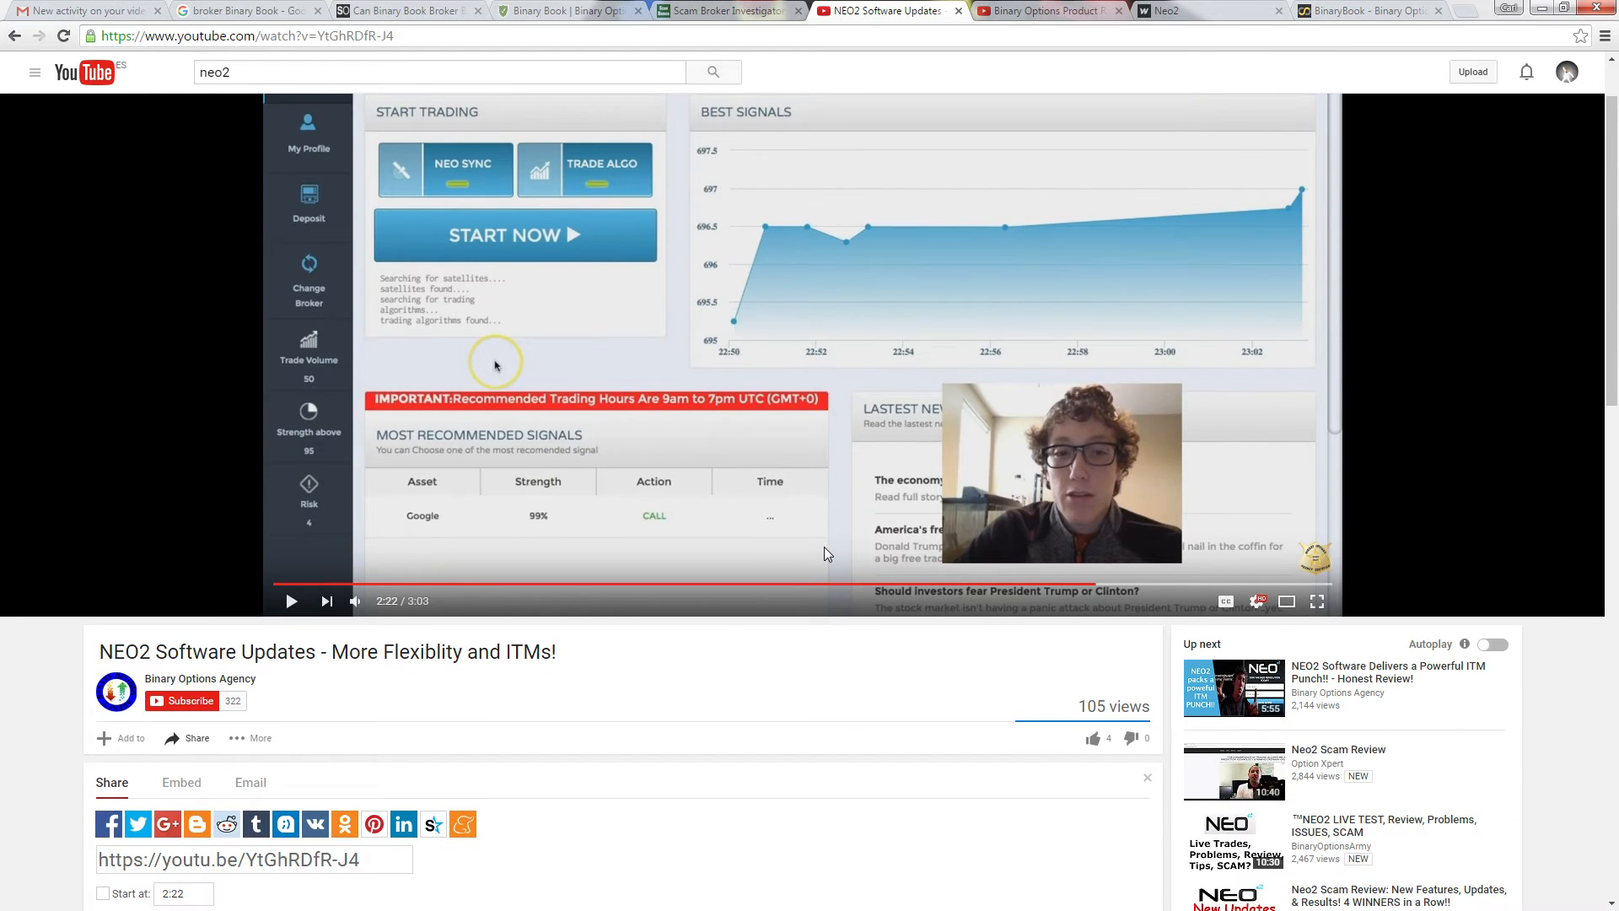
scroll("down", 3)
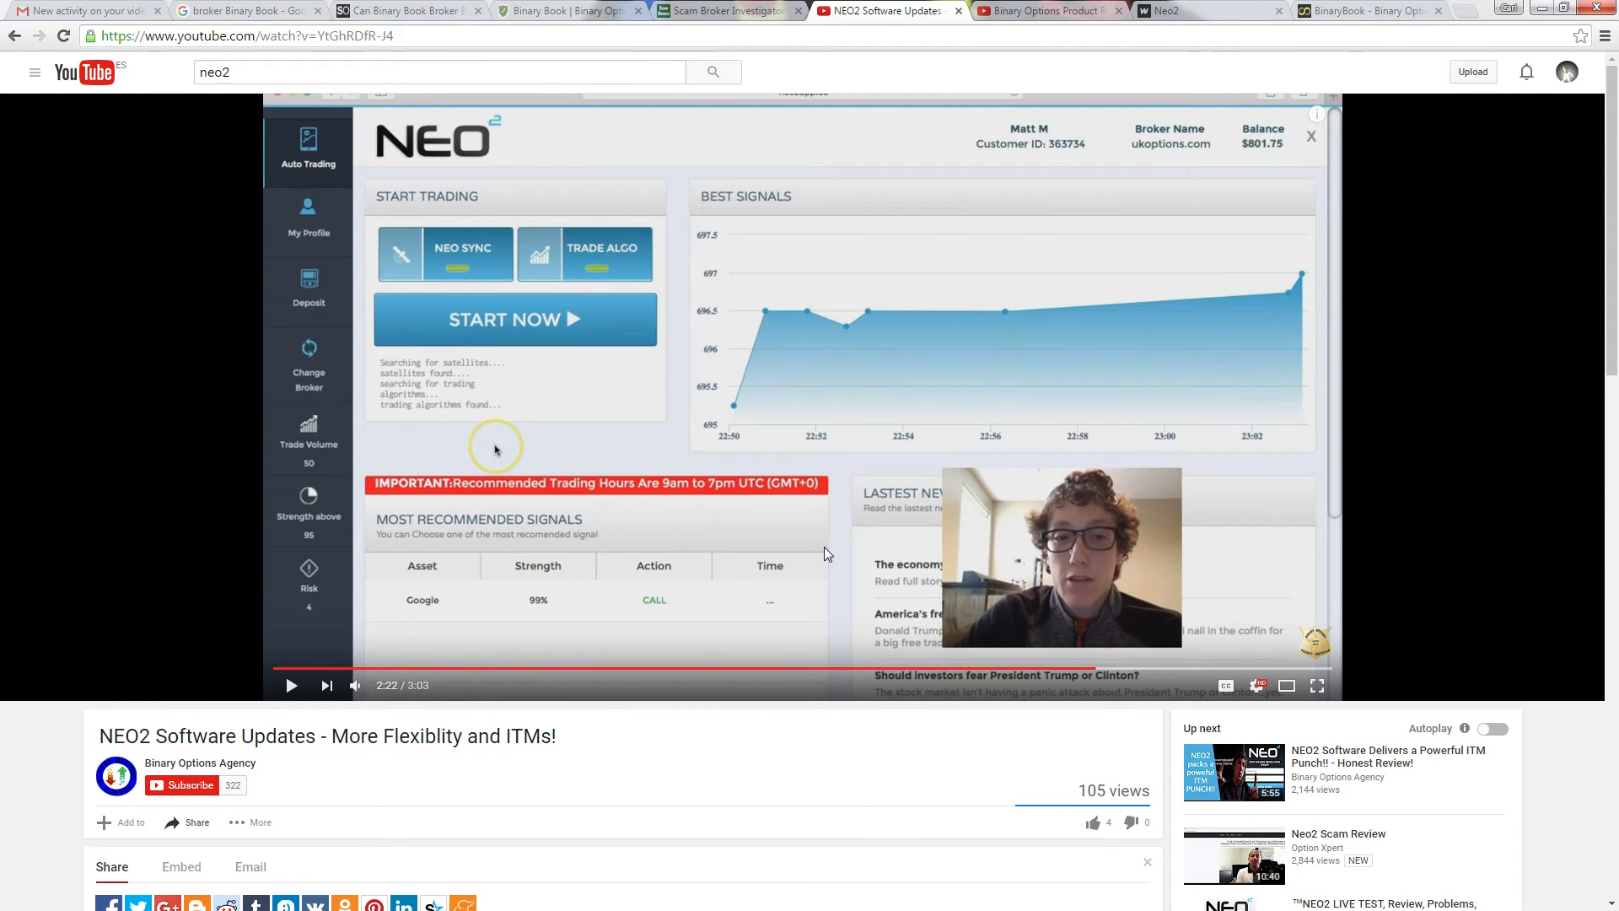
scroll("down", 3)
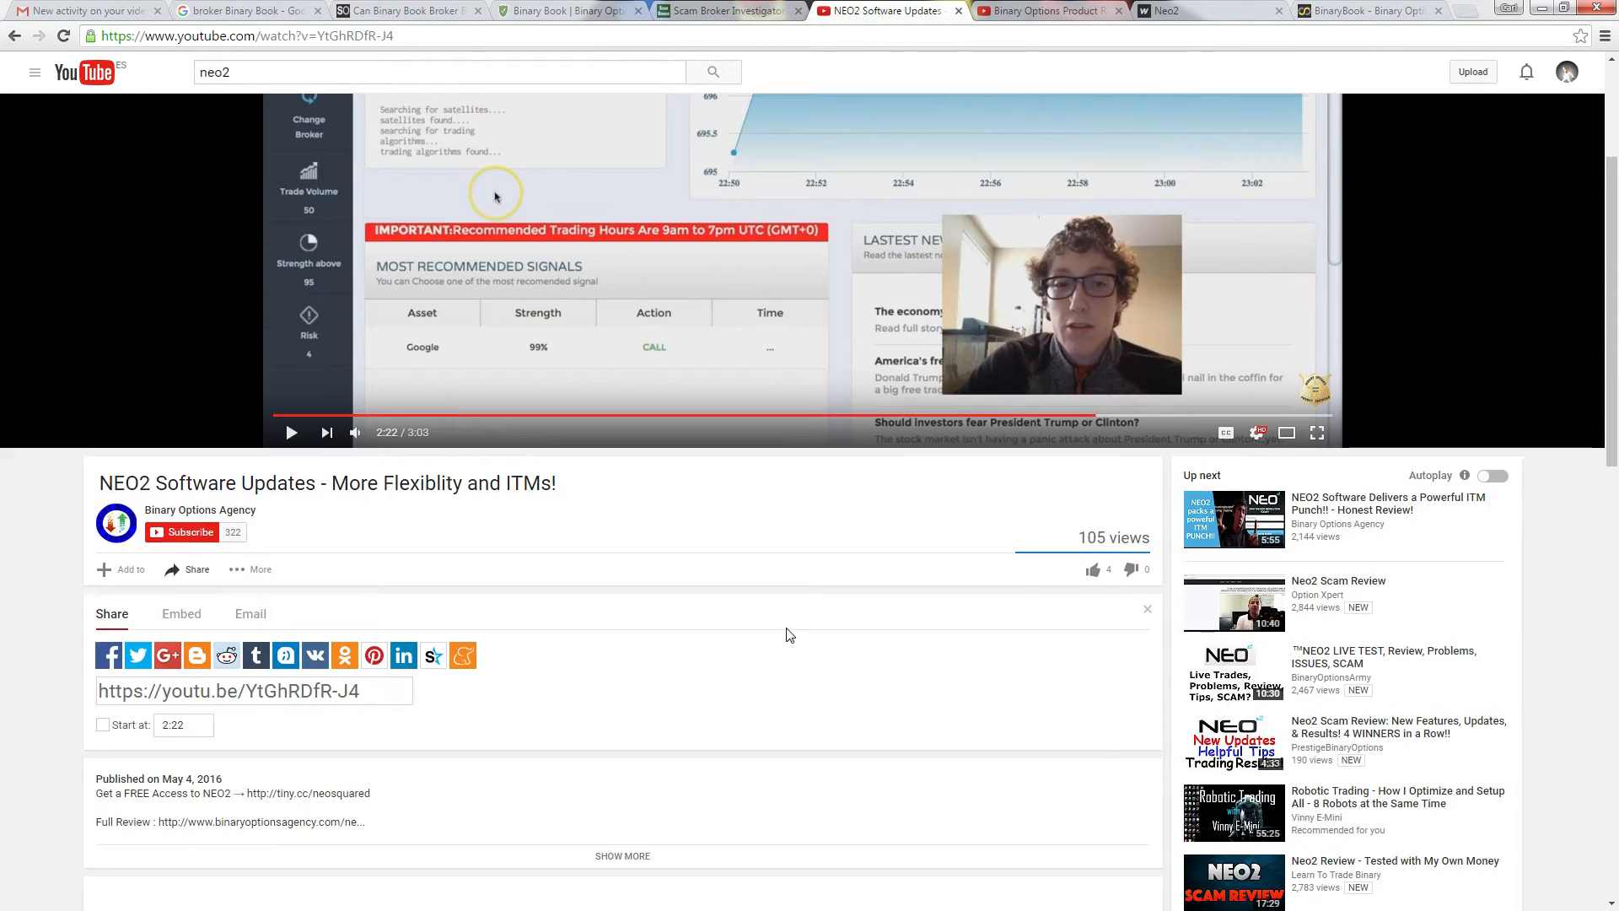
scroll("up", 3)
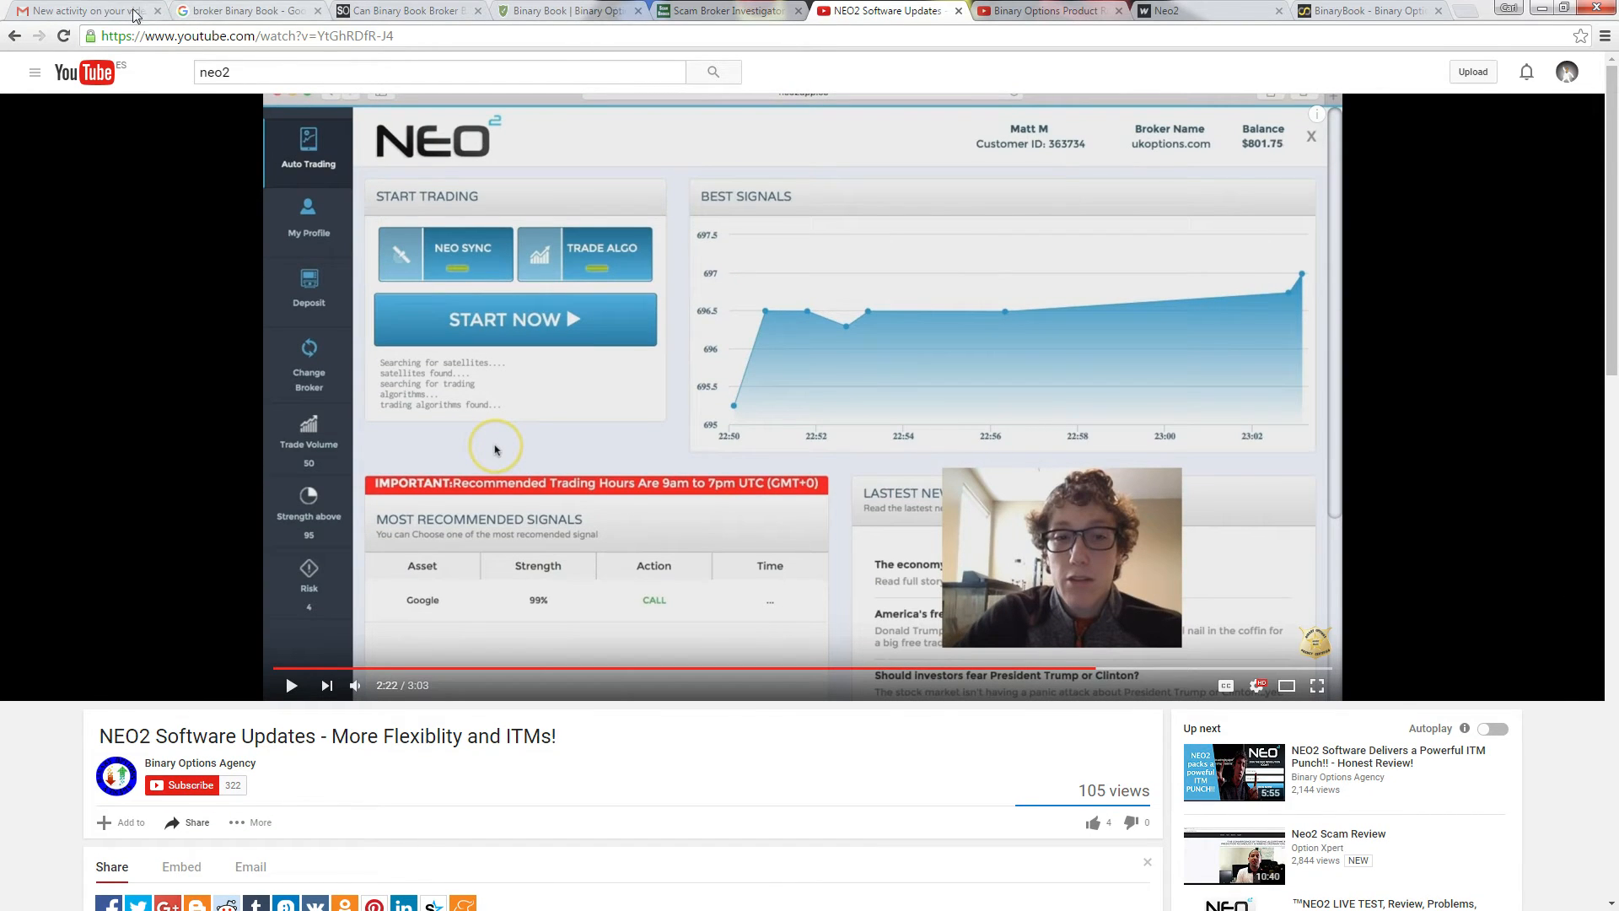
Read the Gmail YouTube notification with Amateur Radio Guy's comment calling NEO2 a scam
left_click(78, 10)
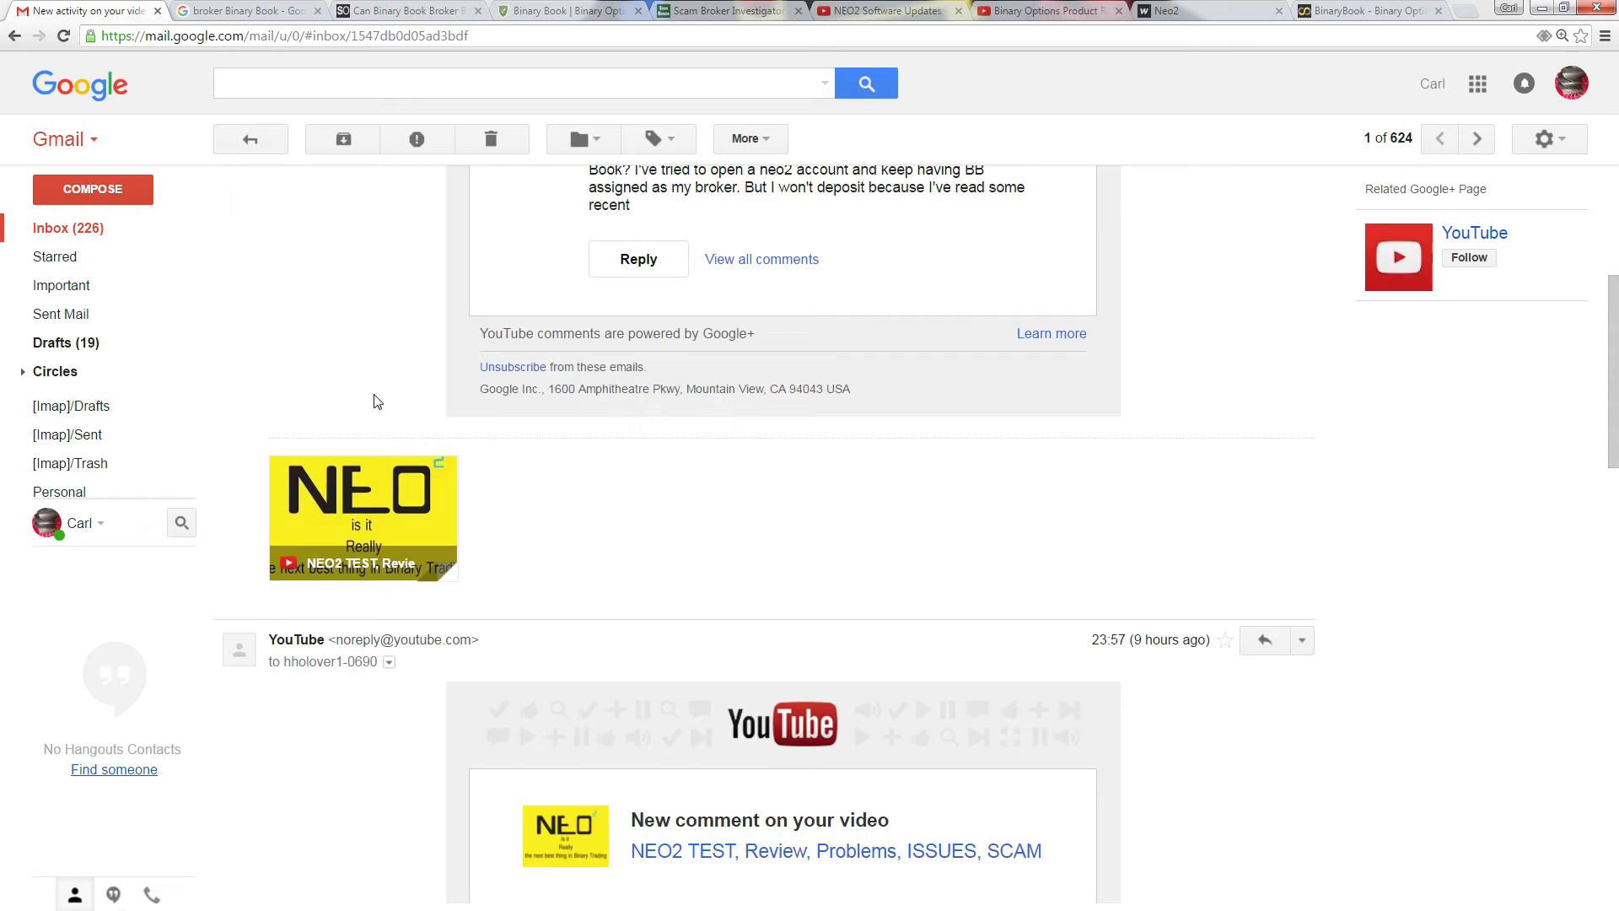
scroll("down", 3)
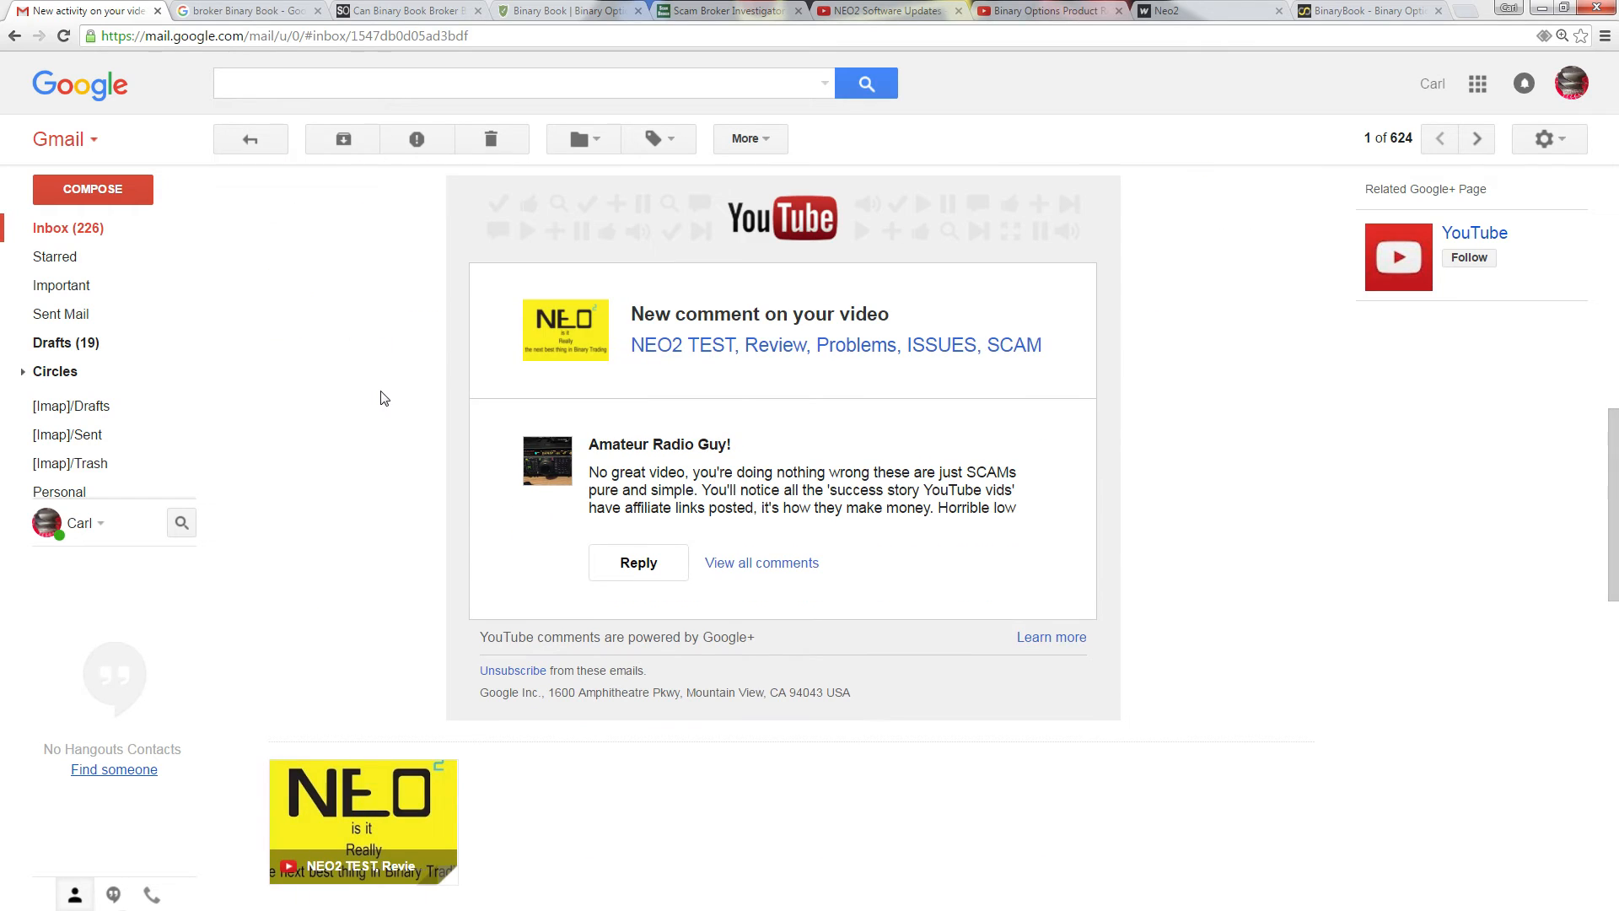
scroll("down", 3)
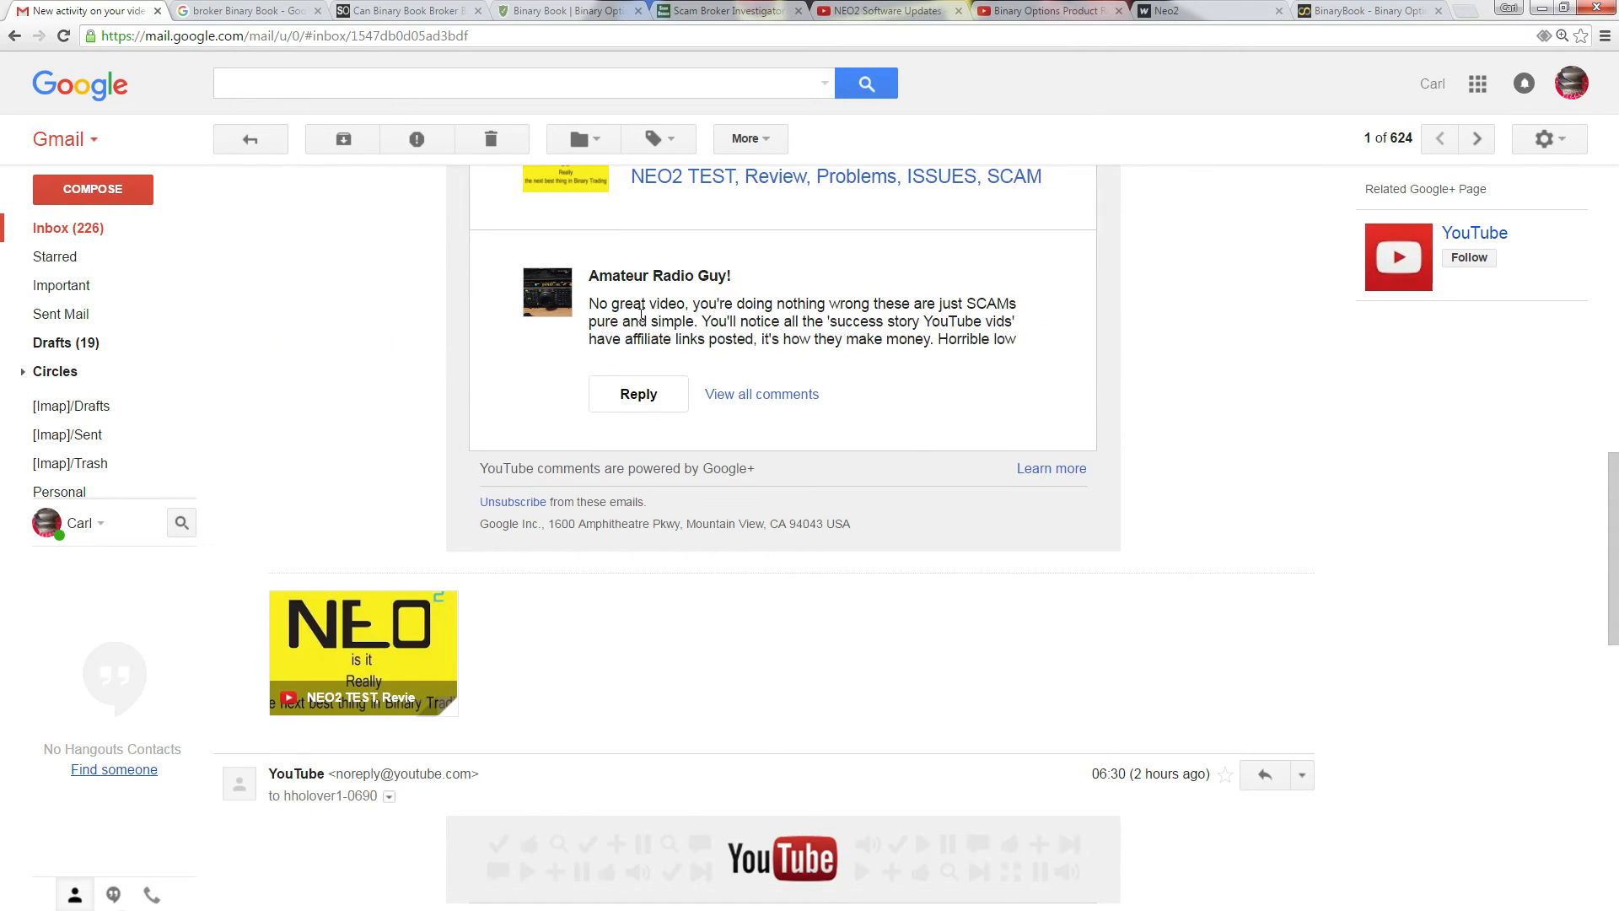
mouse_move(1051, 313)
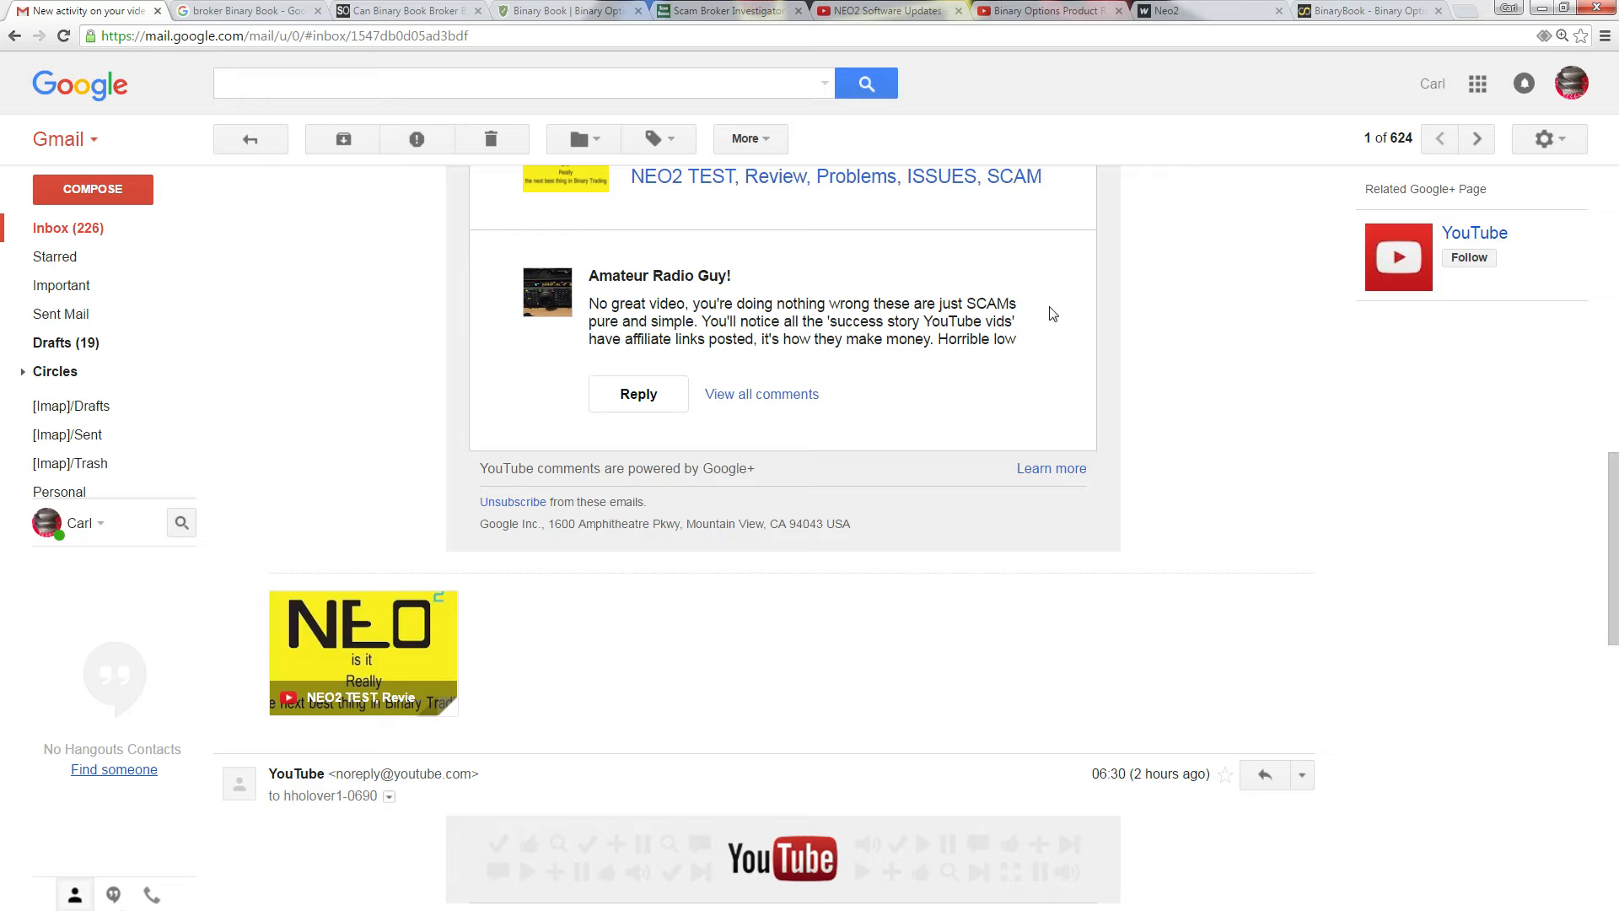
mouse_move(741, 332)
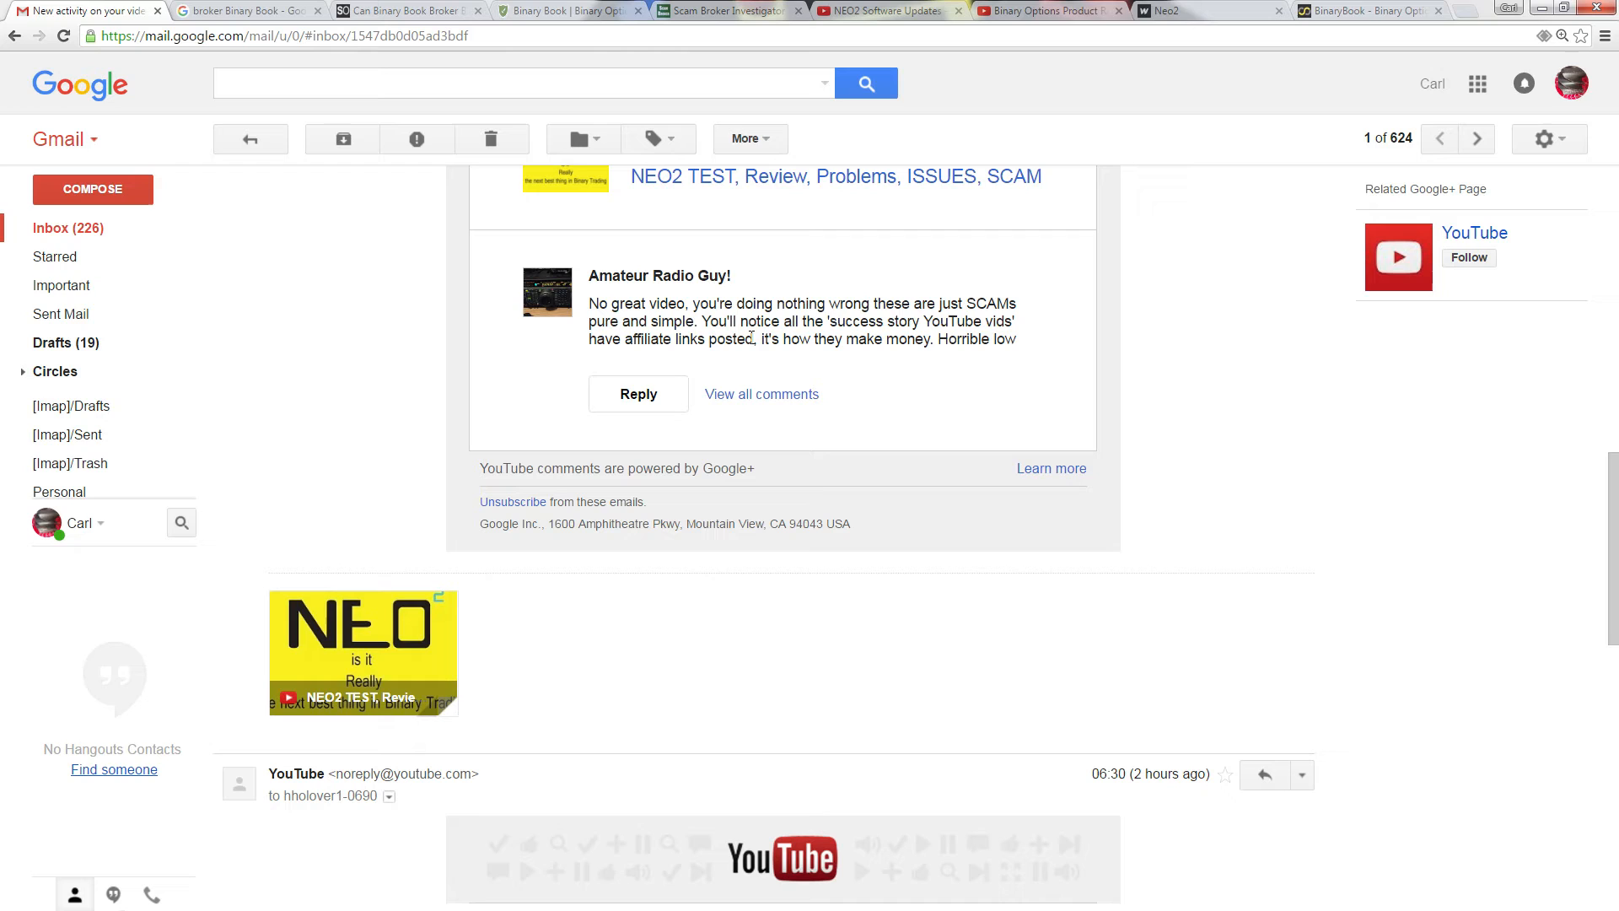
mouse_move(847, 382)
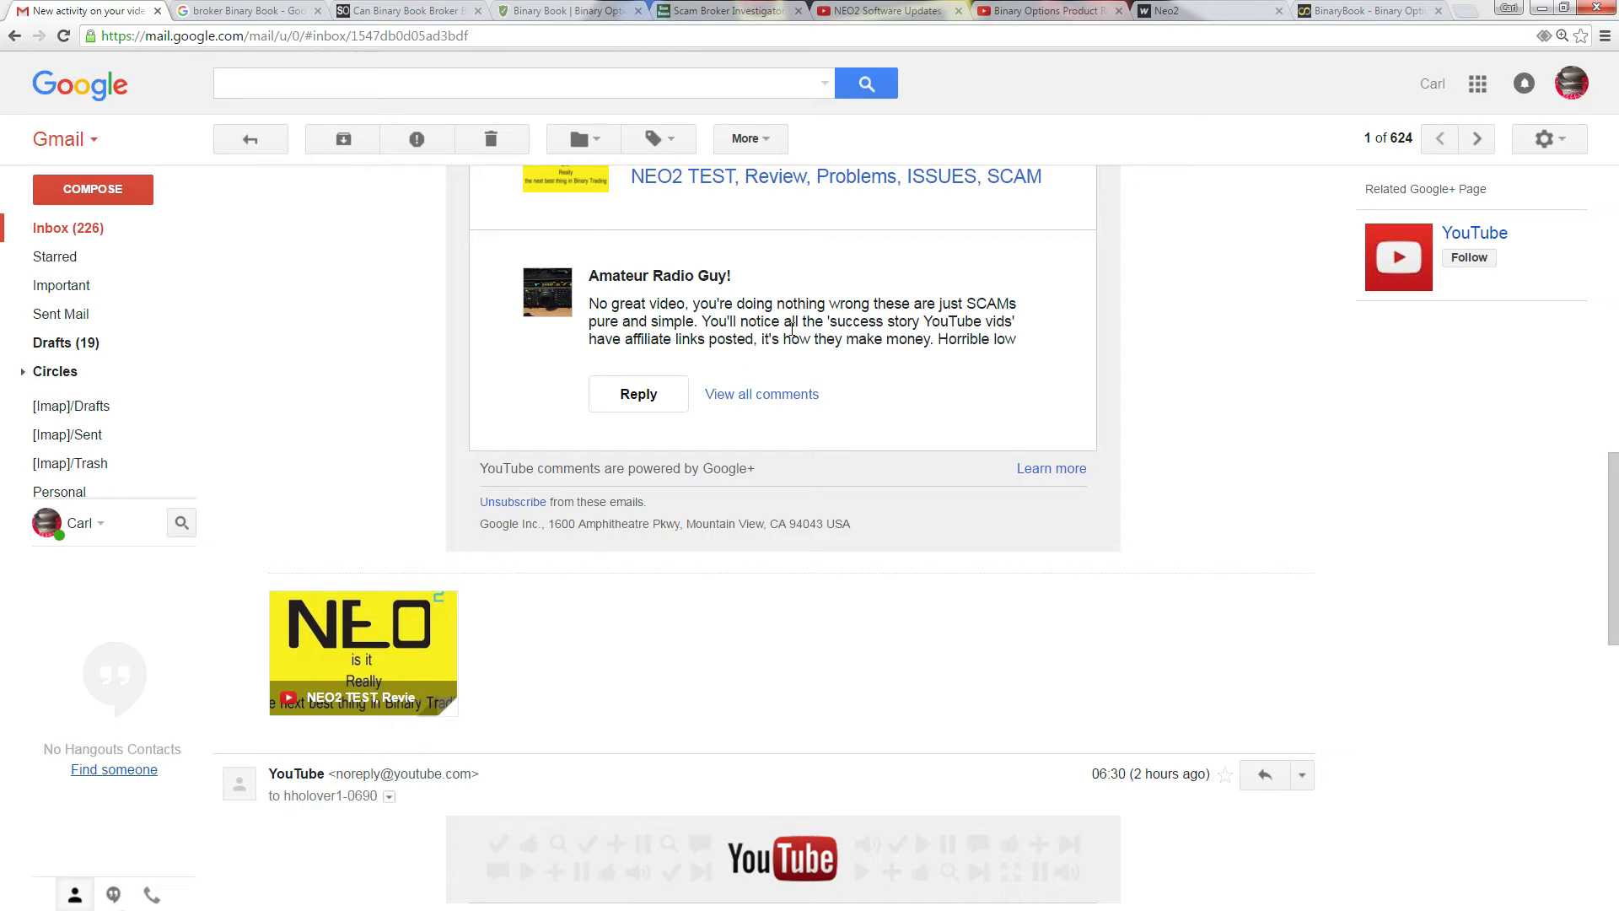
mouse_move(604, 367)
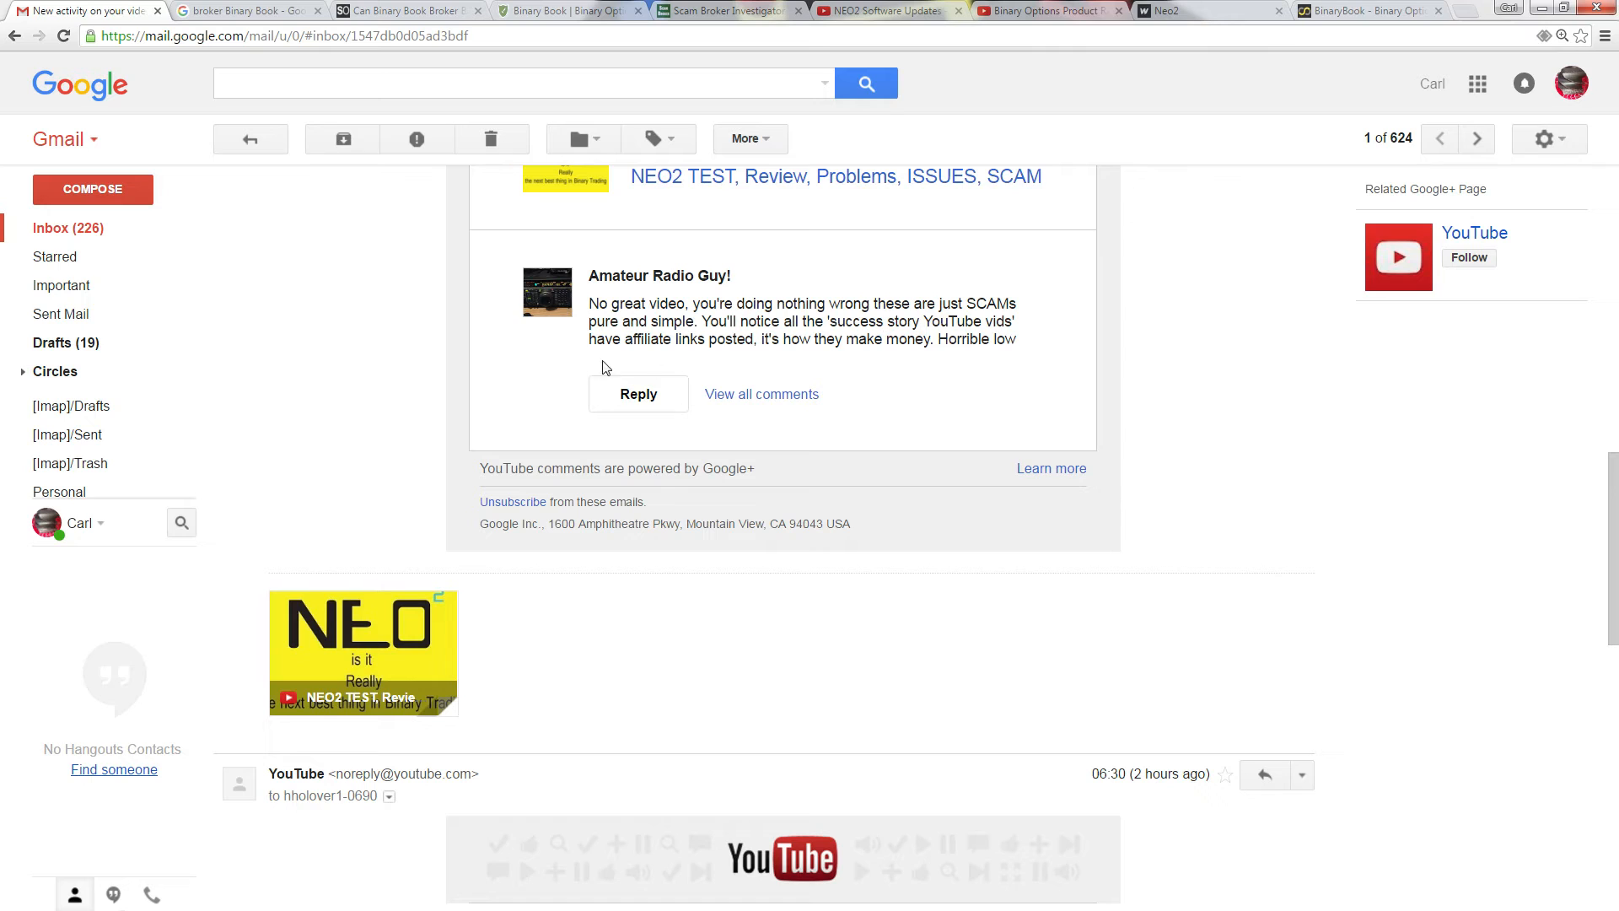
mouse_move(843, 357)
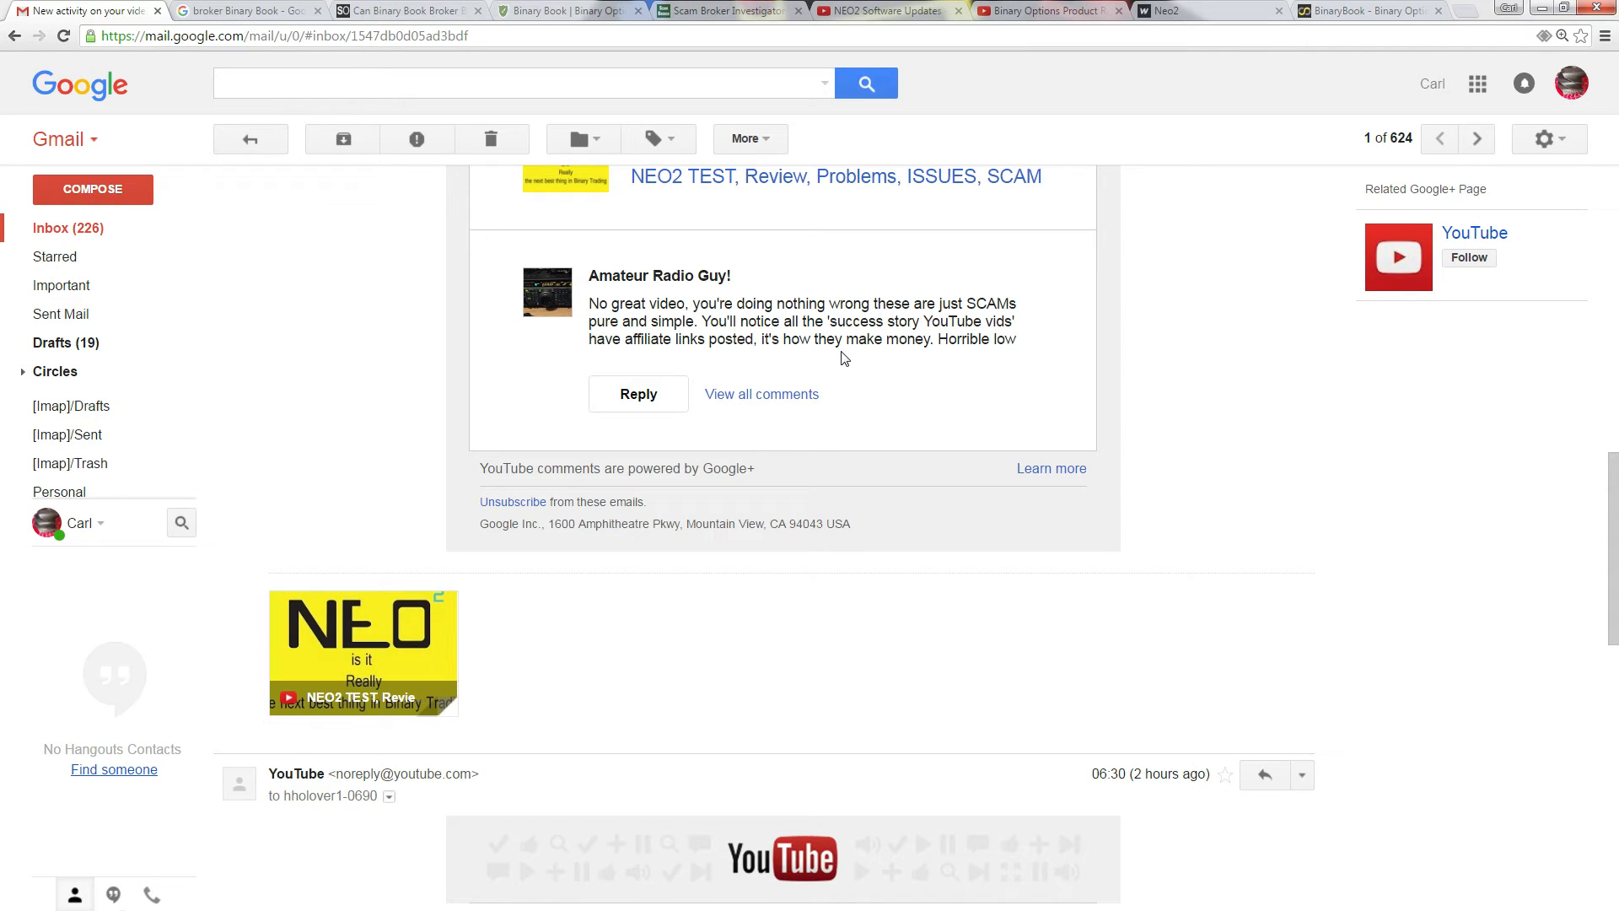
mouse_move(898, 357)
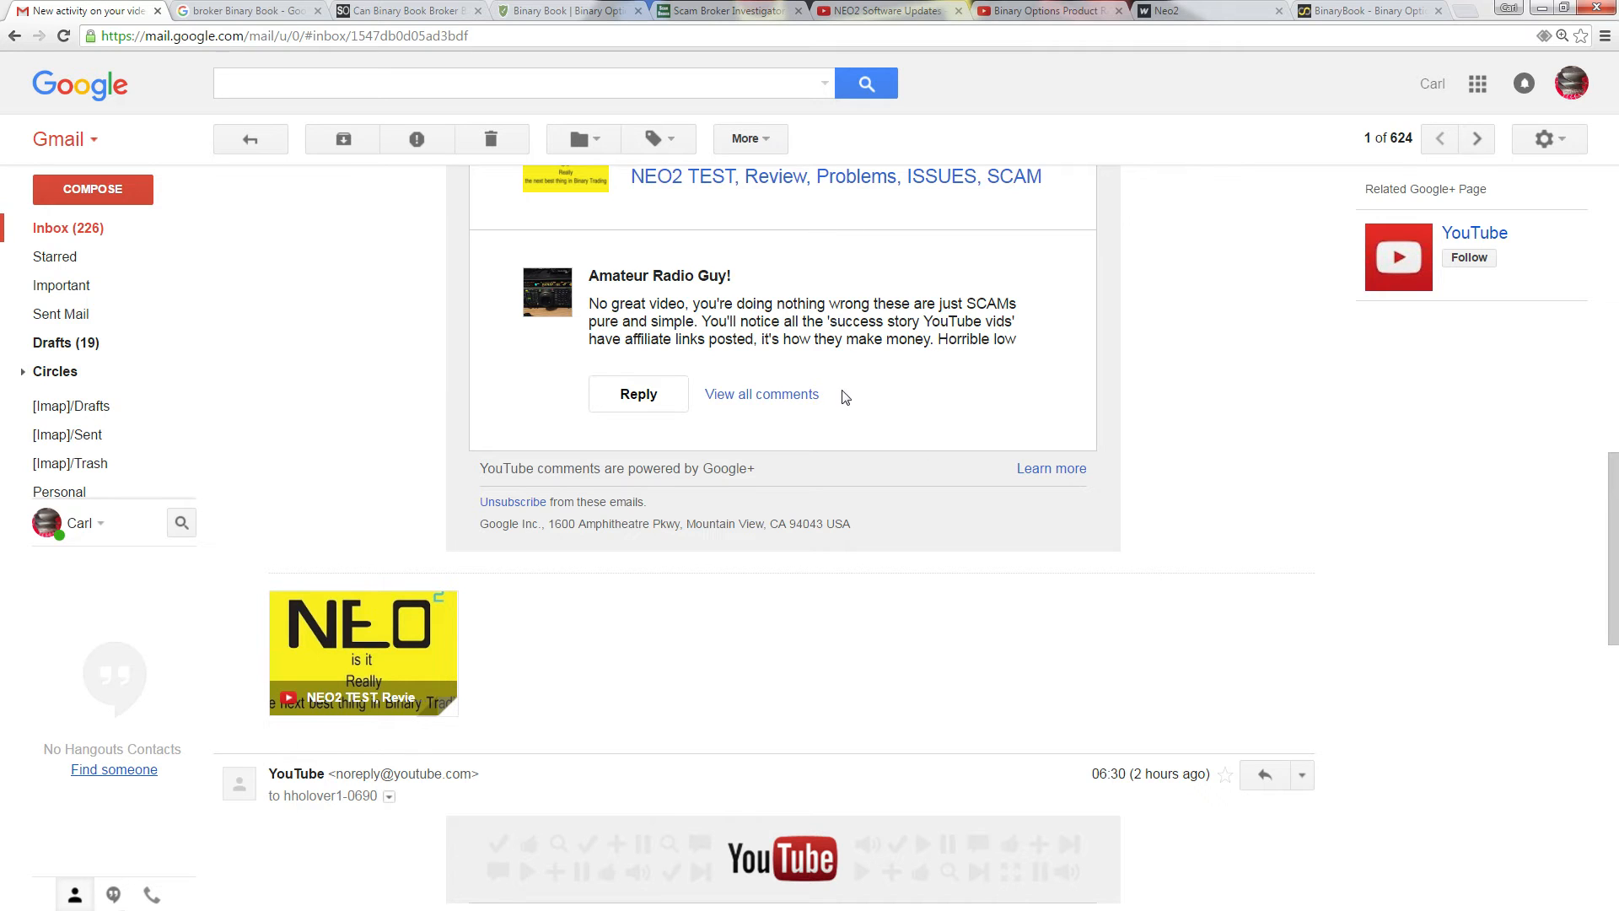
scroll("down", 3)
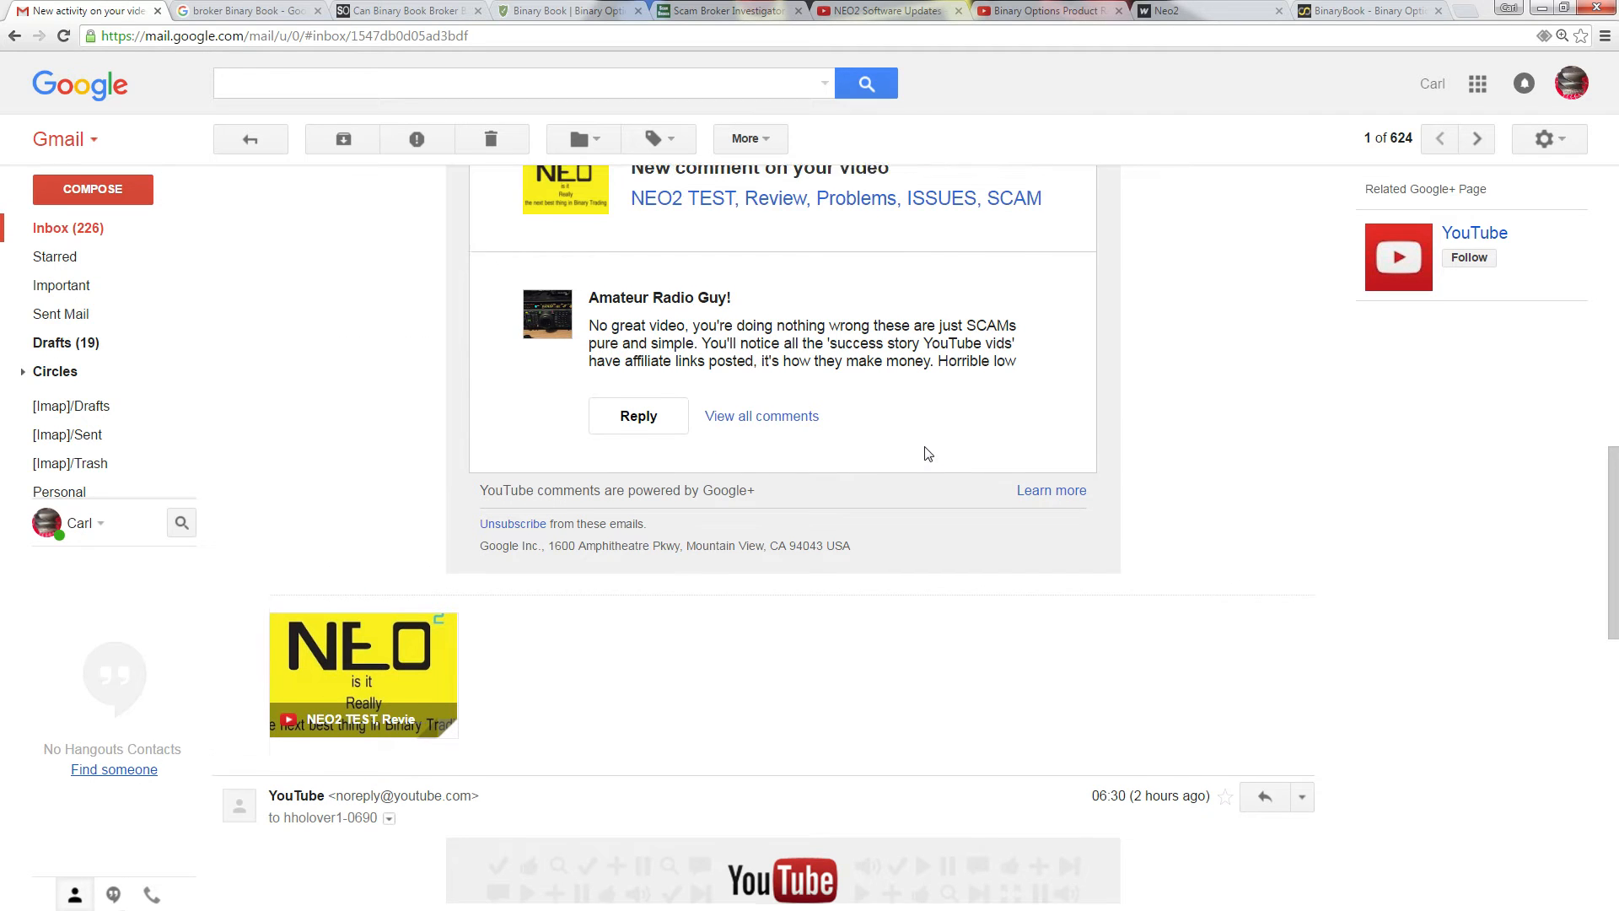
scroll("up", 3)
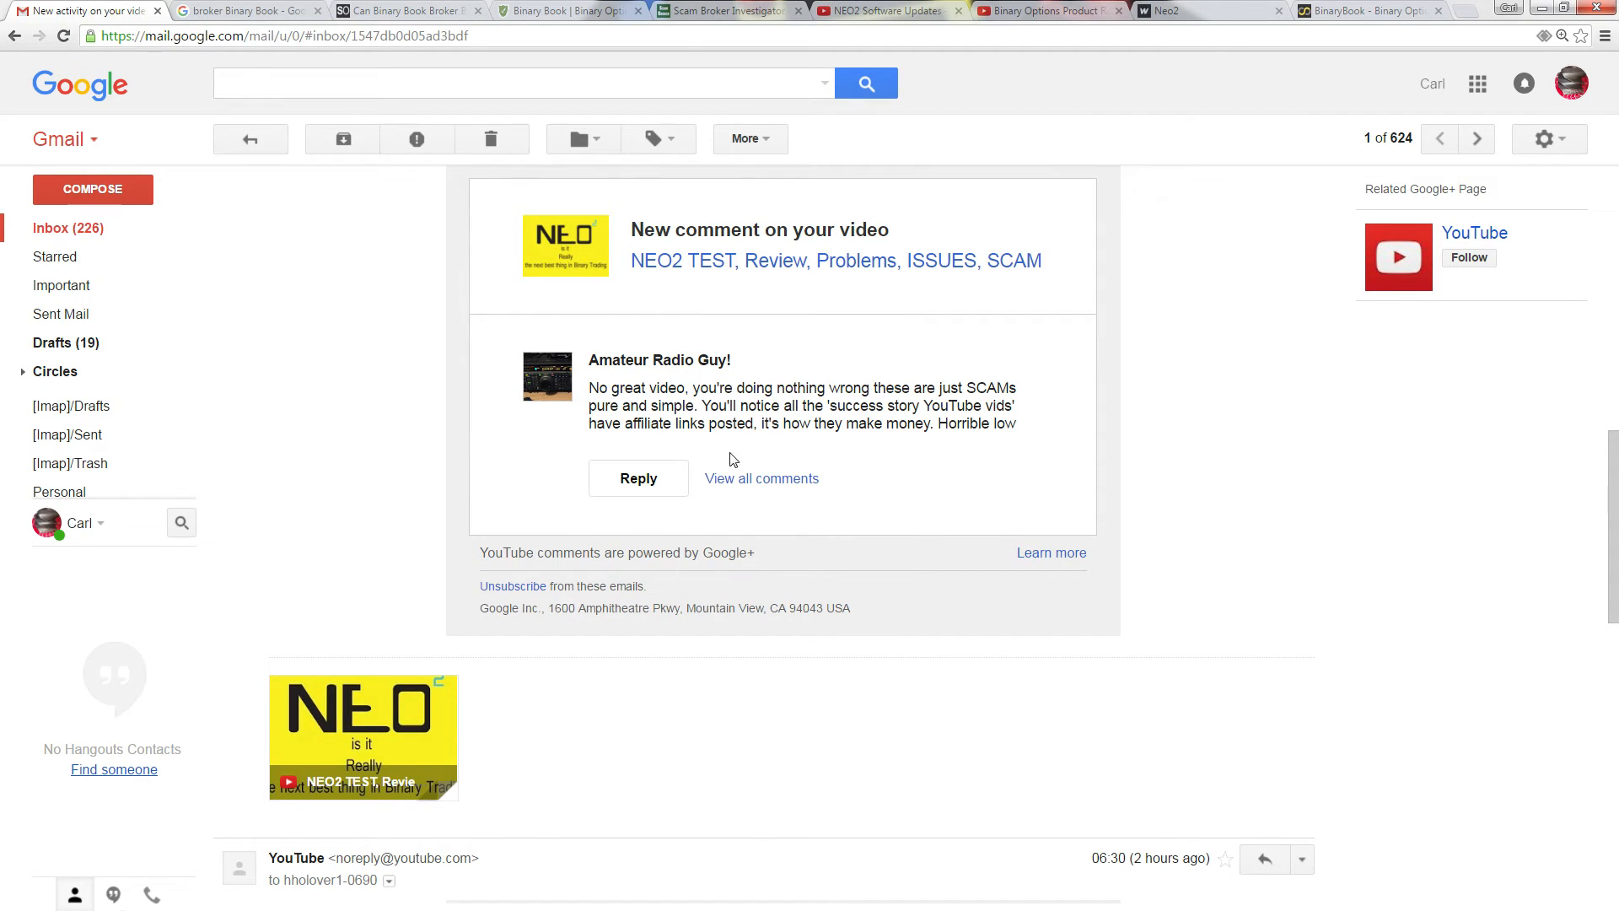
mouse_move(939, 477)
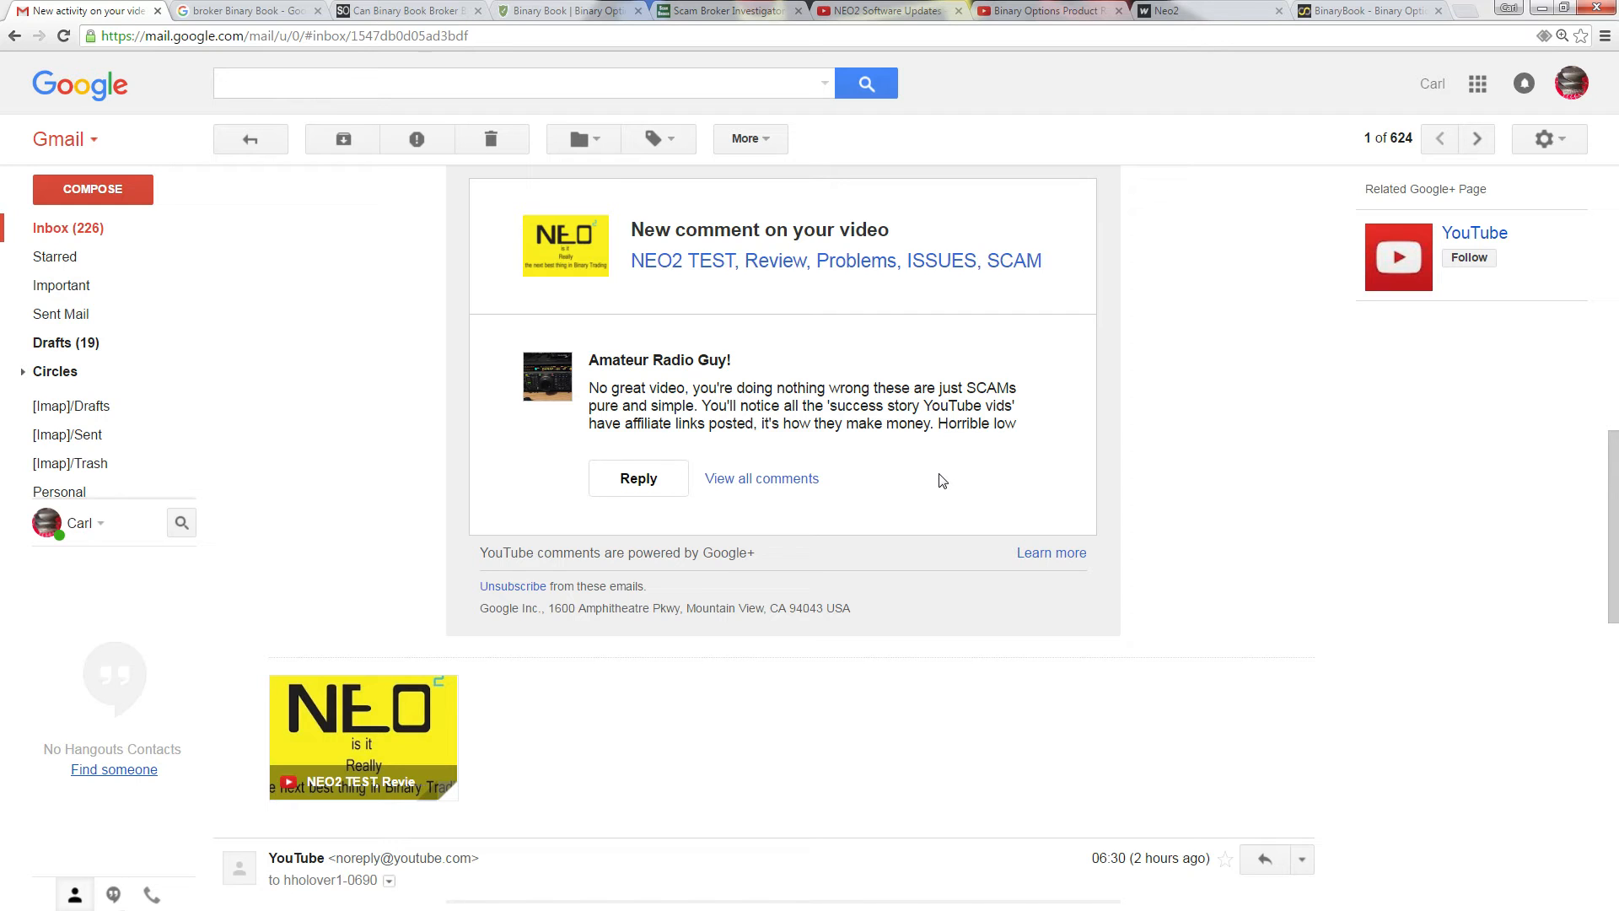
mouse_move(952, 479)
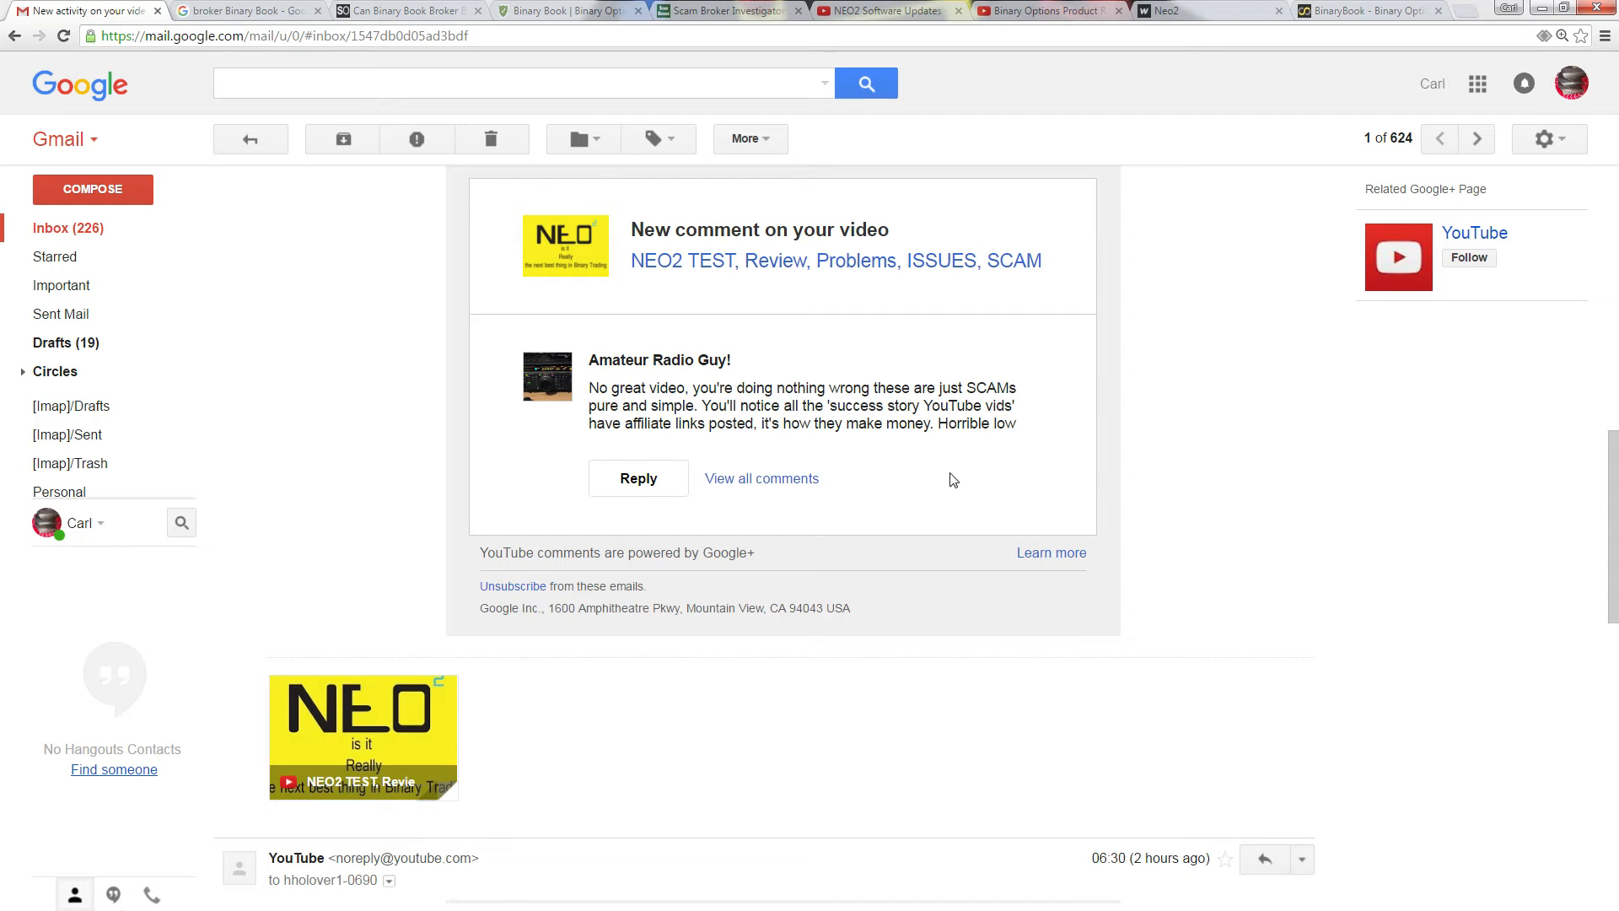
scroll("up", 3)
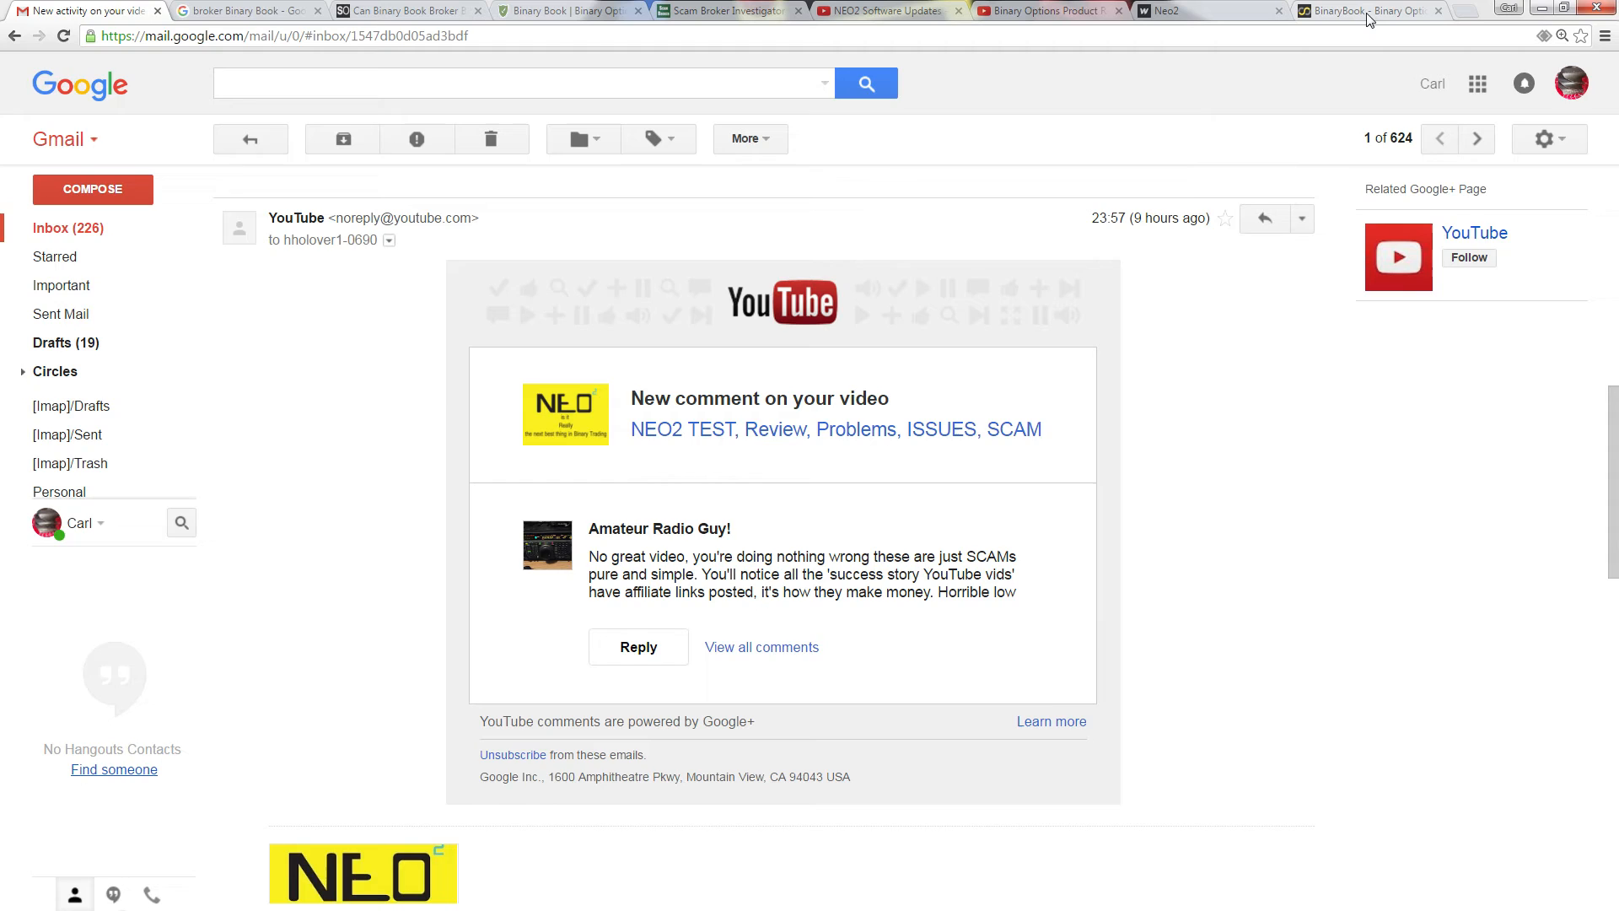
Glance at the BinaryBook trading account, then show the Neo2 OptionBit cashier deposit page with $0.00 balance
left_click(1363, 11)
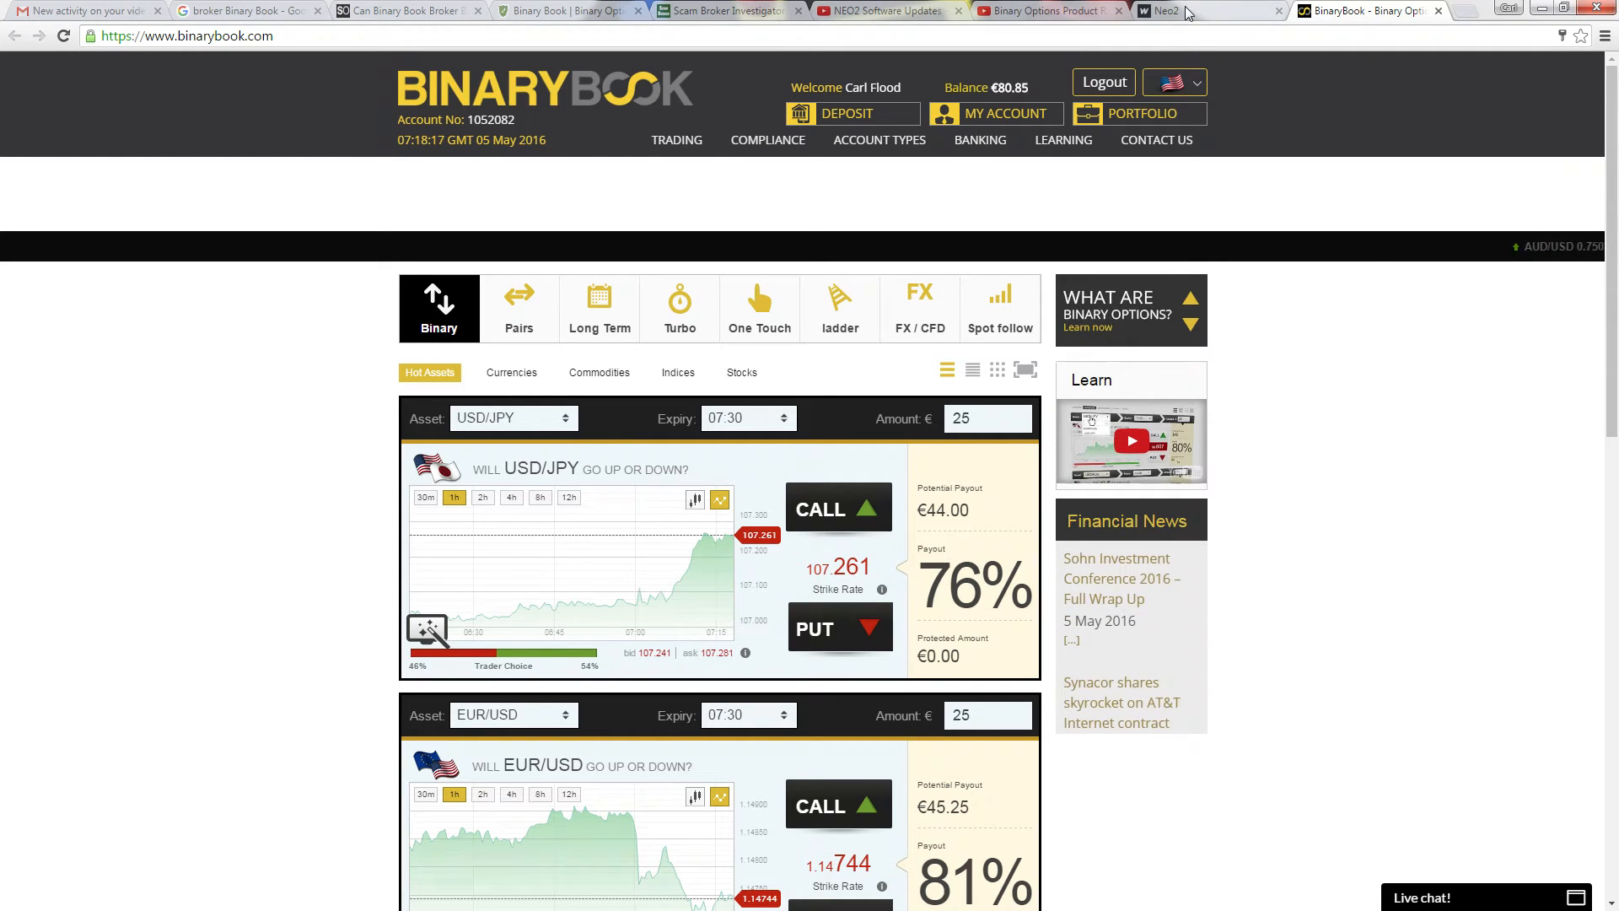
left_click(1178, 10)
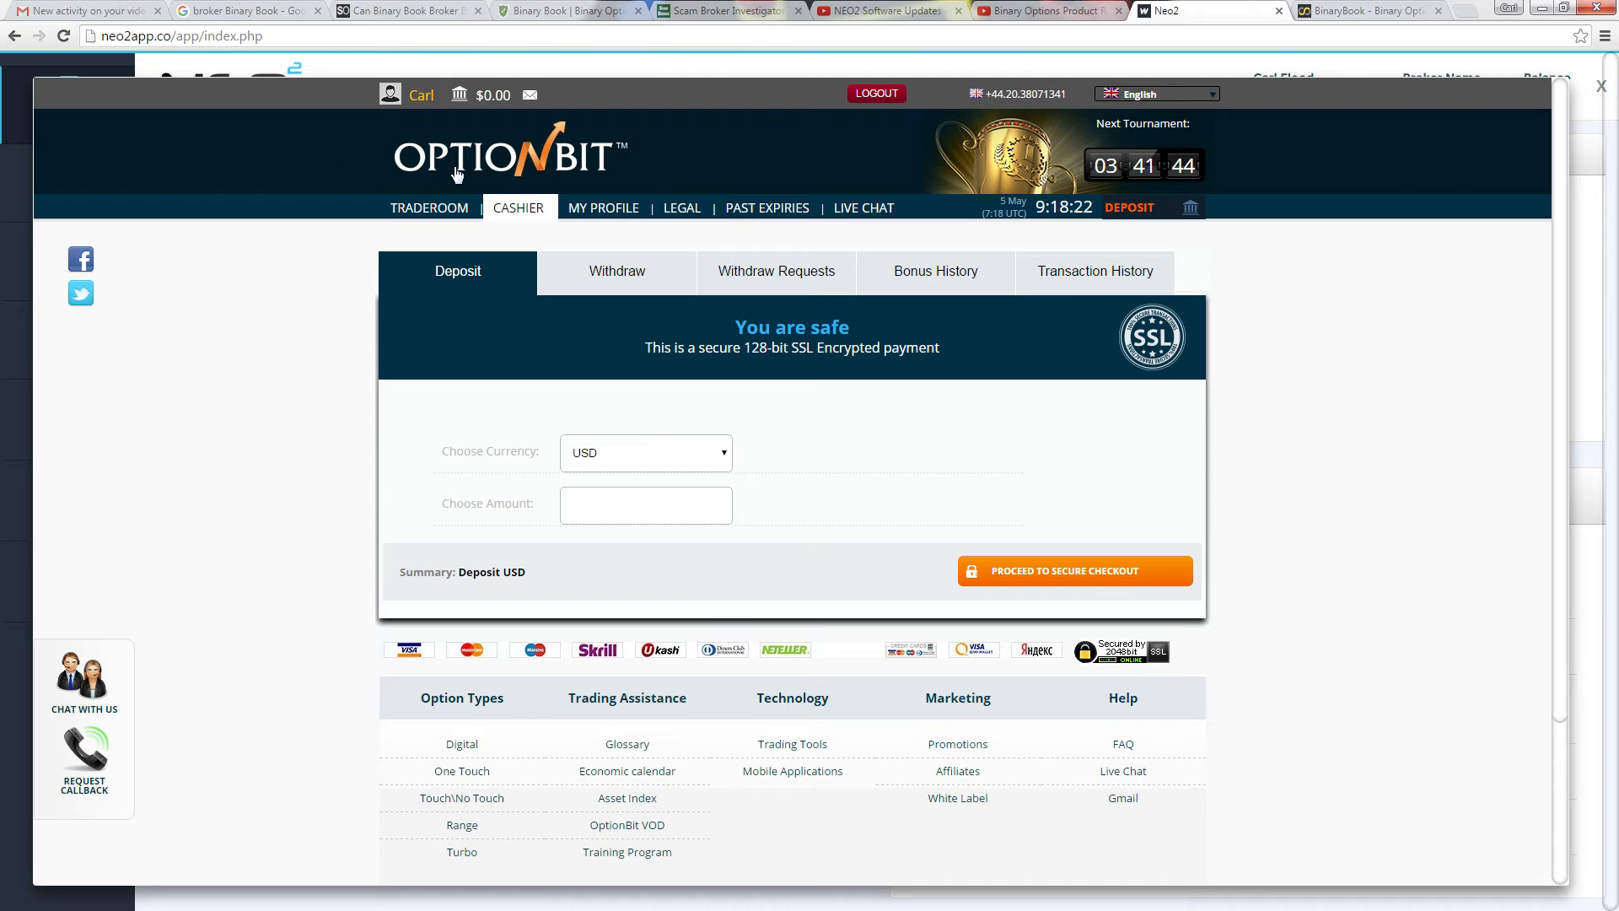
mouse_move(671, 196)
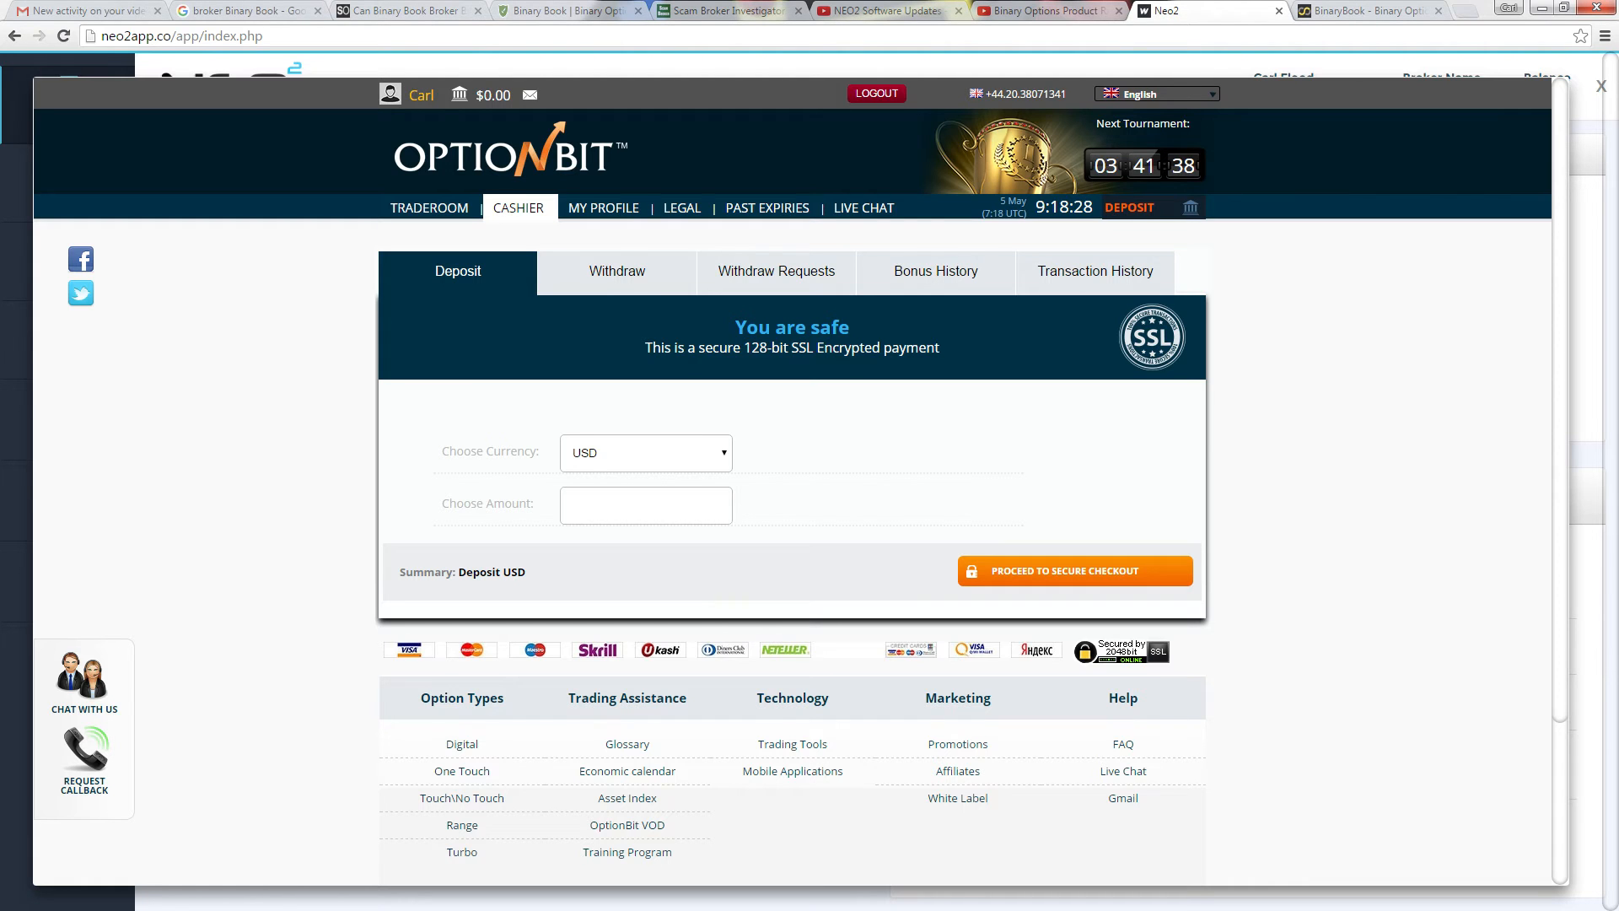
Show the Binary Options Blacklist OptionBit review from the top with its 2.59 rating and Stay Away verdict
left_click(398, 10)
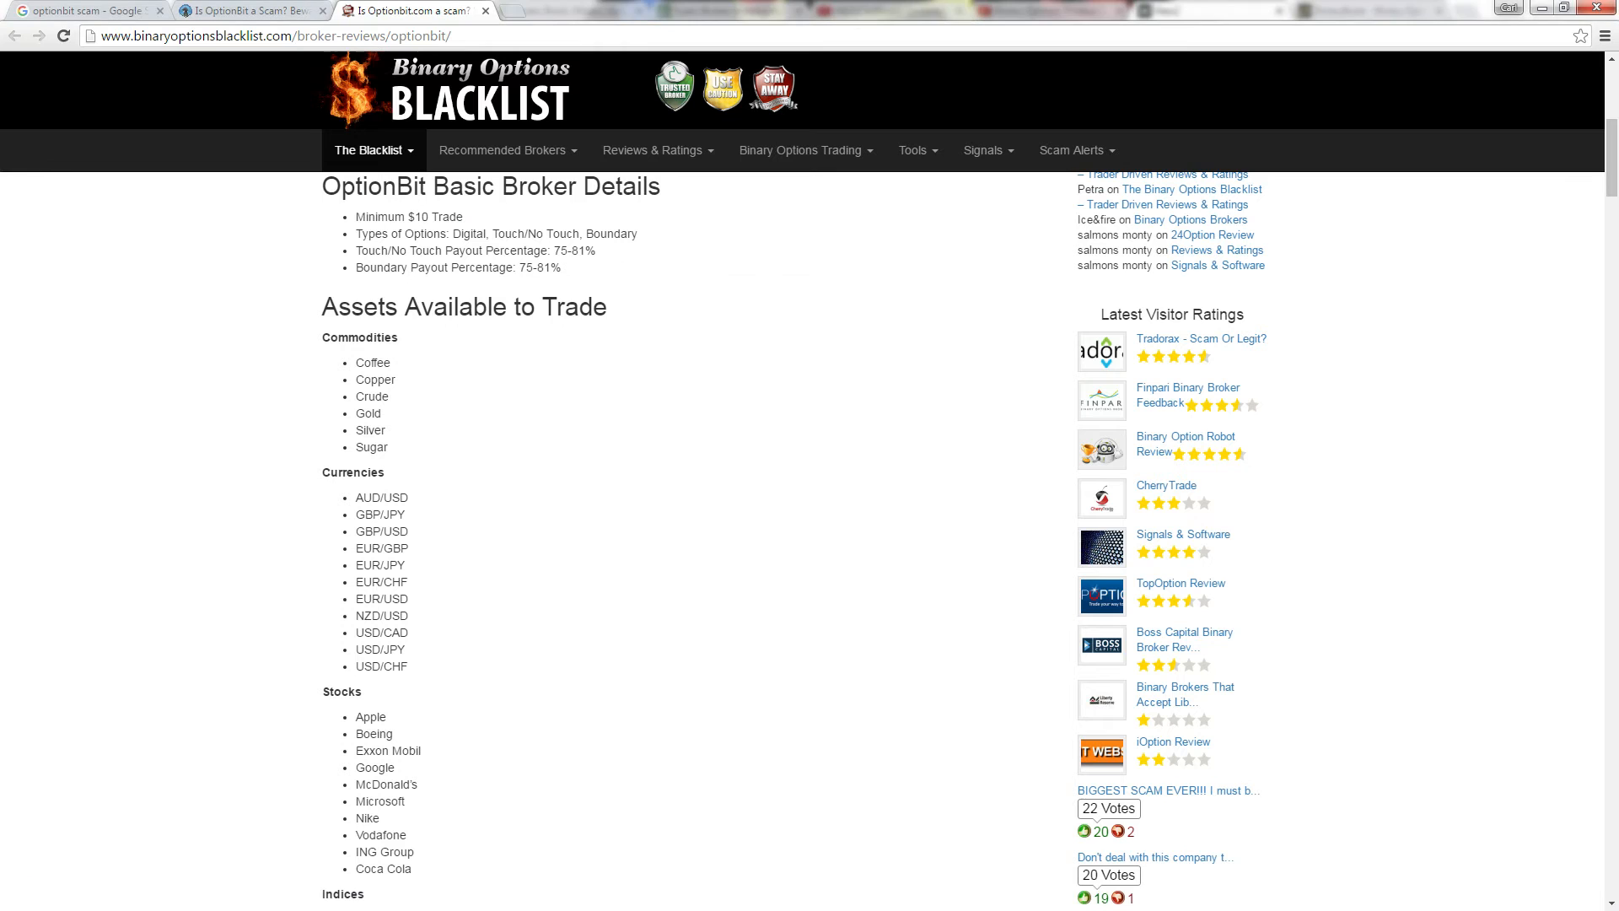
scroll("up", 3)
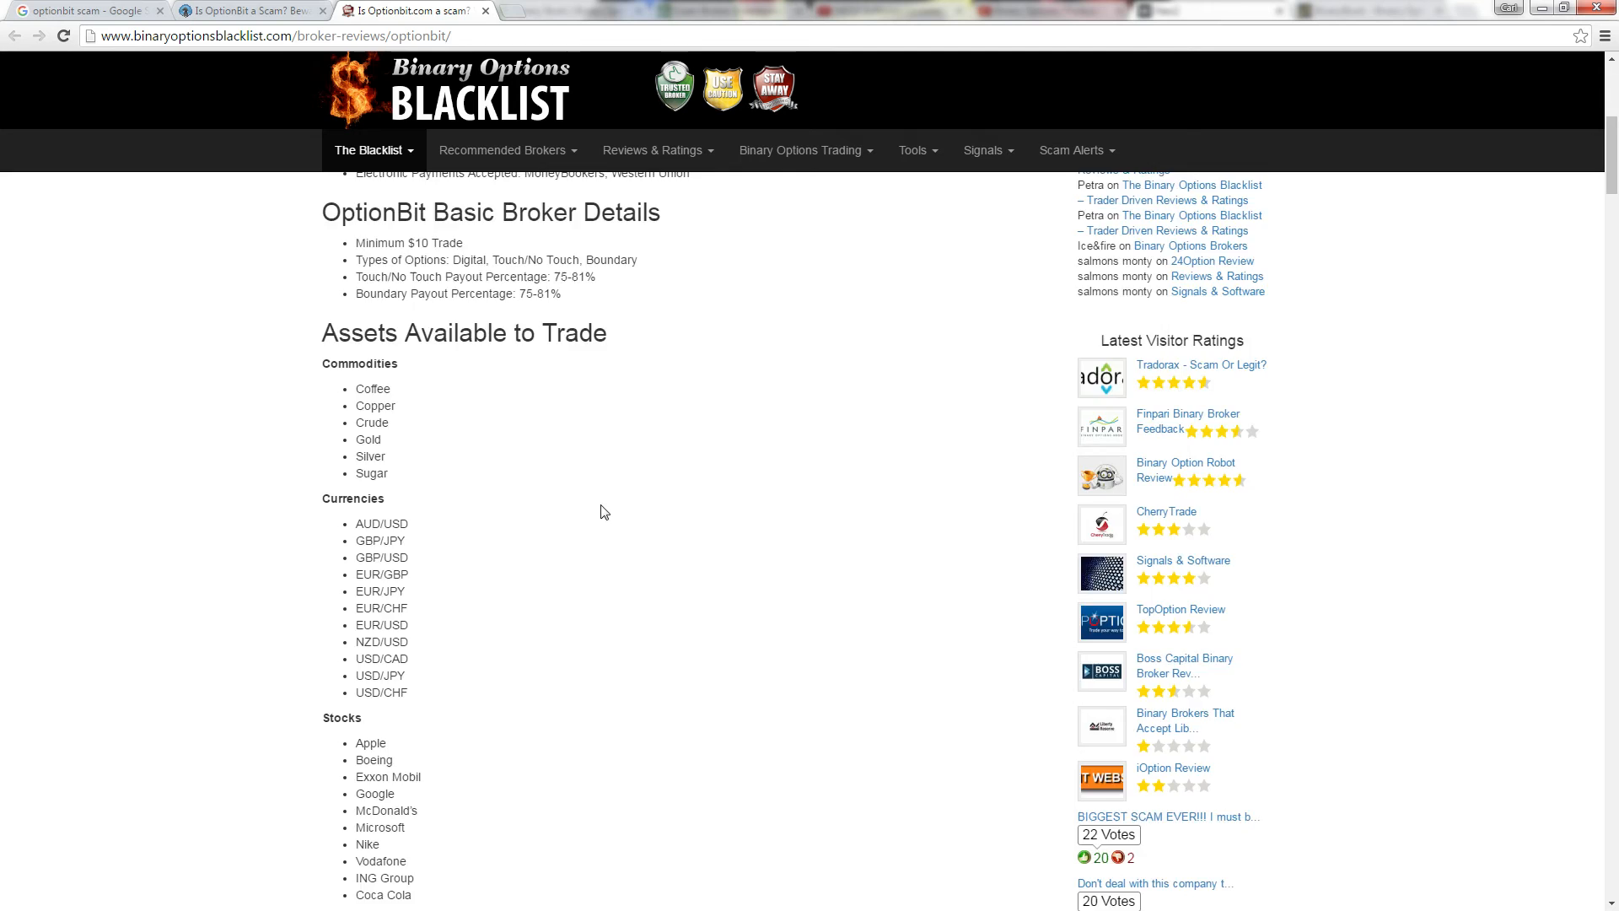
scroll("up", 3)
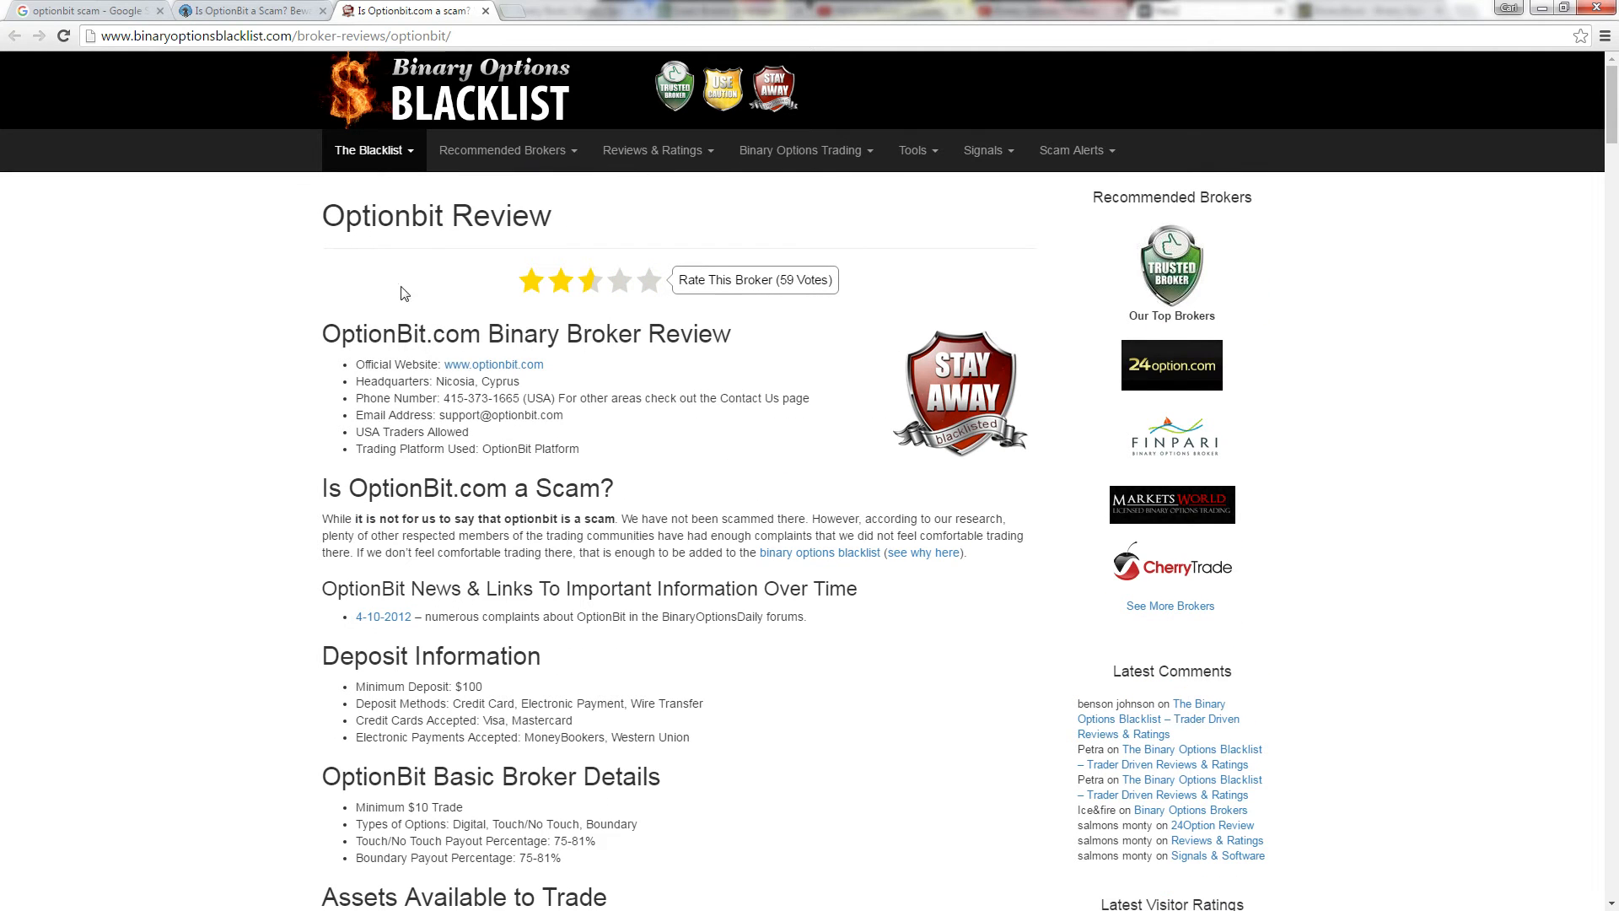
mouse_move(560, 280)
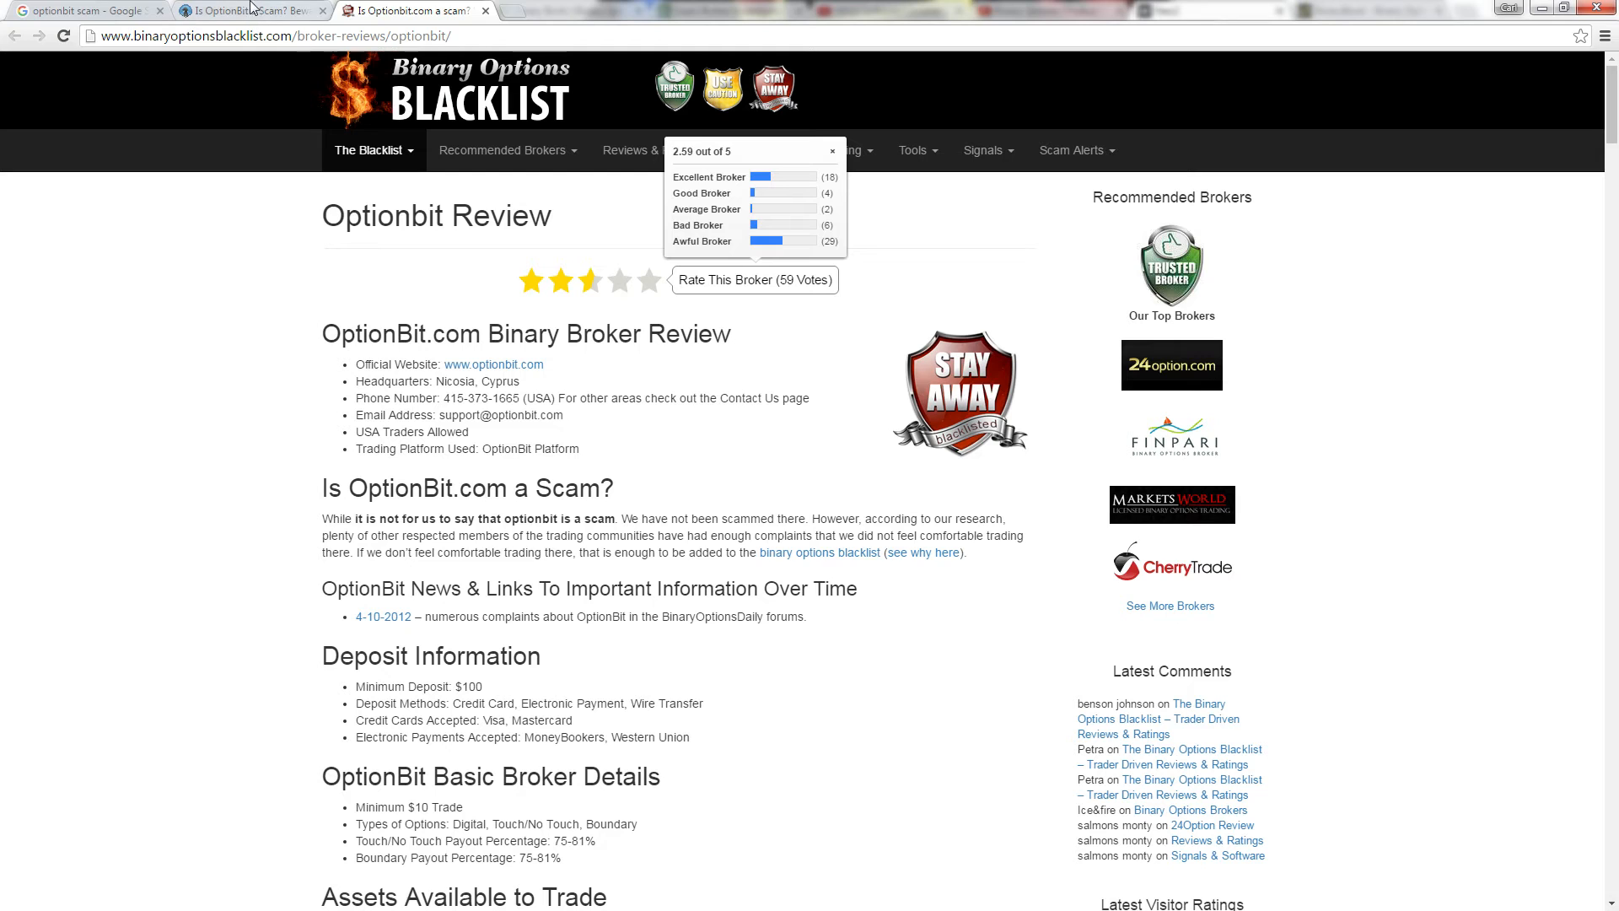
Read the BinaryOptionsThatSuck.com OptionBit review and editor's note calling the broker unregulated
left_click(251, 10)
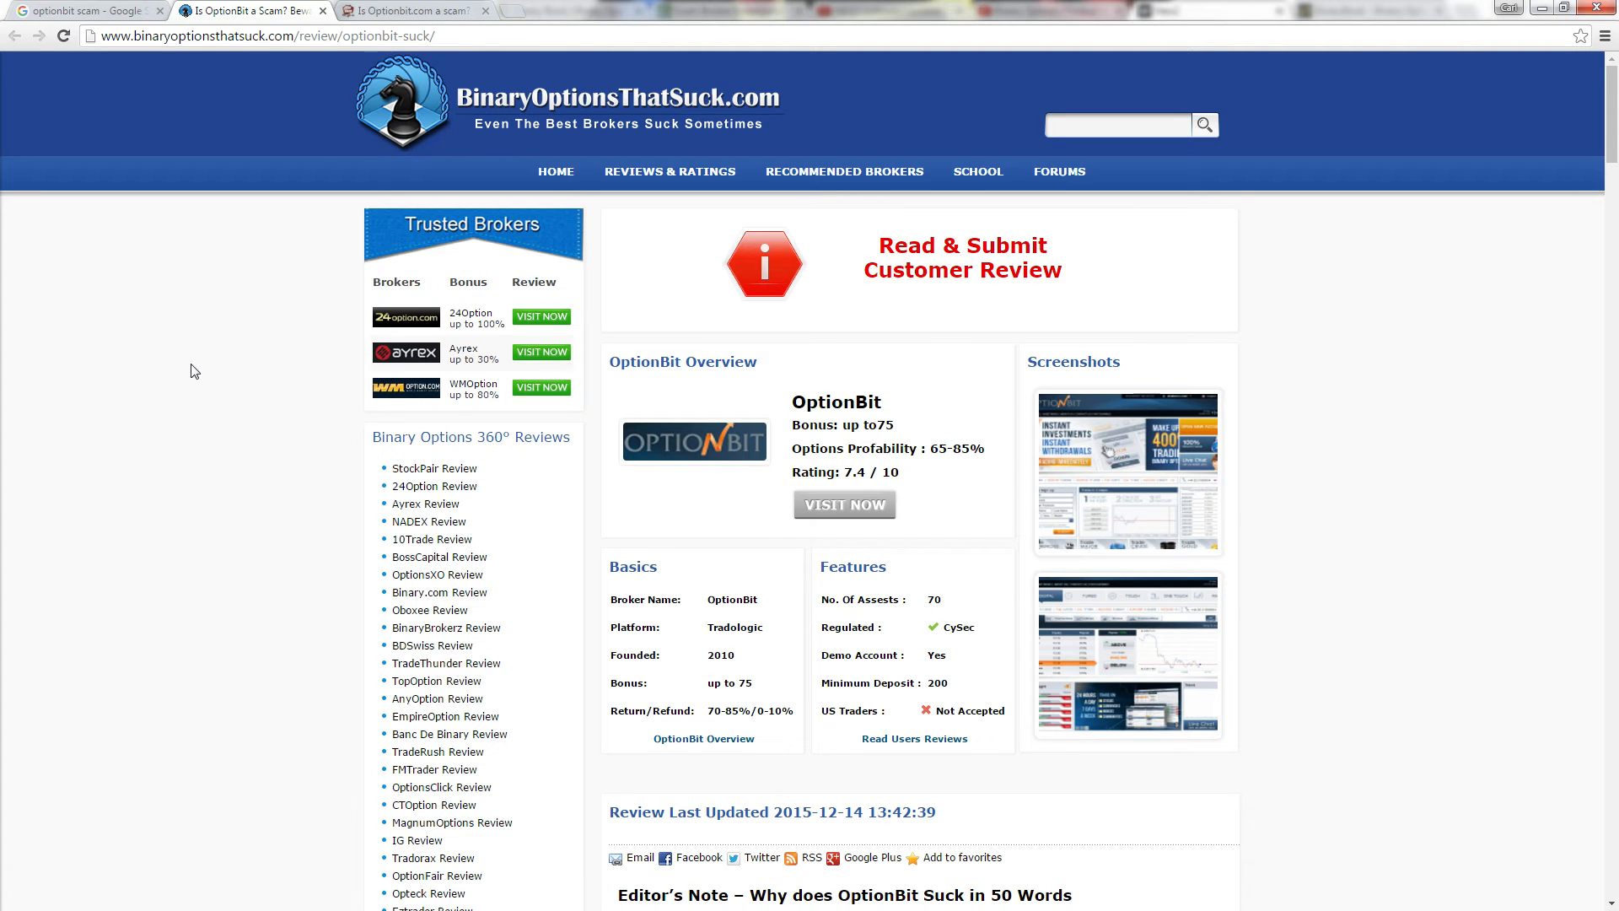
scroll("down", 3)
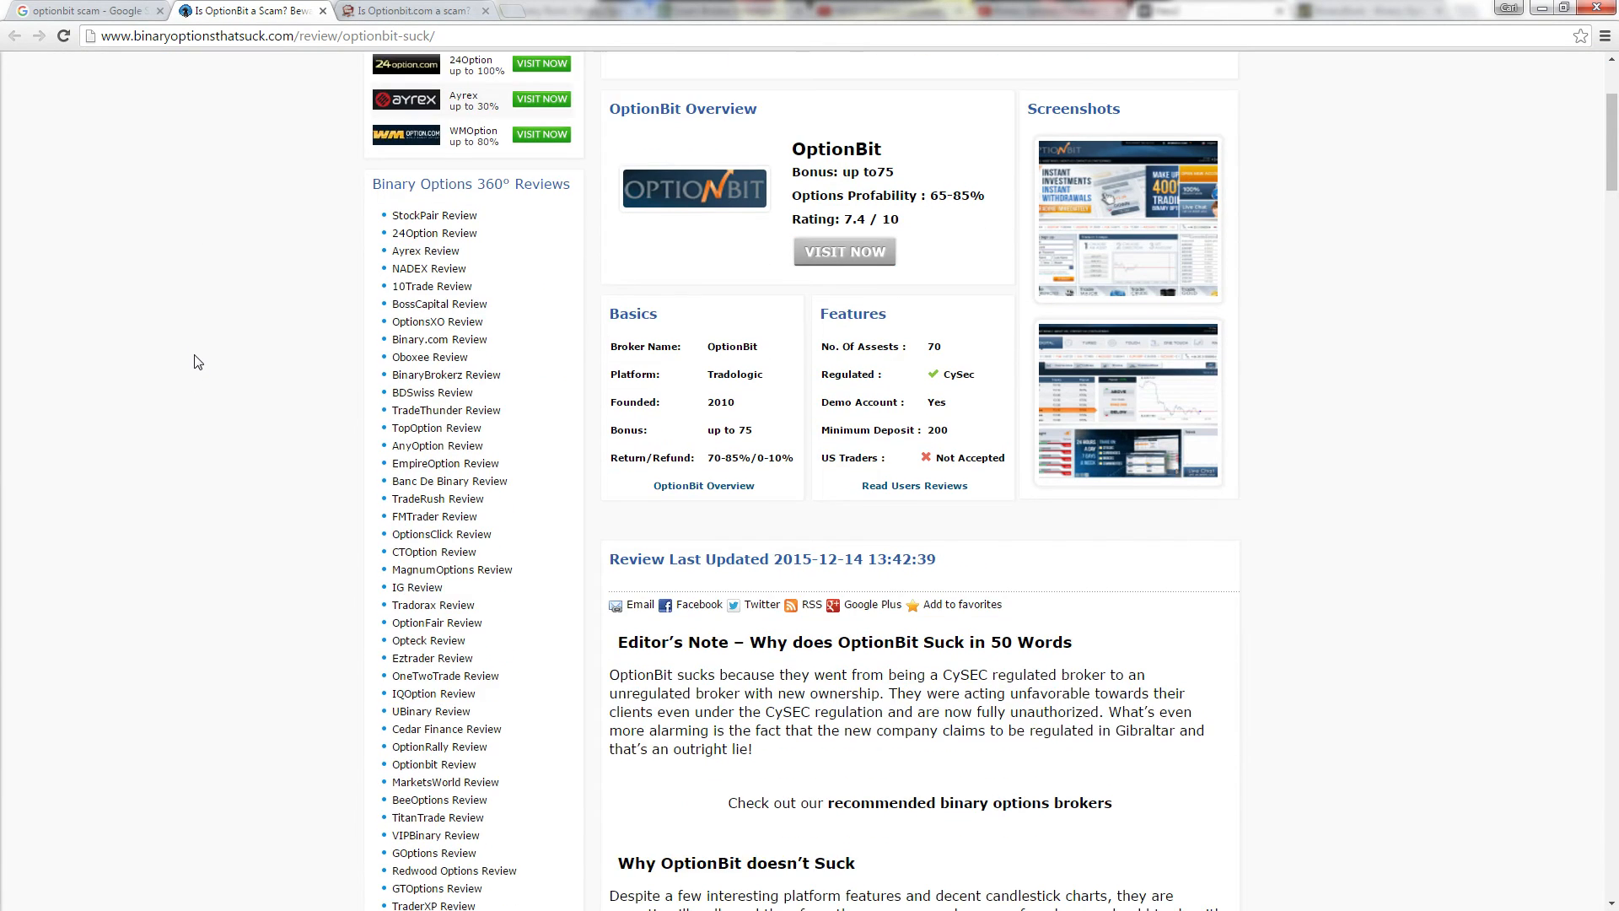
scroll("down", 3)
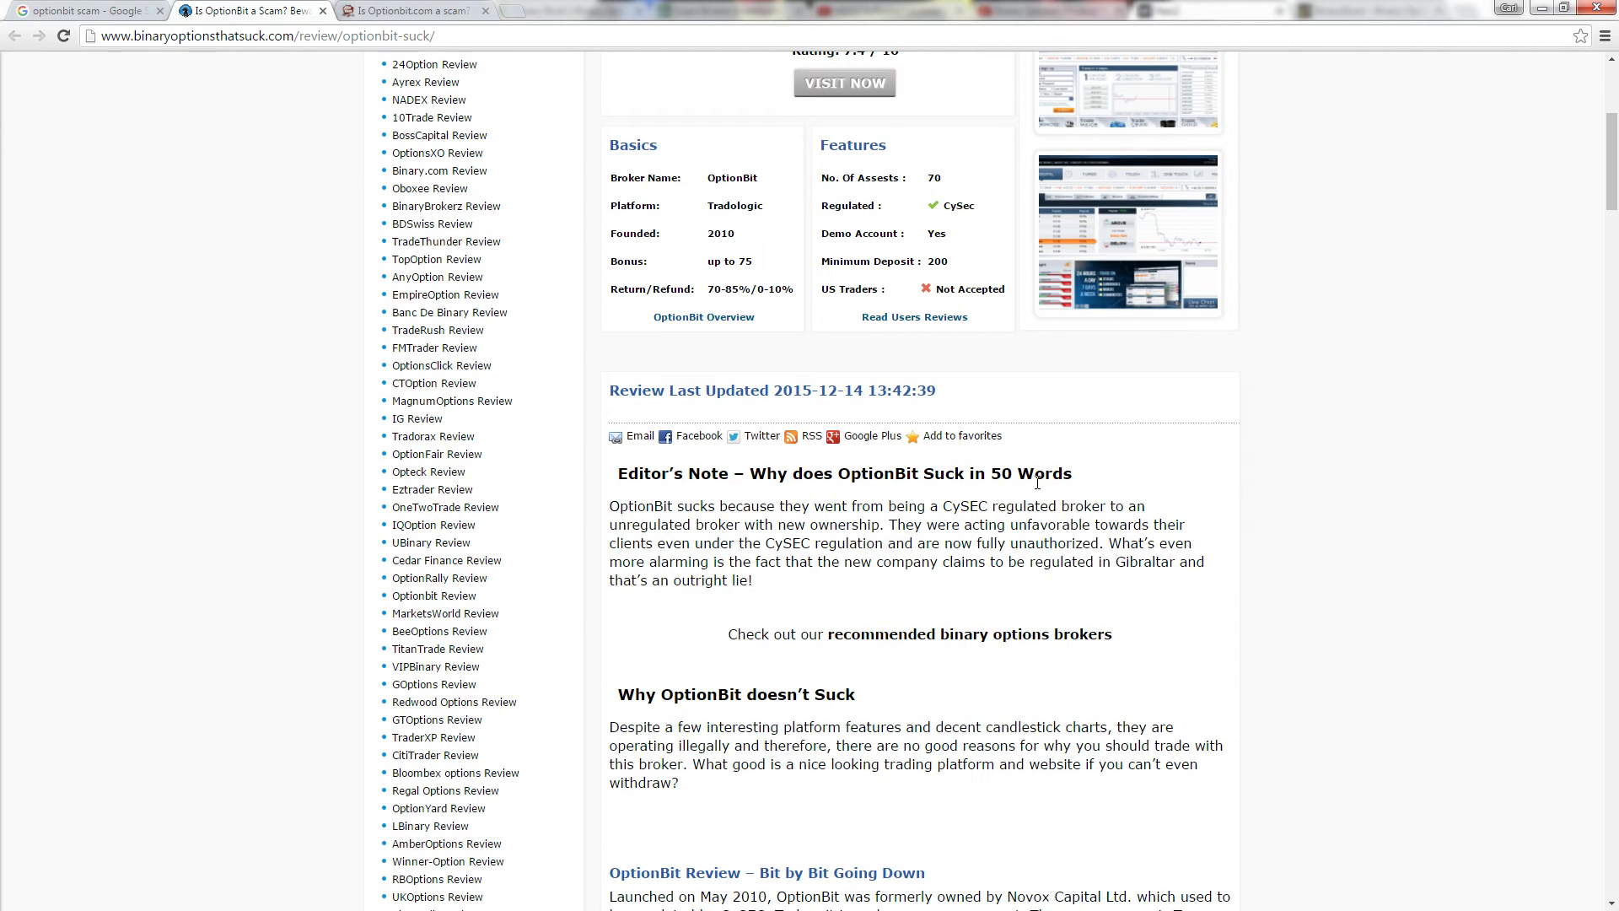
scroll("down", 3)
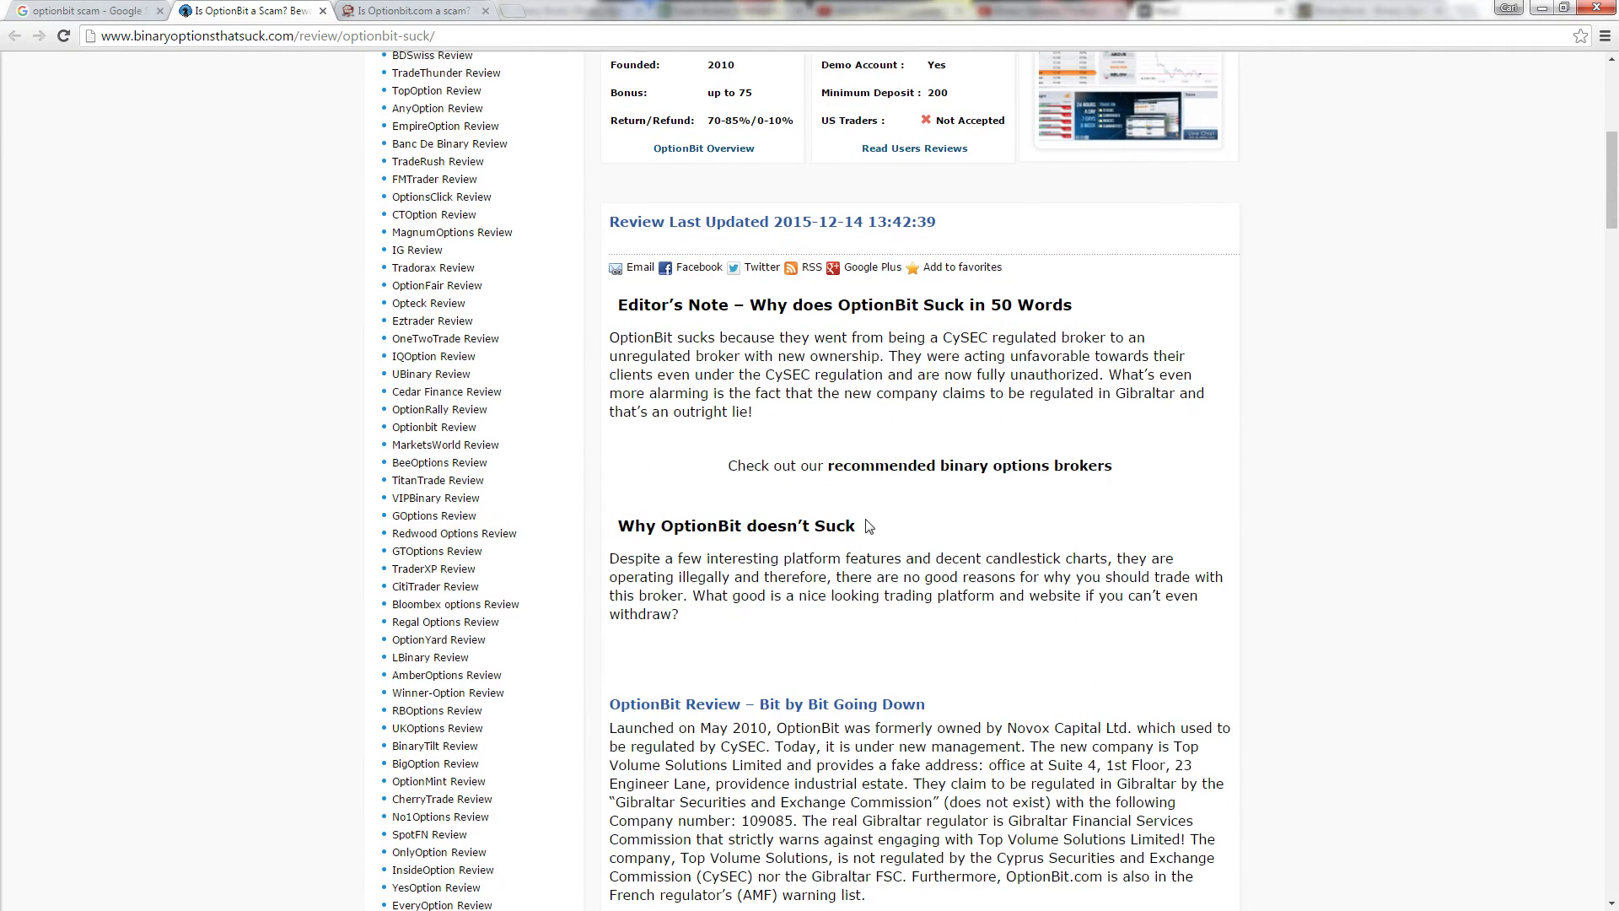
mouse_move(735, 521)
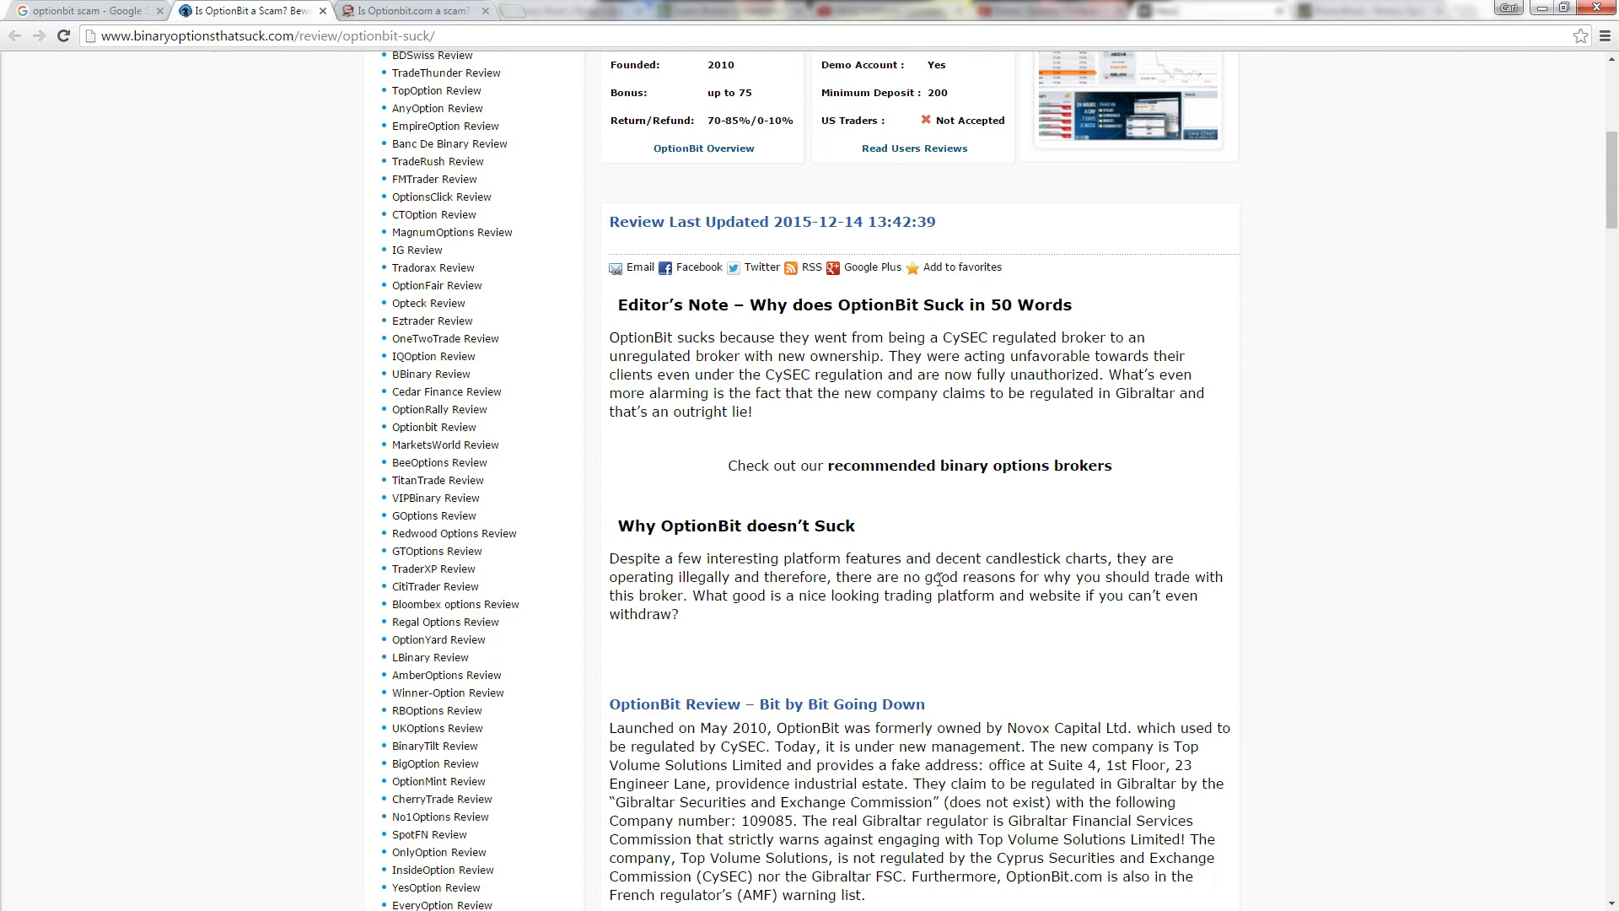
mouse_move(872, 559)
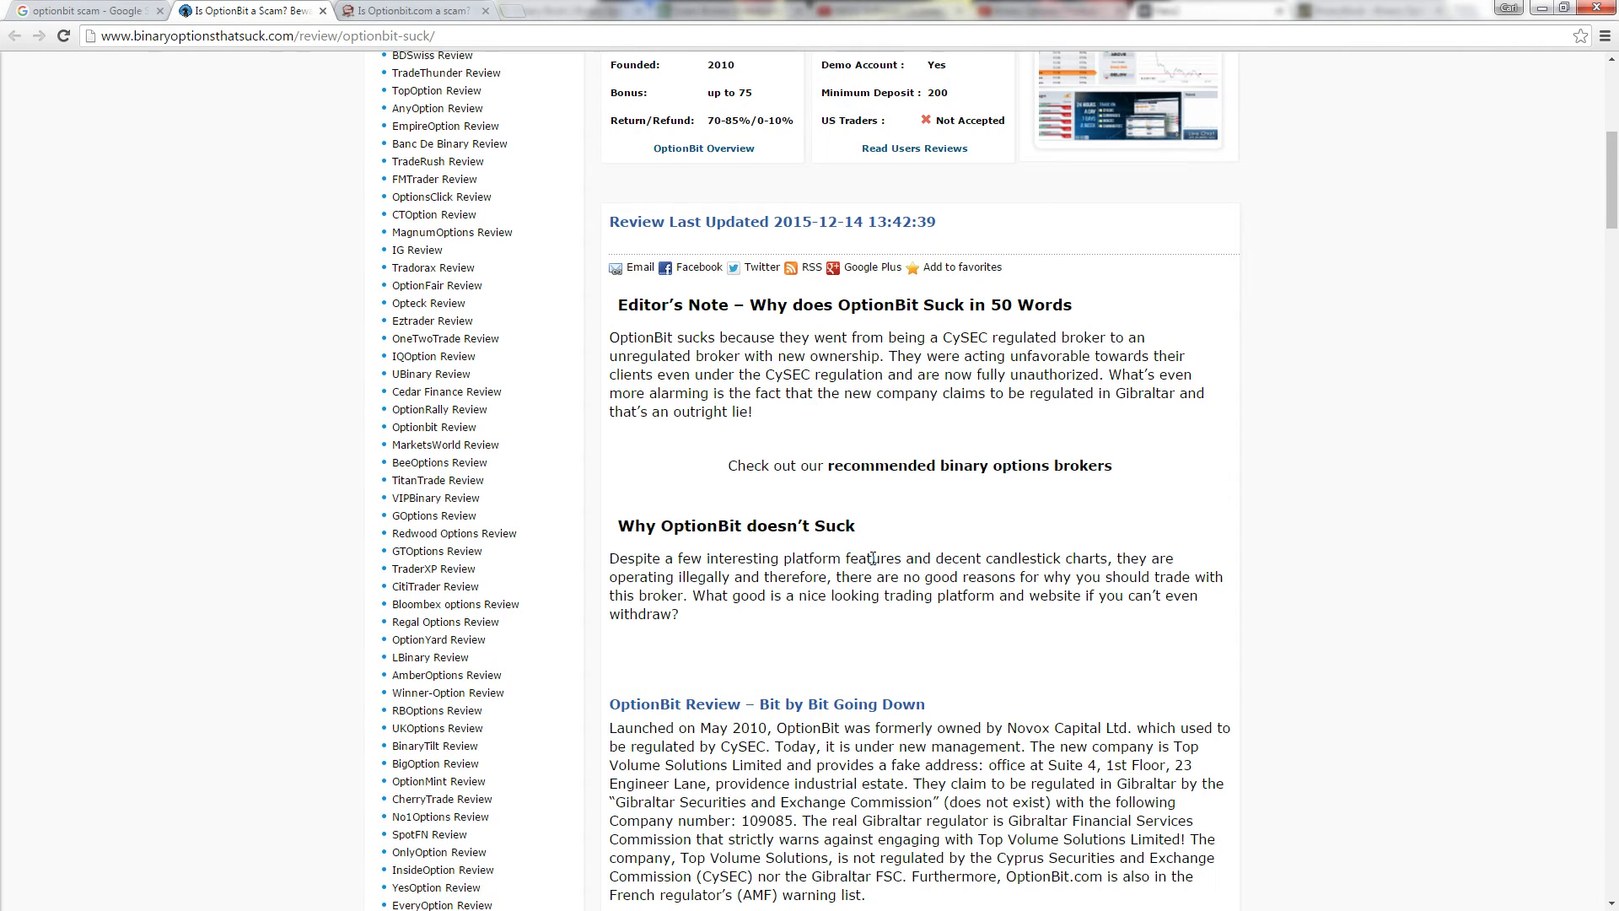
scroll("up", 3)
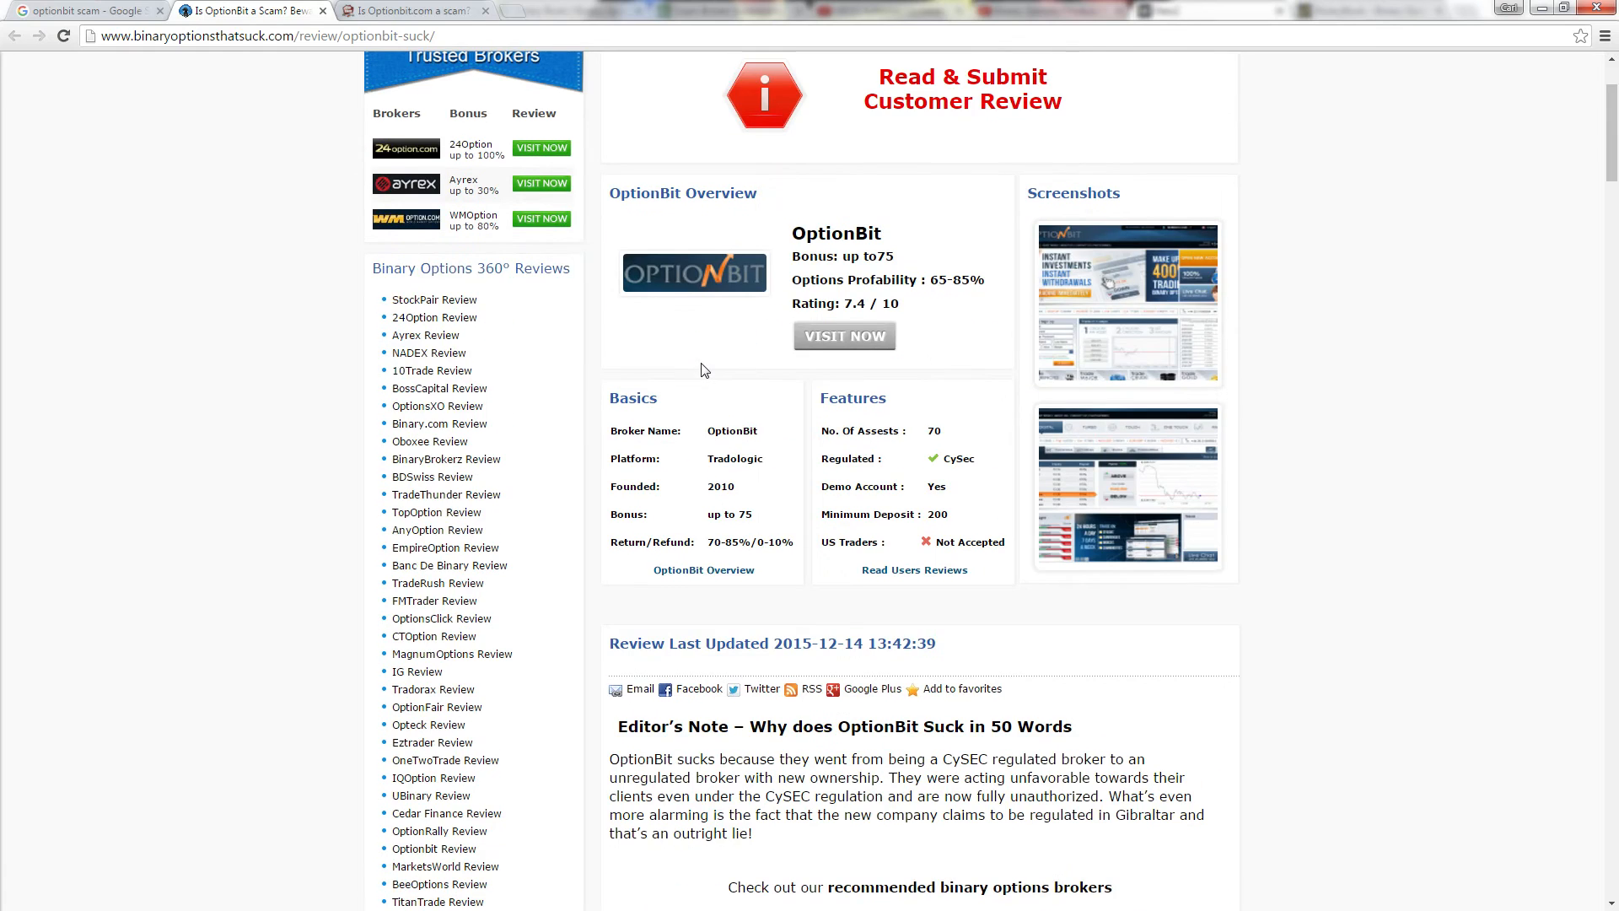
scroll("up", 3)
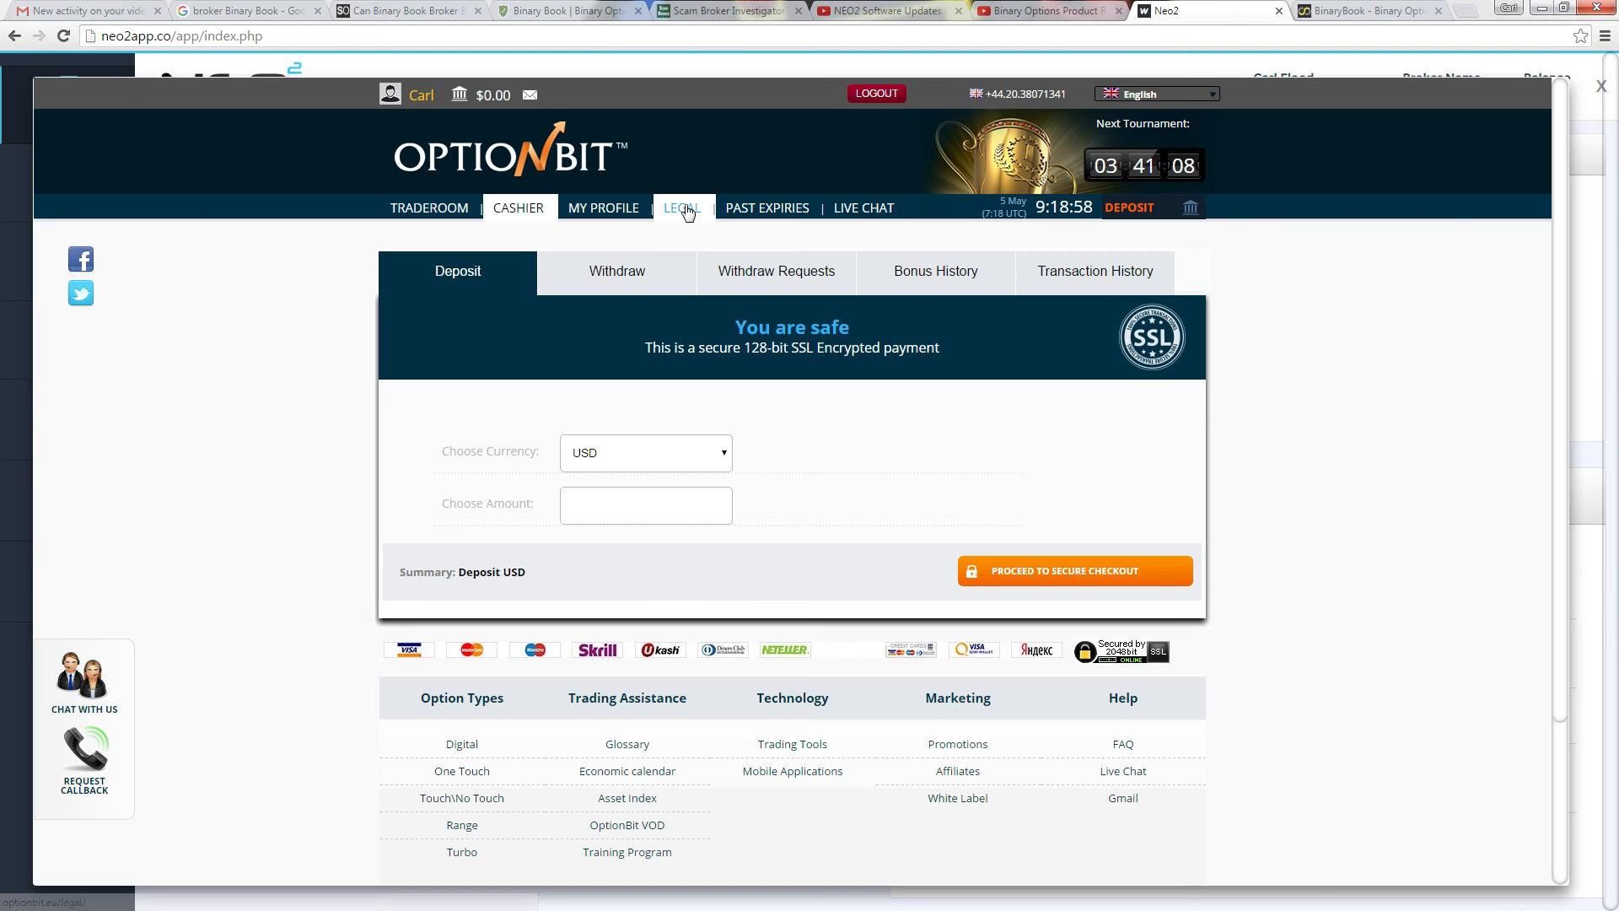
mouse_move(199, 17)
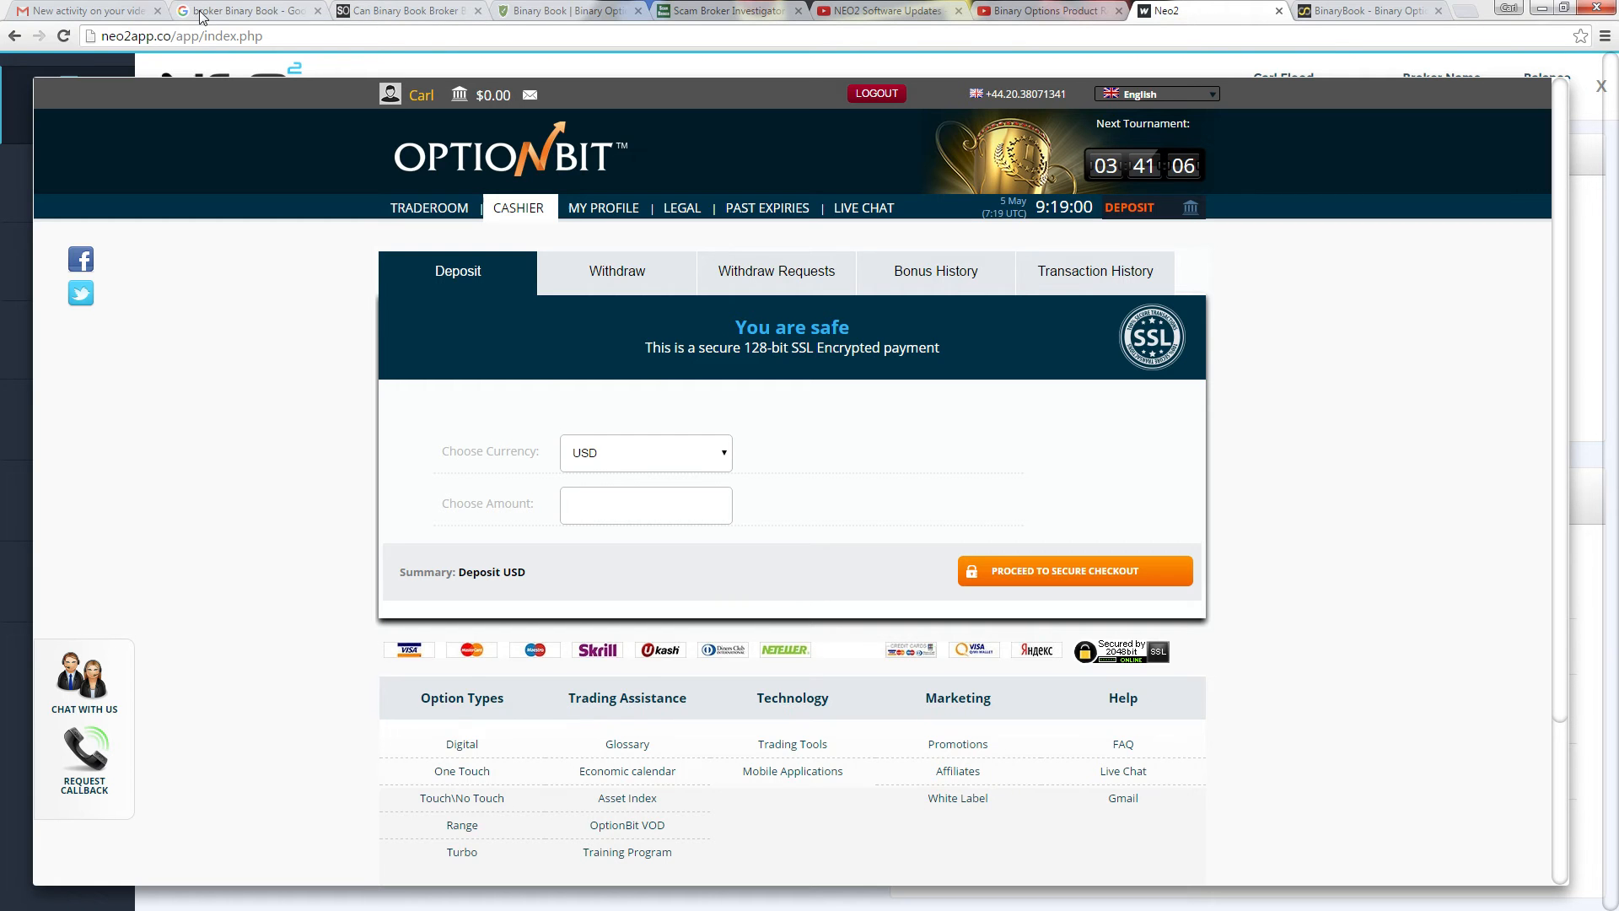
Read the ScamOption staff answer that Binary Book is unlicensed and unregulated, after a glance at Forex Peace Army
left_click(403, 10)
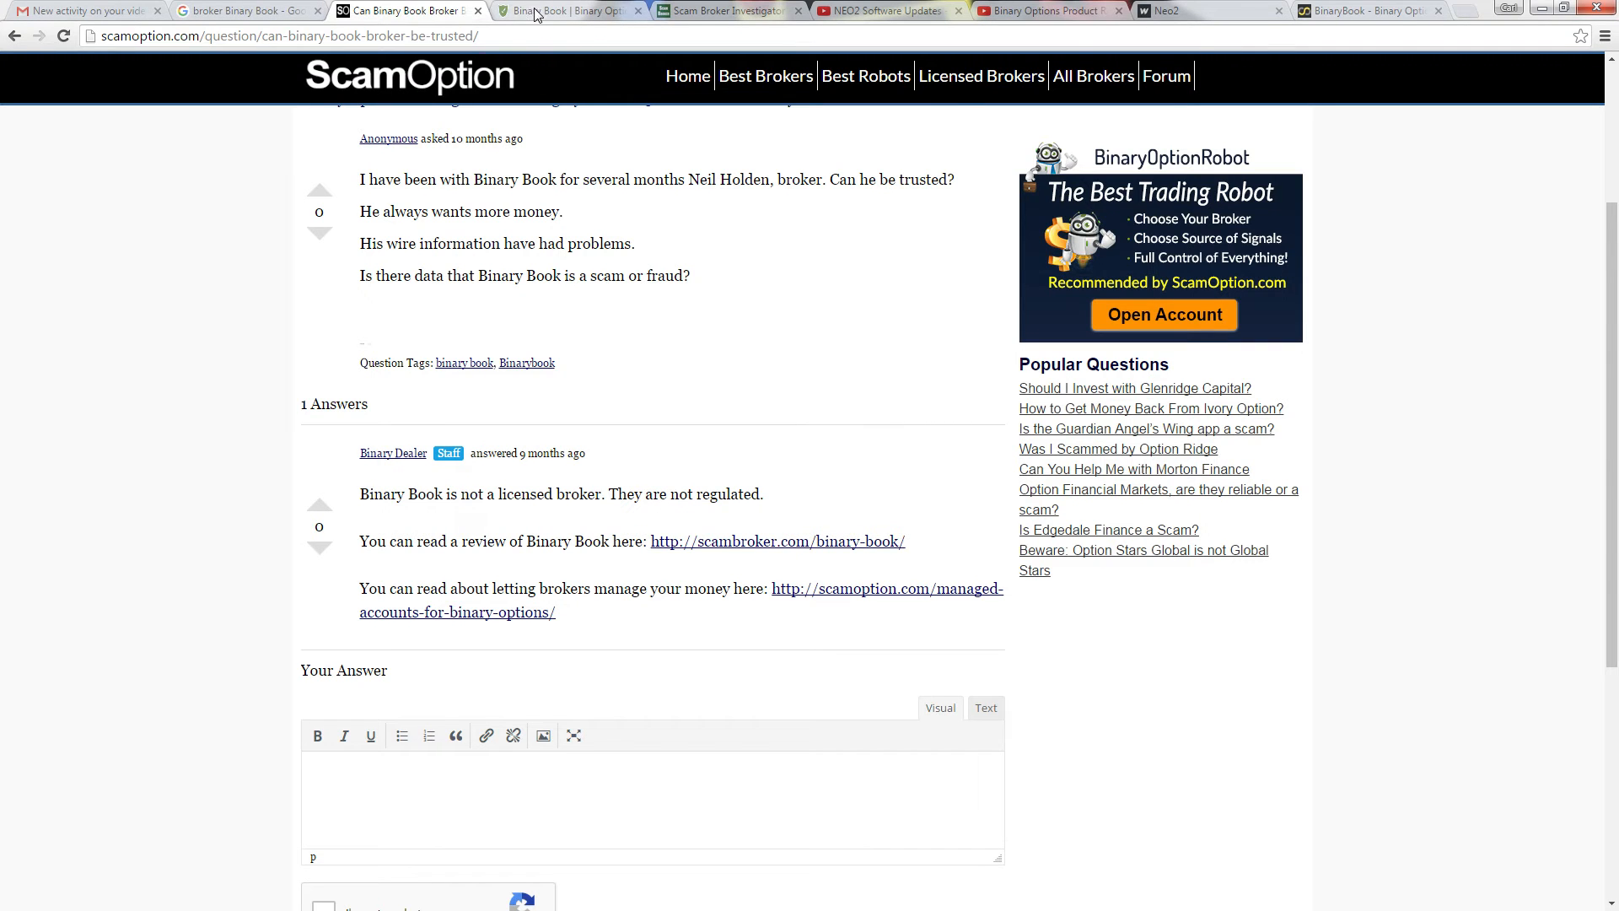
left_click(571, 10)
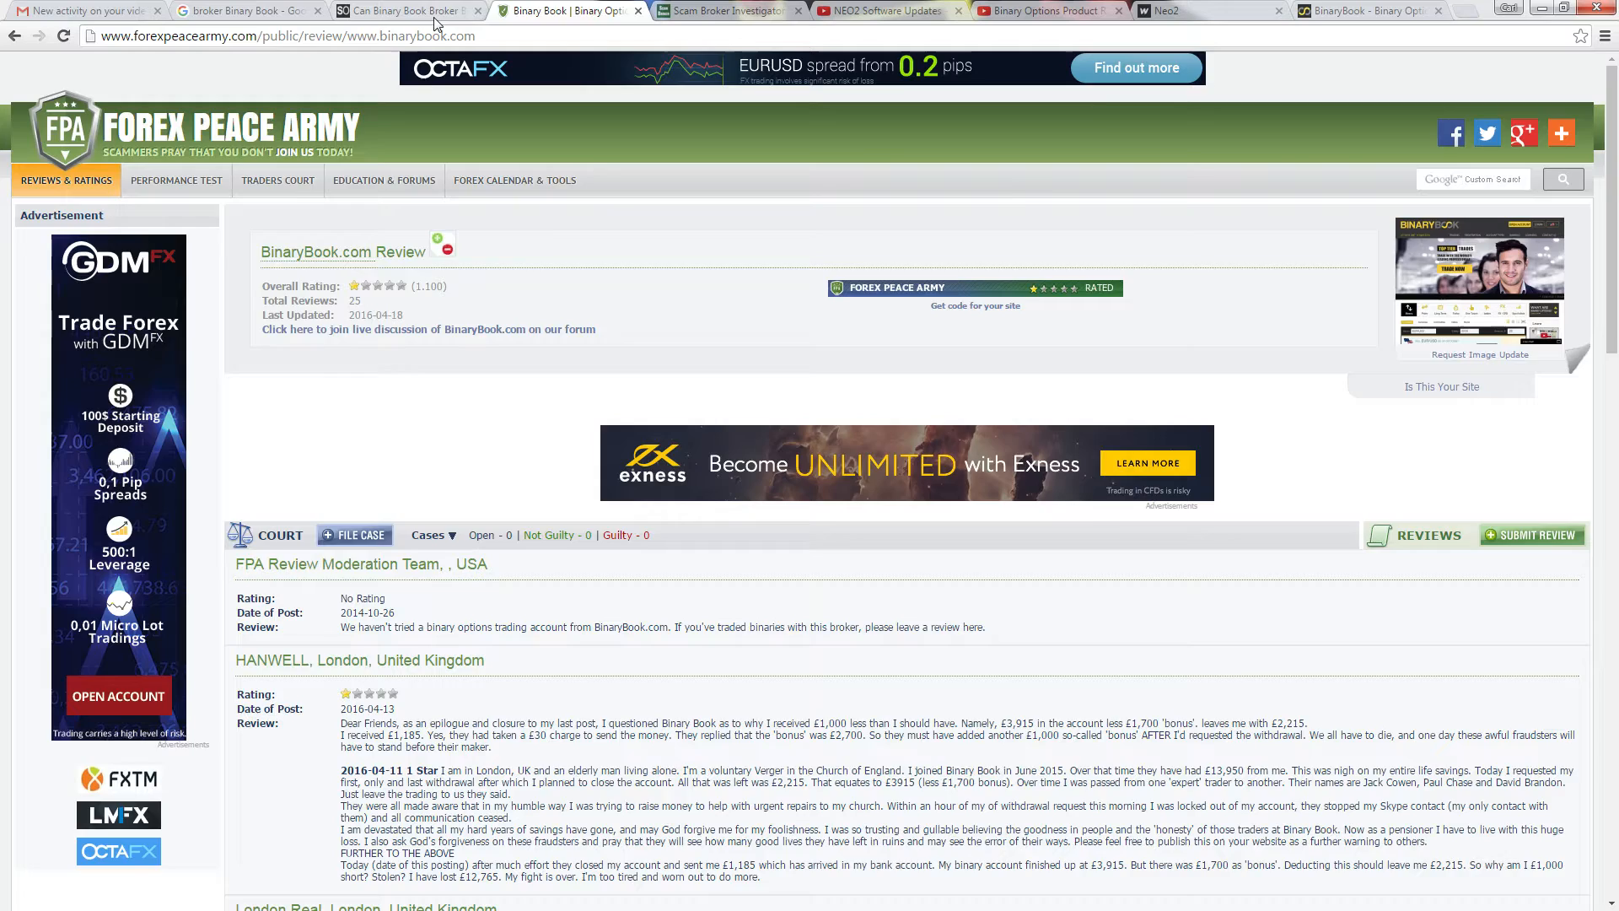
left_click(403, 10)
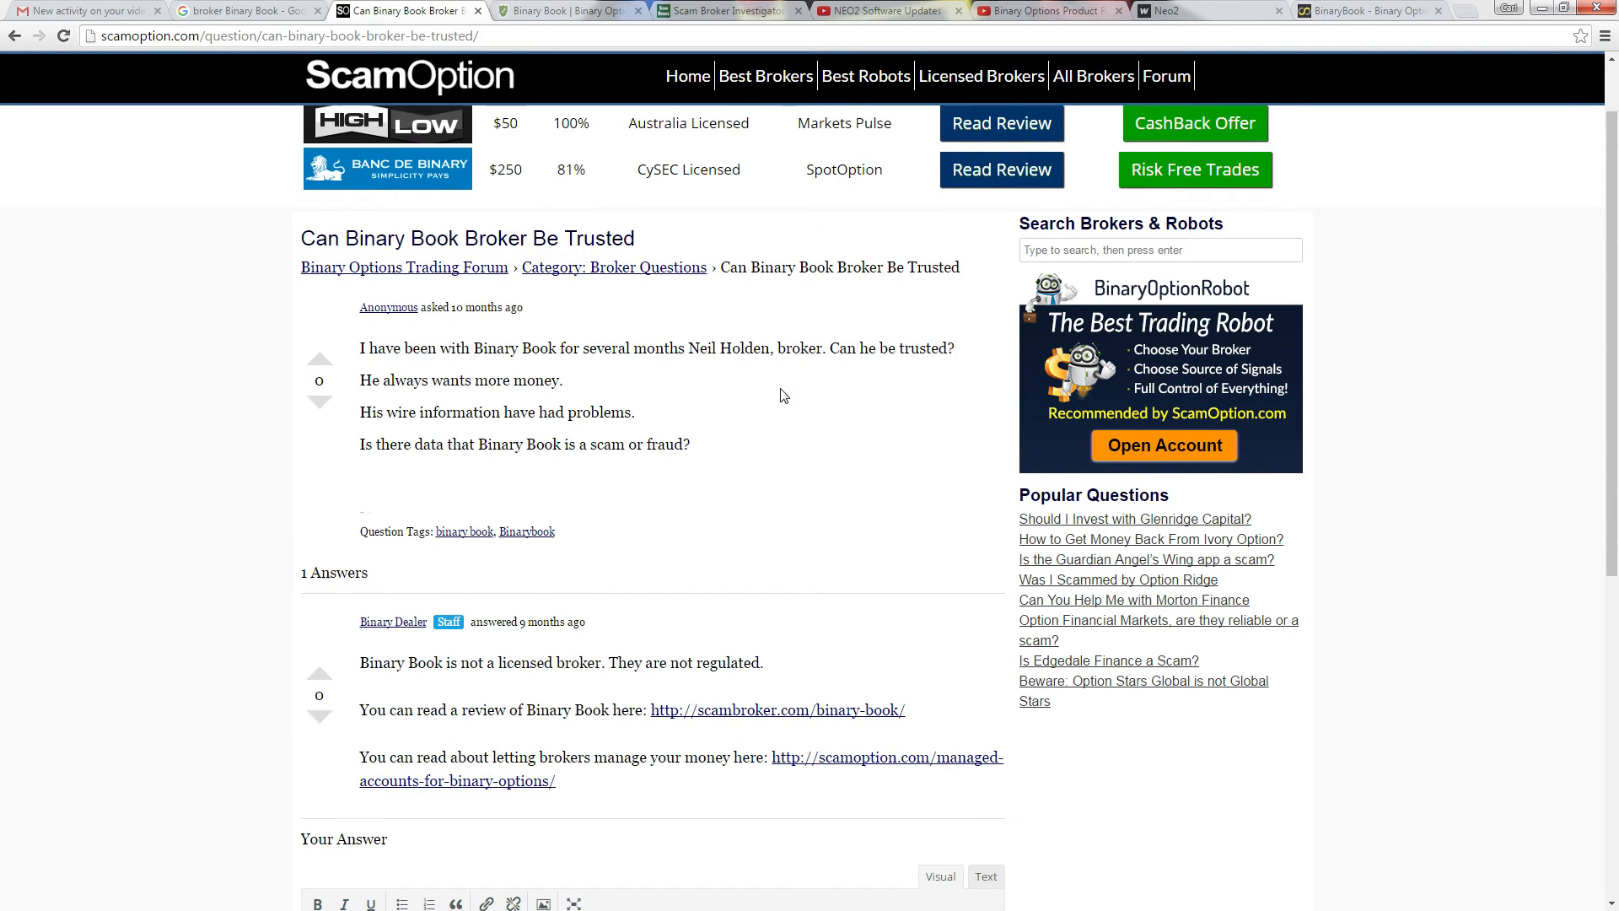
scroll("down", 3)
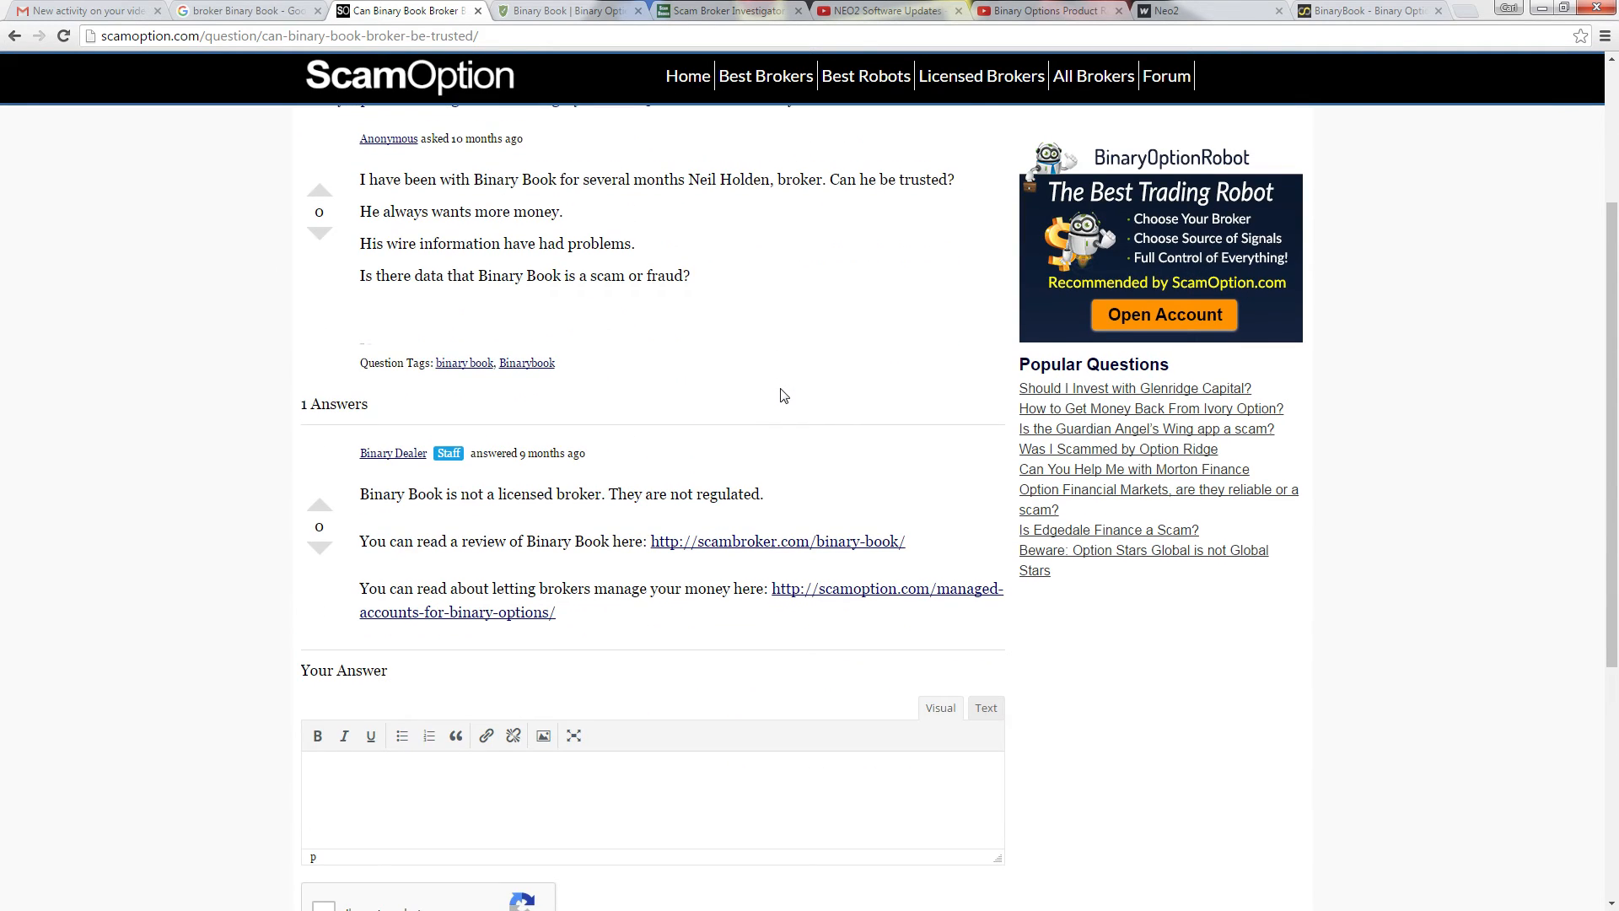
scroll("down", 3)
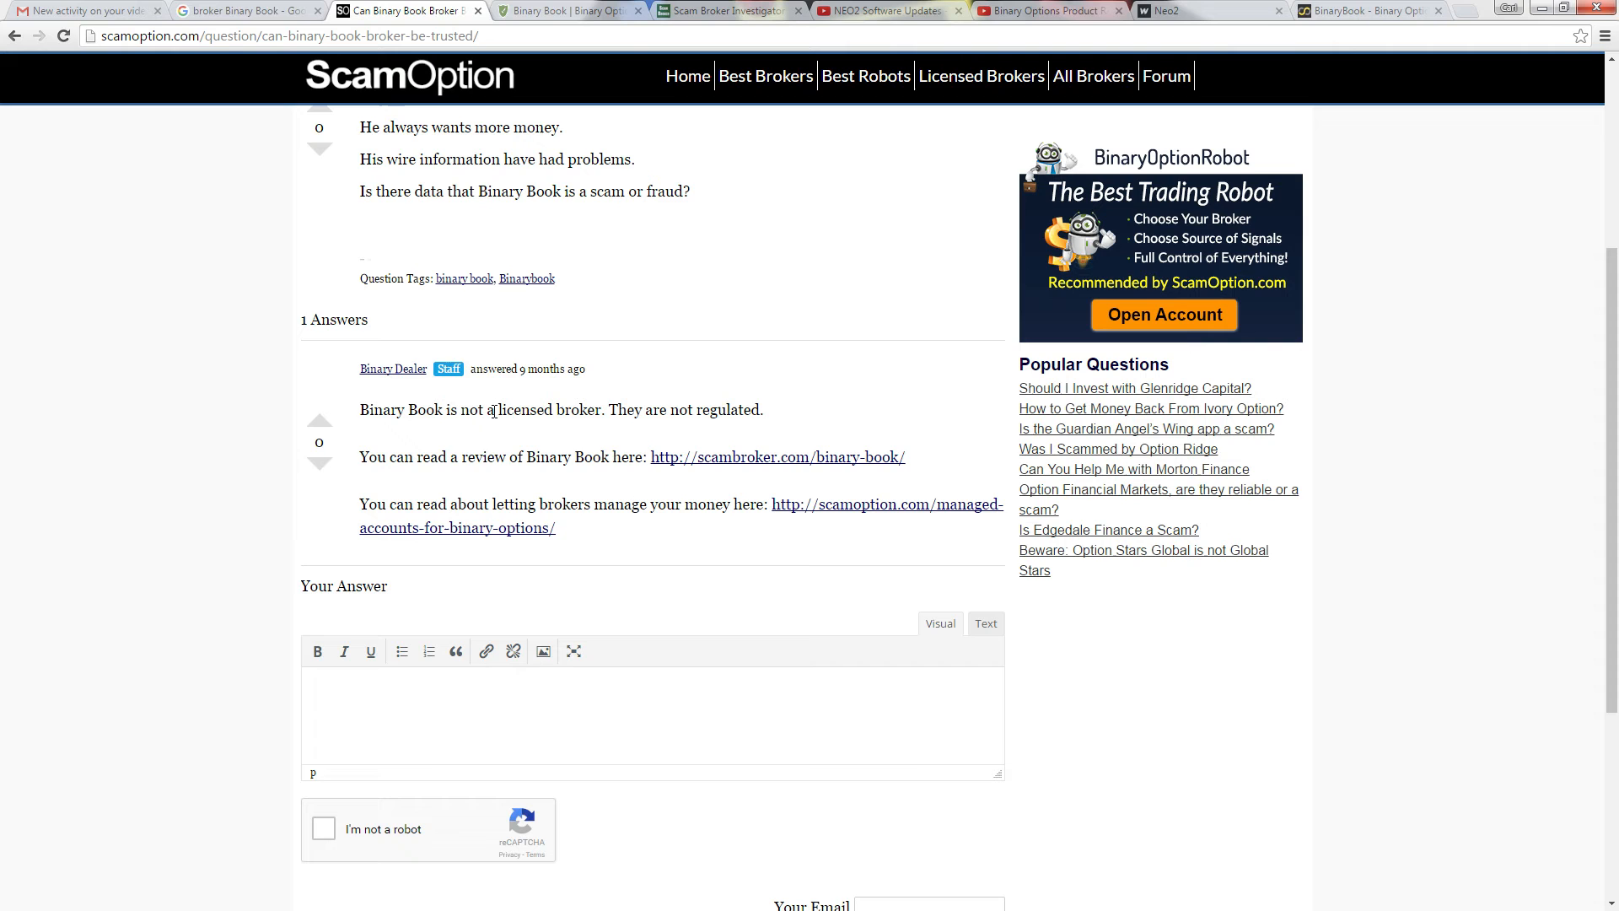
scroll("up", 3)
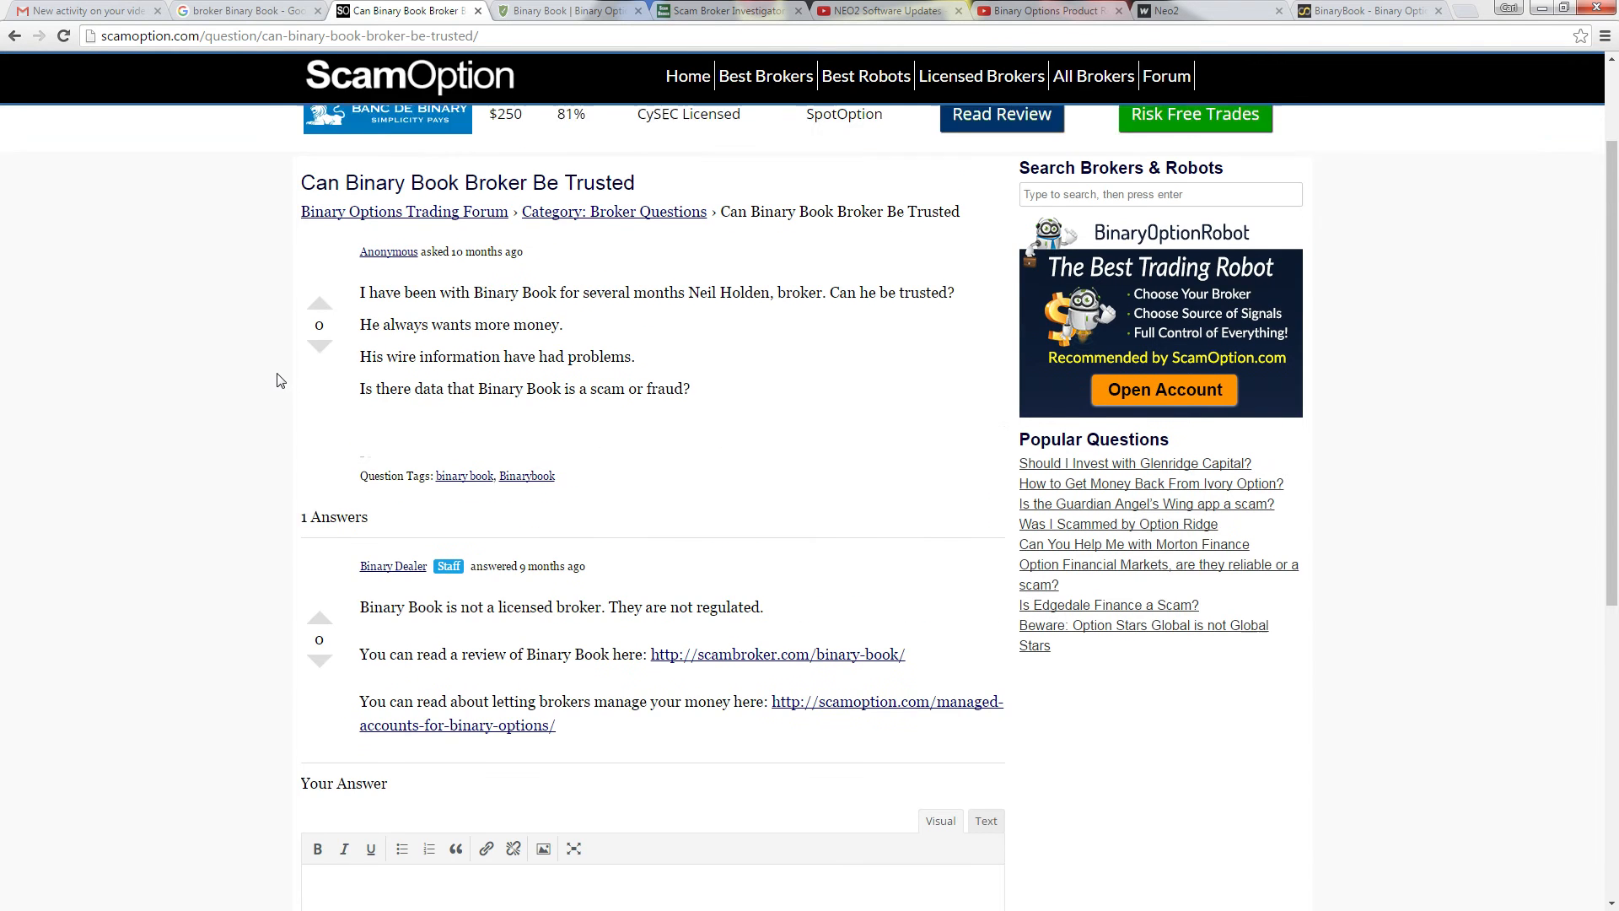
scroll("up", 3)
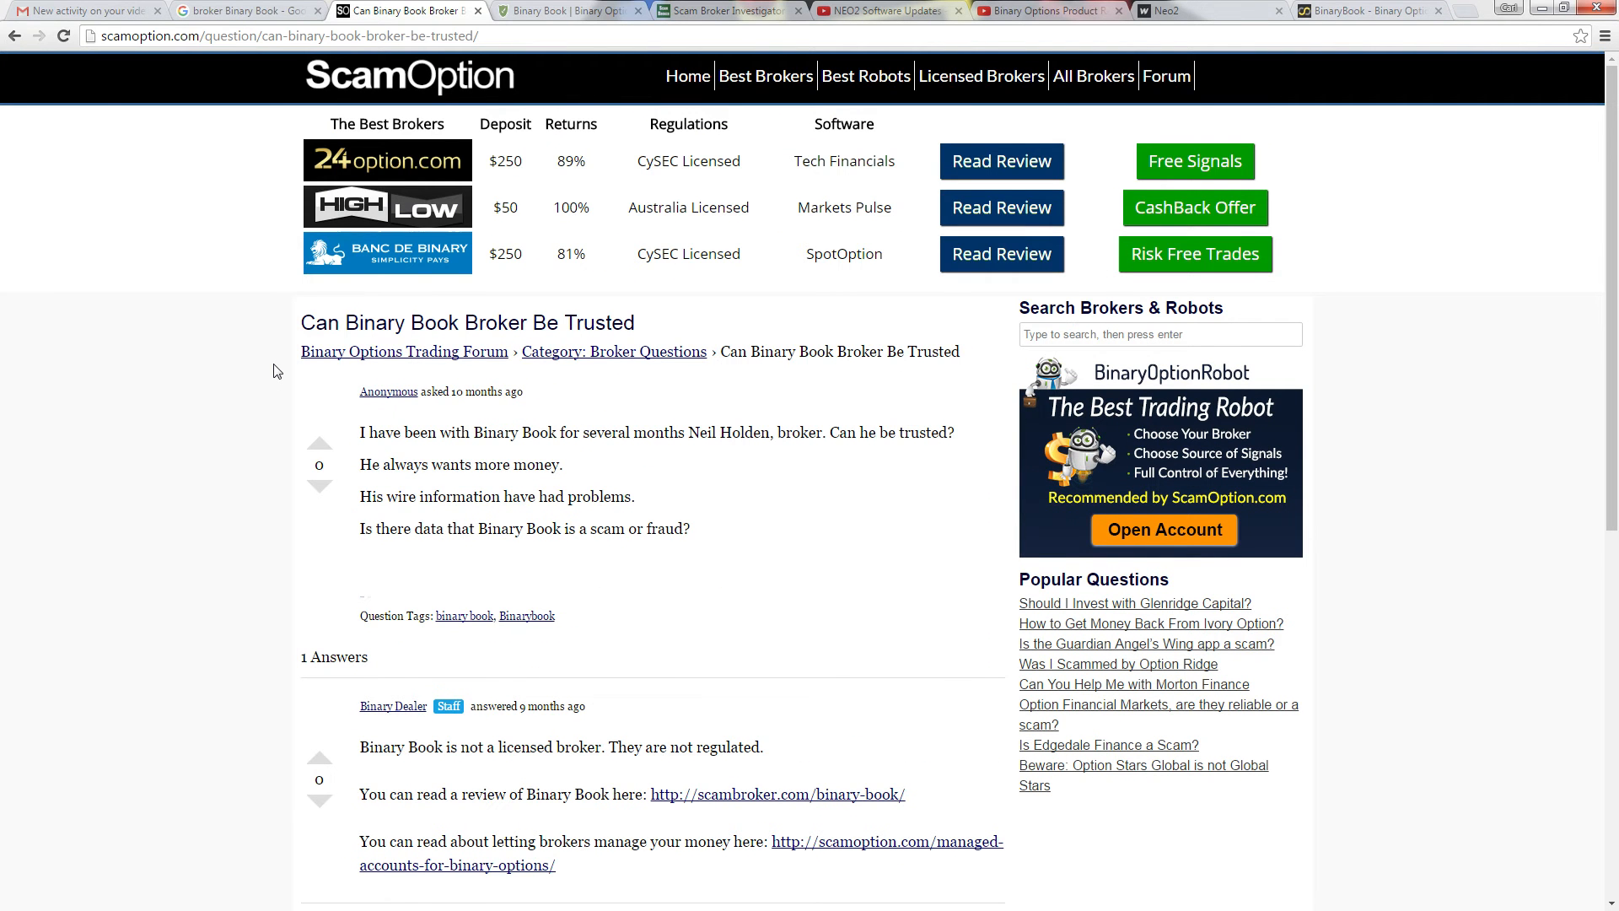
mouse_move(218, 421)
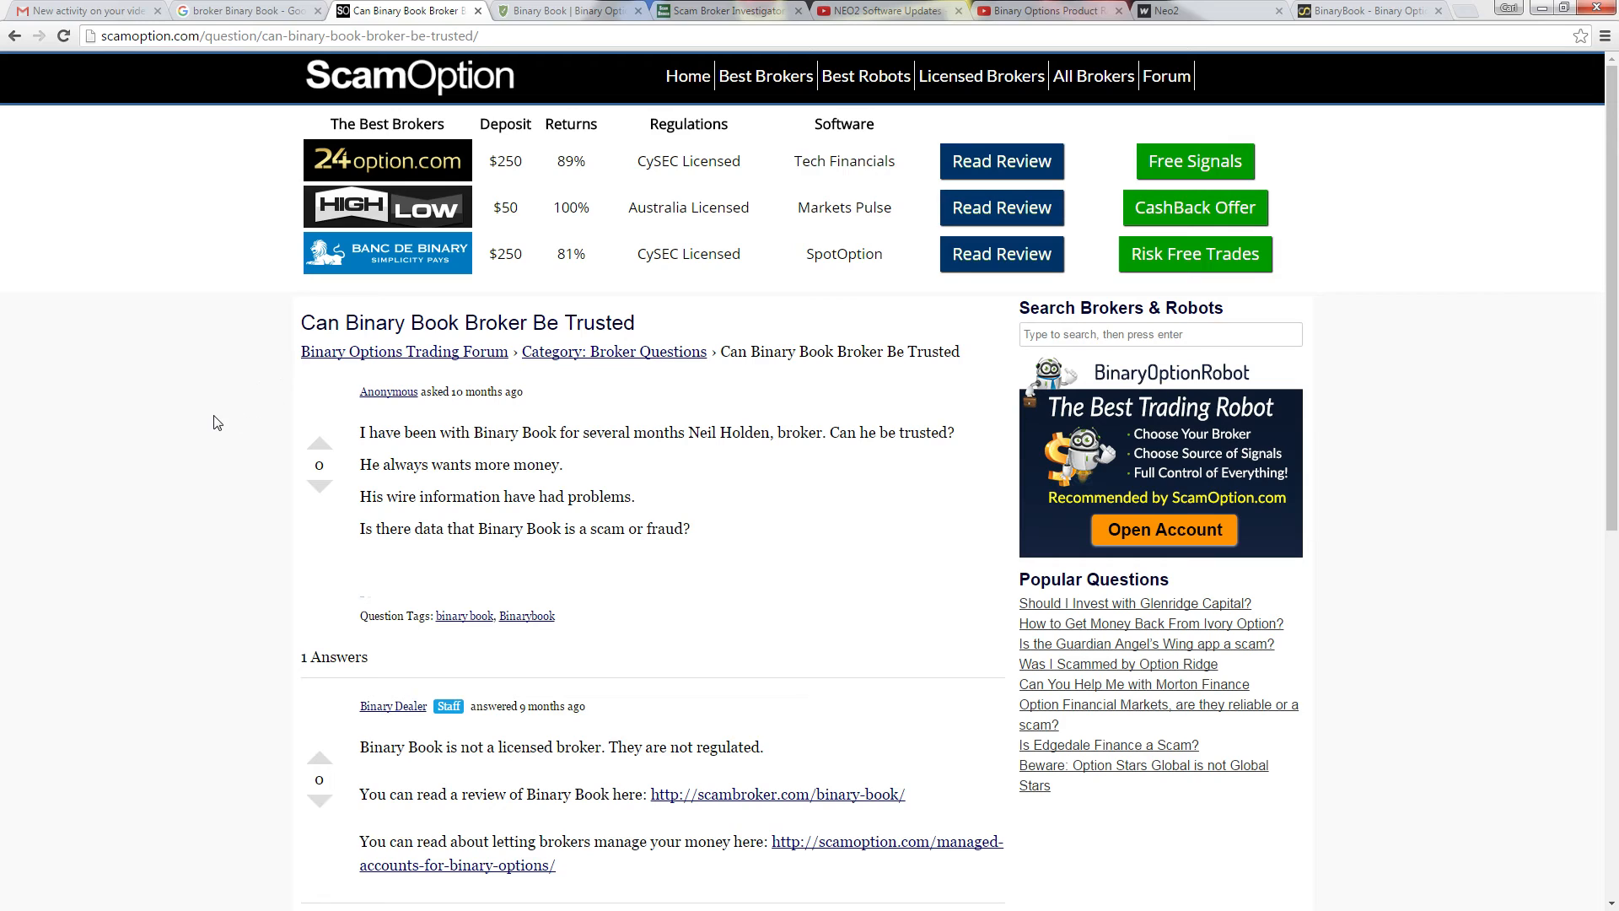
mouse_move(177, 374)
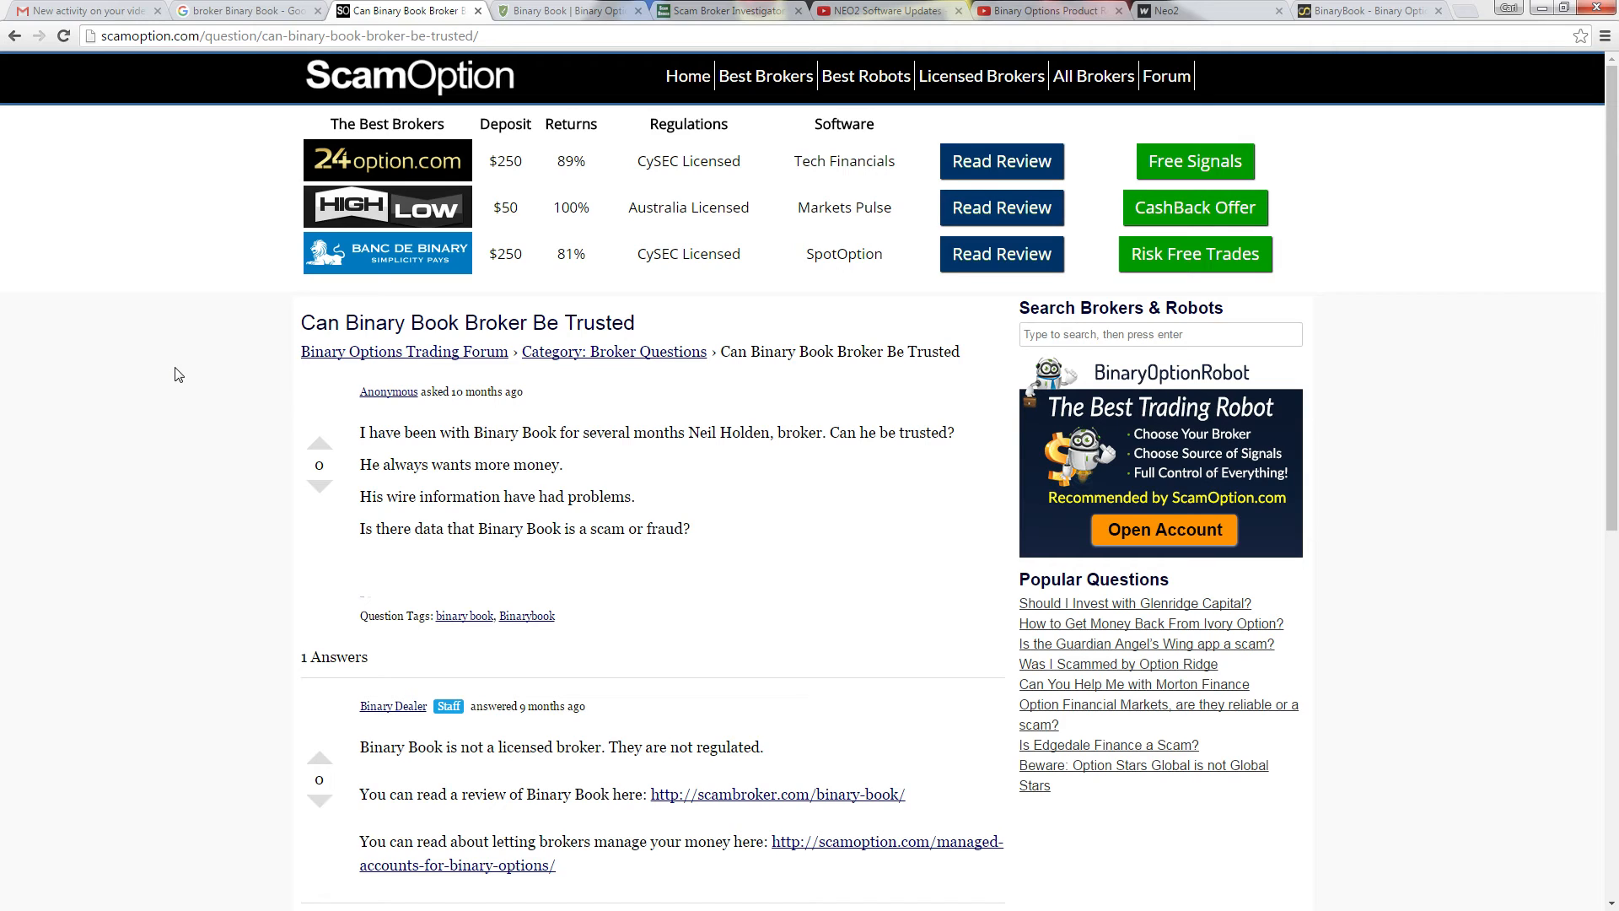
mouse_move(622, 246)
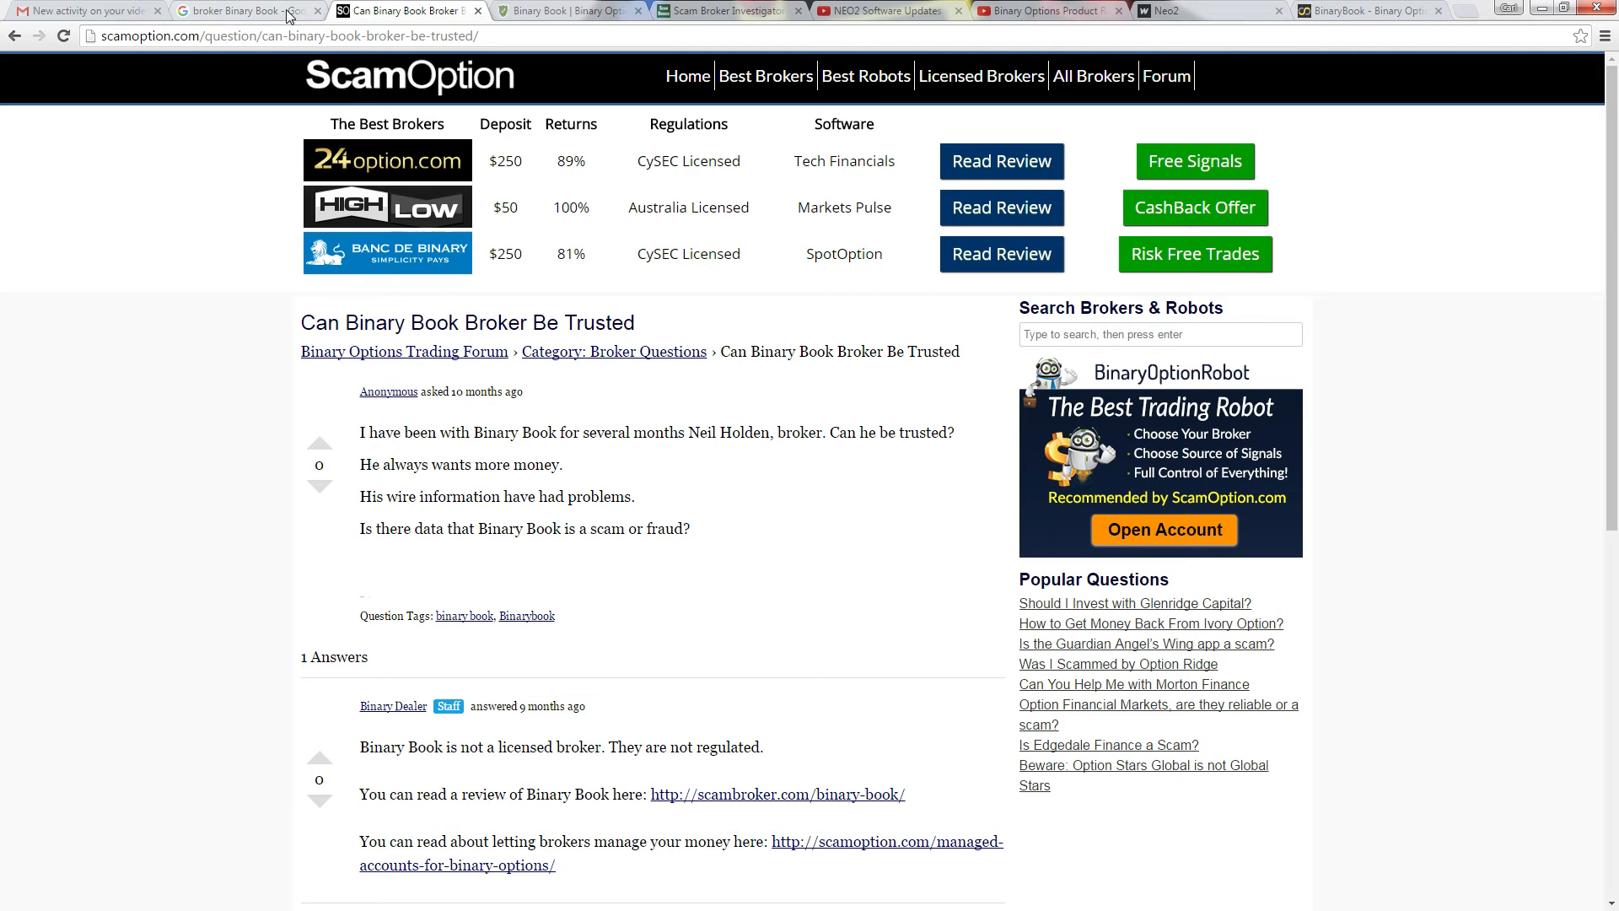
Flip past the Google results and YouTube channel to the BinaryBook account with its €80.85 balance
left_click(246, 10)
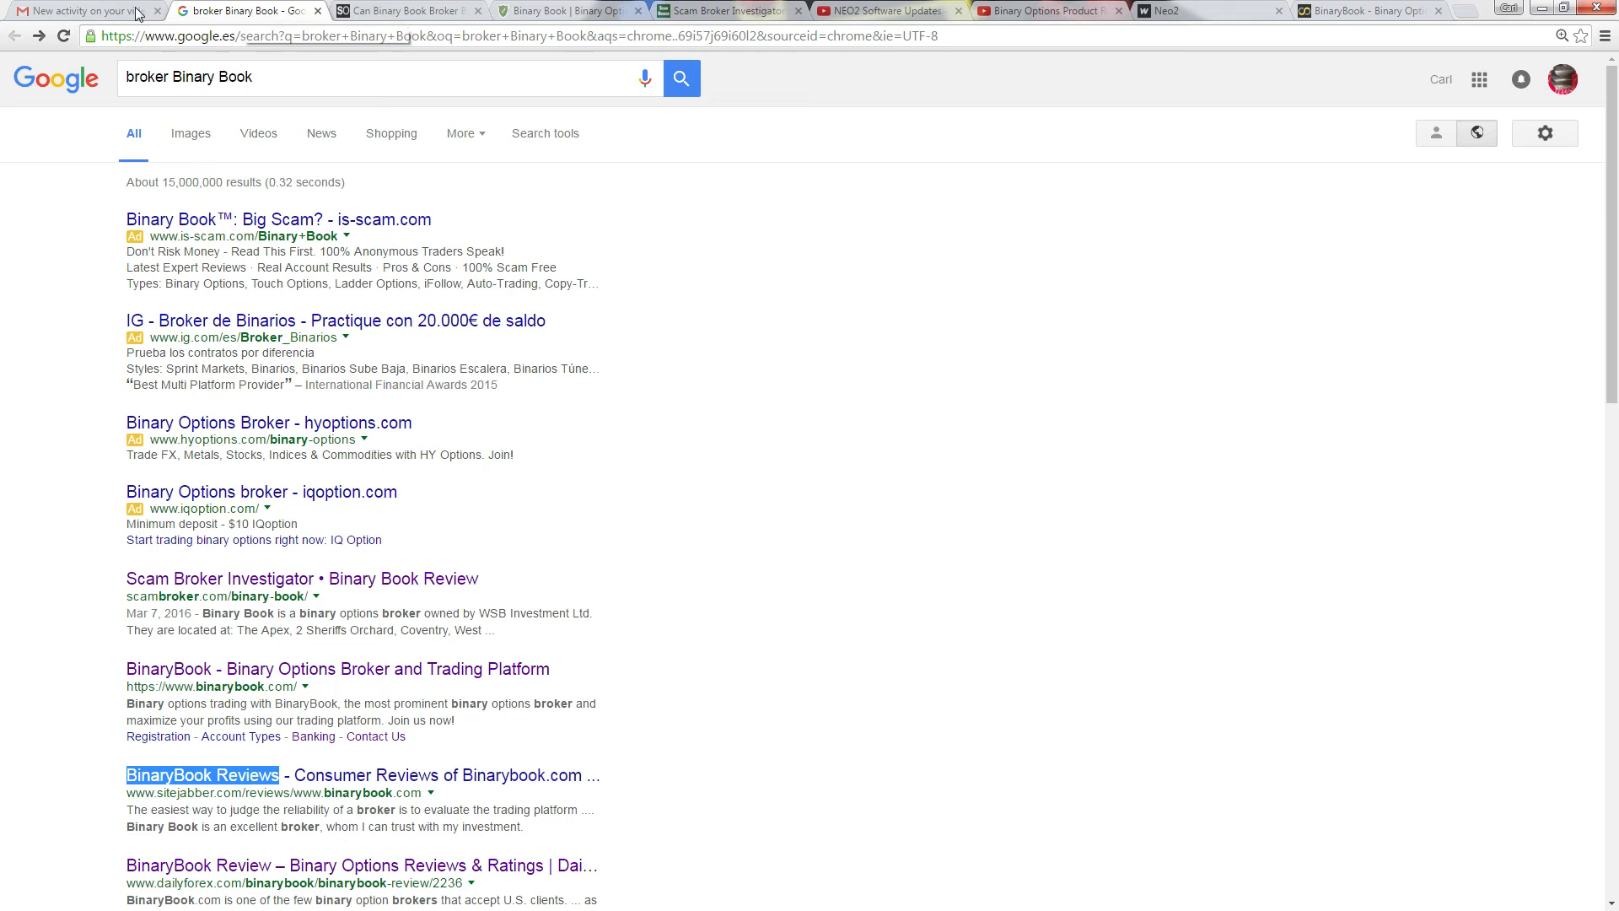
left_click(78, 10)
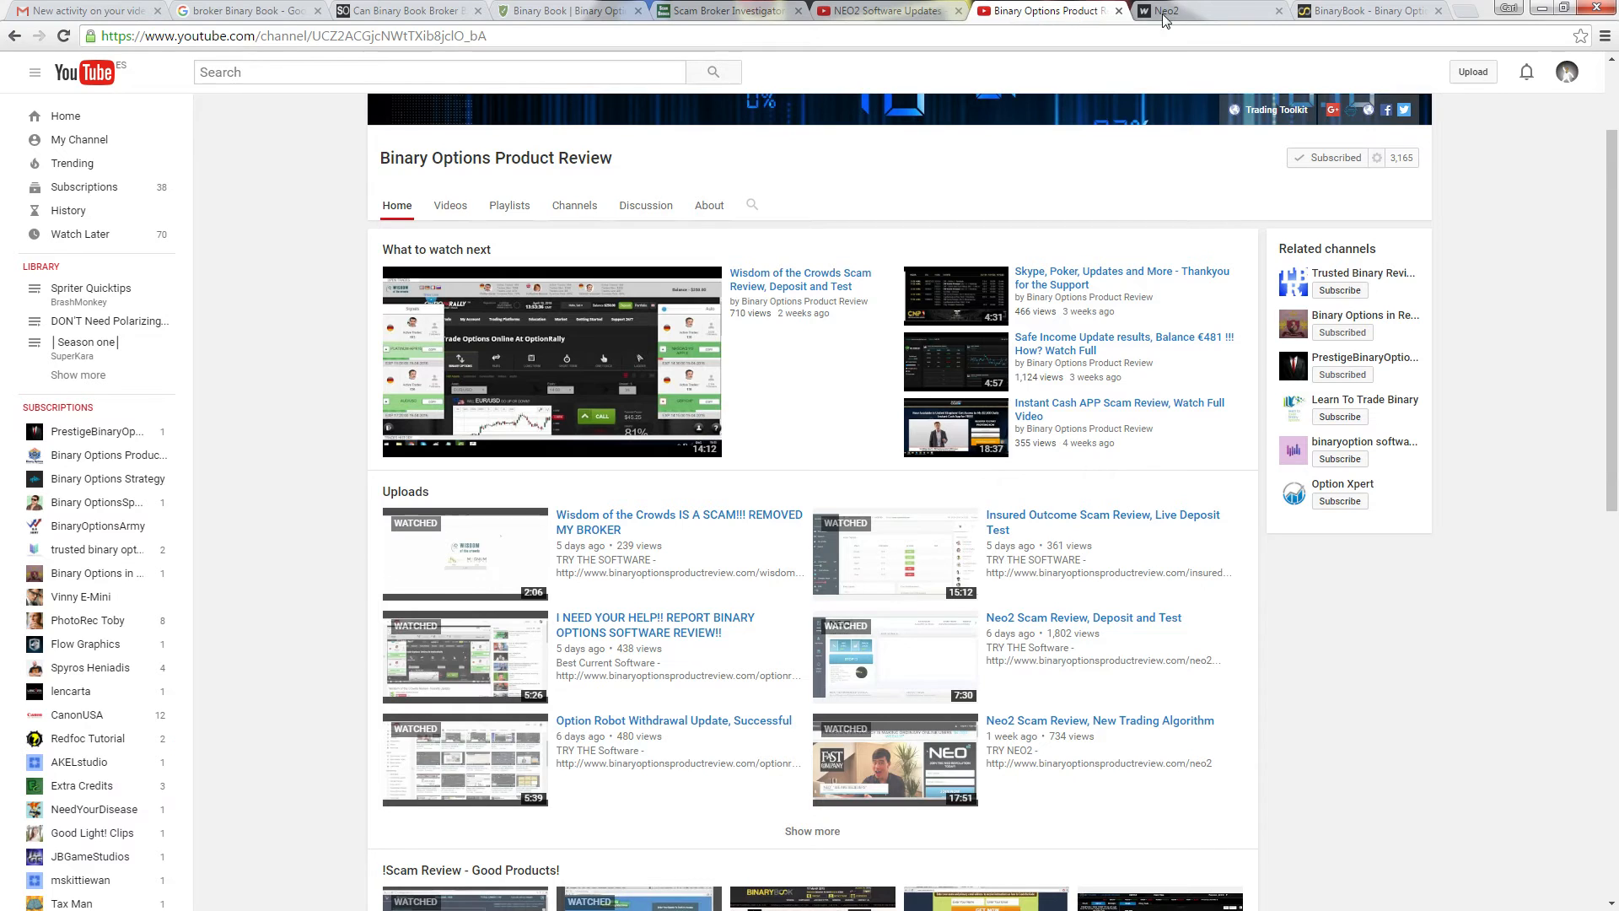
left_click(1363, 10)
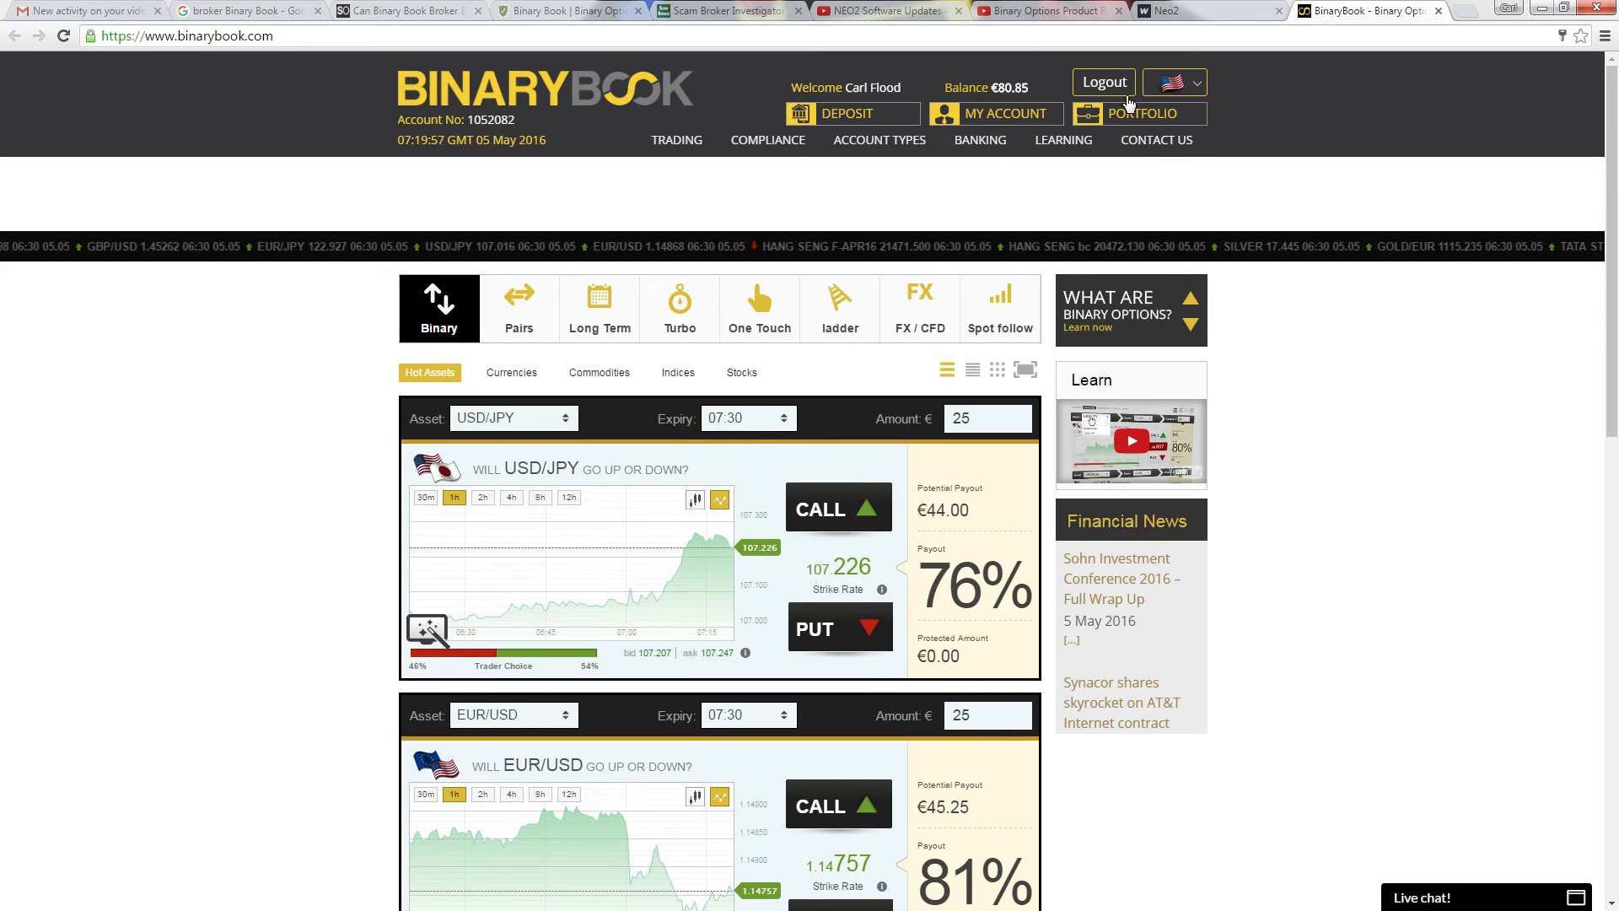
mouse_move(1350, 371)
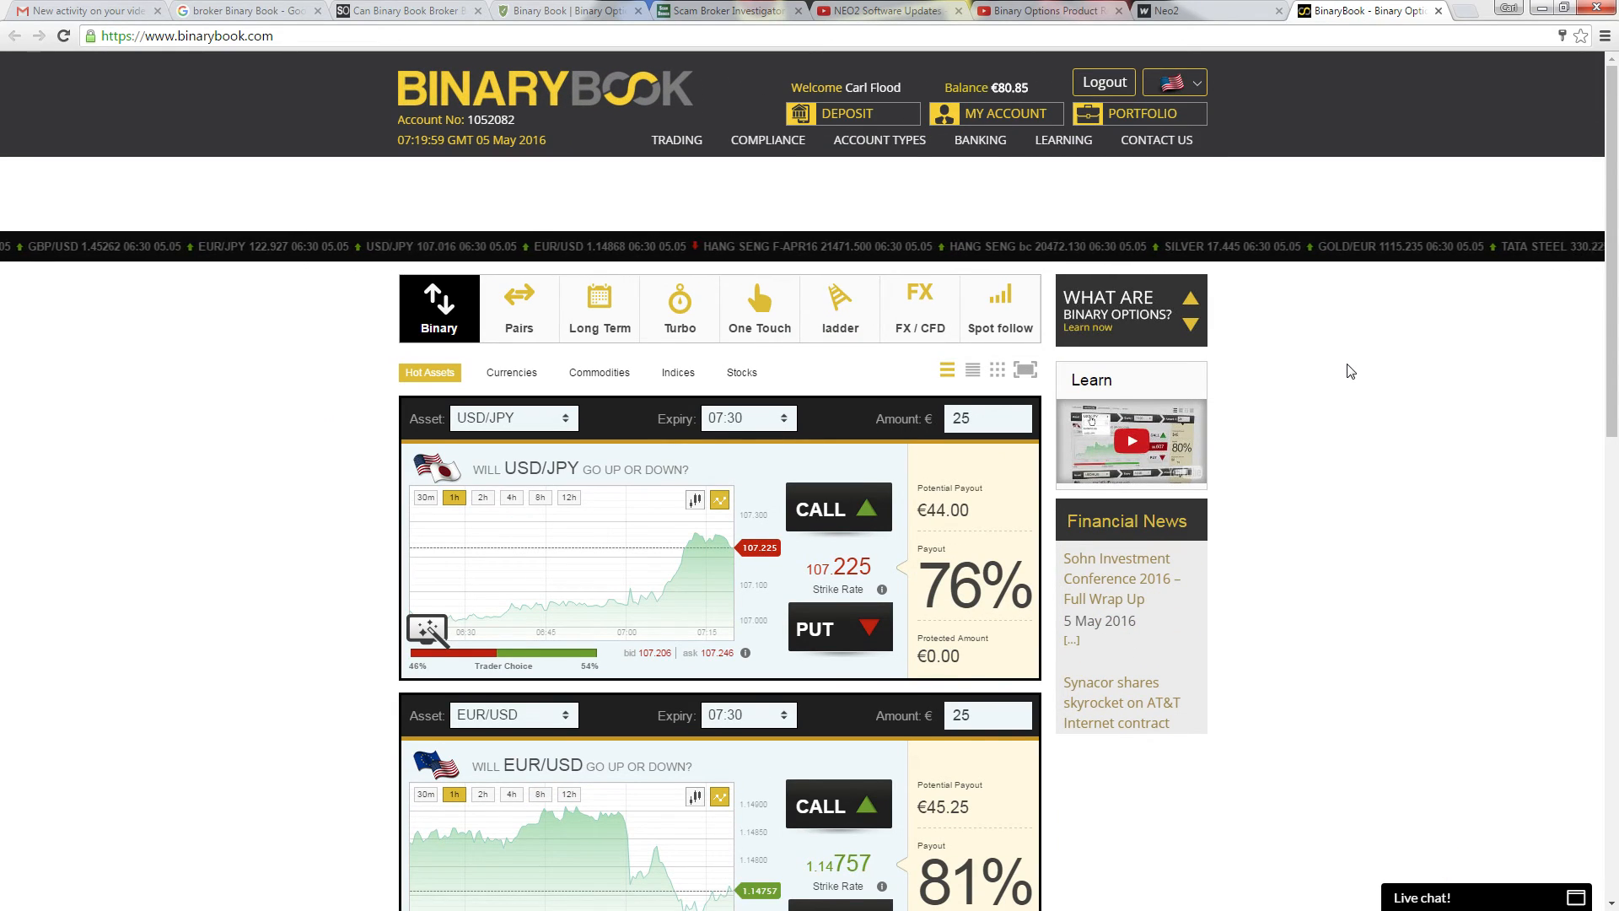
mouse_move(1063, 140)
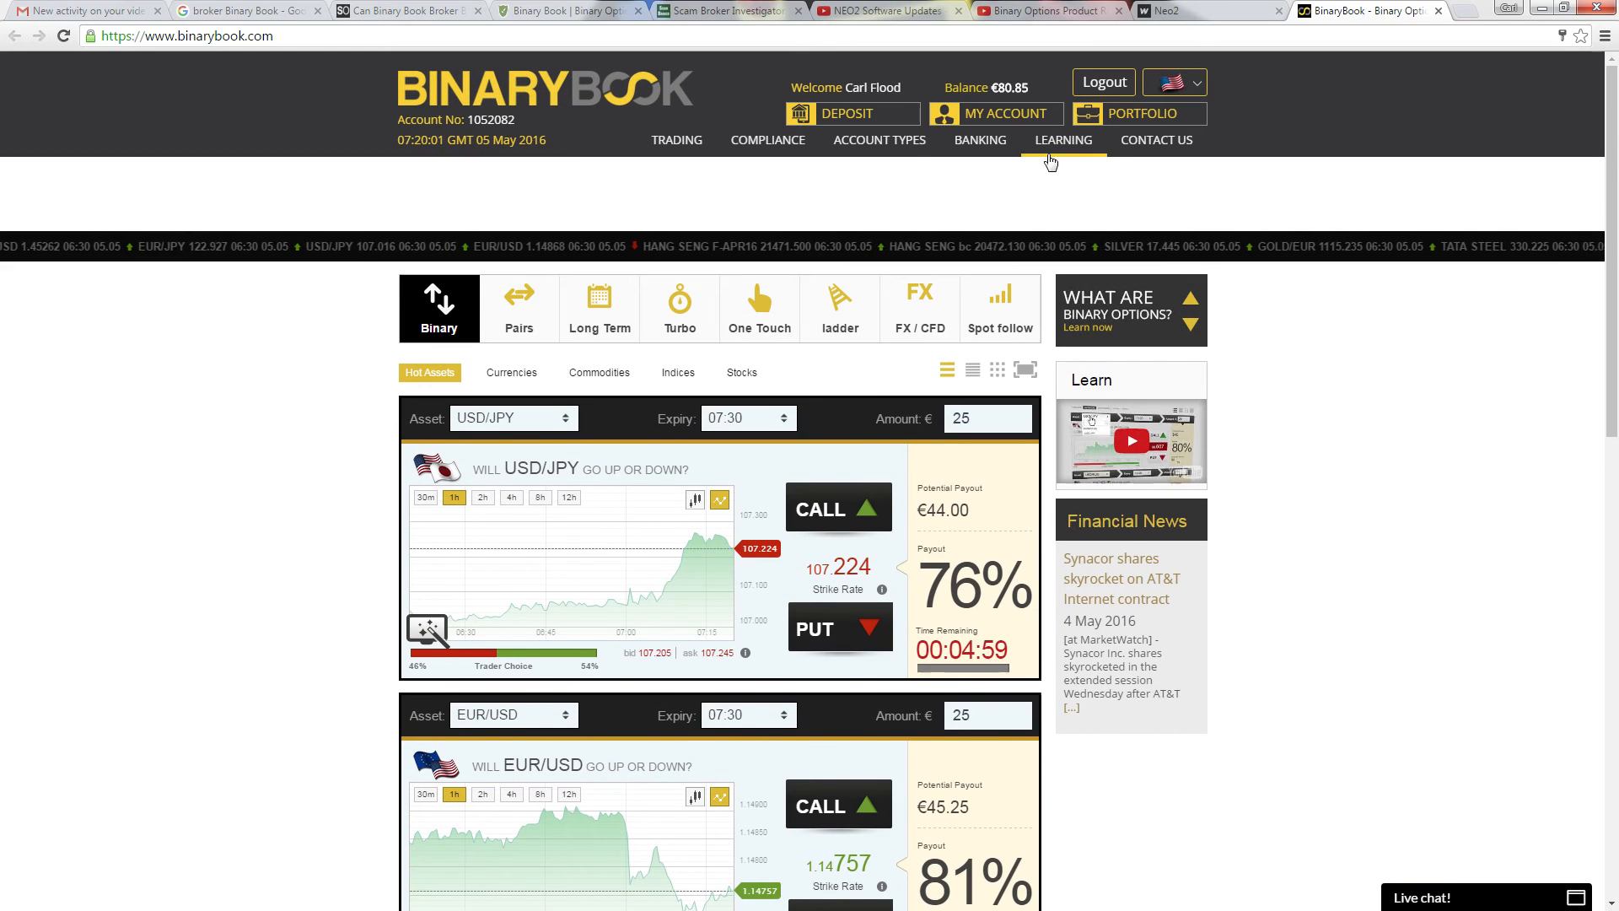
scroll("down", 3)
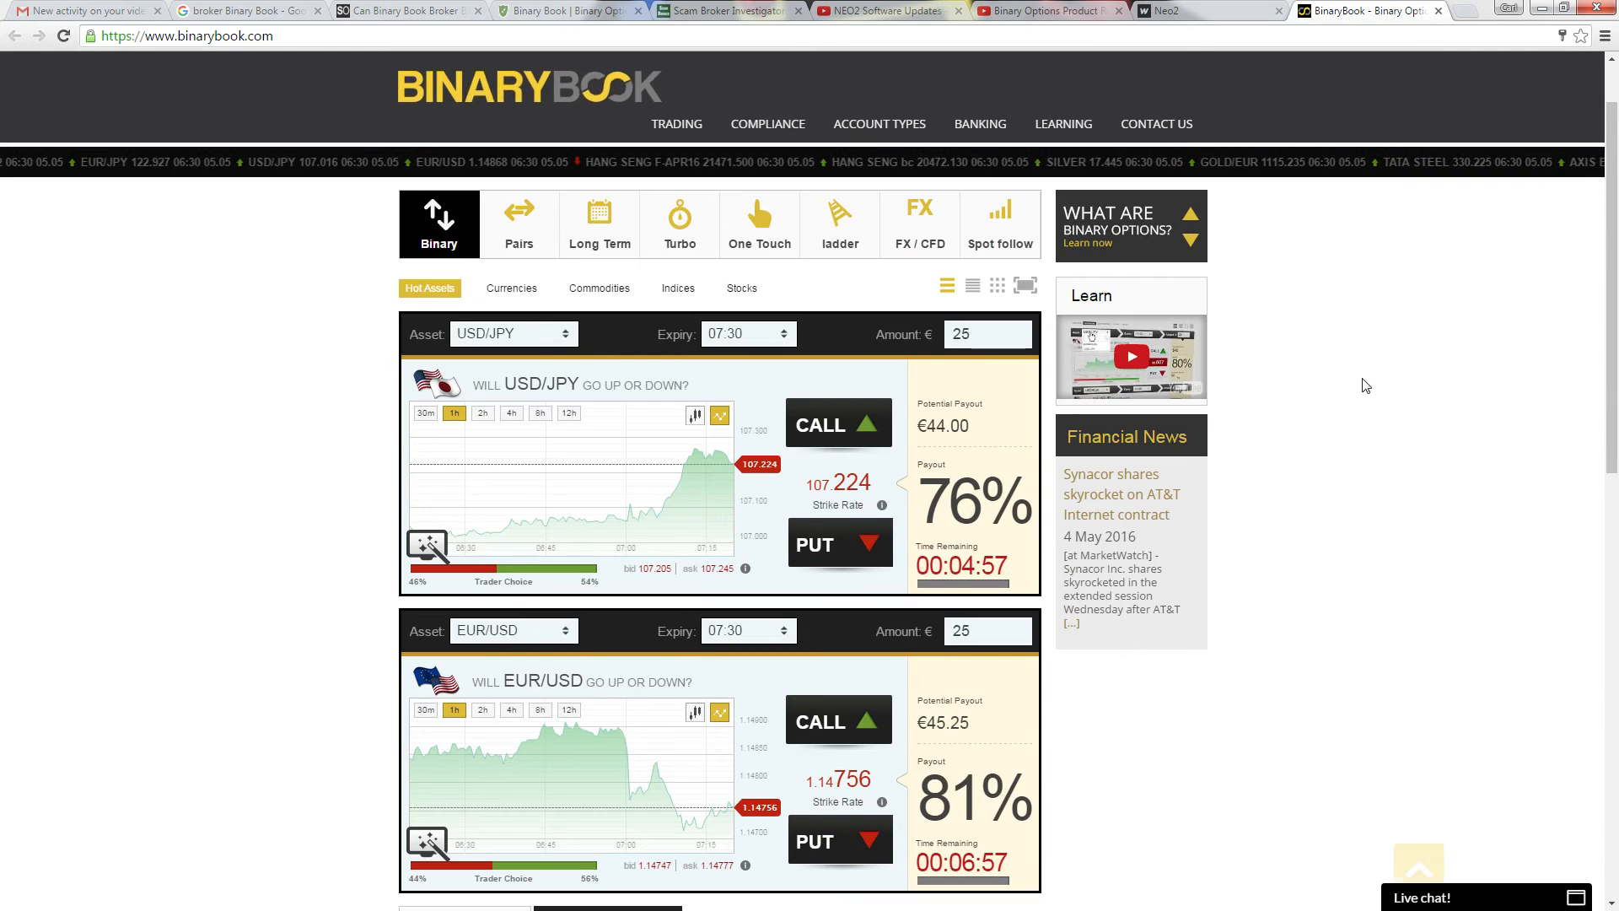
scroll("down", 3)
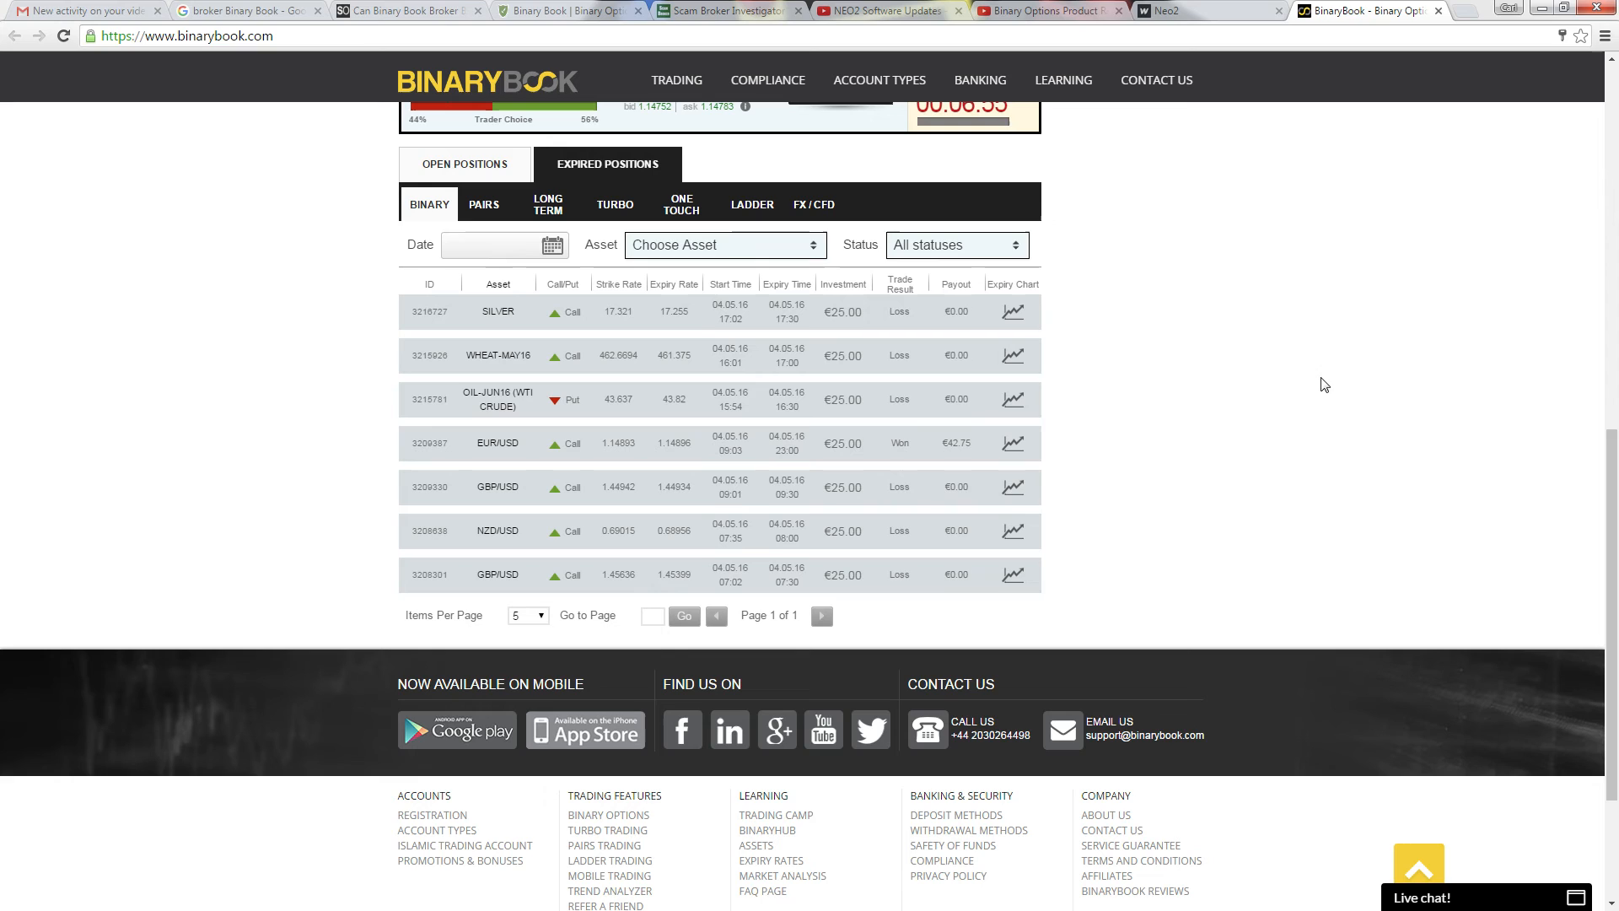
mouse_move(526, 427)
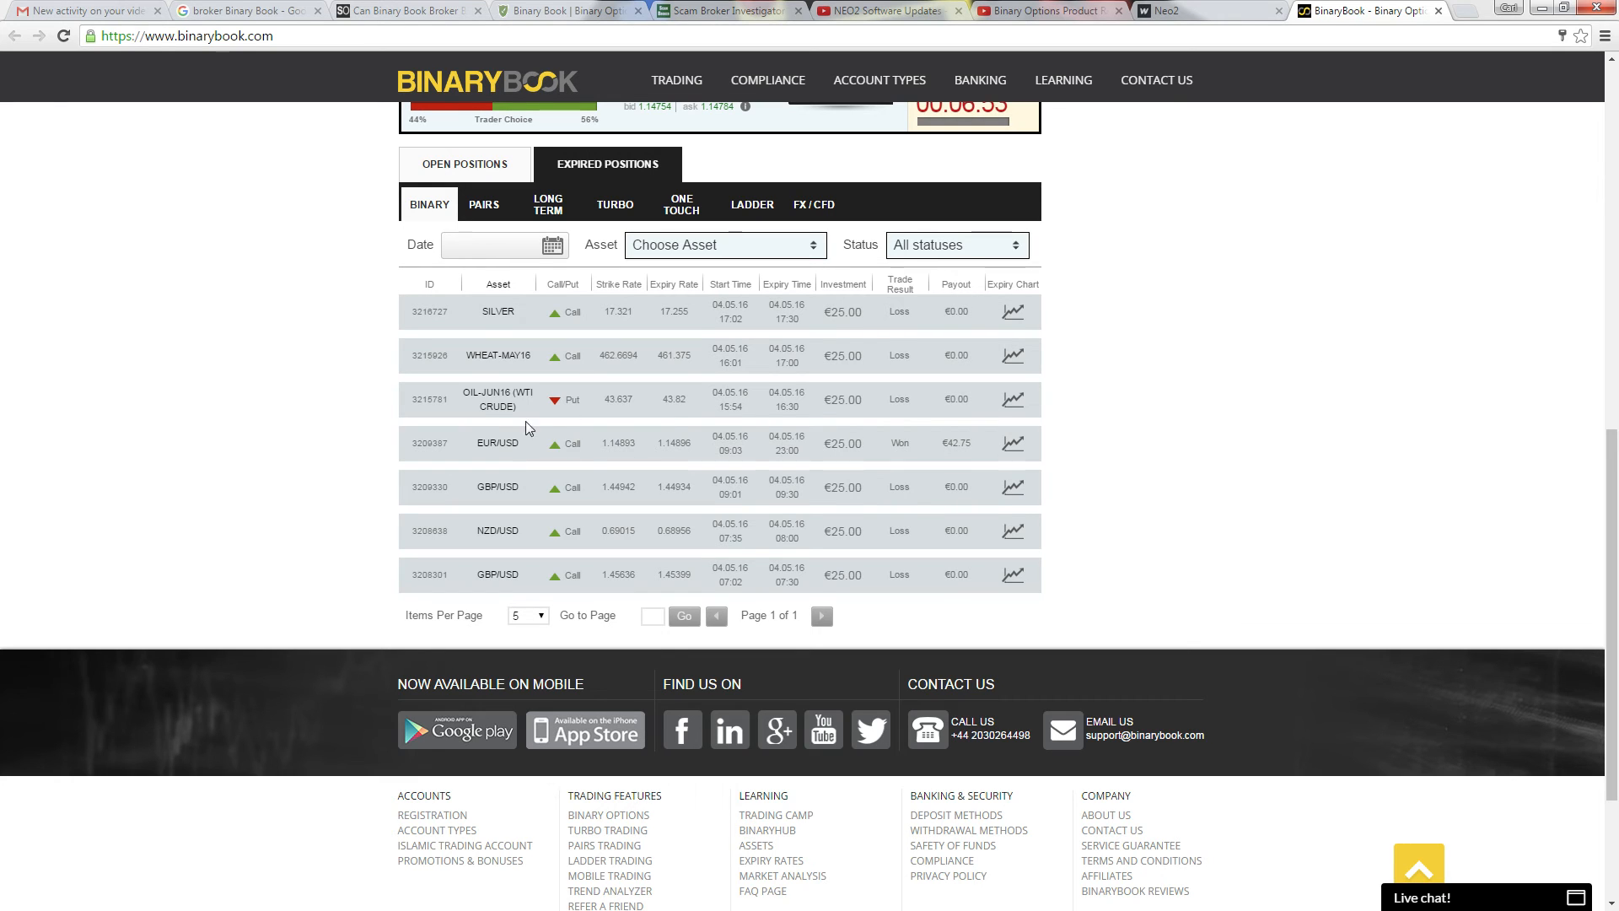
mouse_move(804, 461)
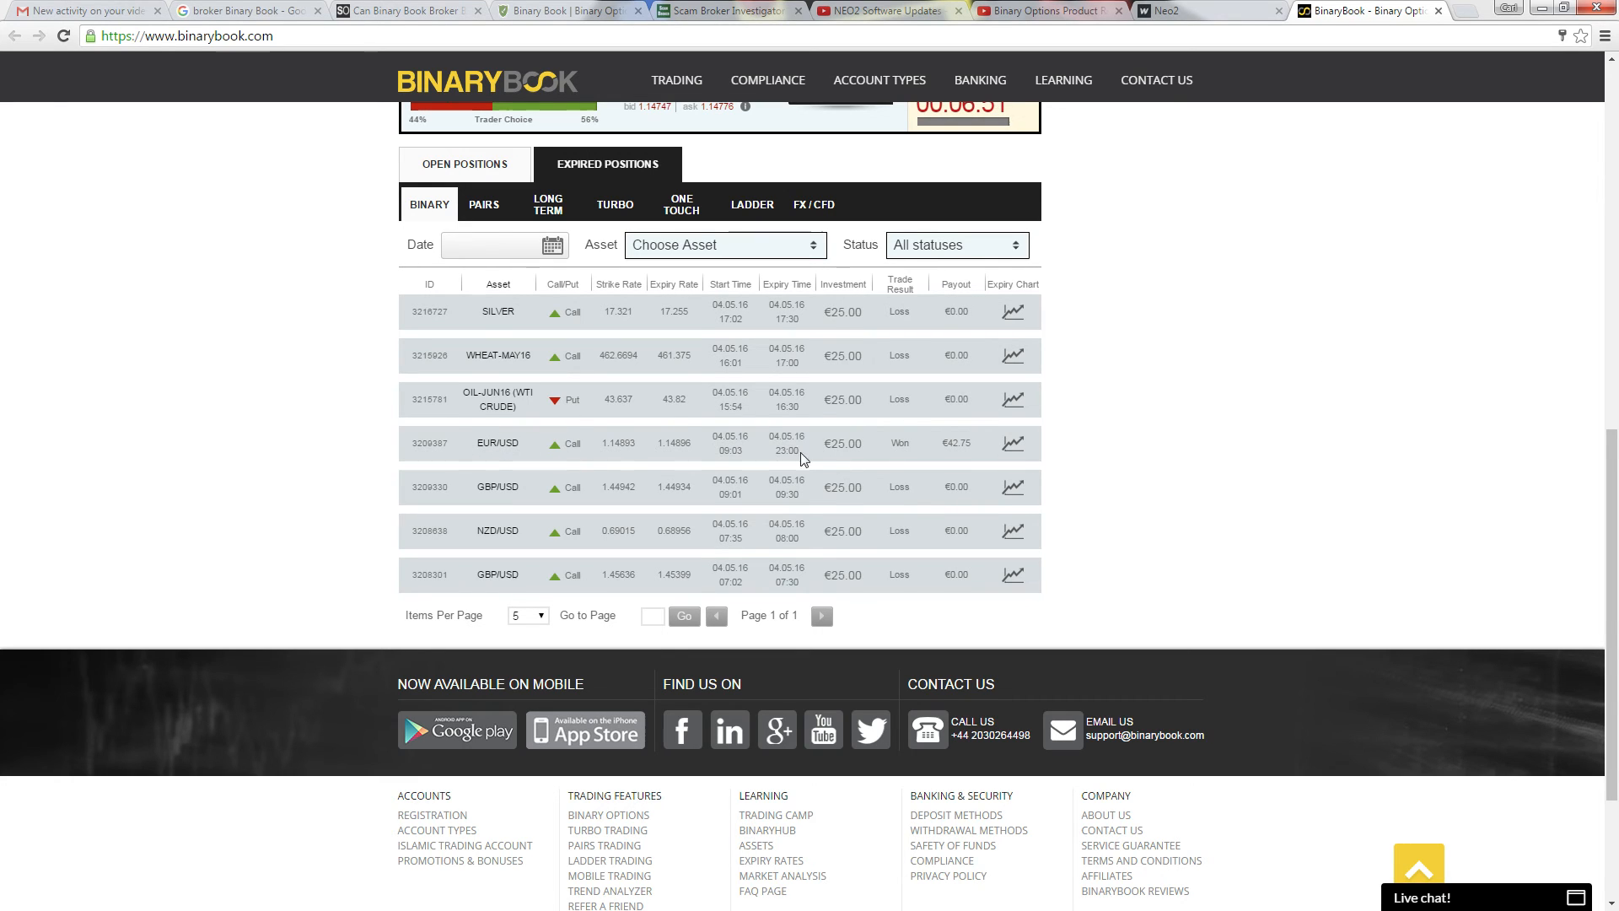
mouse_move(929, 437)
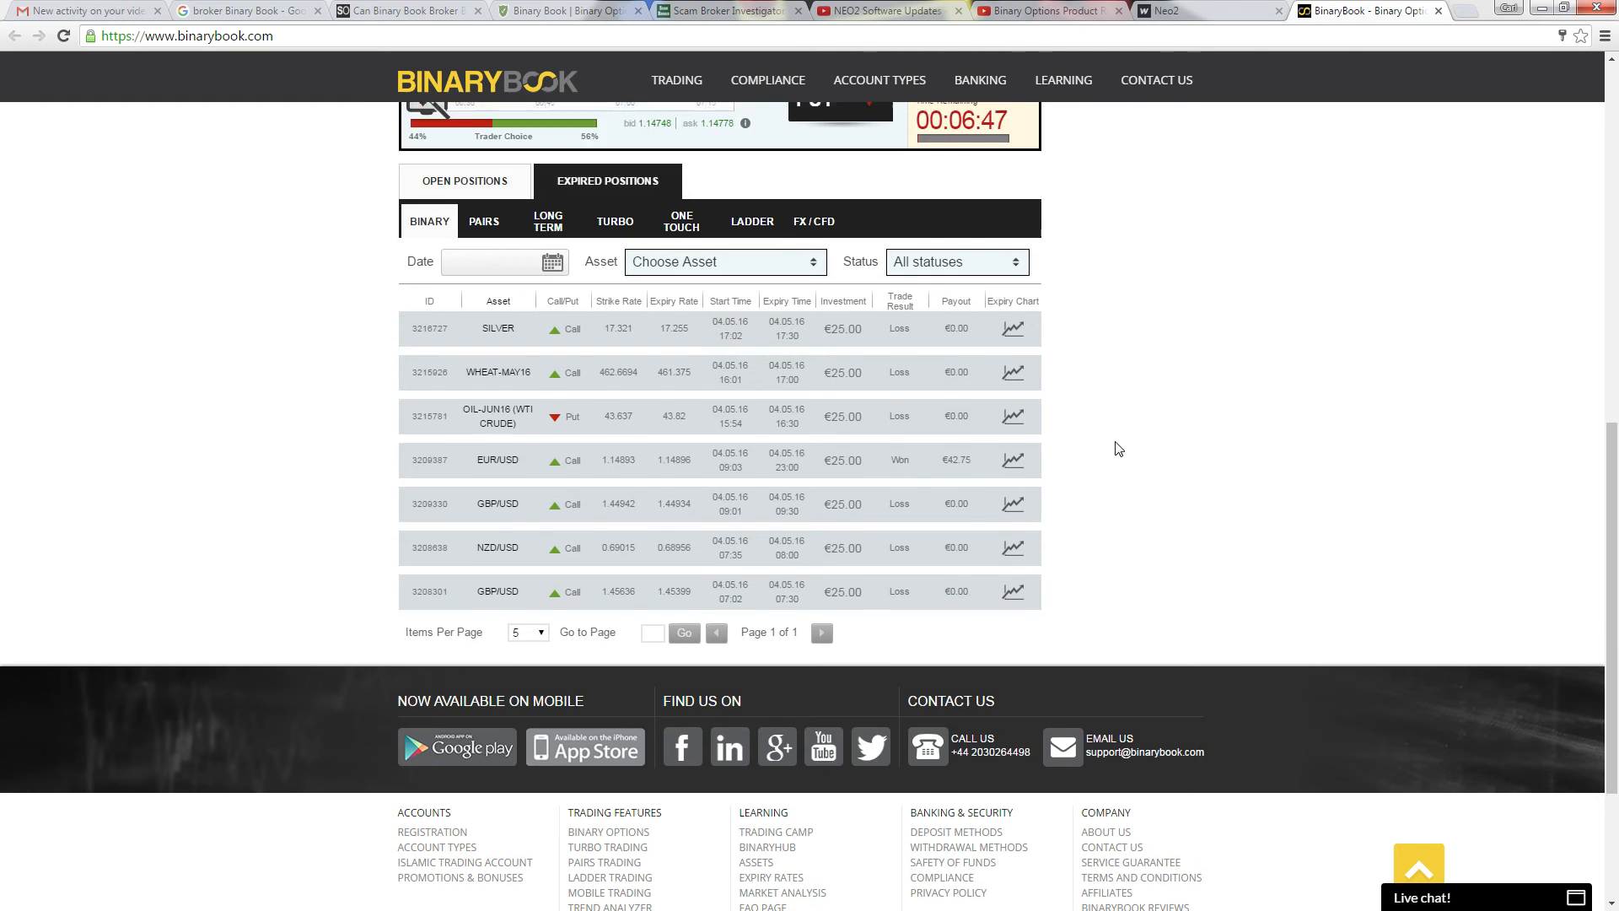
scroll("up", 3)
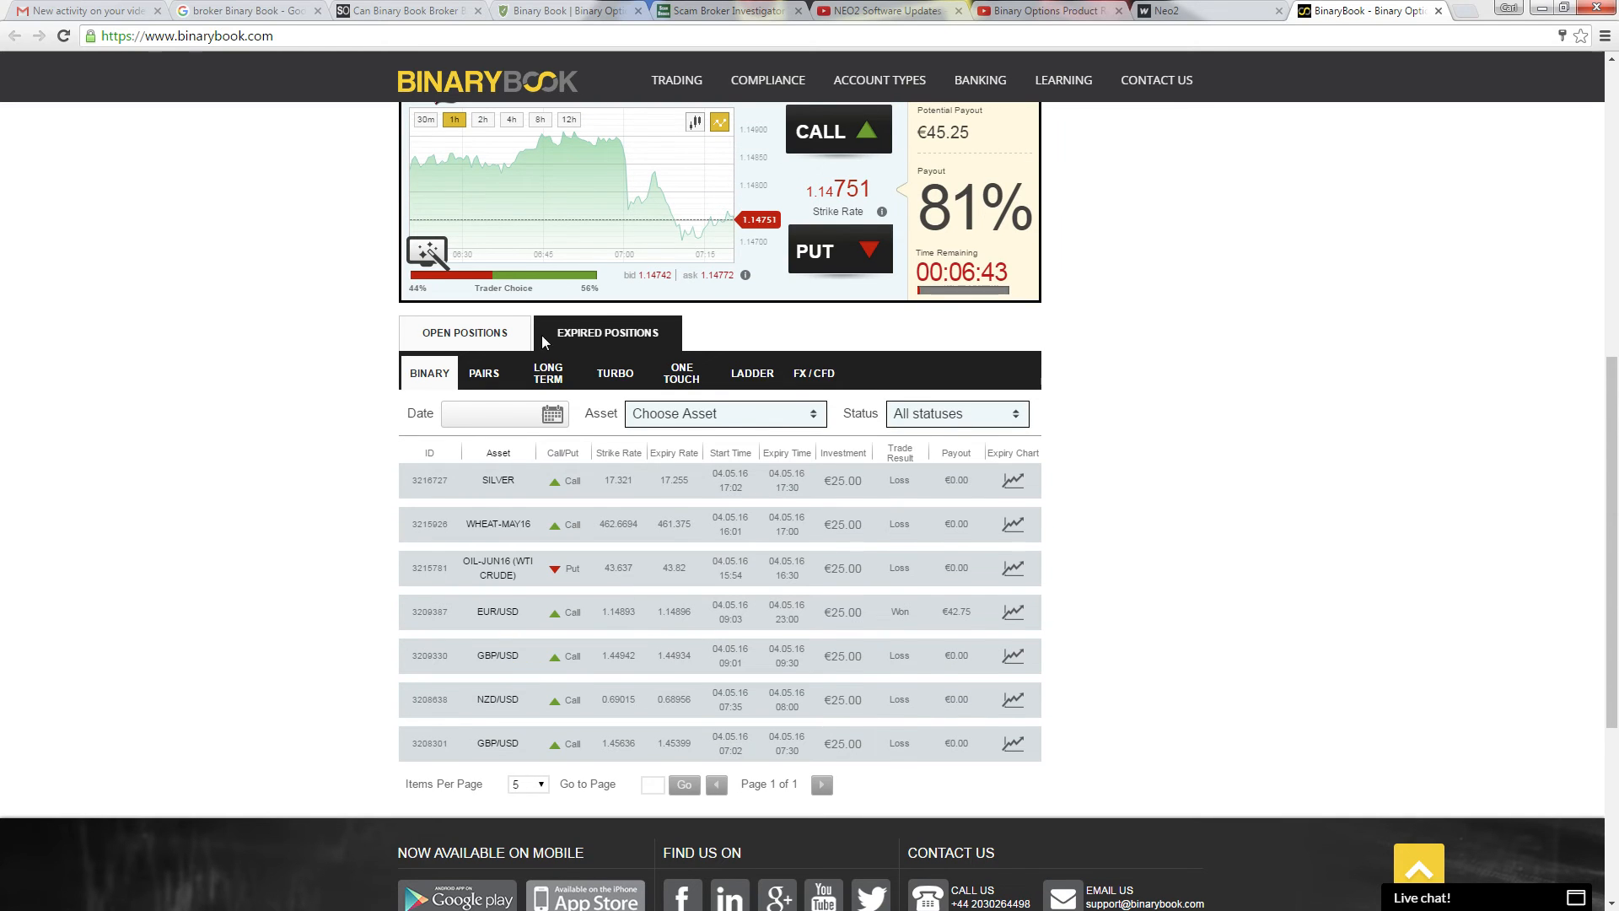
mouse_move(467, 337)
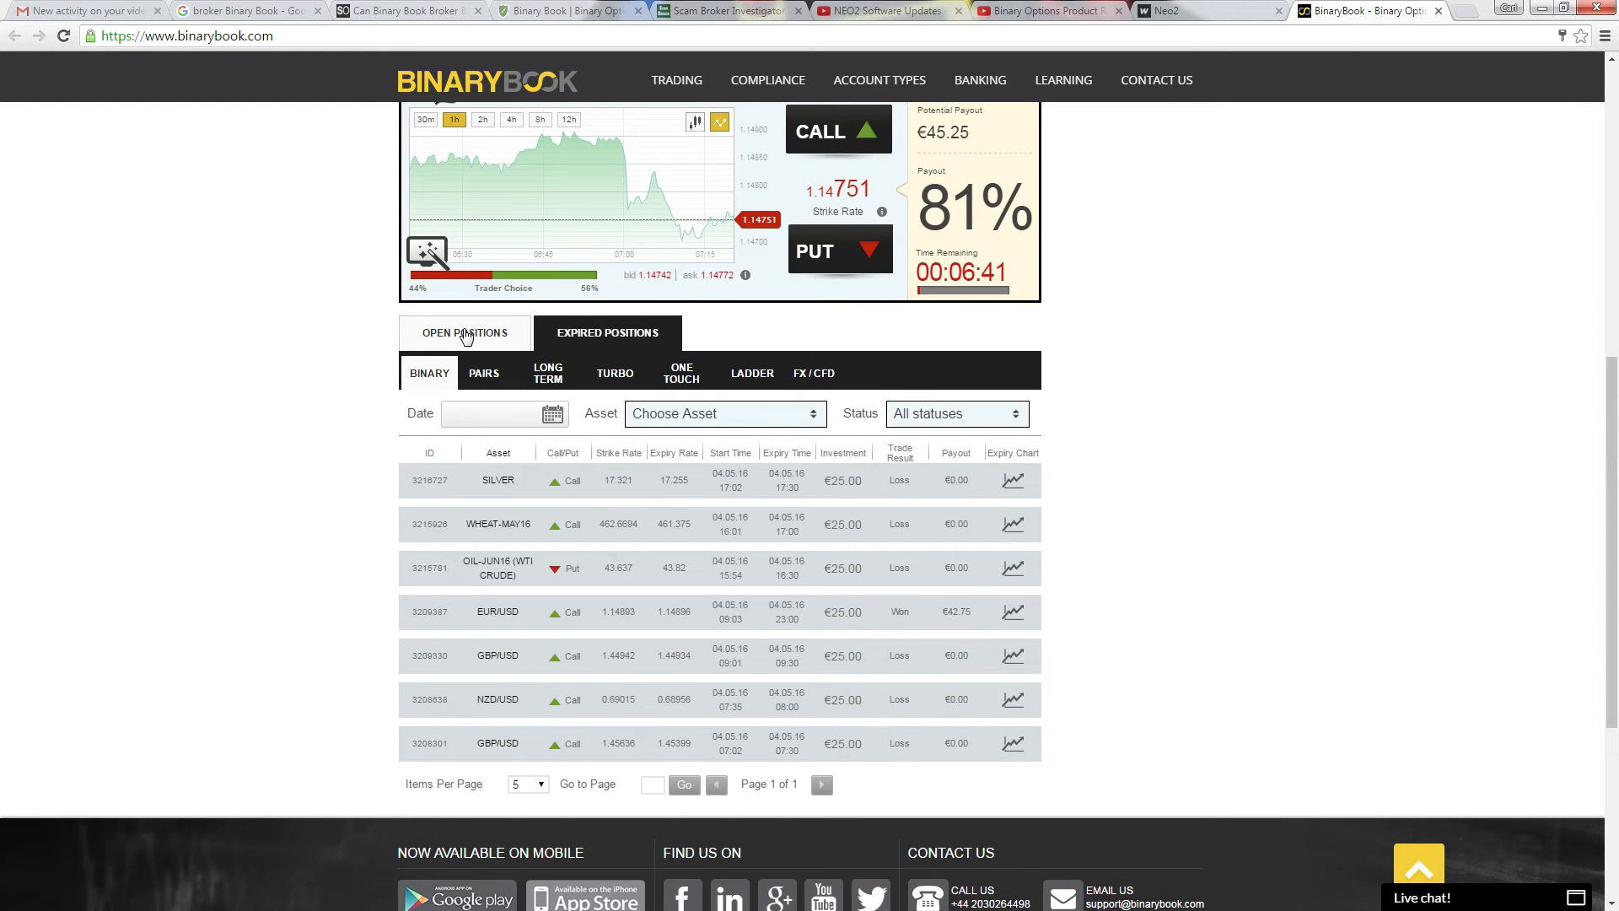
left_click(464, 332)
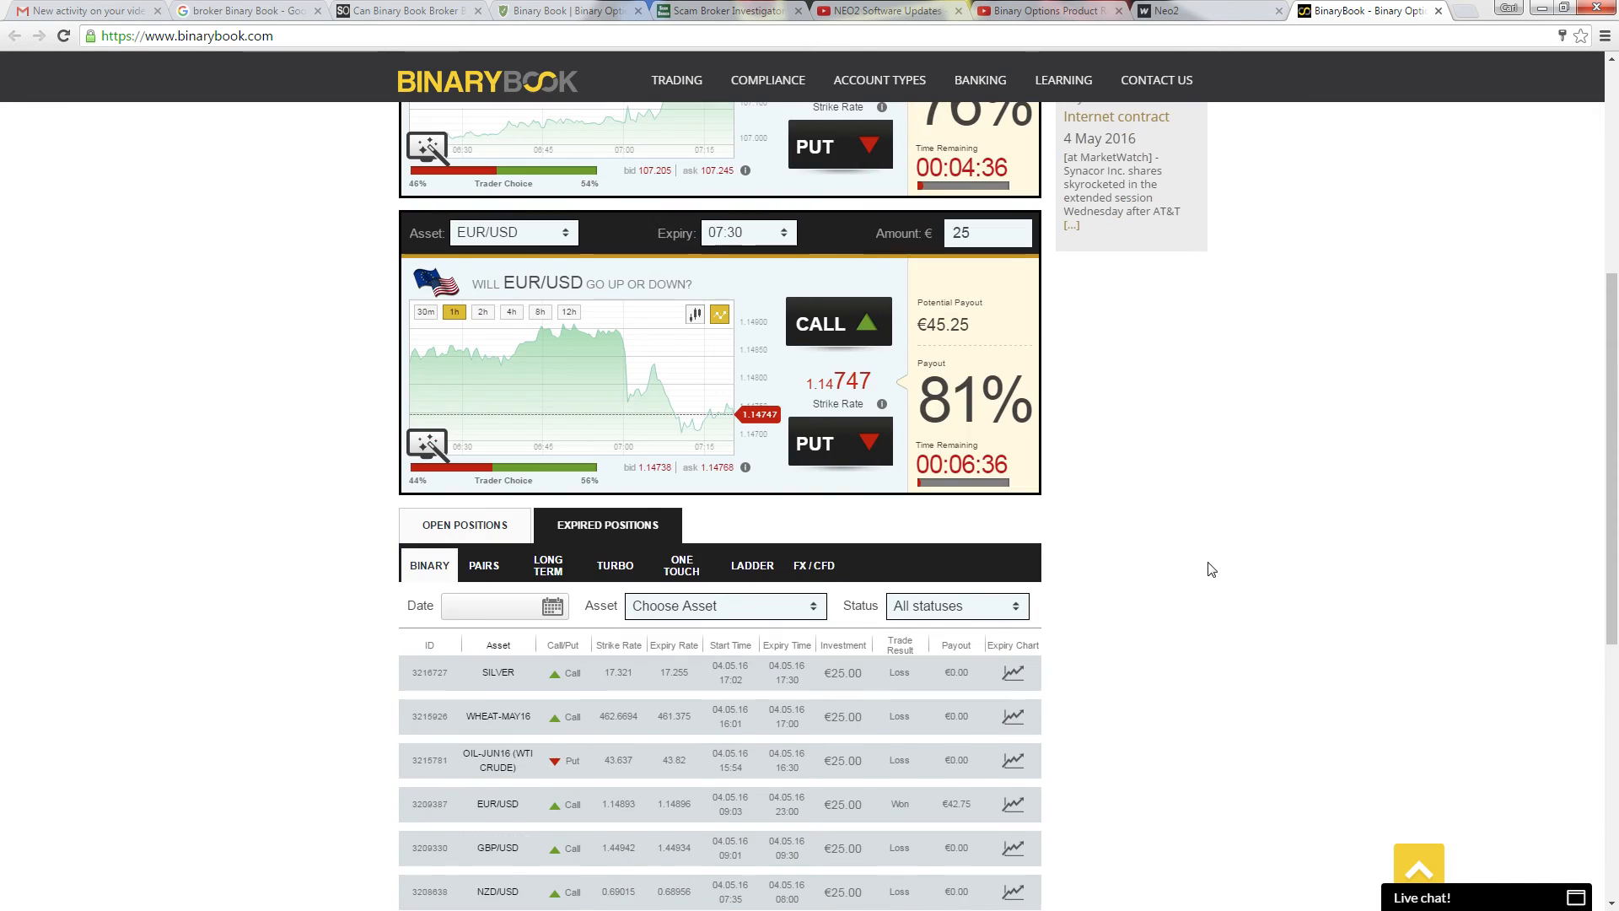
scroll("down", 3)
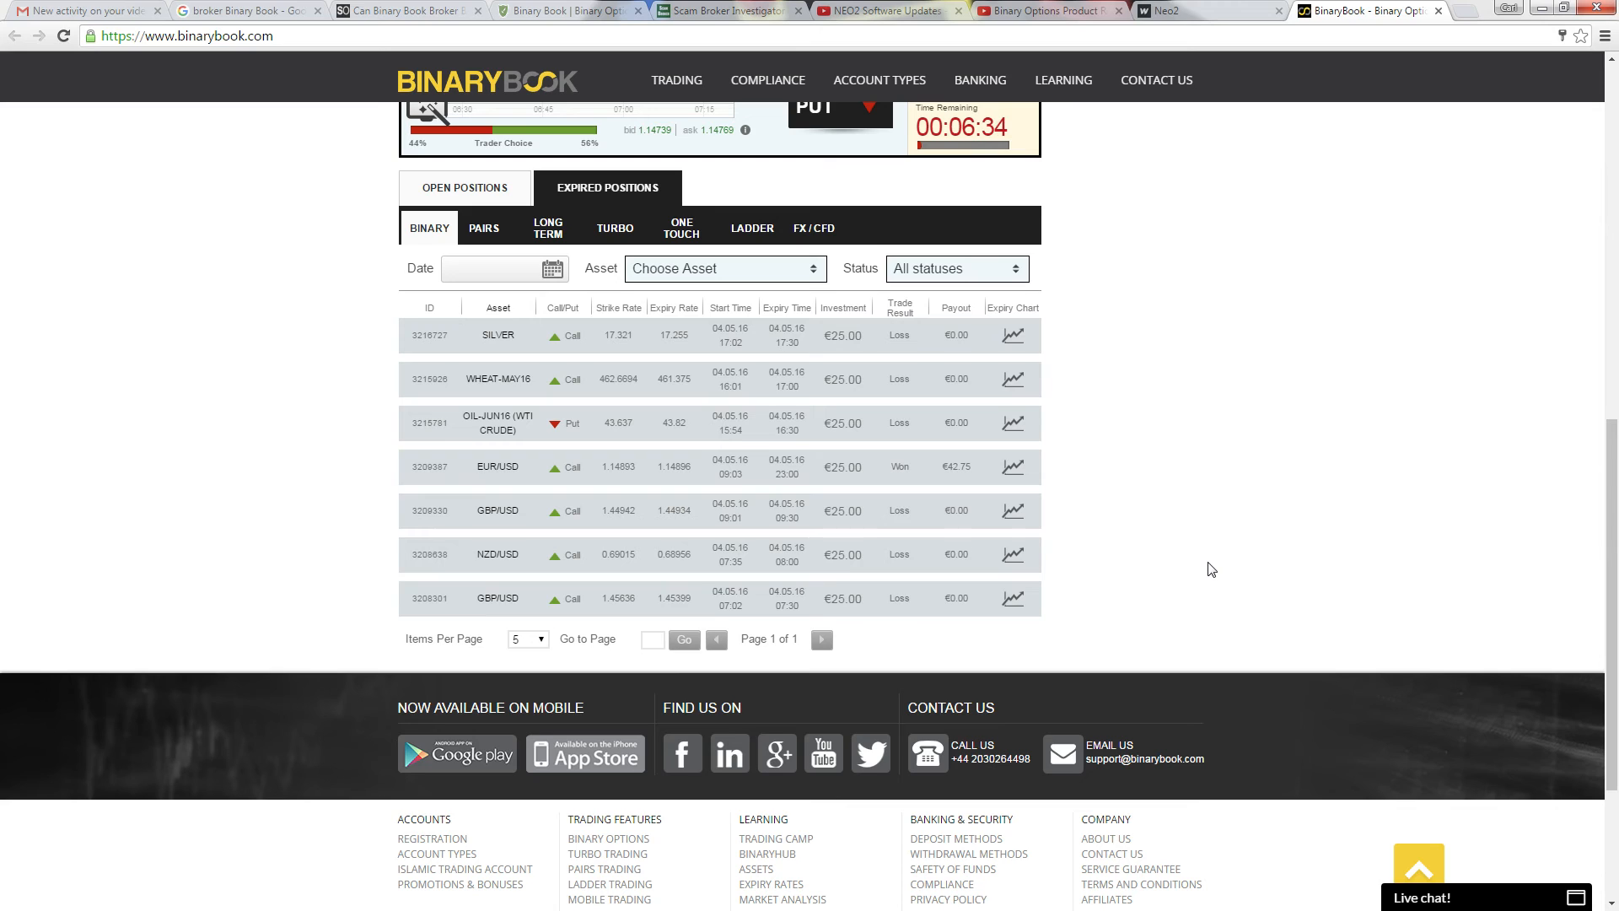
mouse_move(1203, 558)
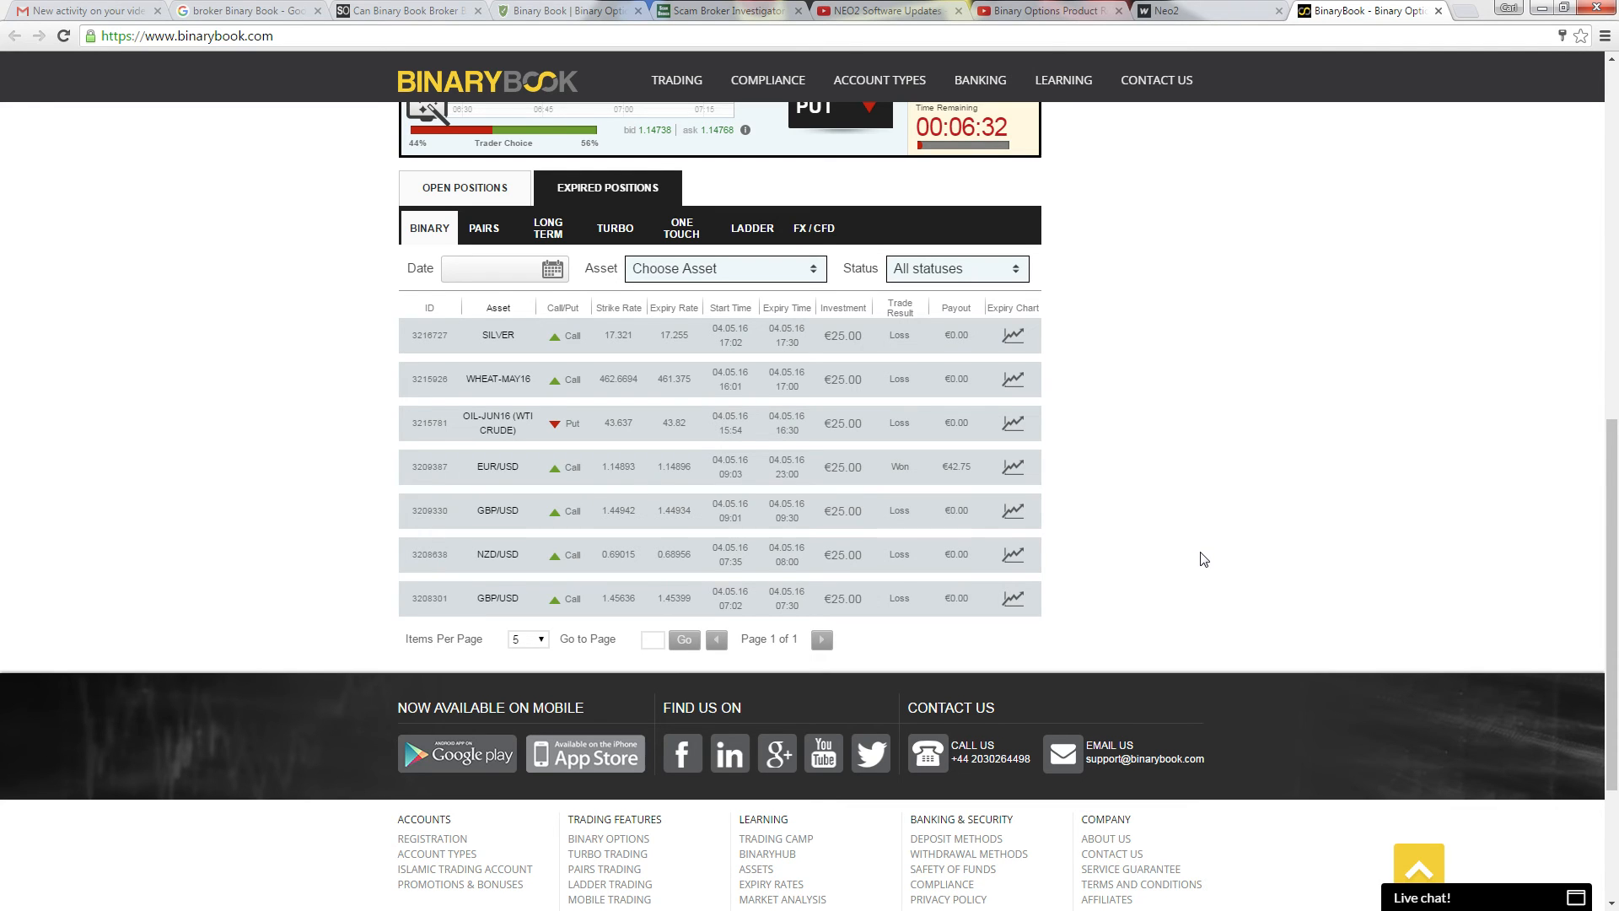
scroll("down", 3)
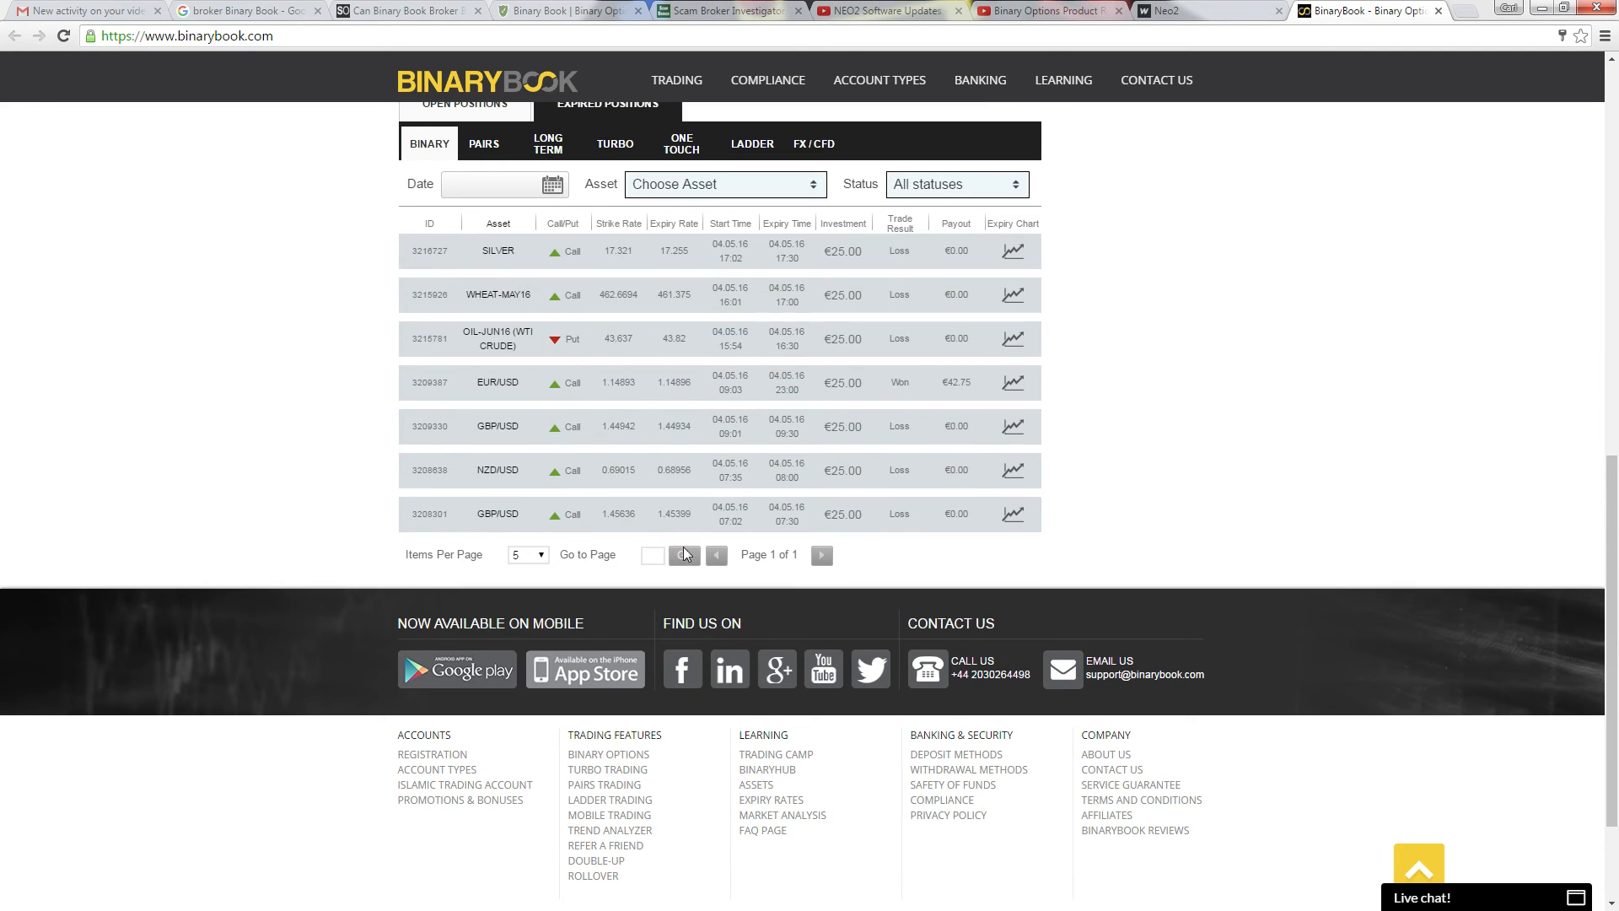
scroll("up", 3)
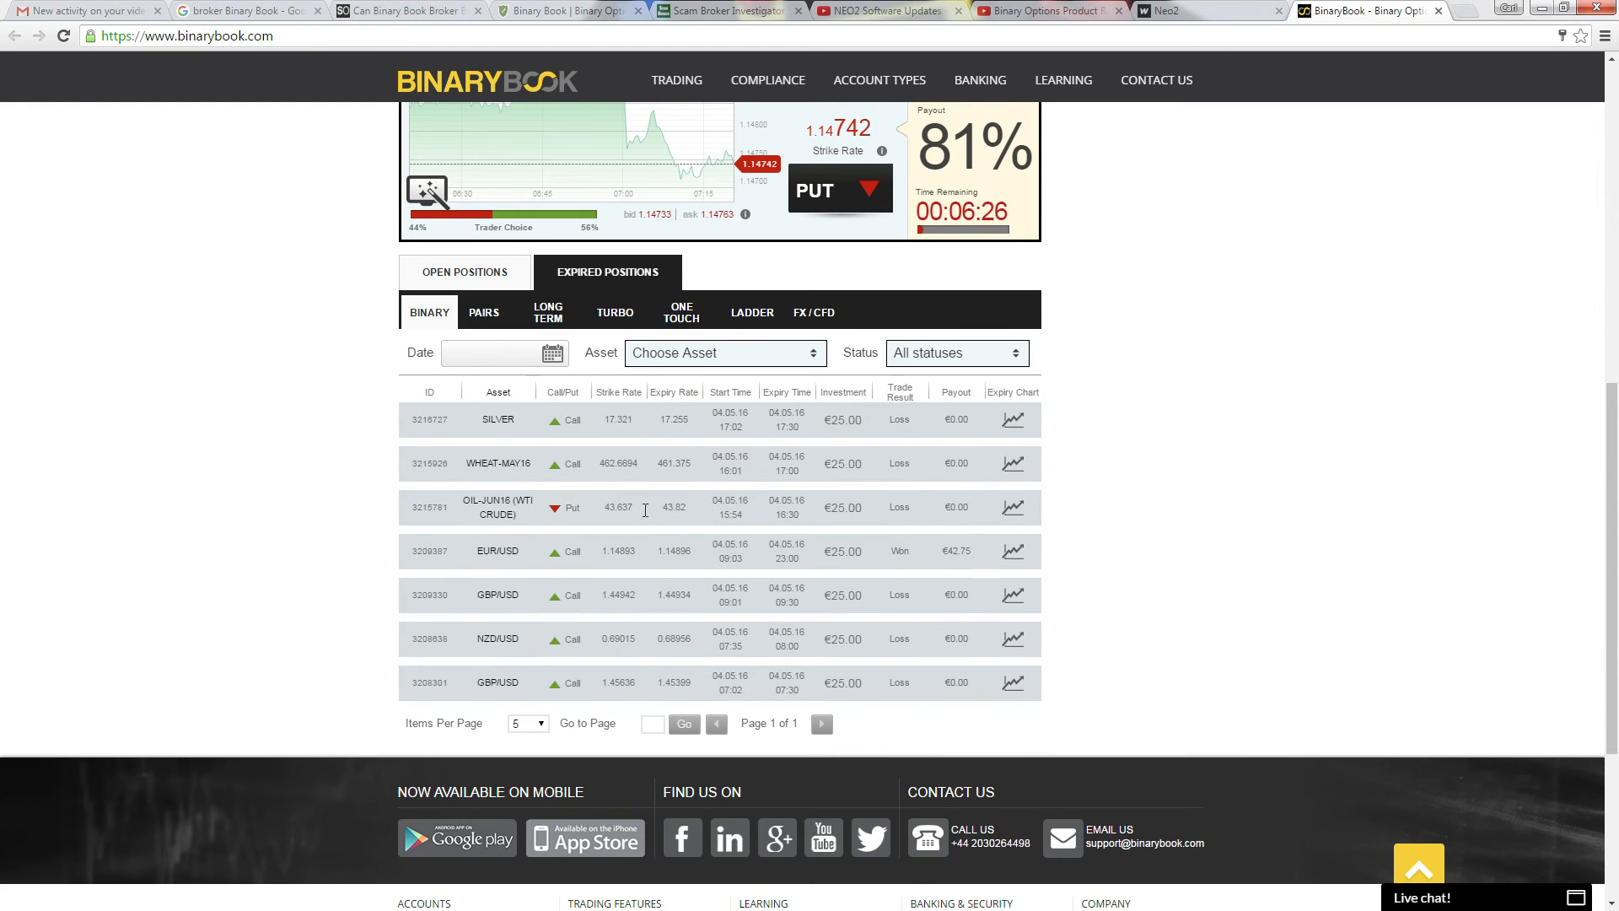
mouse_move(724, 484)
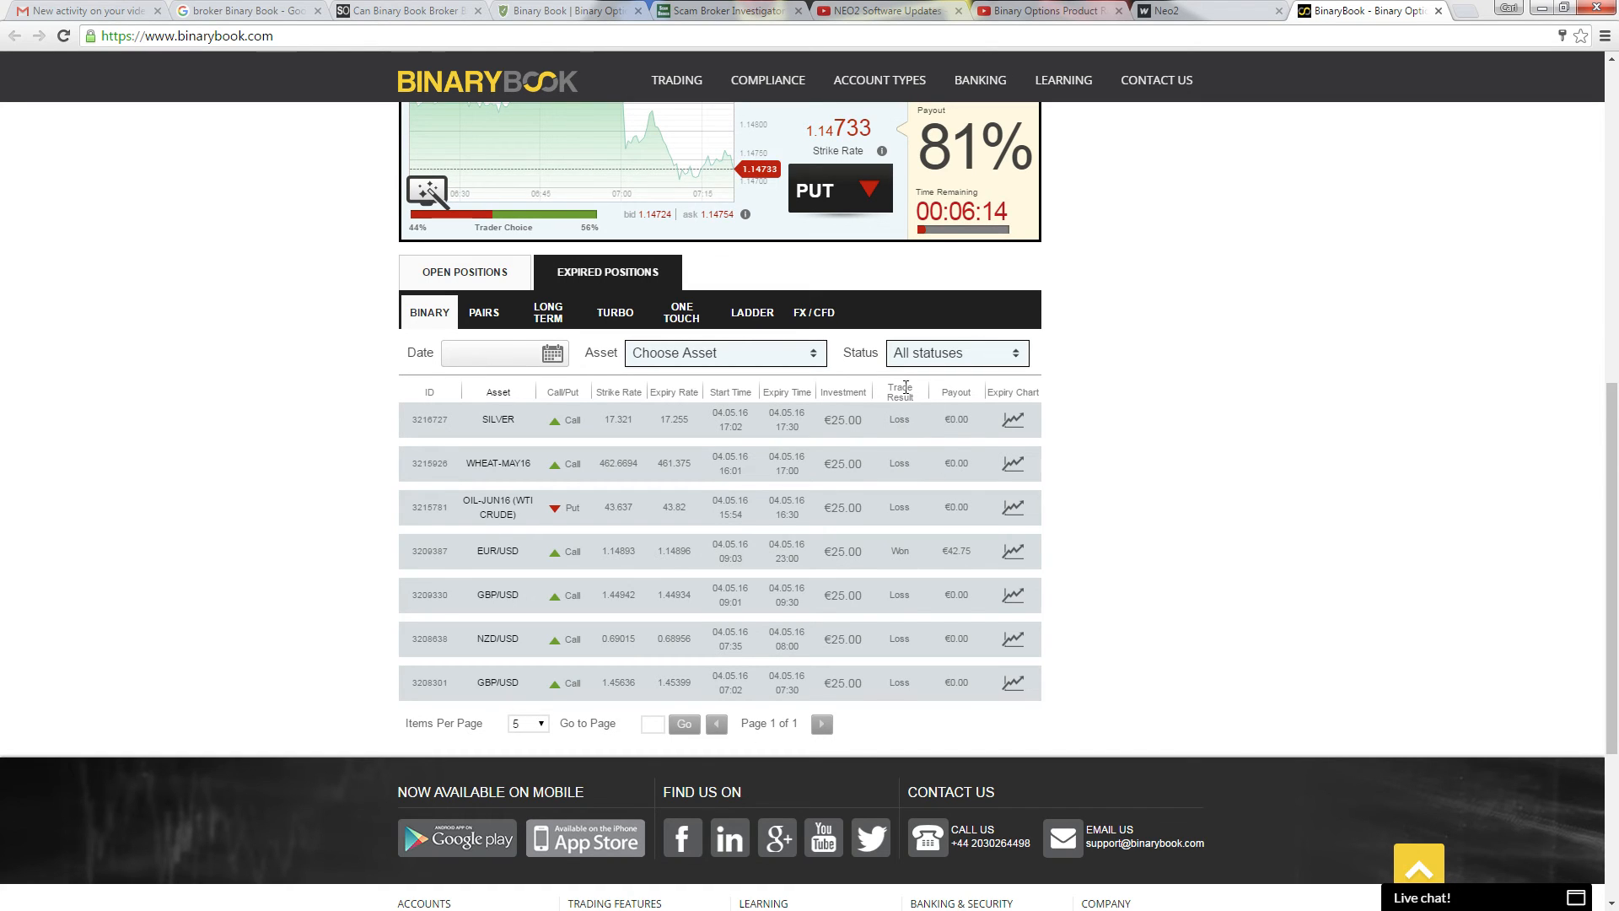
mouse_move(968, 455)
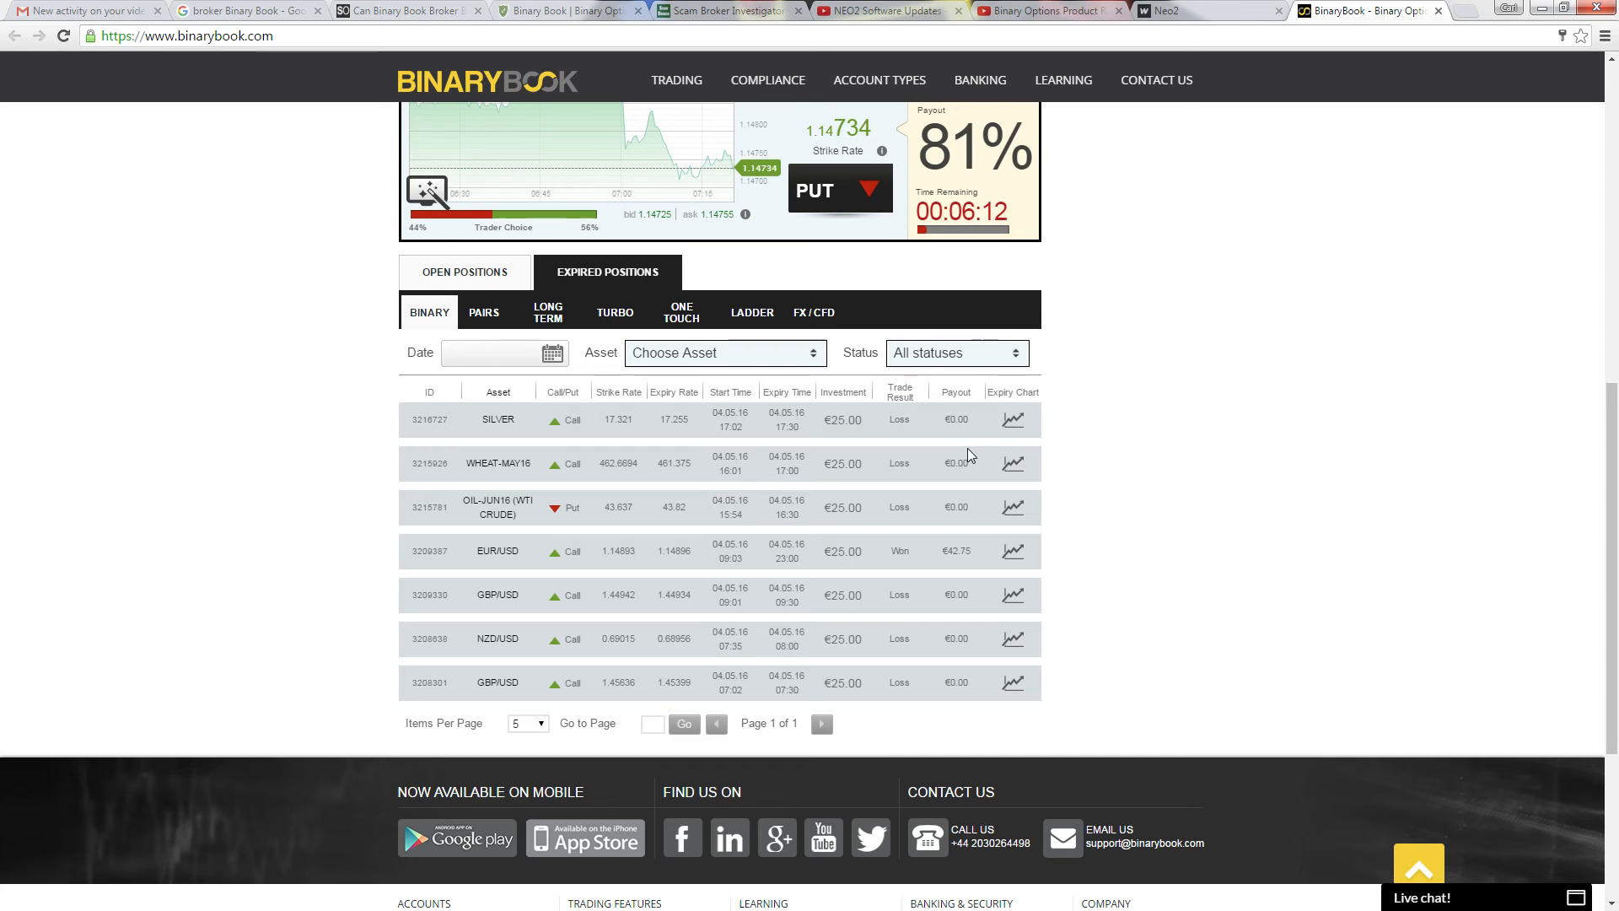
mouse_move(913, 432)
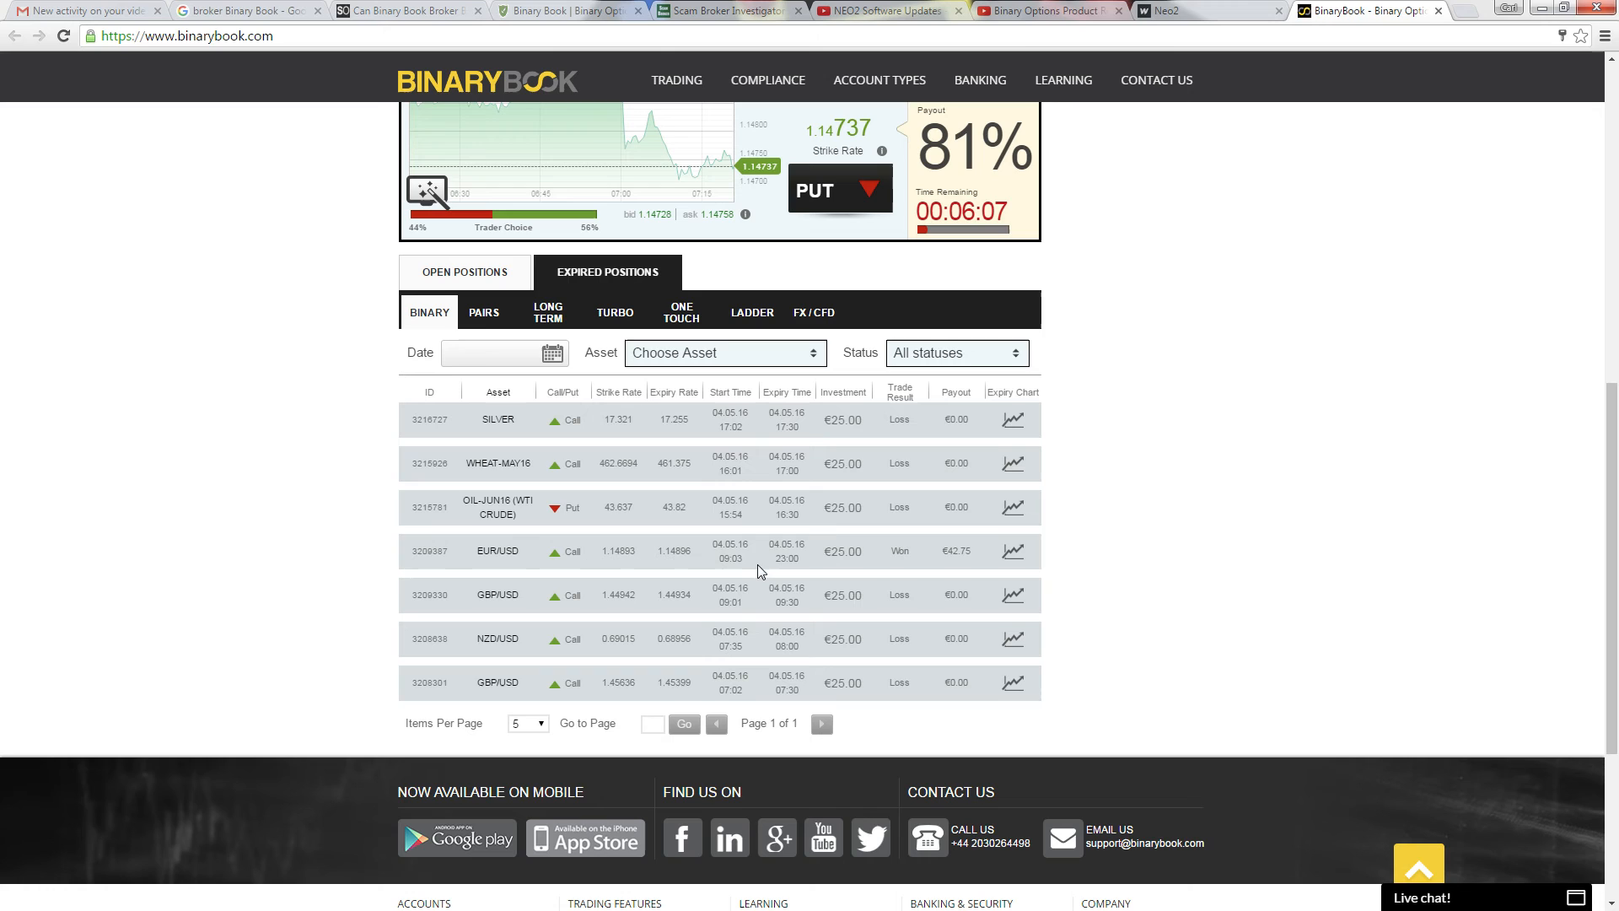
mouse_move(545, 733)
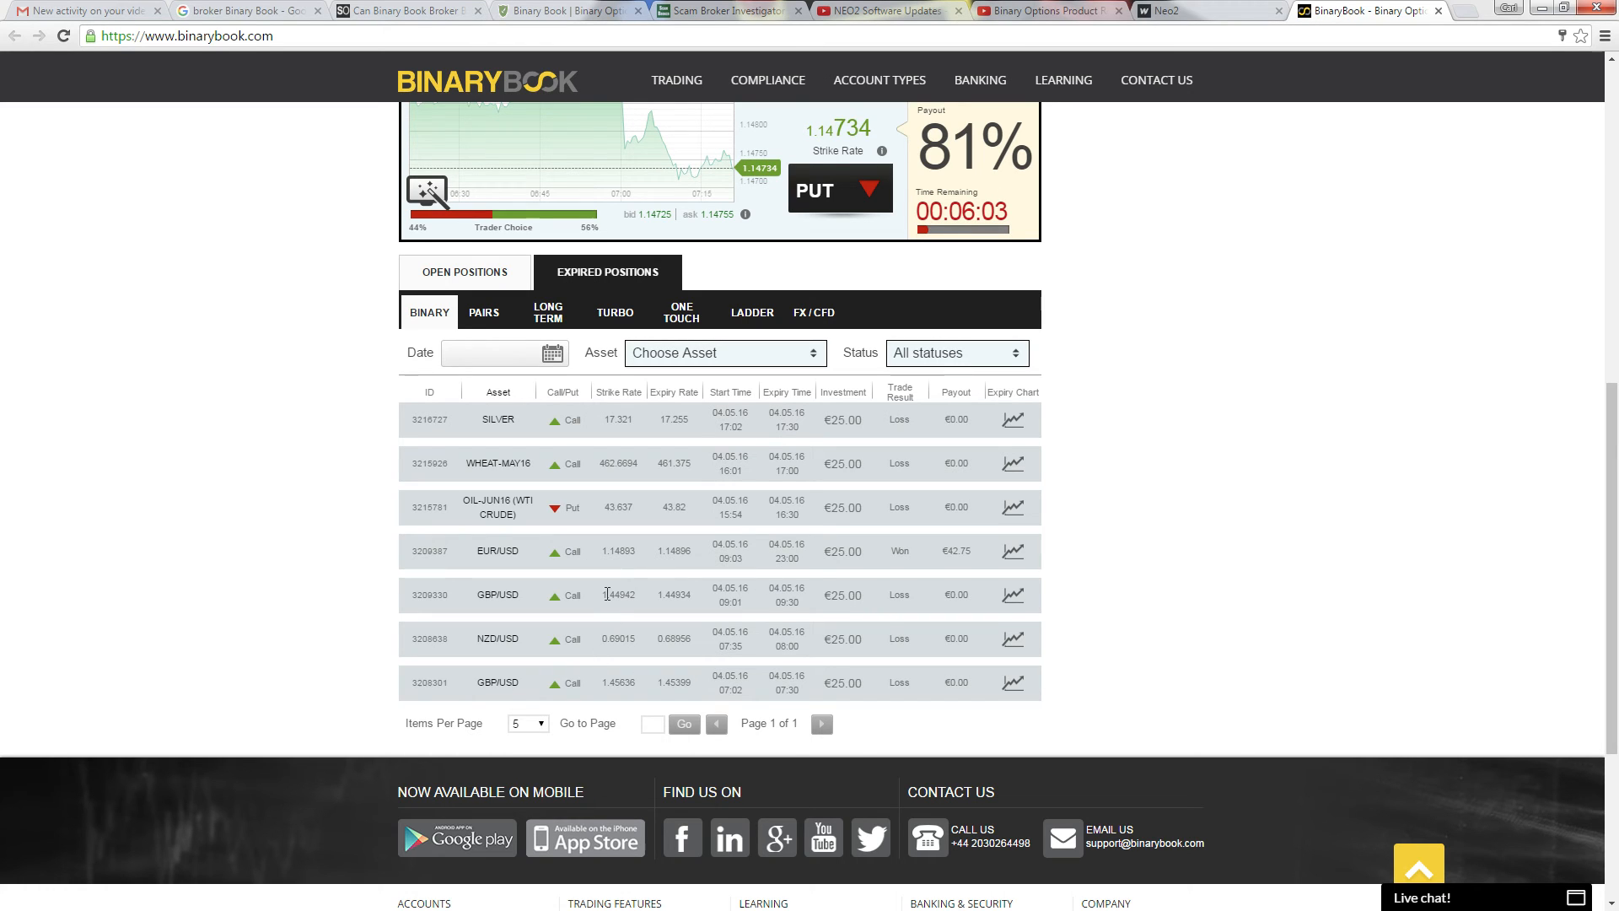
mouse_move(987, 581)
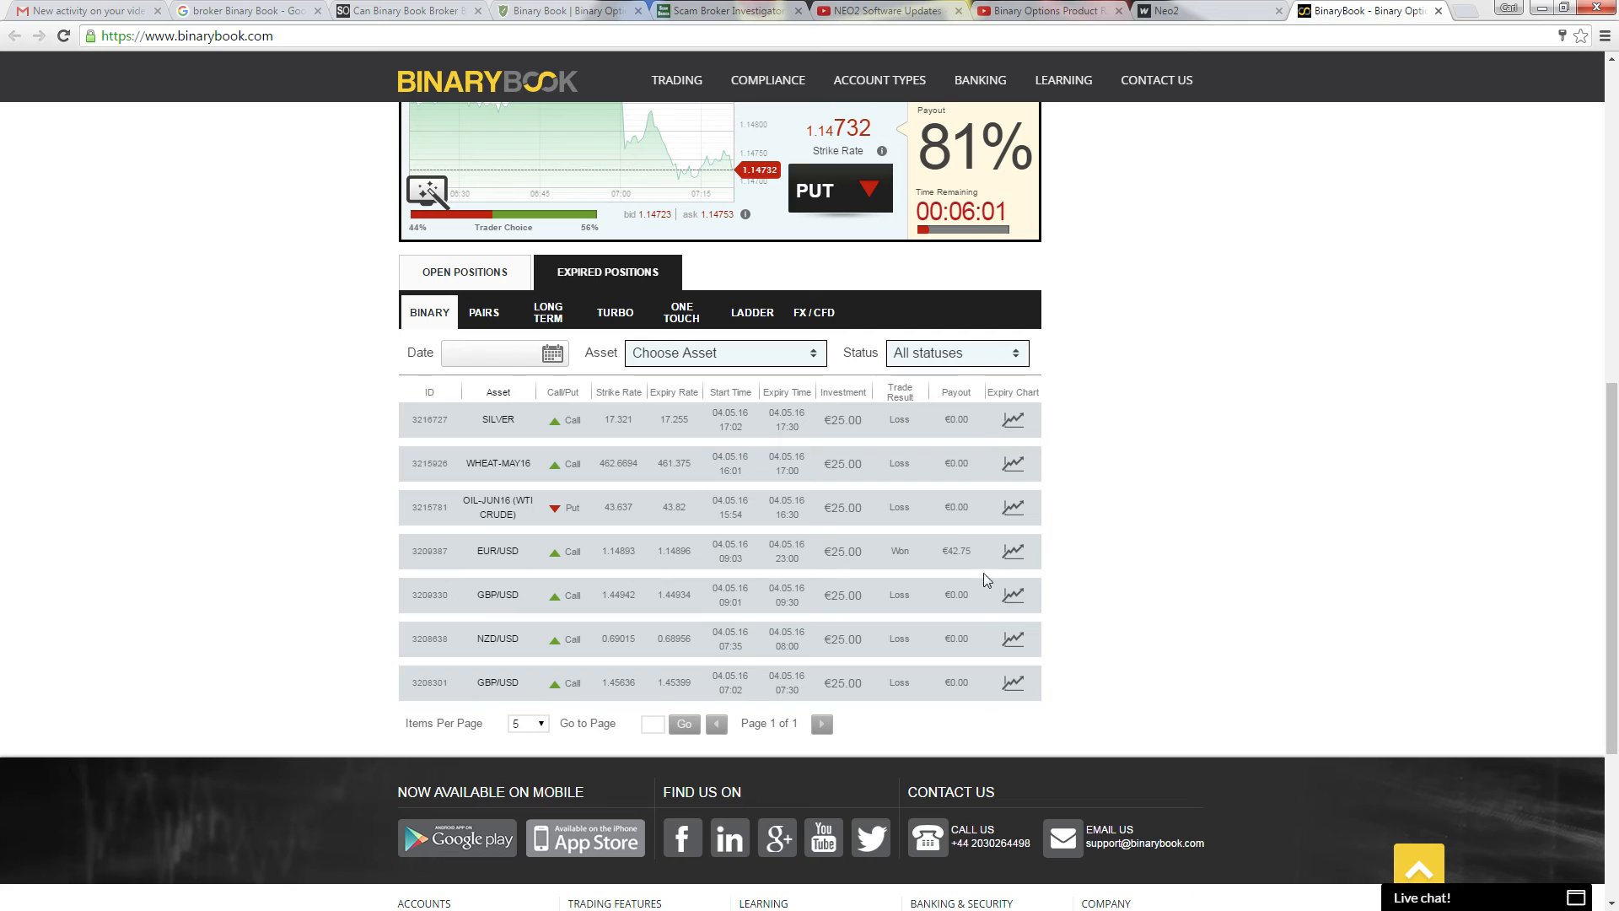
mouse_move(973, 547)
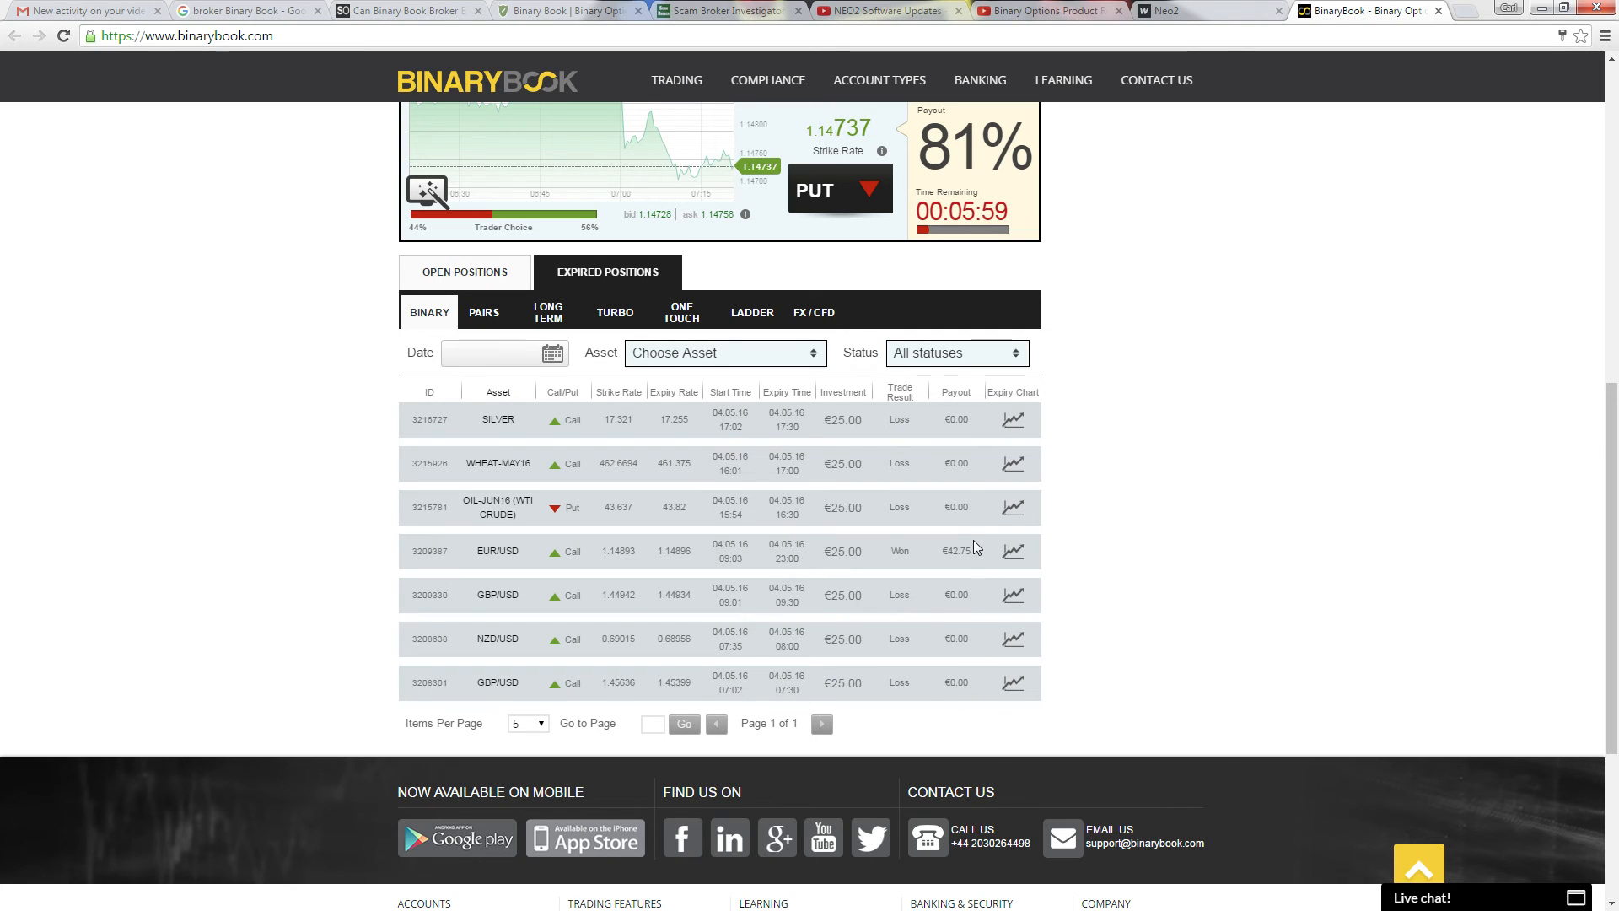
mouse_move(1124, 446)
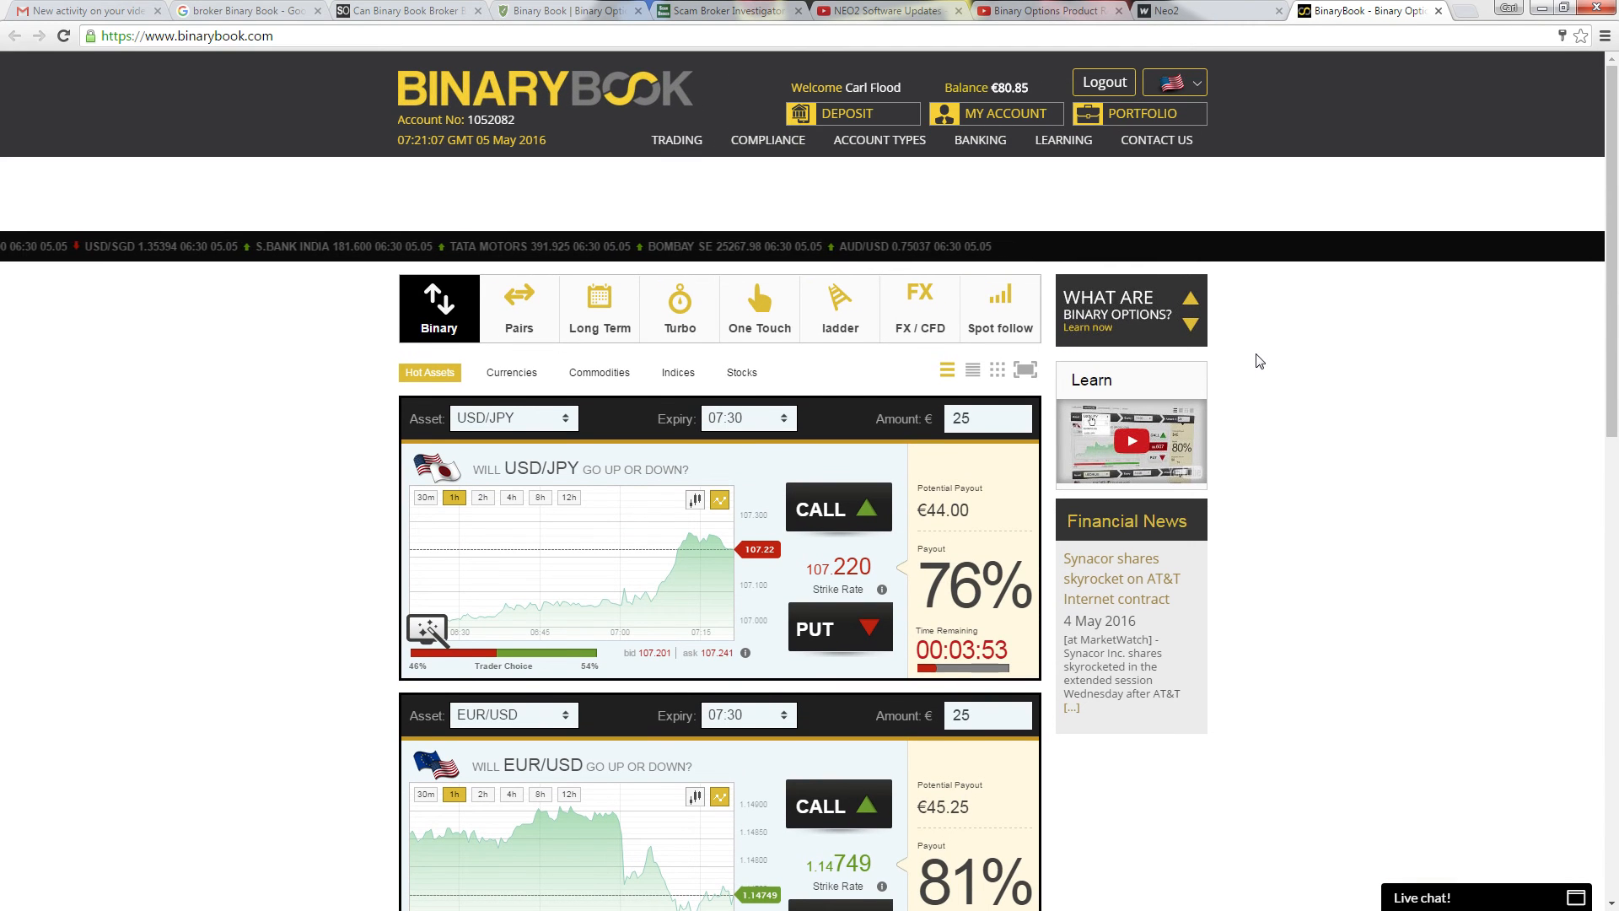
Skim BinaryBook's trade list, then return to the Binary Options Product Review channel's recent uploads
scroll("down", 3)
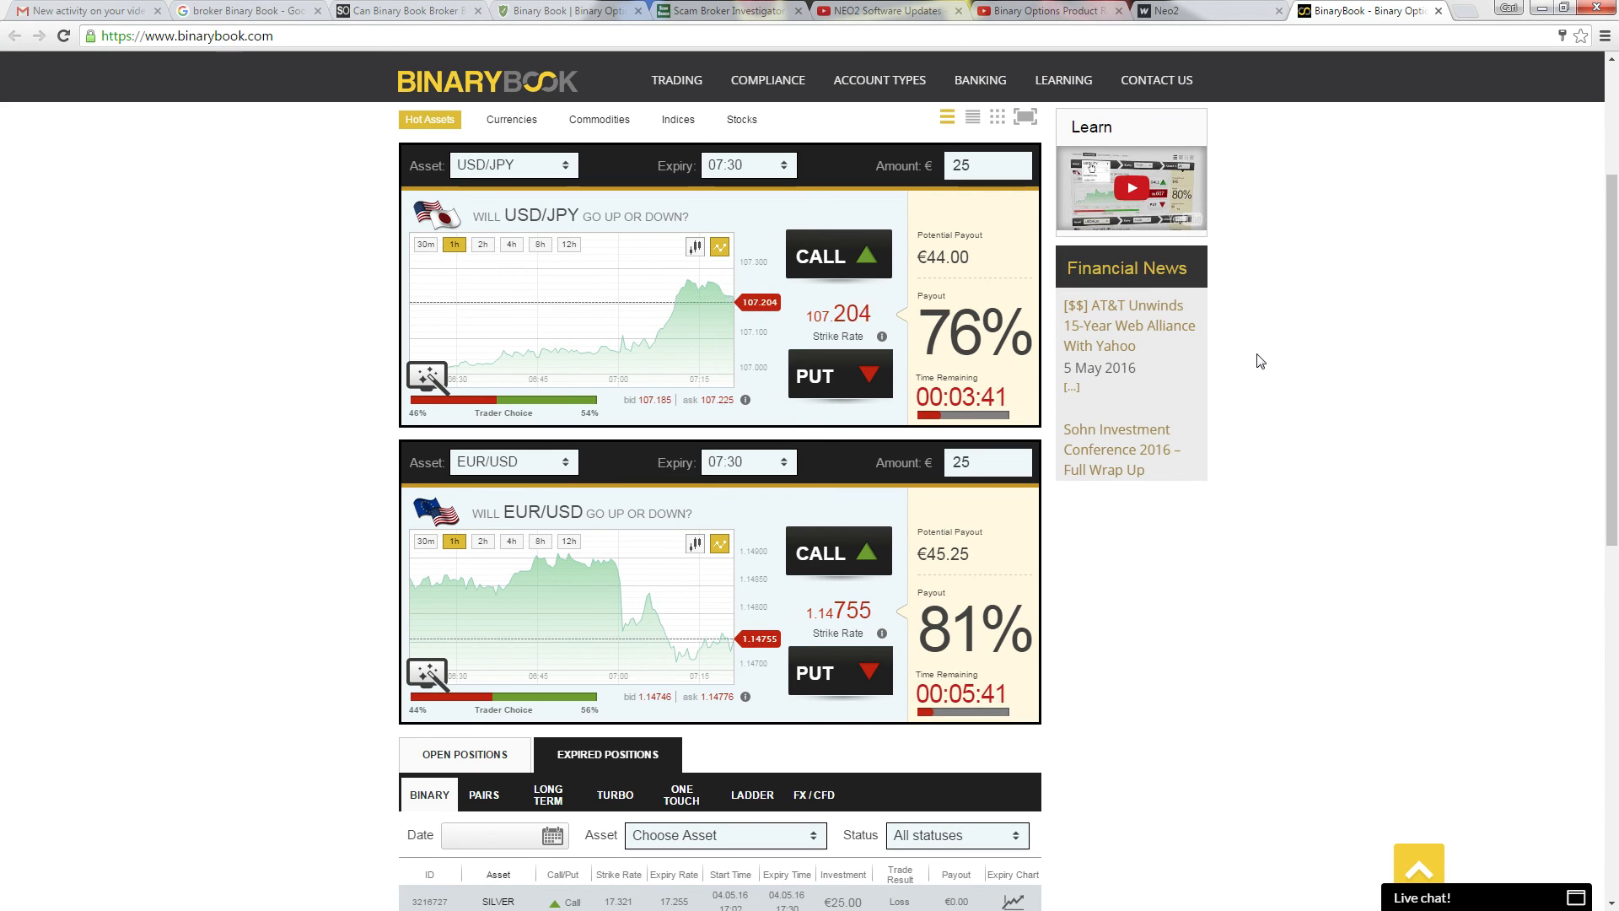
scroll("up", 3)
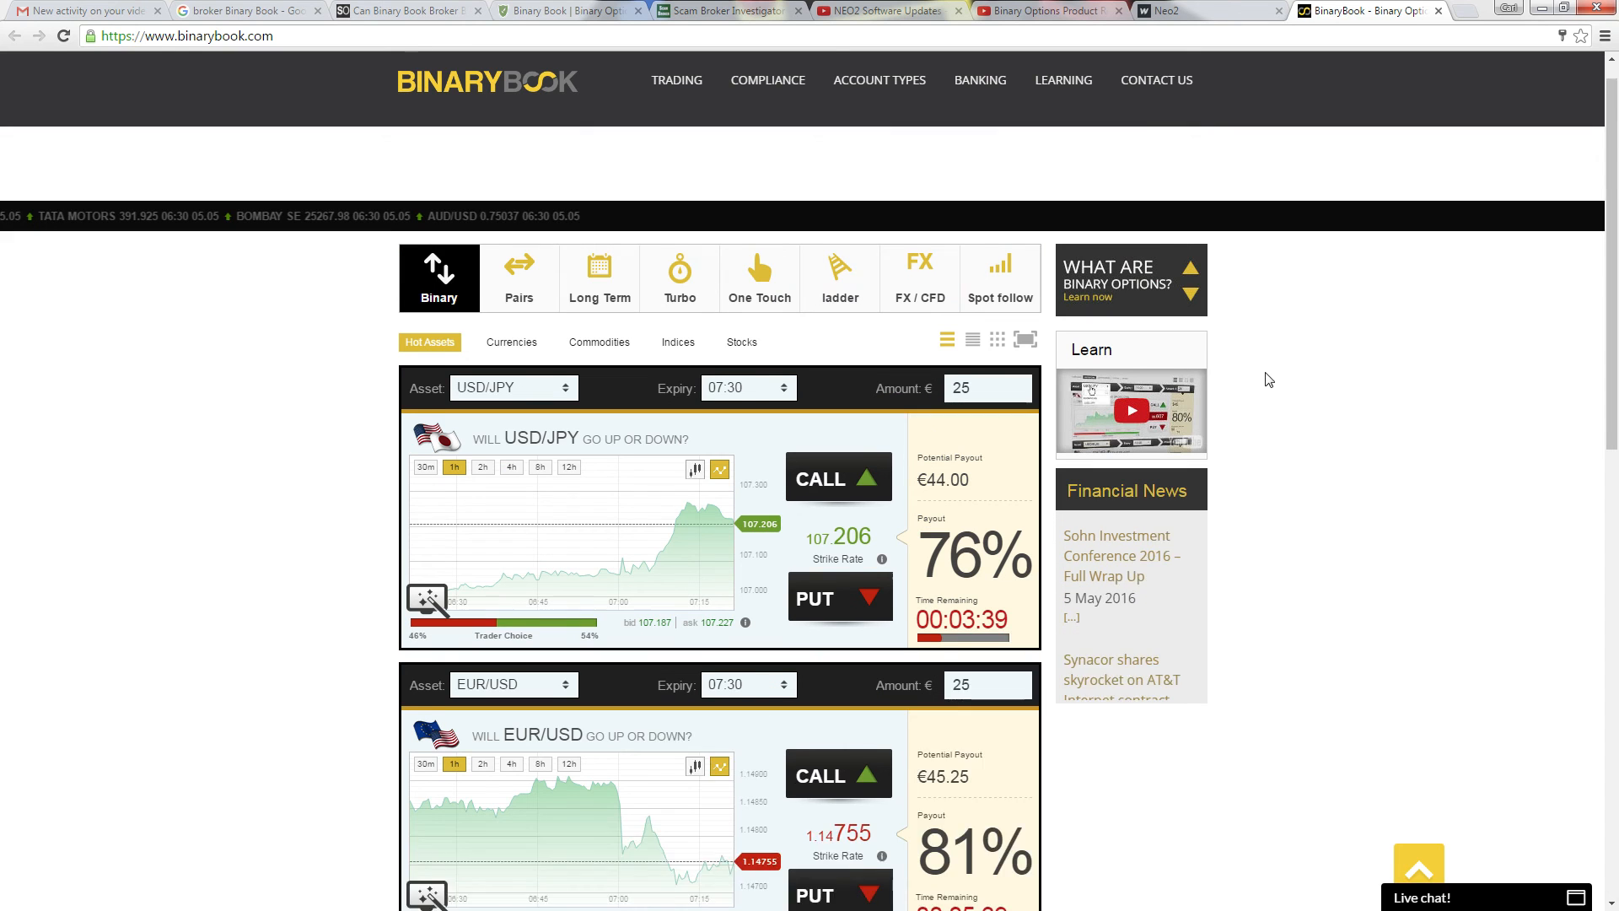
scroll("down", 3)
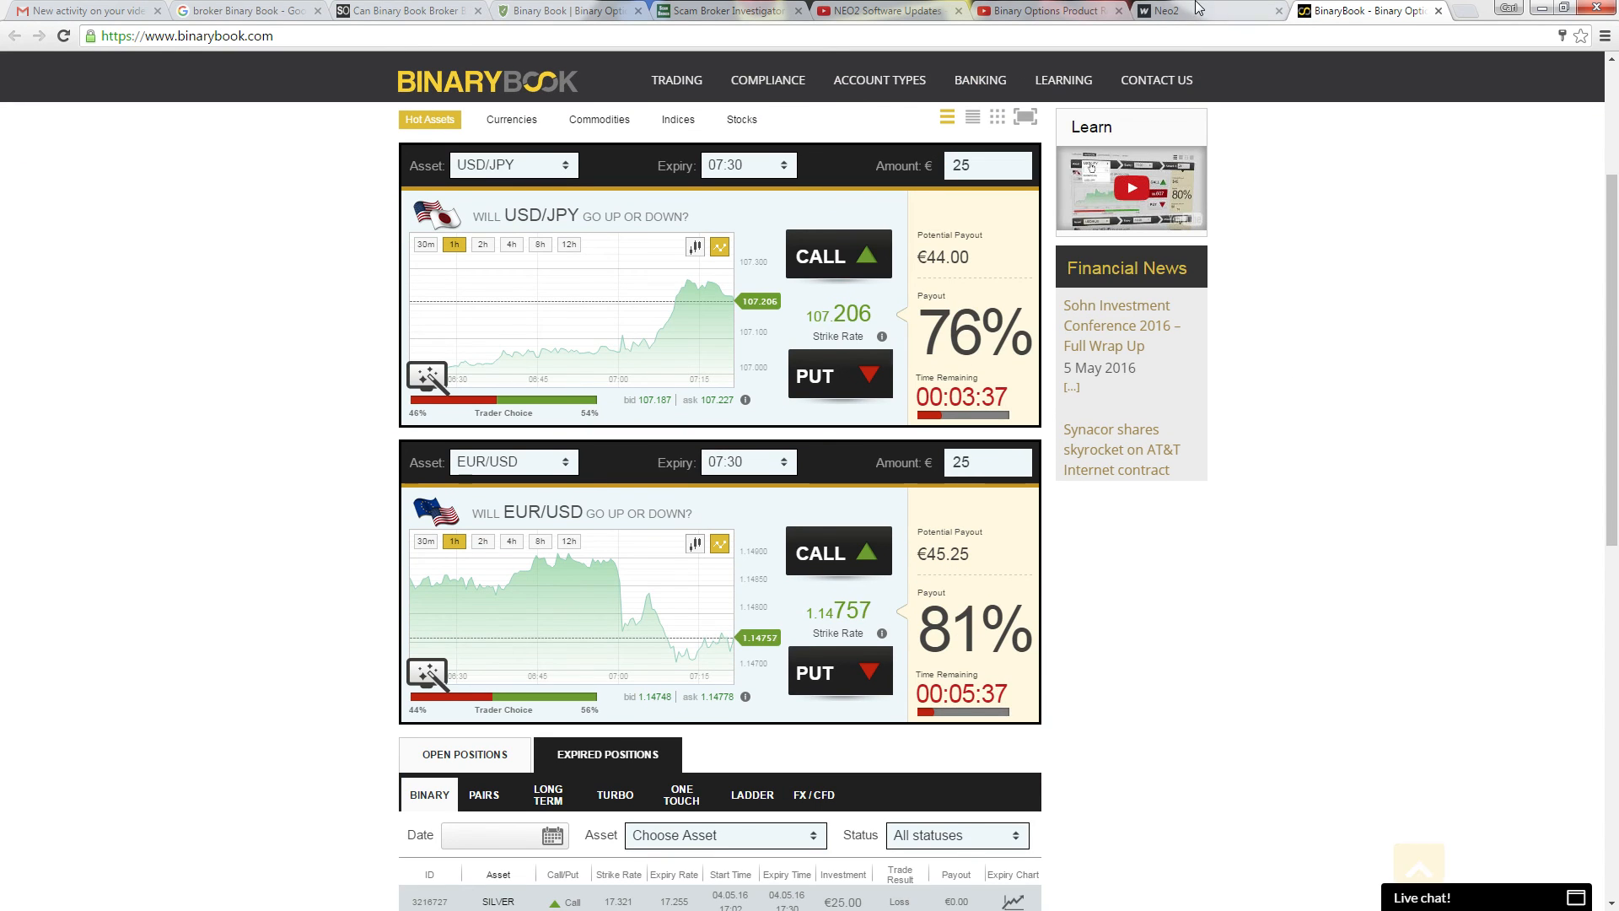
left_click(1043, 10)
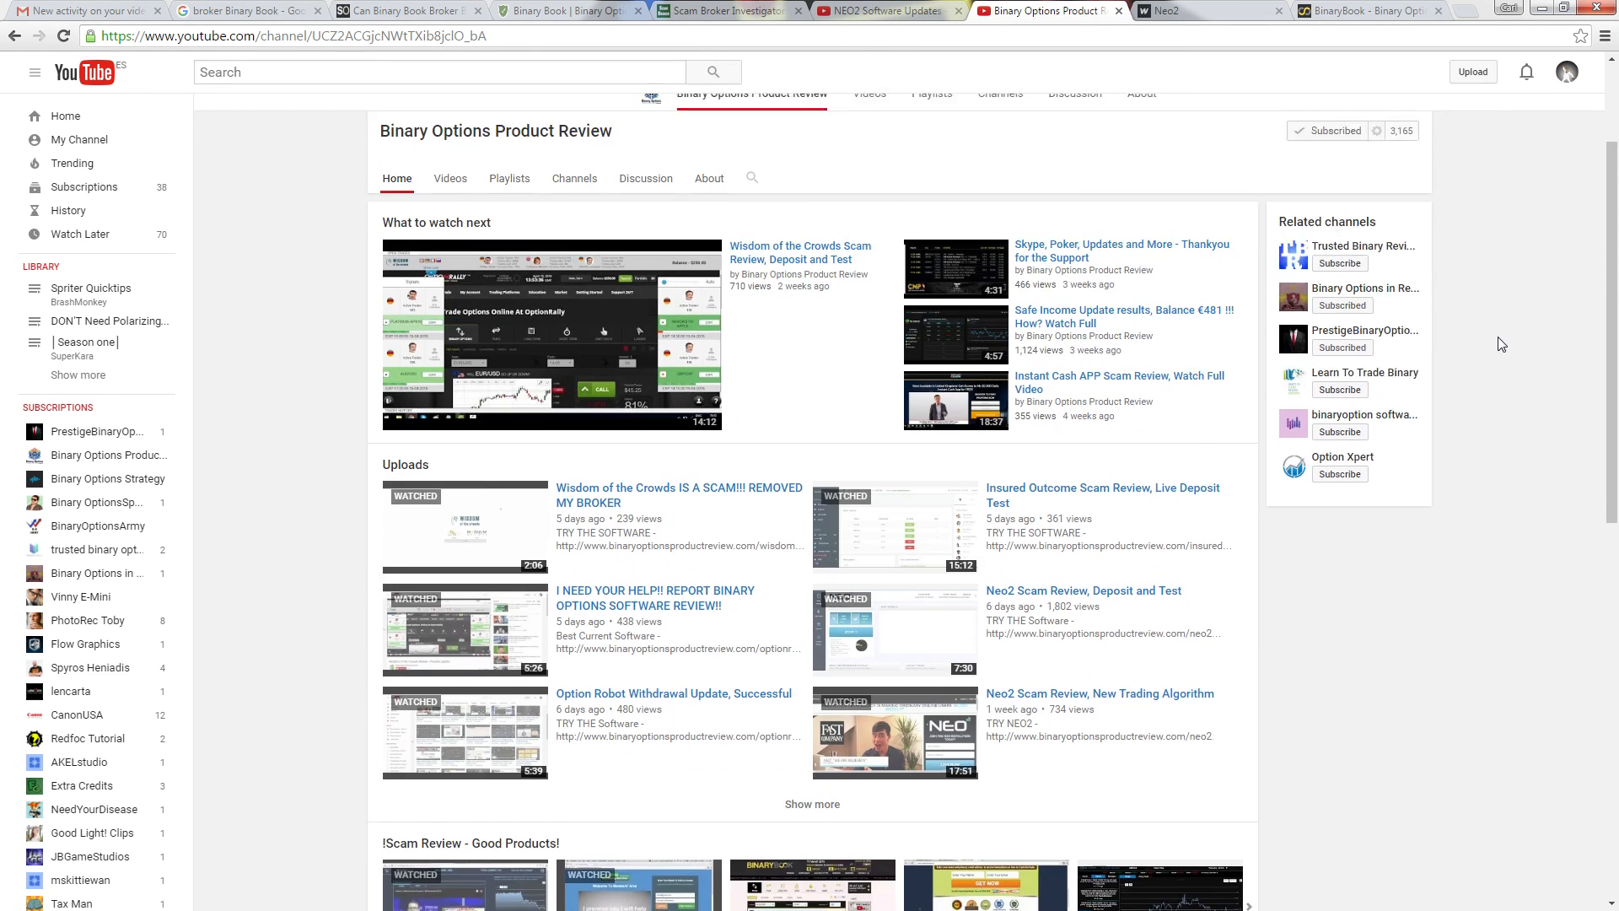
scroll("up", 3)
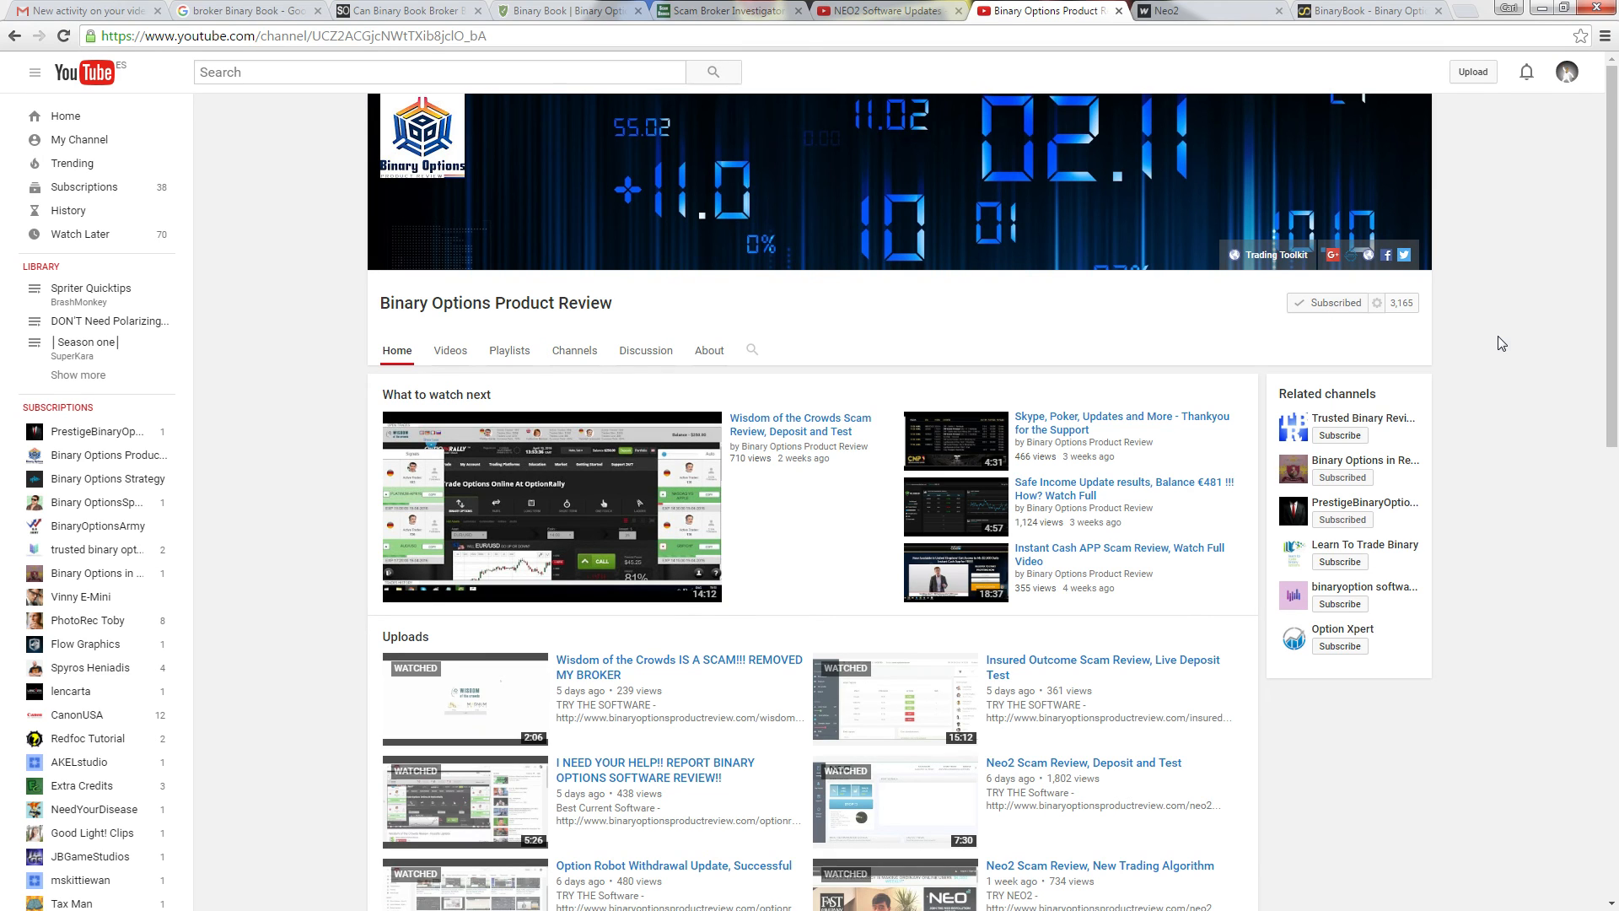
mouse_move(1154, 120)
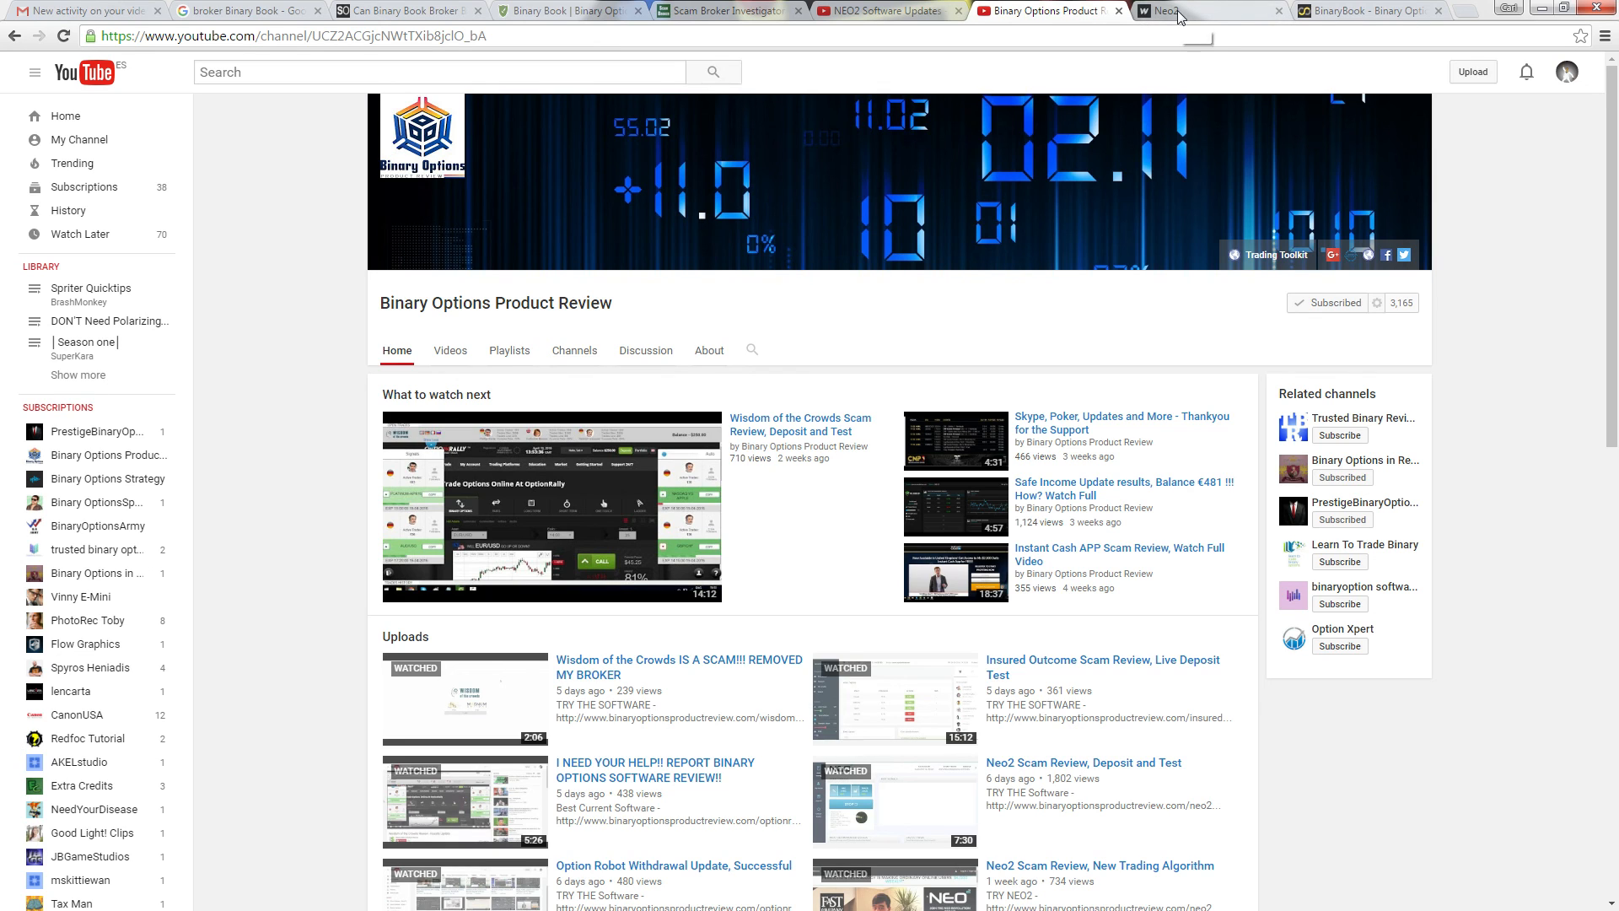
mouse_move(1220, 73)
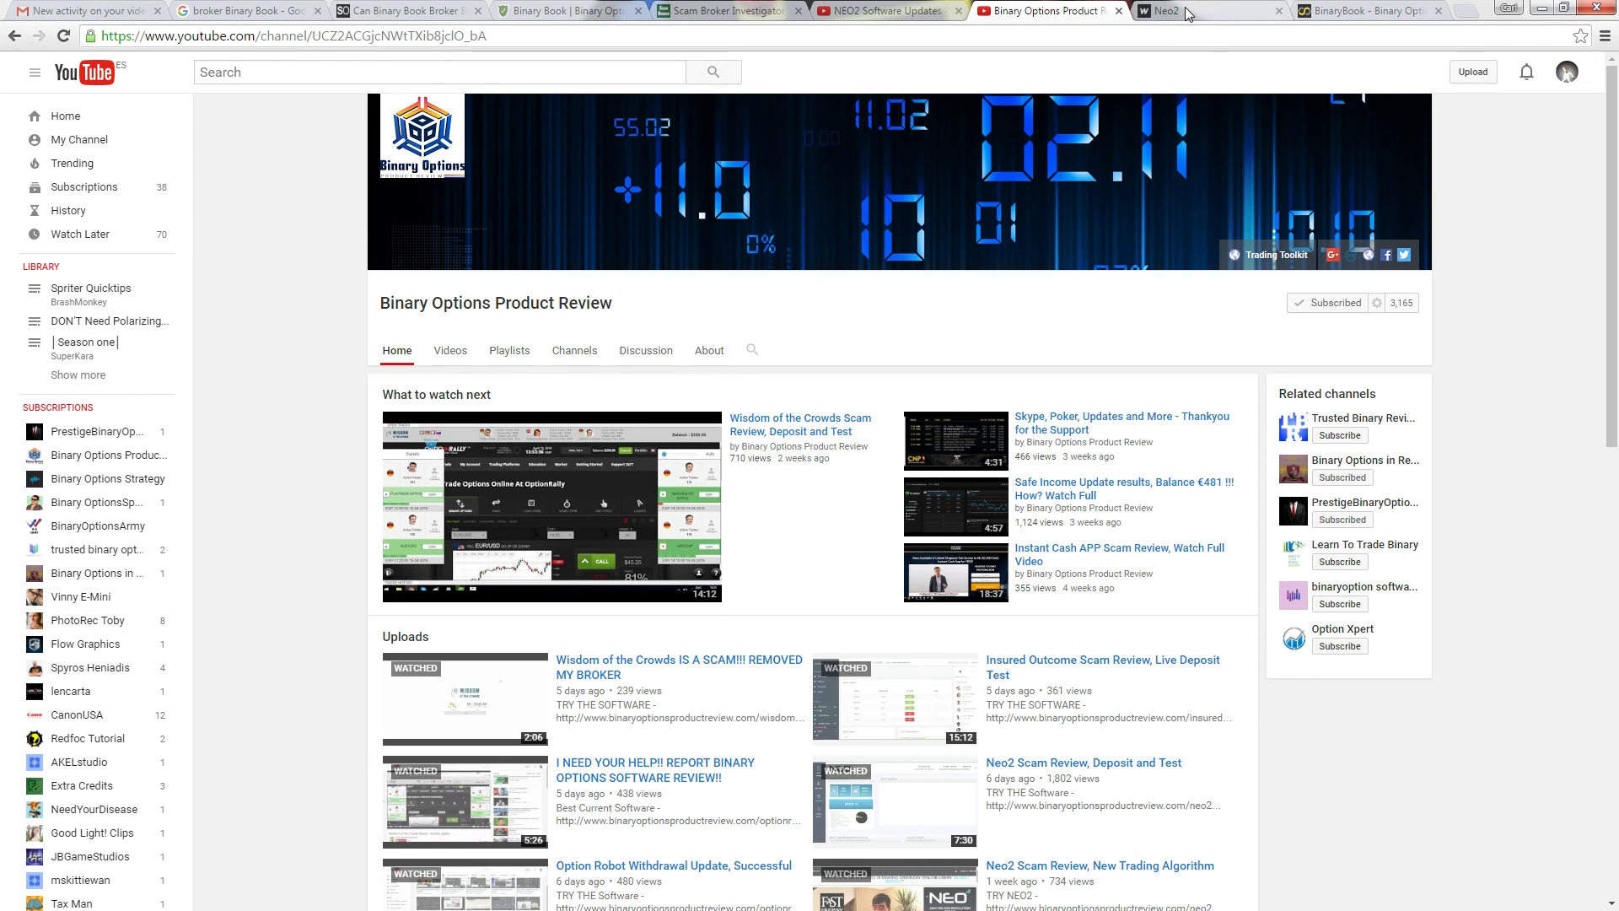
Glance at the Neo2 deposit page and ScamOption question, ending on the 'broker Binary Book' results
left_click(1167, 11)
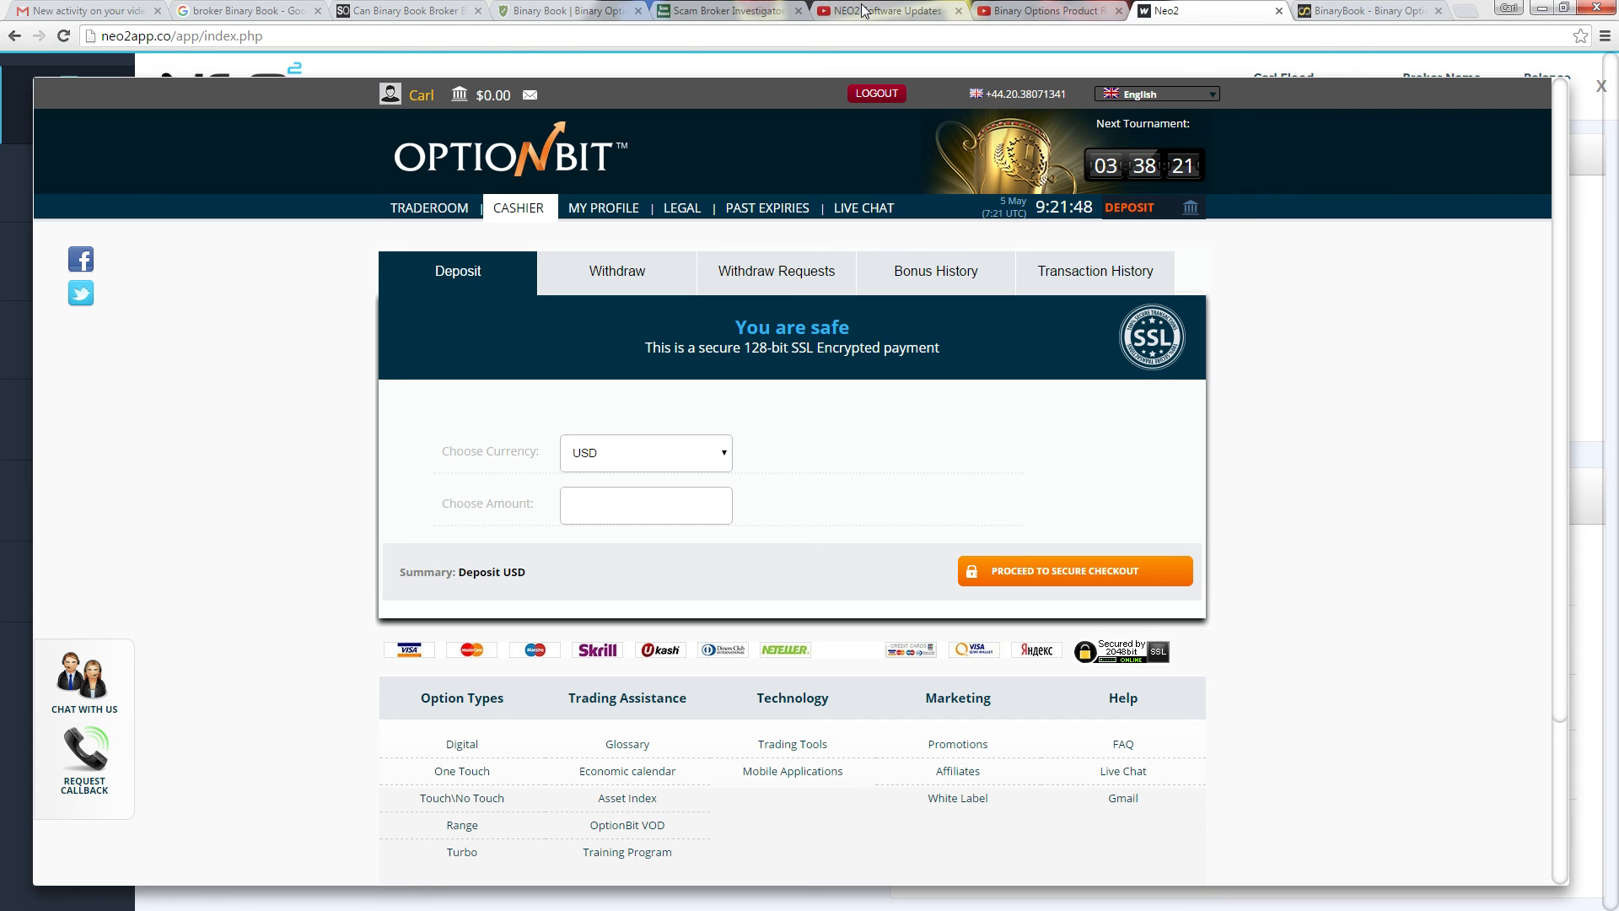
left_click(558, 10)
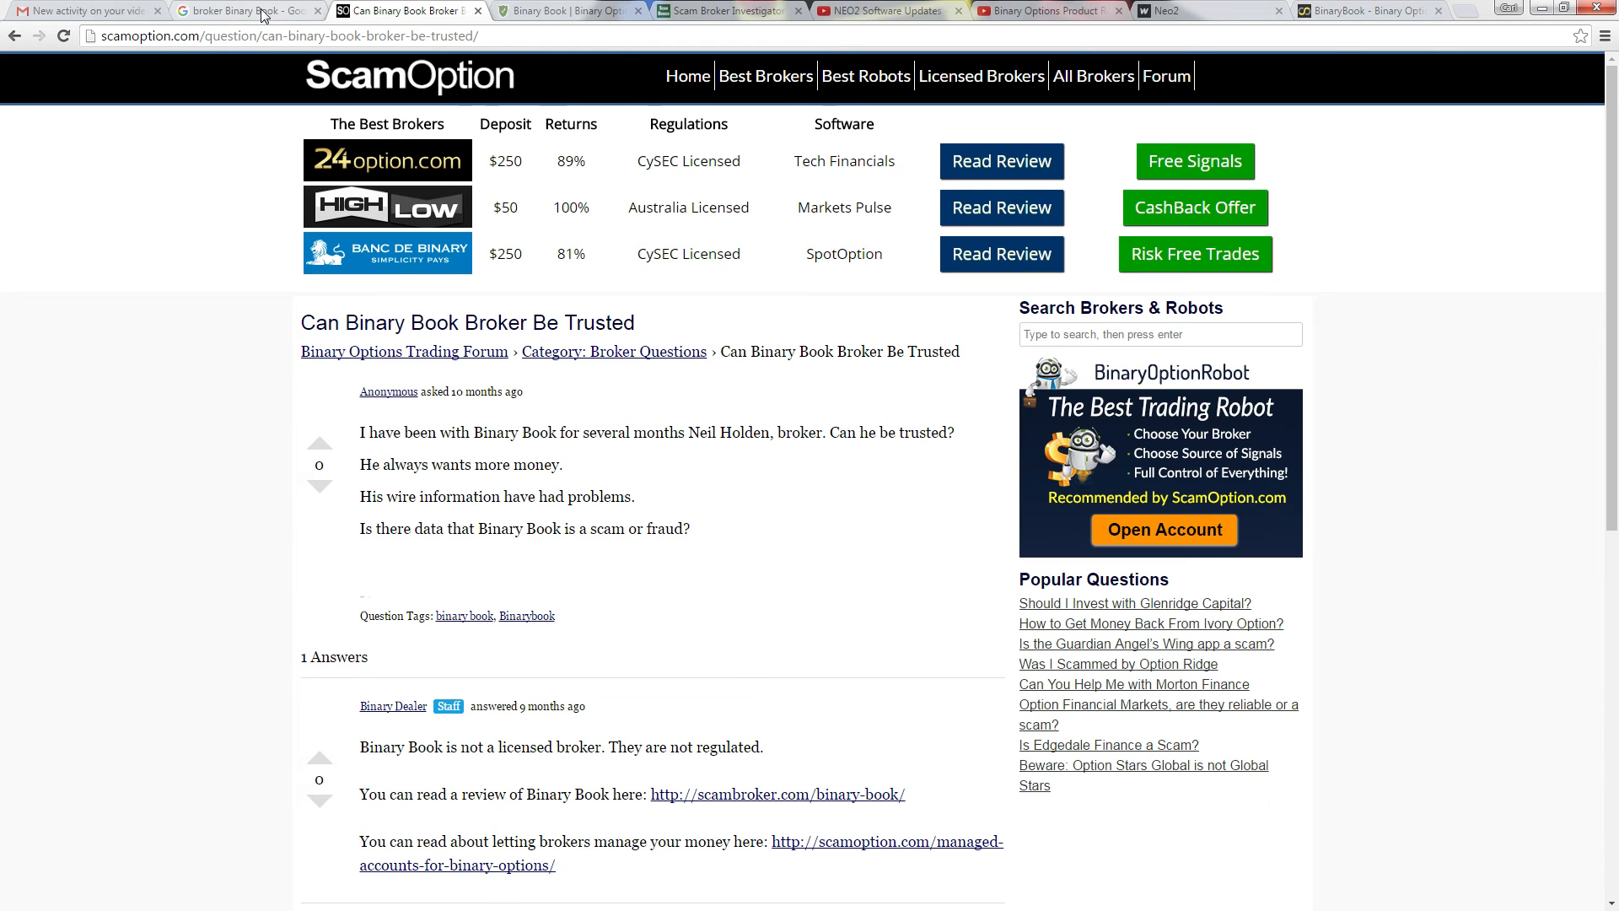
left_click(246, 10)
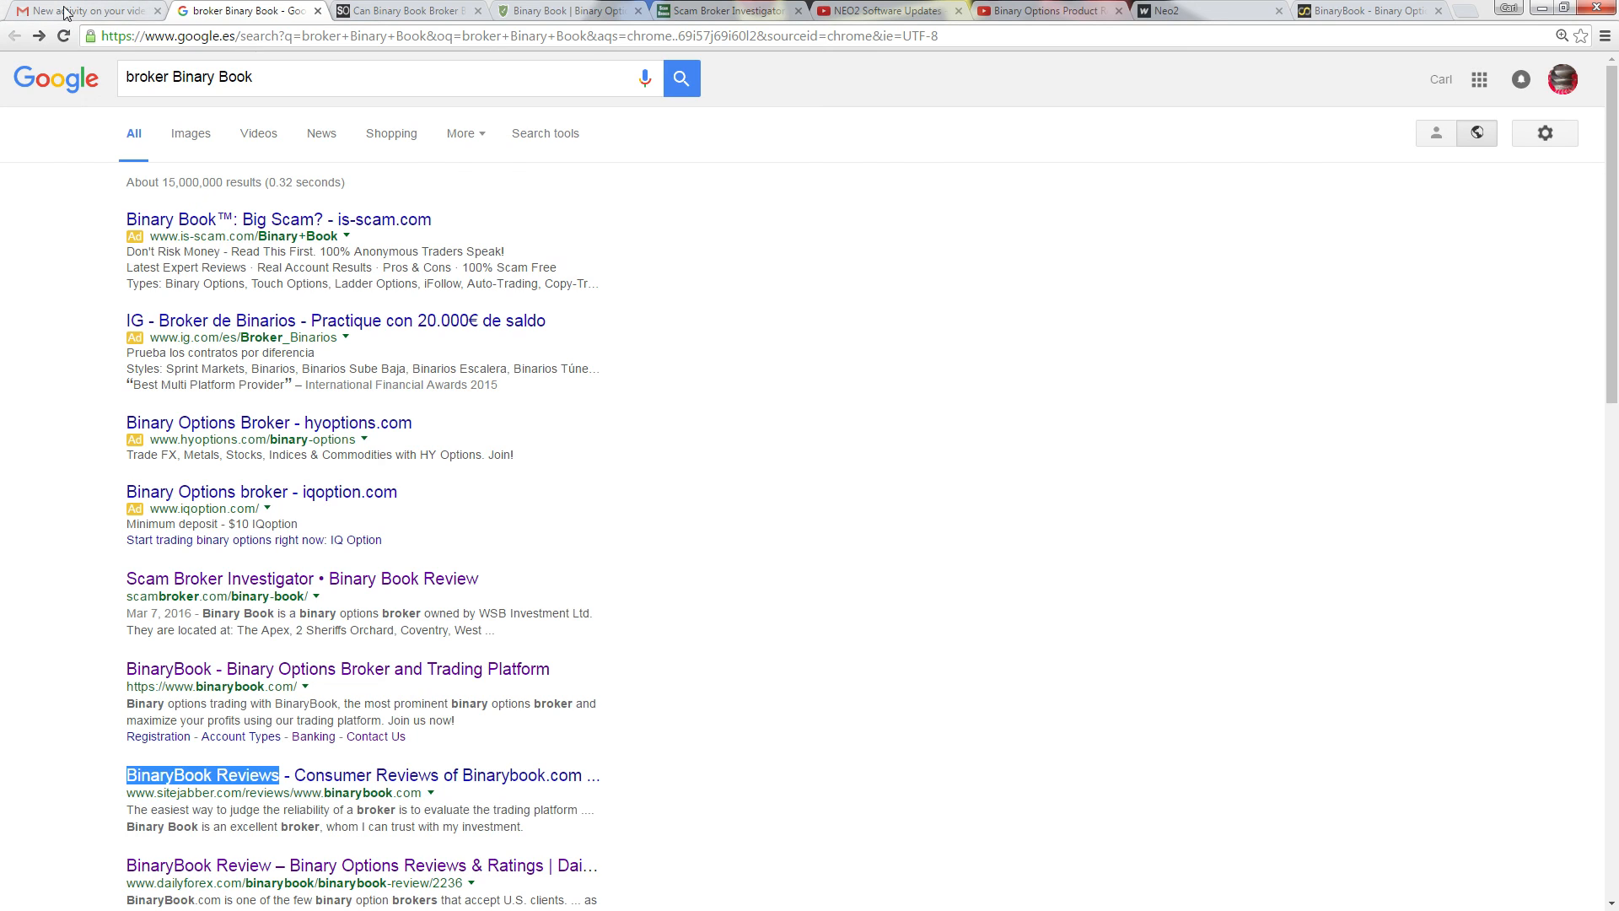
mouse_move(78, 10)
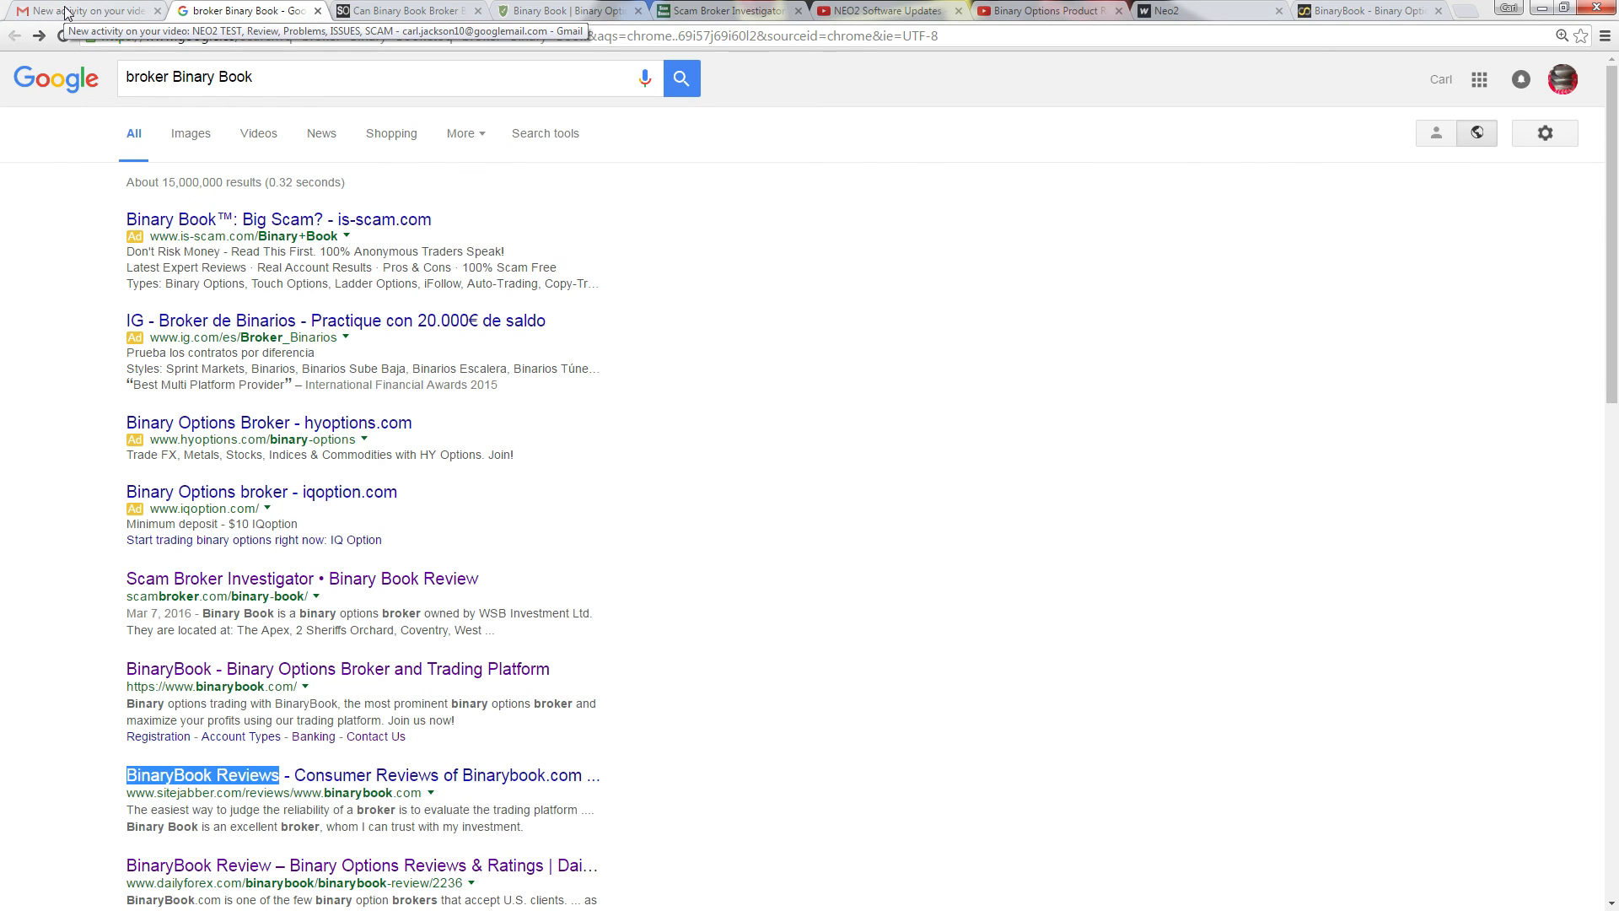